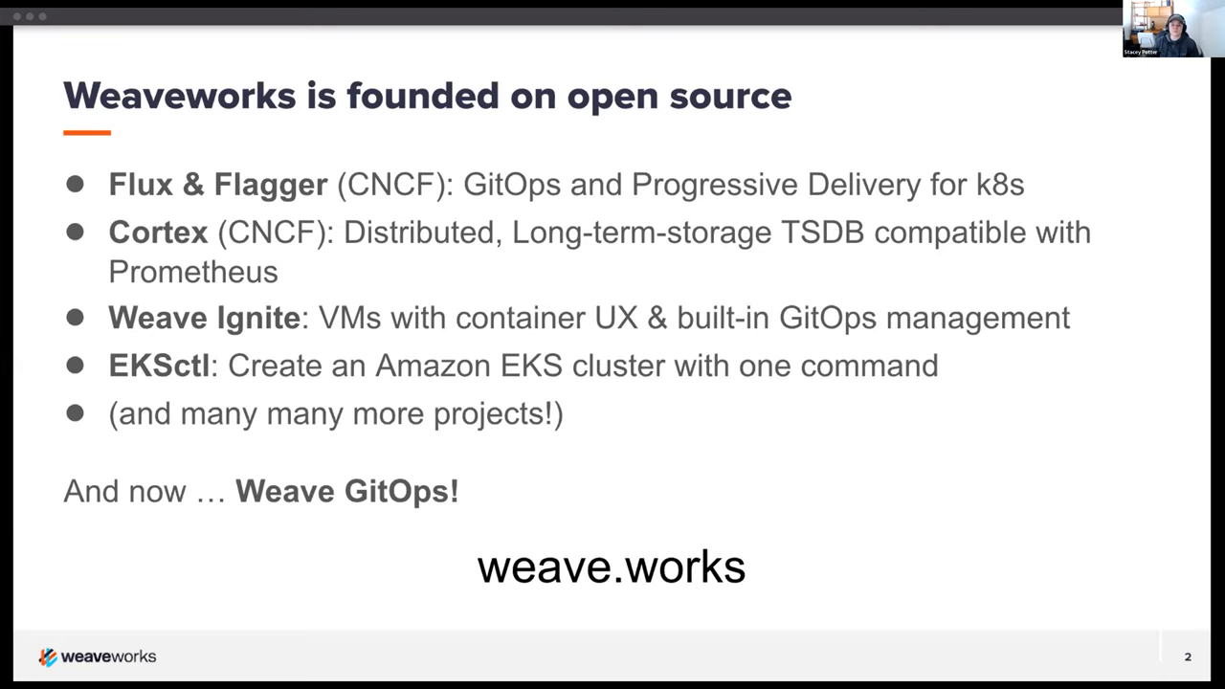
# Advance the shared slides to slide 3, listing speakers, Zoom tips and help resources
pyautogui.press('Right')
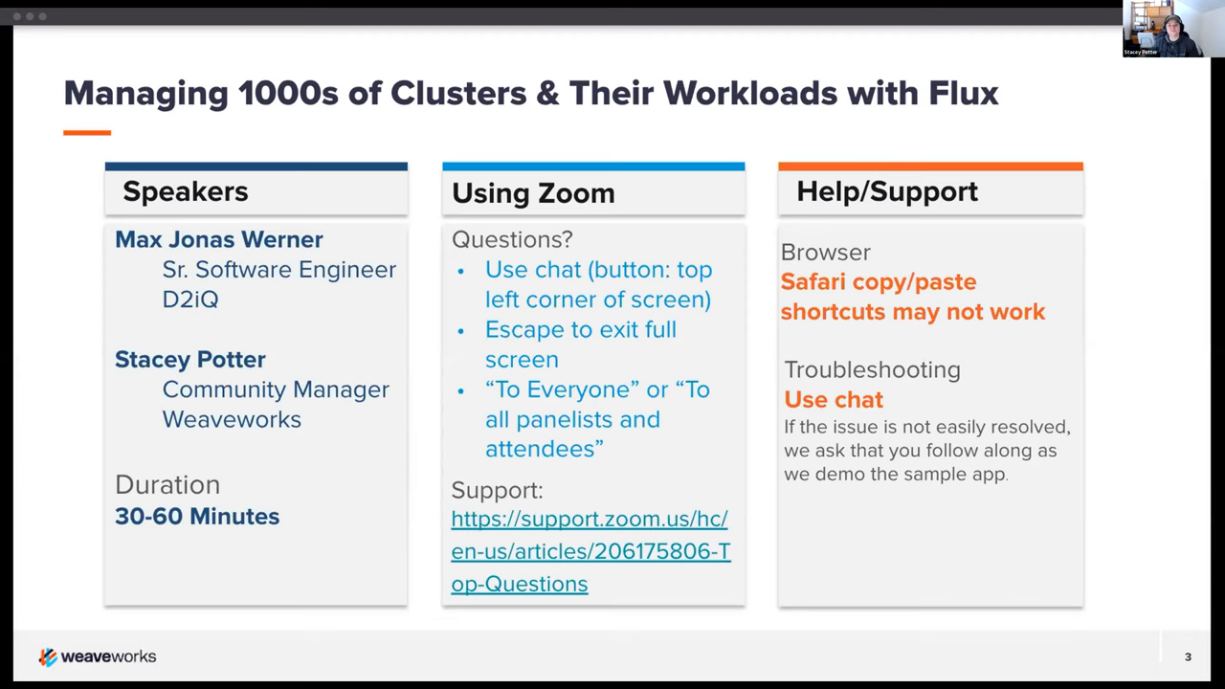
# Advance past the Get Connected slide to the Upcoming Events slide with the GitOps workshop
pyautogui.press('right')
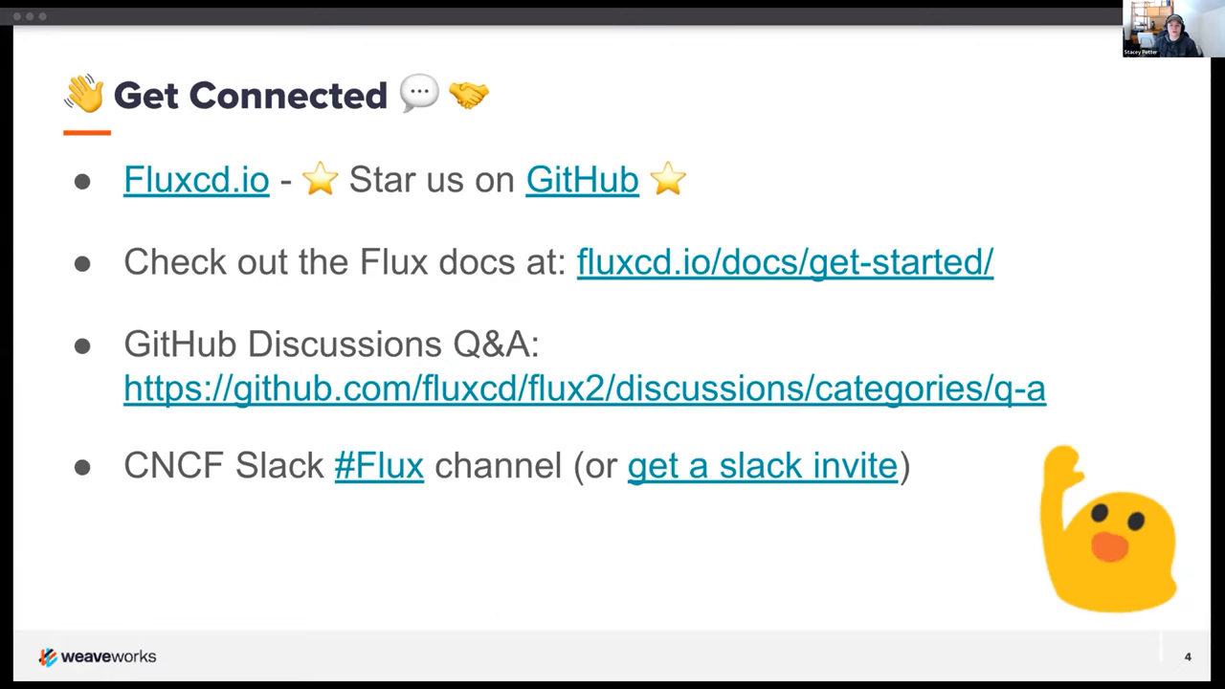
pyautogui.press('right')
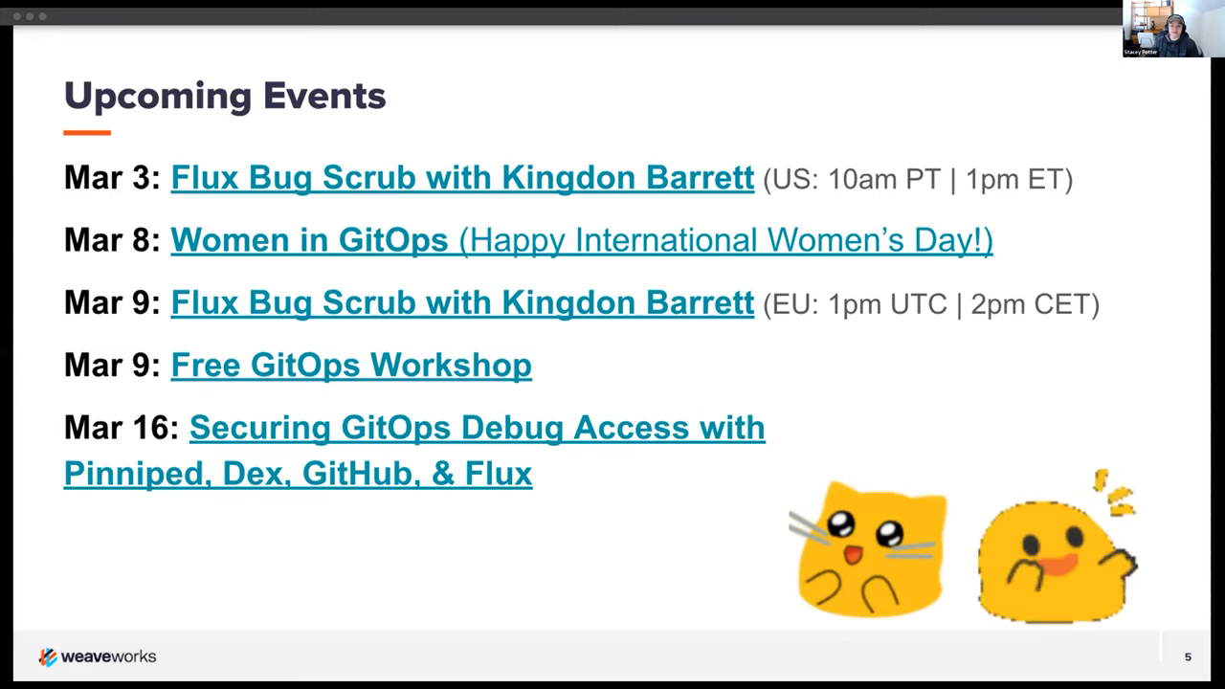
# Bring up the Flux multi-cluster PDF and open the Document Viewer's display options
pyautogui.press('right')
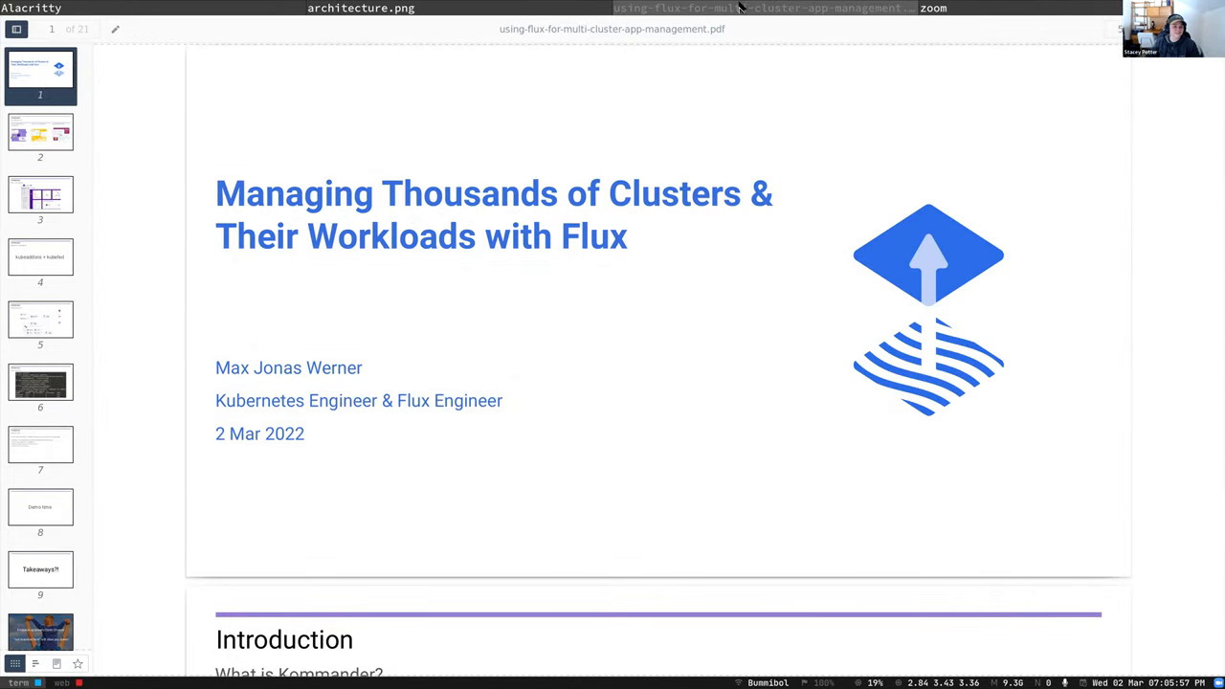
pyautogui.click(1124, 28)
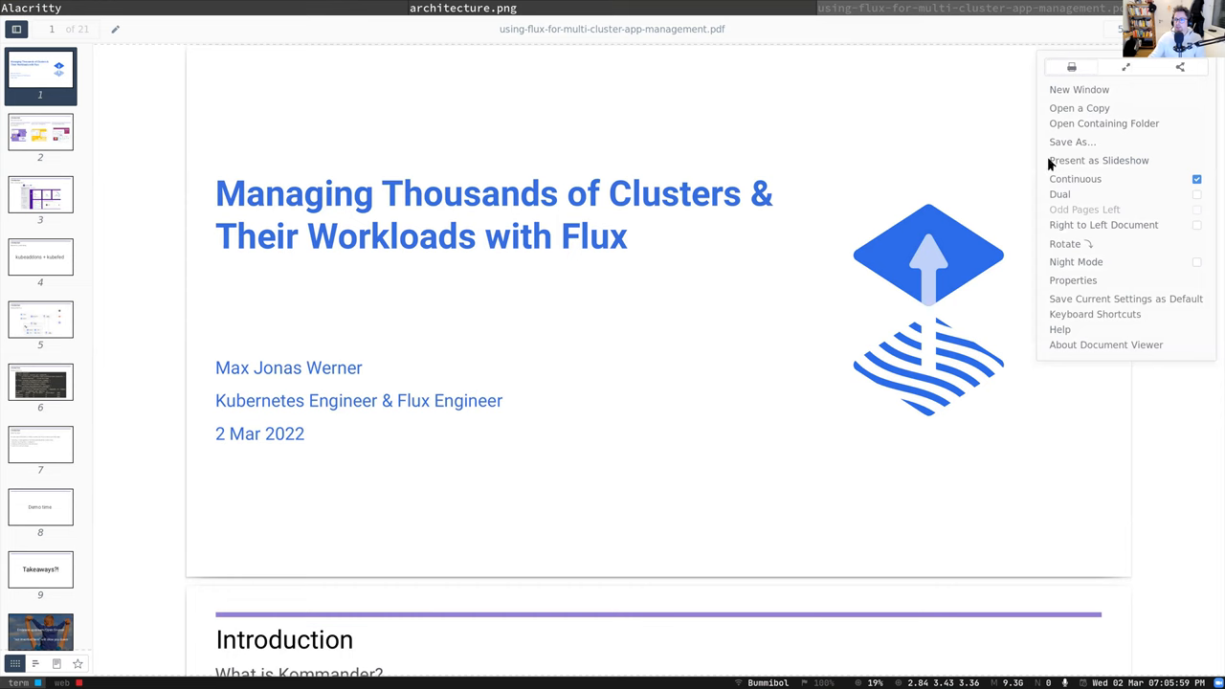
pyautogui.moveTo(1081, 163)
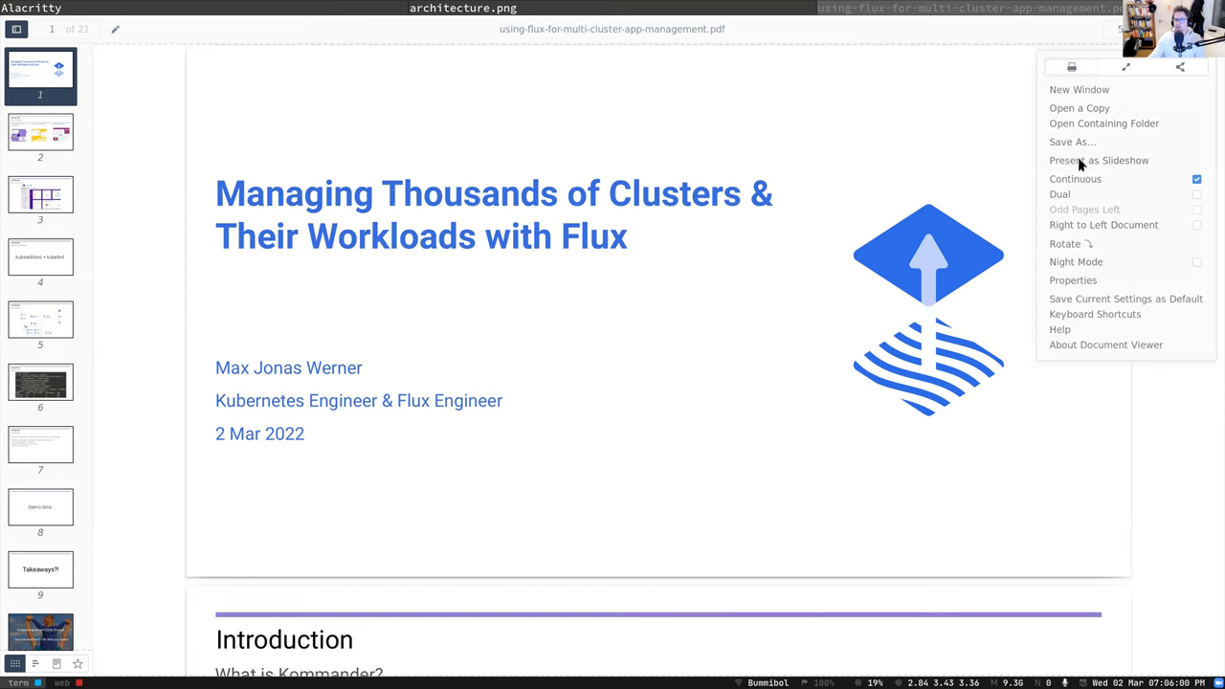
pyautogui.click(1098, 160)
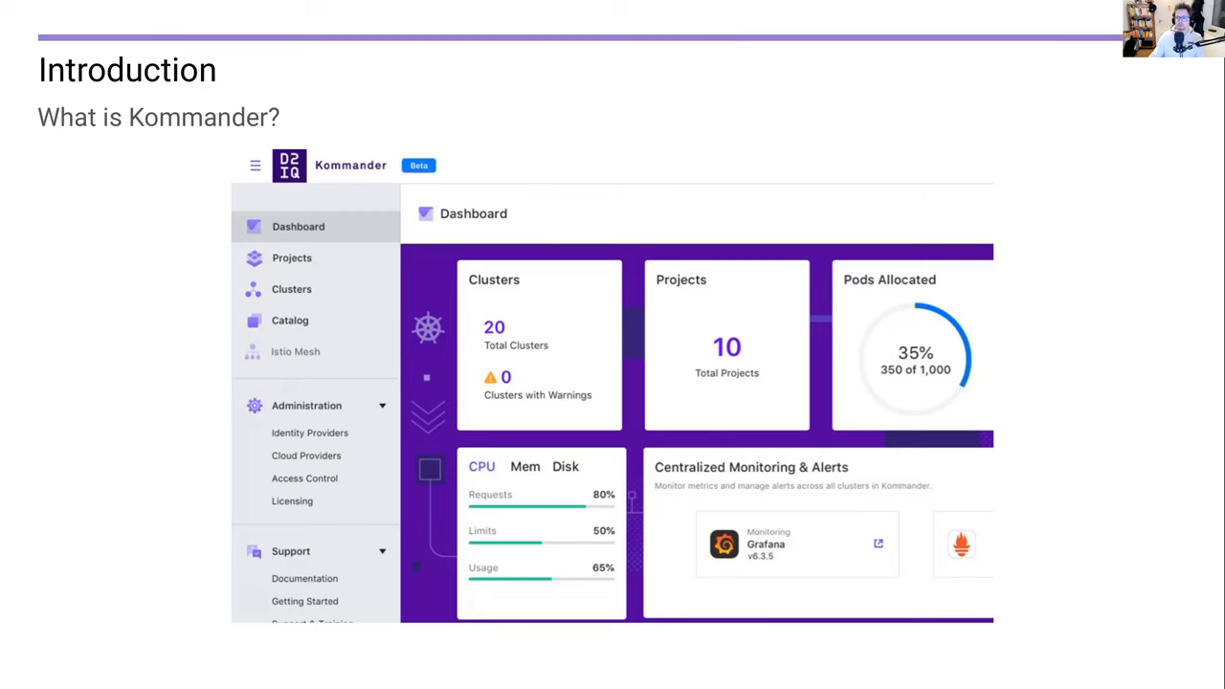
pyautogui.moveTo(962, 95)
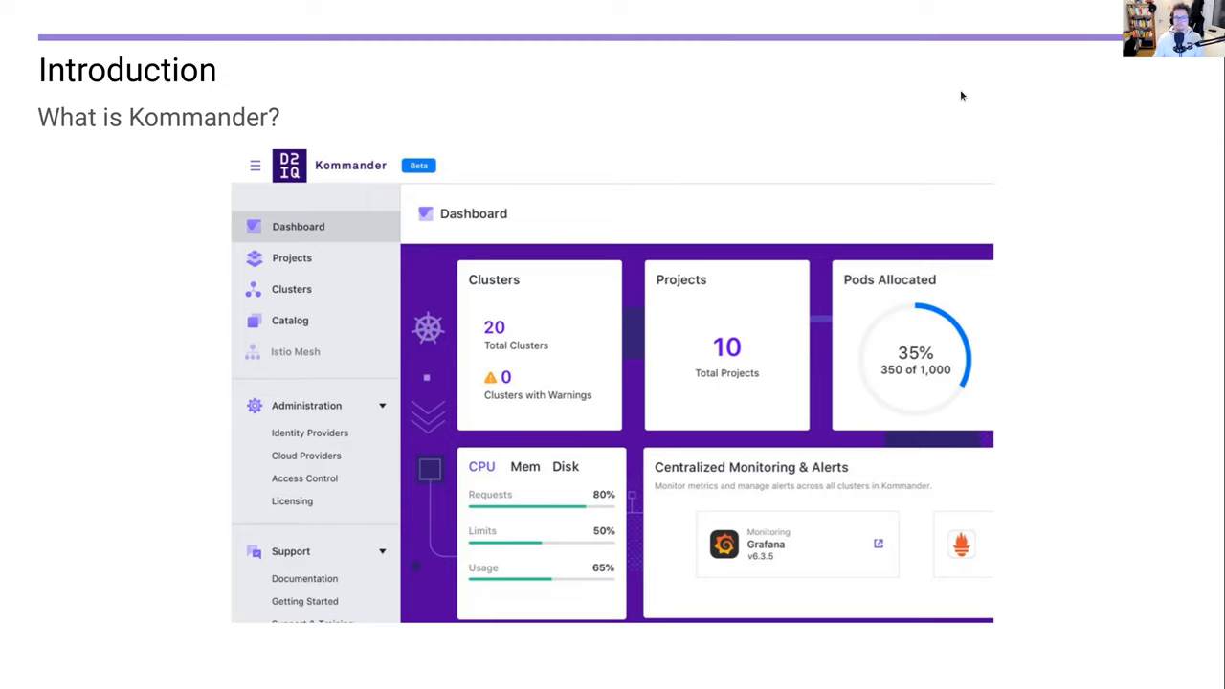
# Advance to the 'Before Flux came along' slide naming kubeaddons plus kubefed
pyautogui.press('Right')
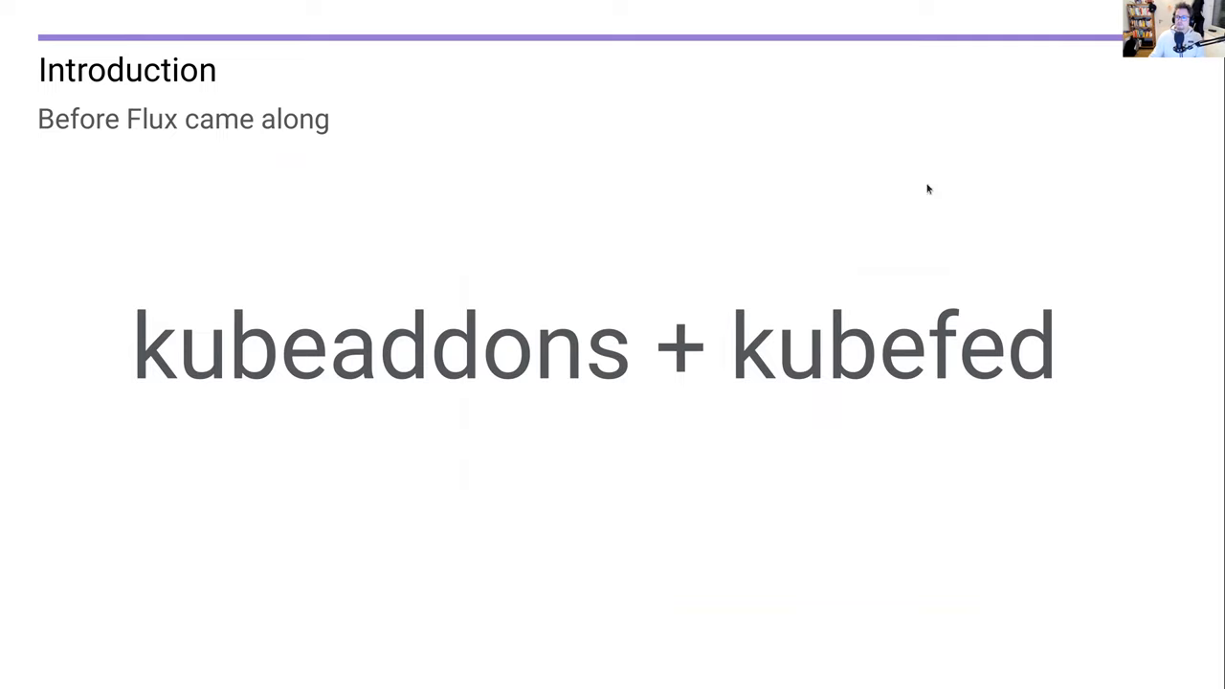
pyautogui.moveTo(918, 220)
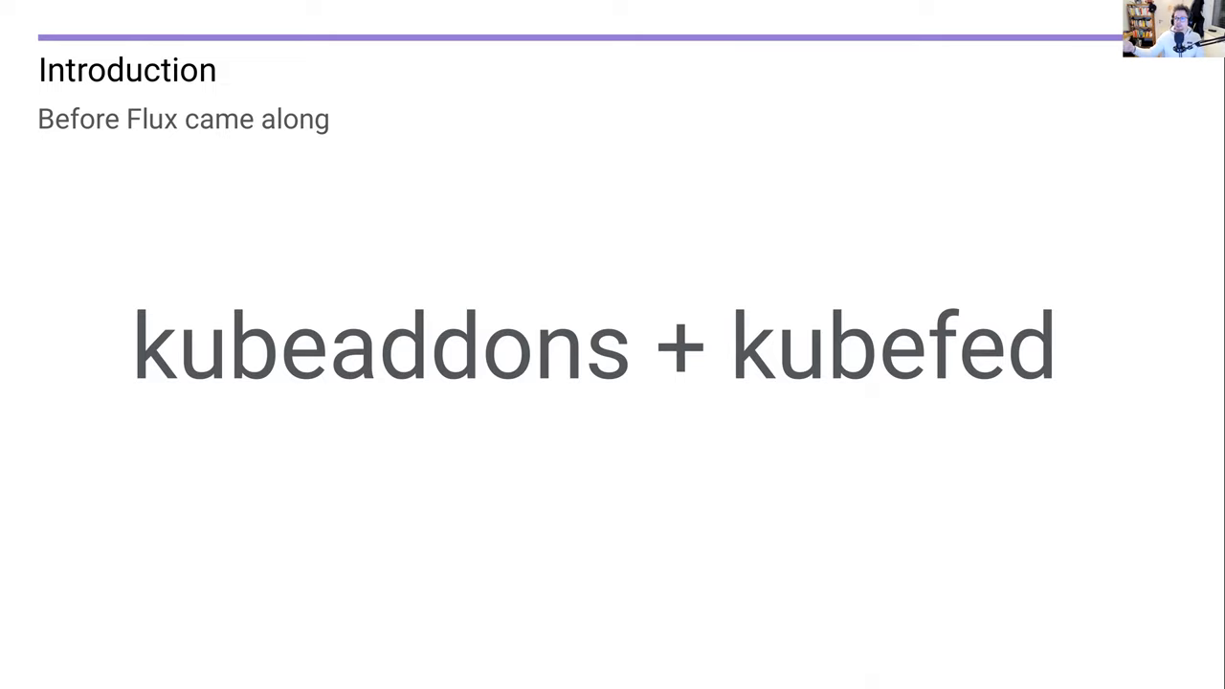
pyautogui.moveTo(1053, 137)
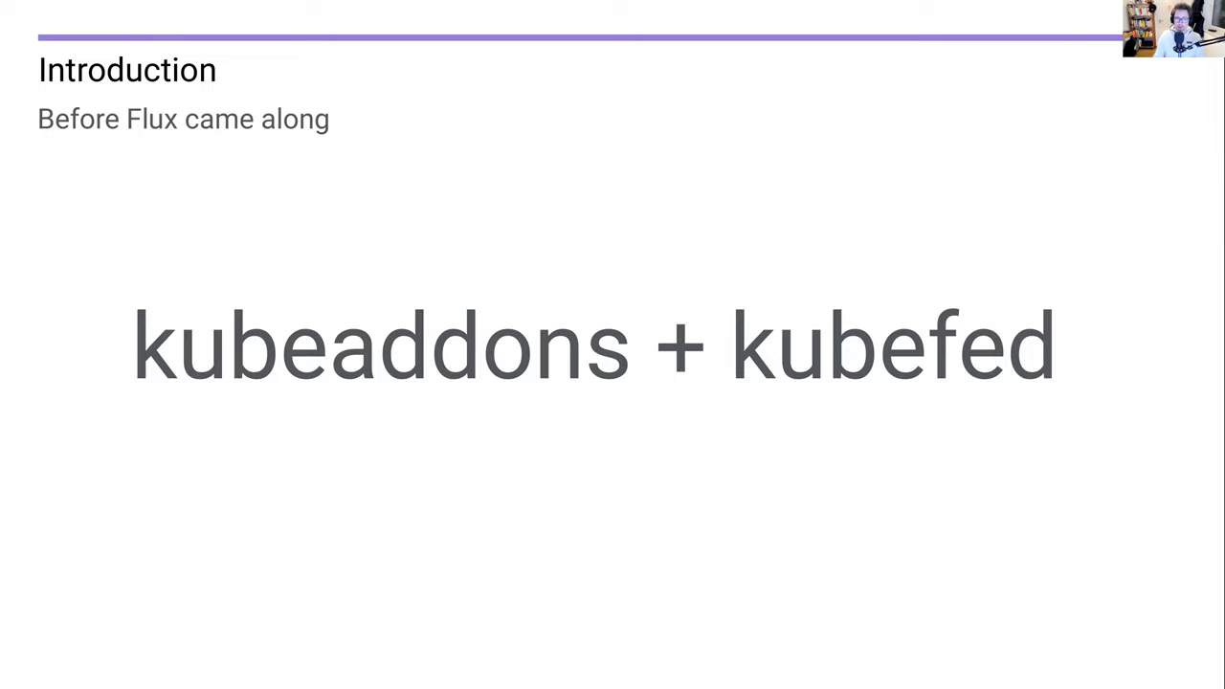
# Advance to the 'Along came Flux' slide with flux install and kustomization commands
pyautogui.press('Right')
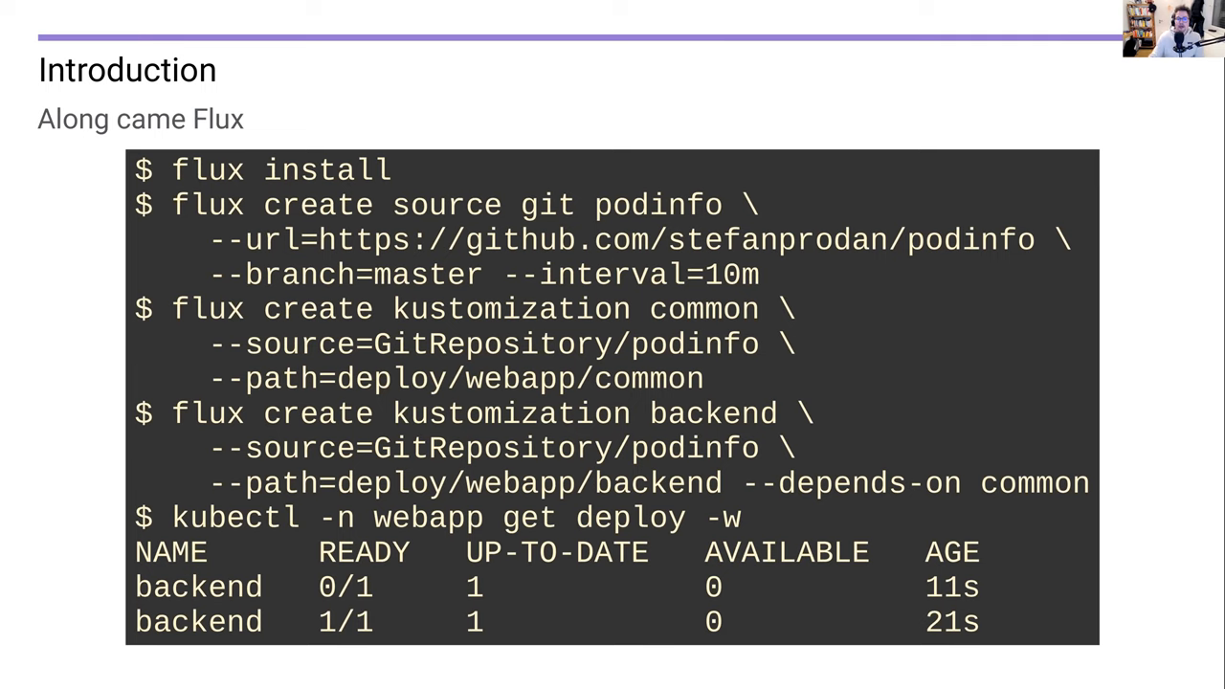
pyautogui.moveTo(486, 283)
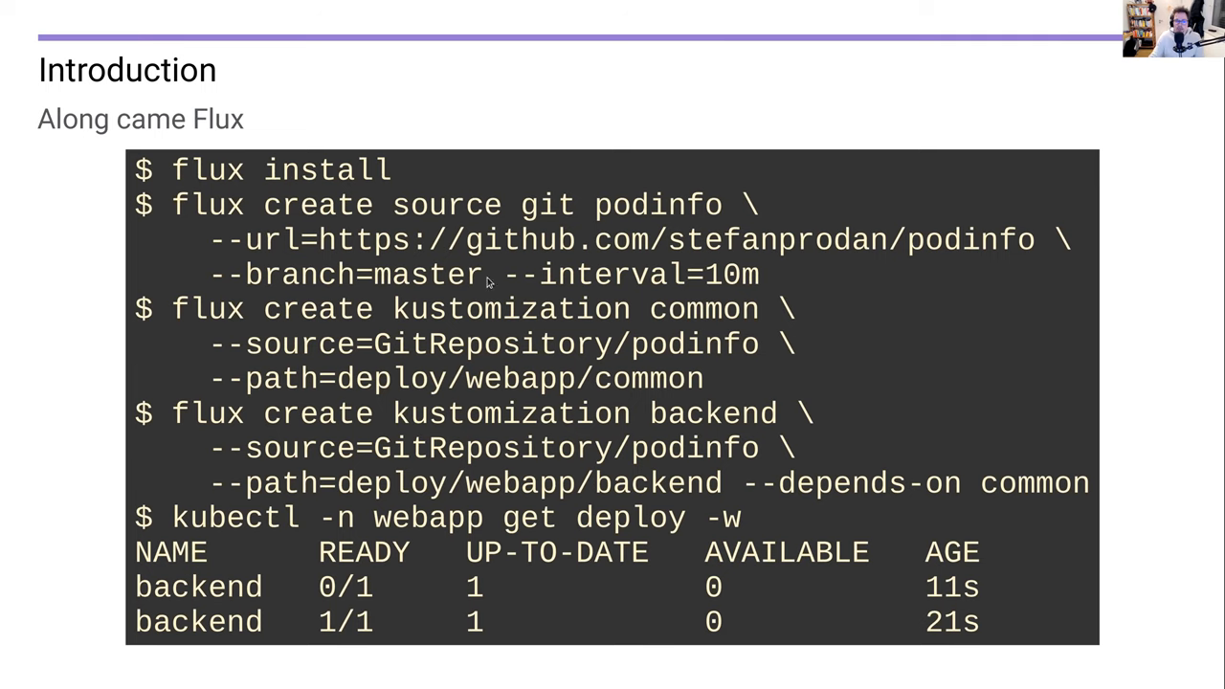
pyautogui.moveTo(507, 391)
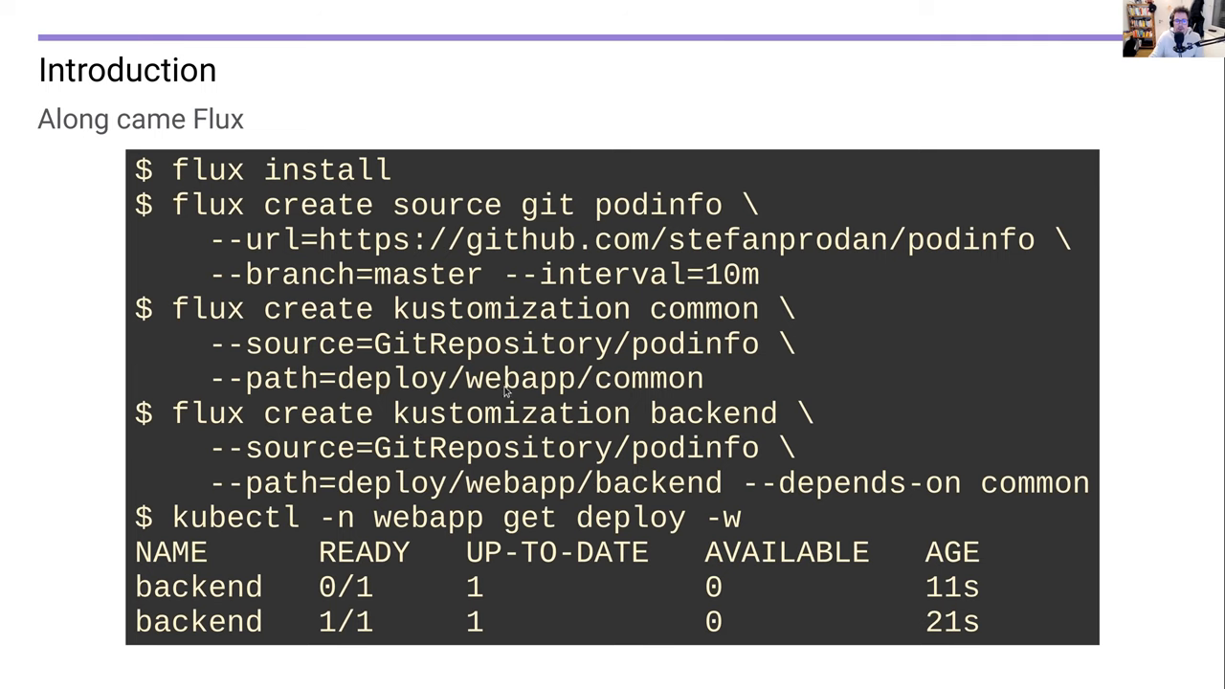
pyautogui.moveTo(526, 437)
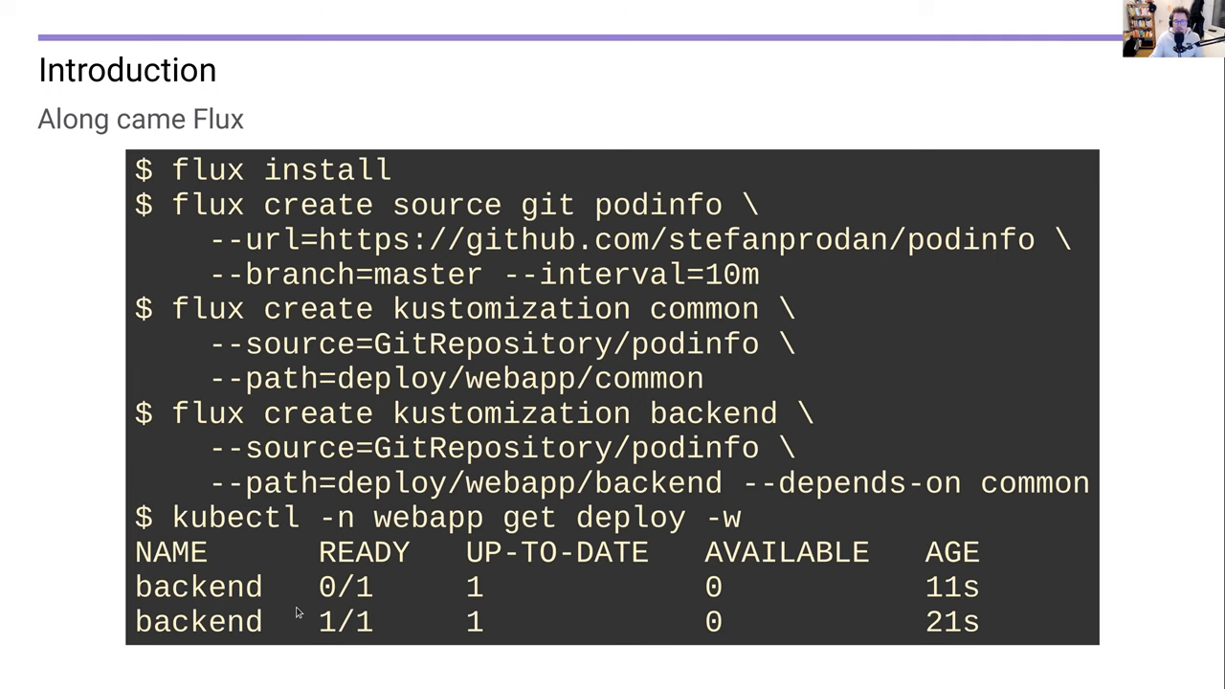
pyautogui.moveTo(55, 533)
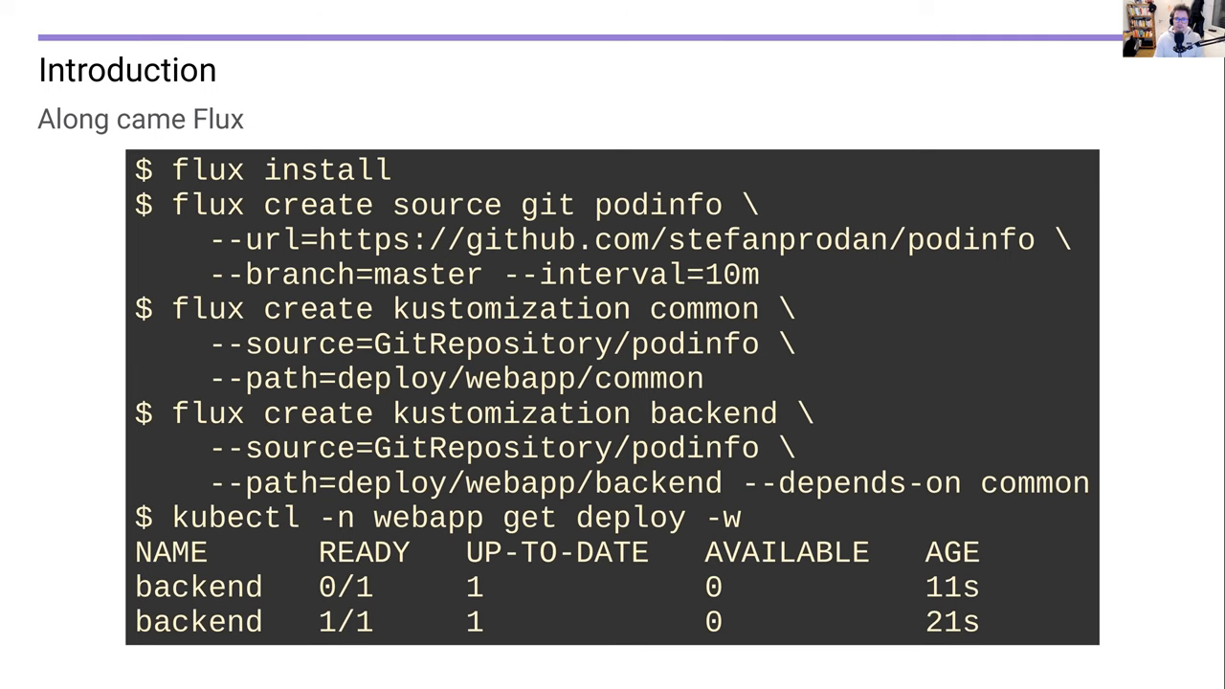
pyautogui.press('Right')
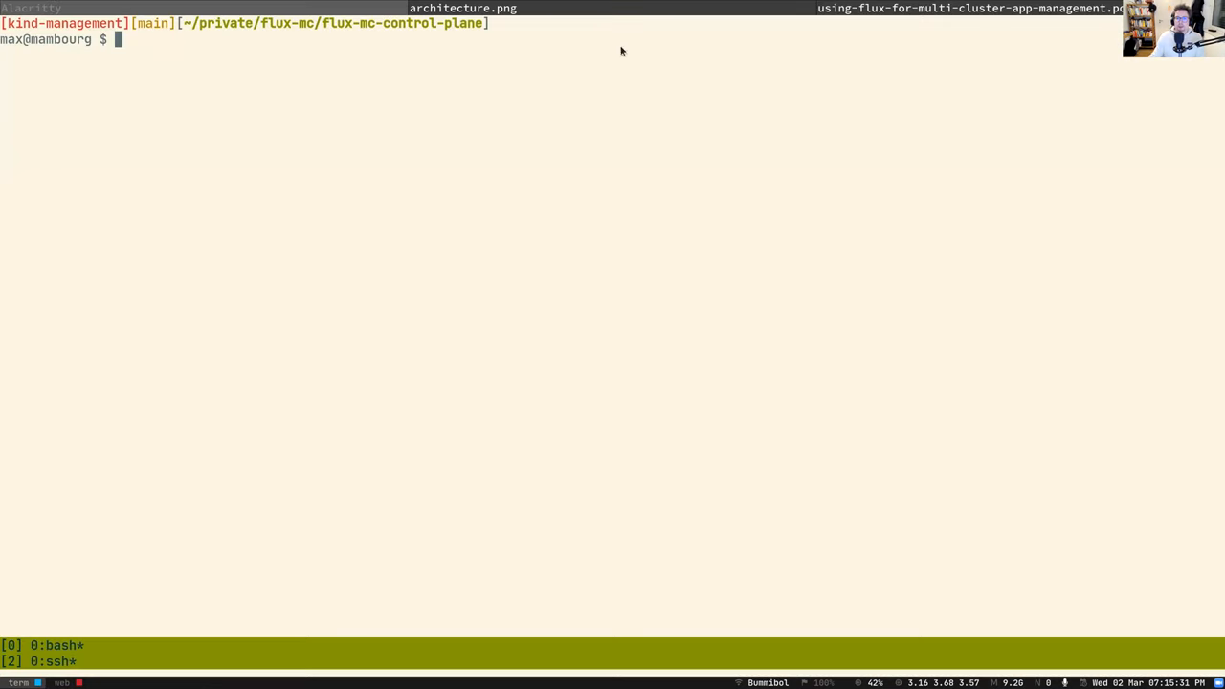
pyautogui.moveTo(704, 269)
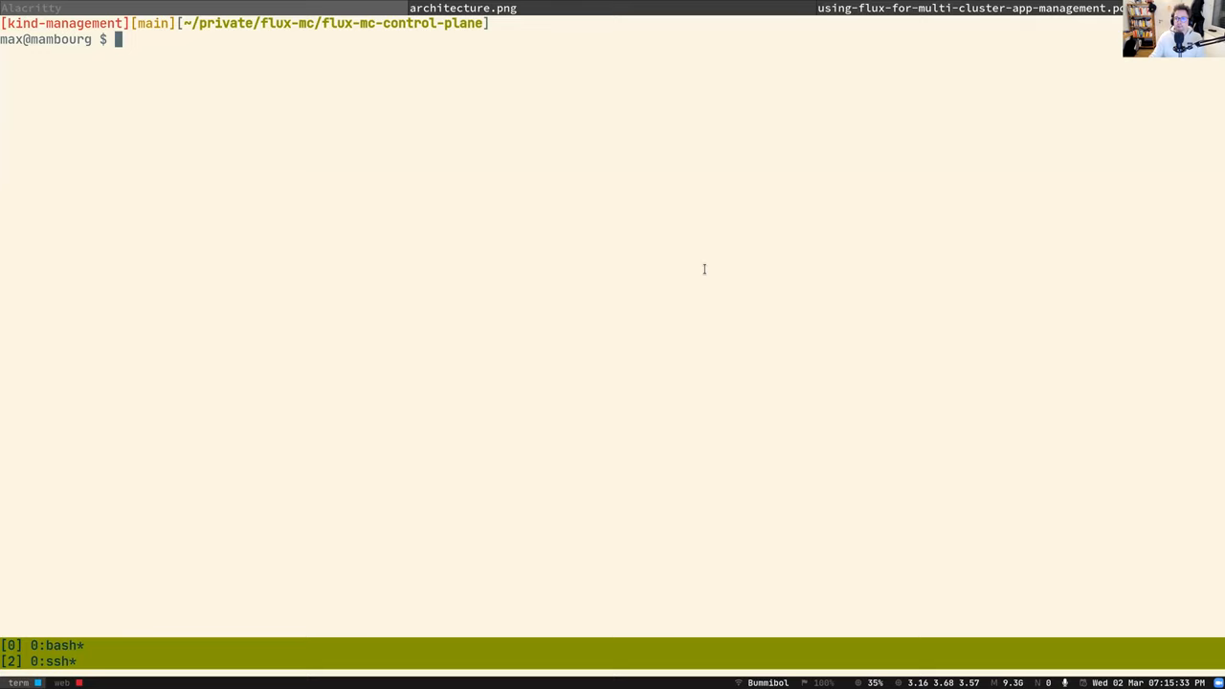
pyautogui.moveTo(493, 183)
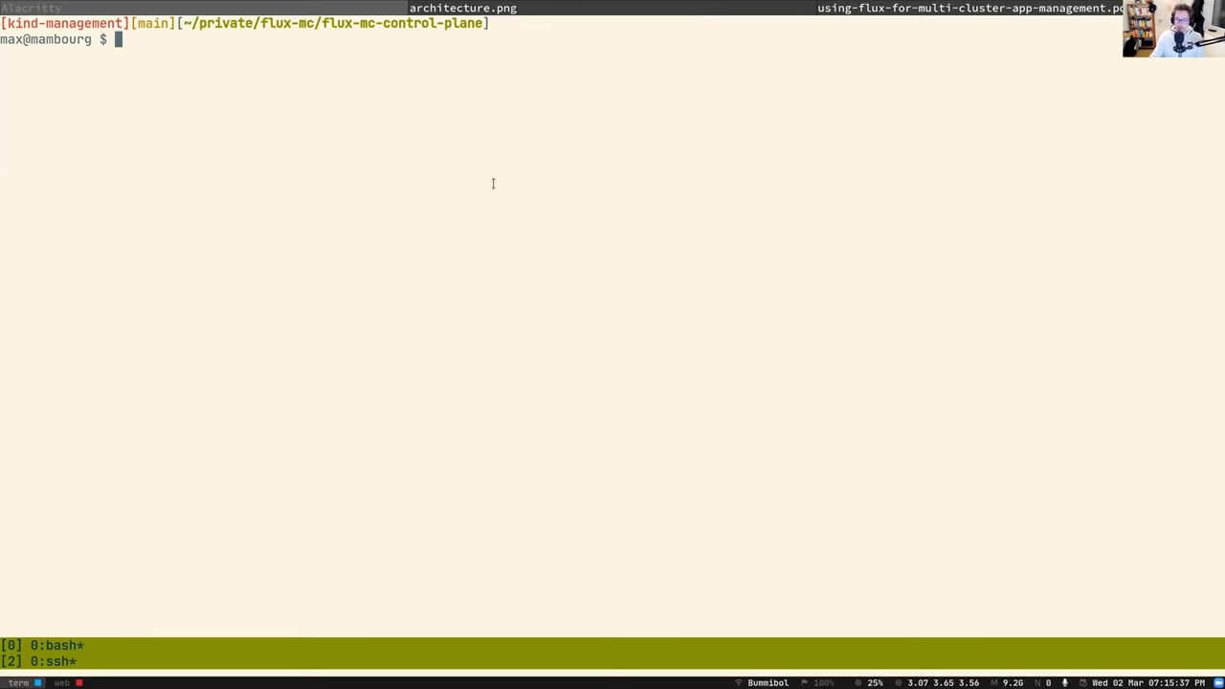
# Show the GitHub origin remote with git remote -v, then list the repo root with ll
pyautogui.write('git rem')
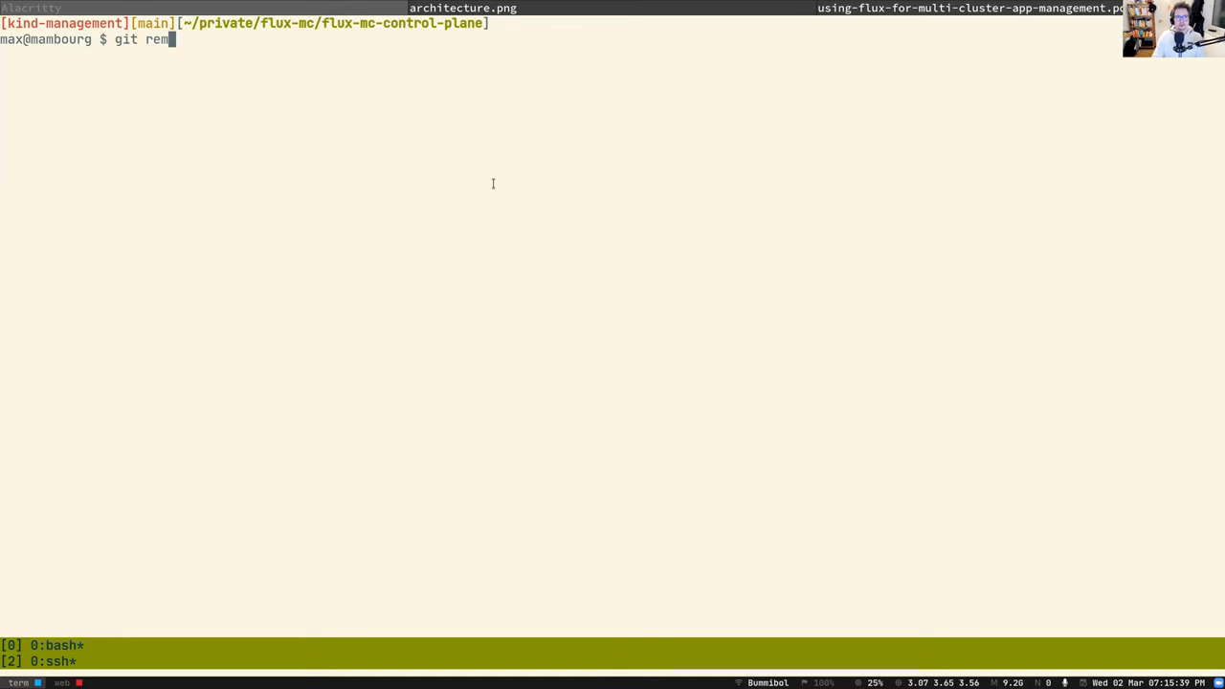
pyautogui.write('ote')
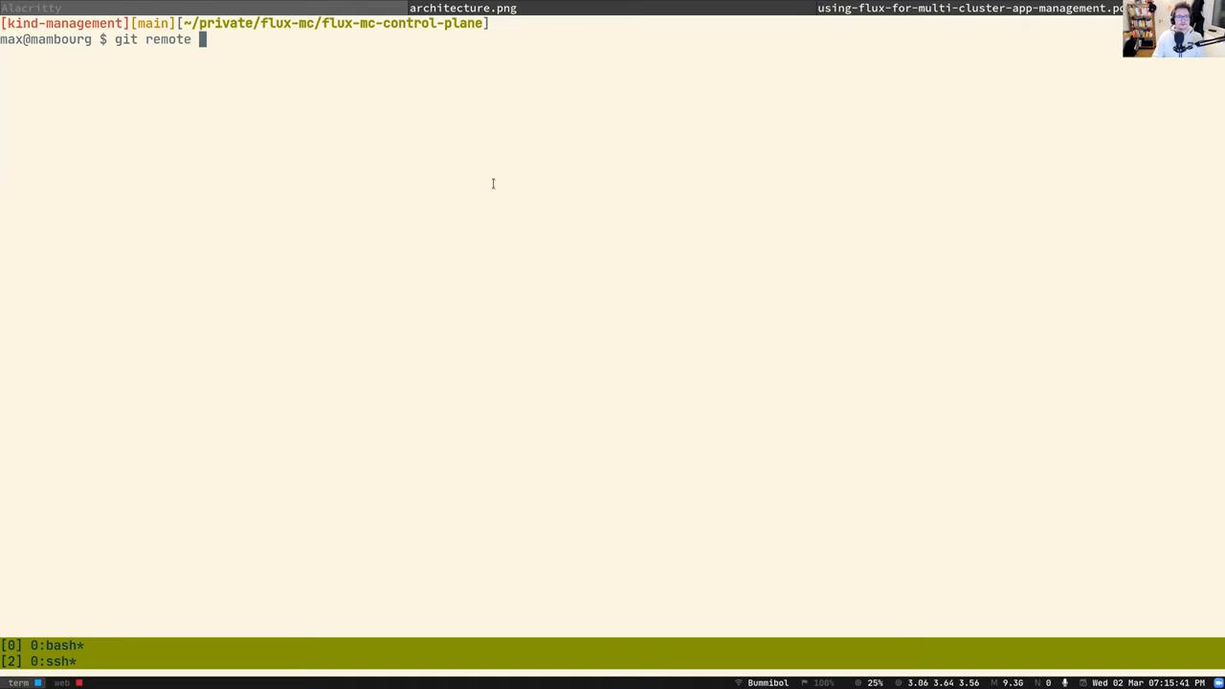
pyautogui.write('-v')
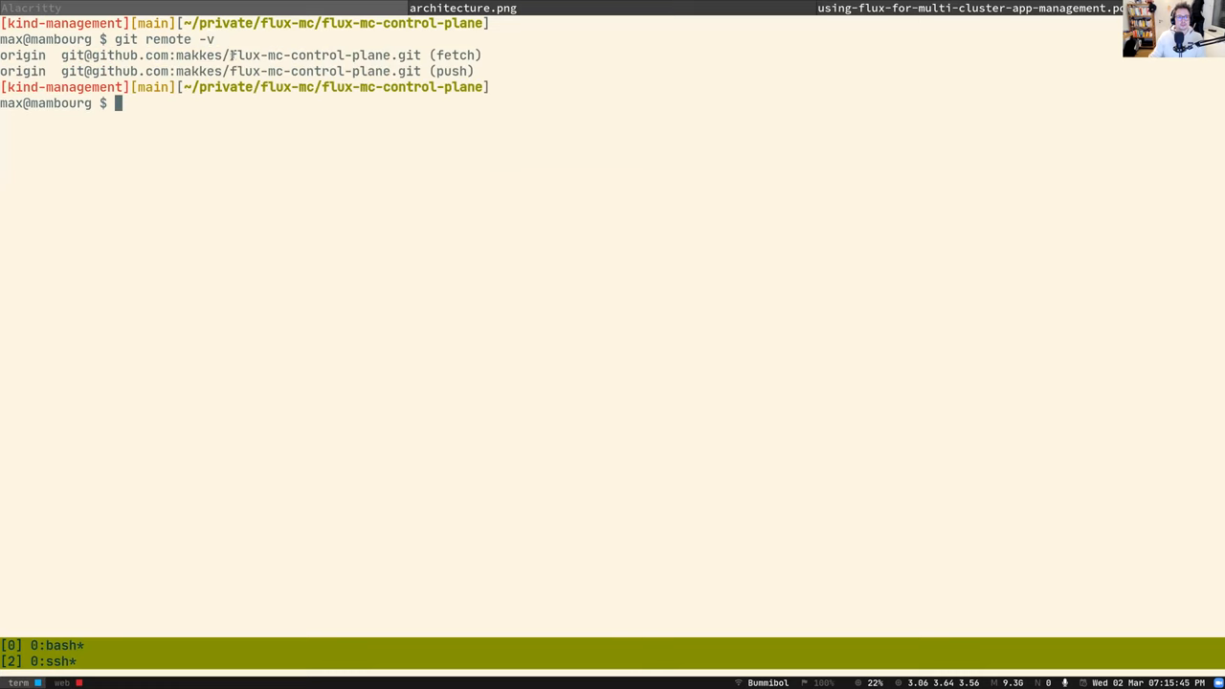
pyautogui.doubleClick(112, 55)
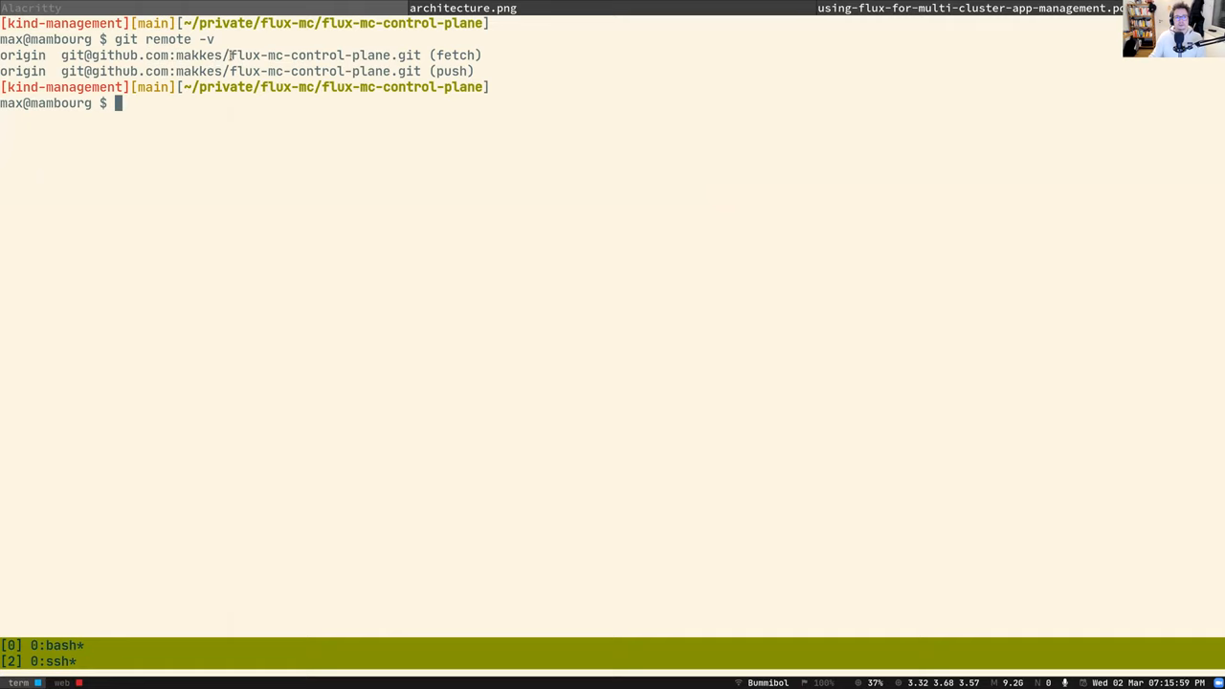
pyautogui.doubleClick(309, 55)
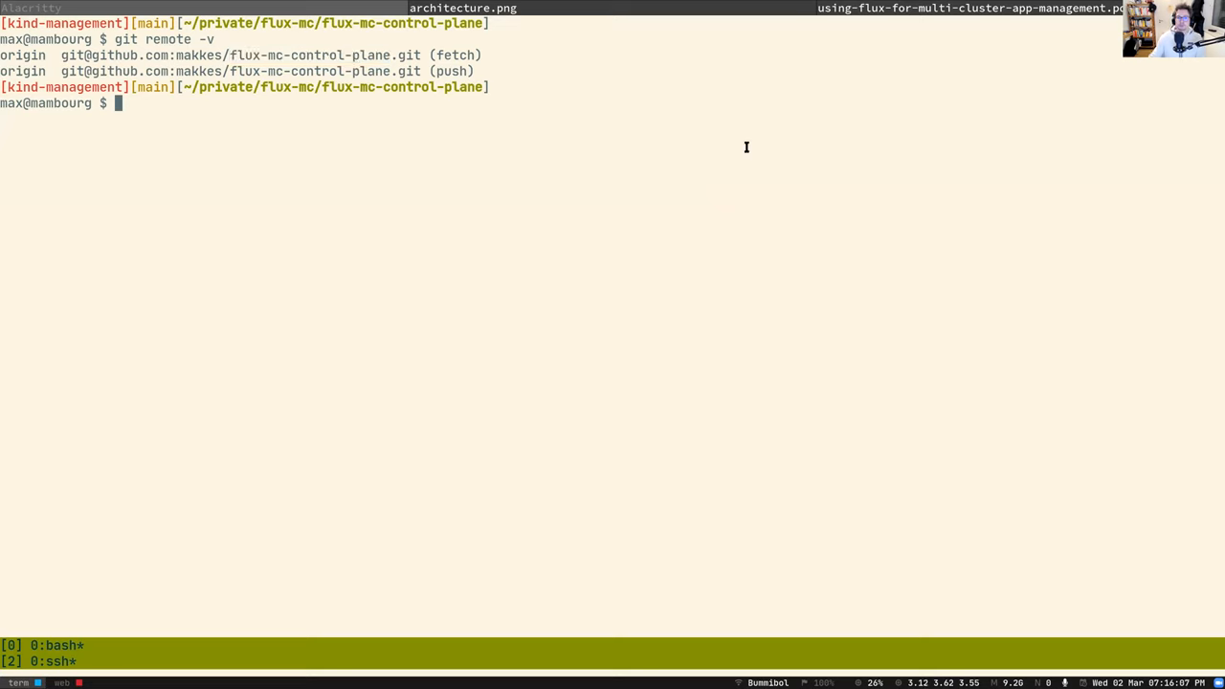
pyautogui.moveTo(792, 139)
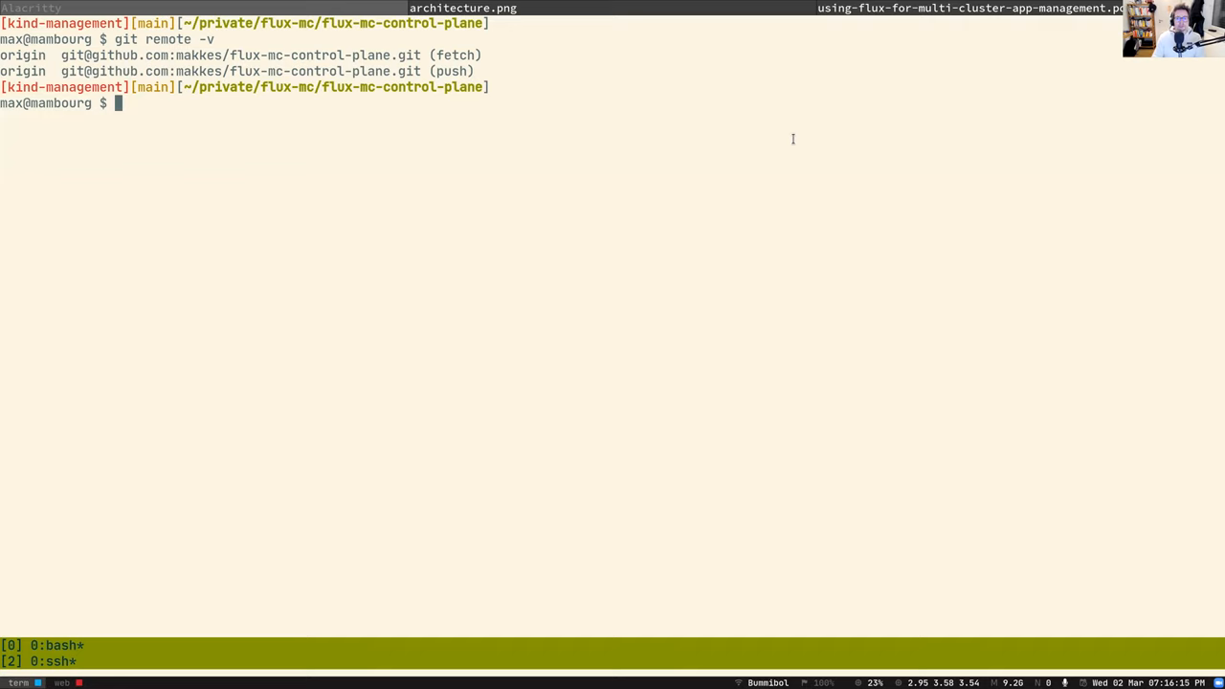
pyautogui.write('ll')
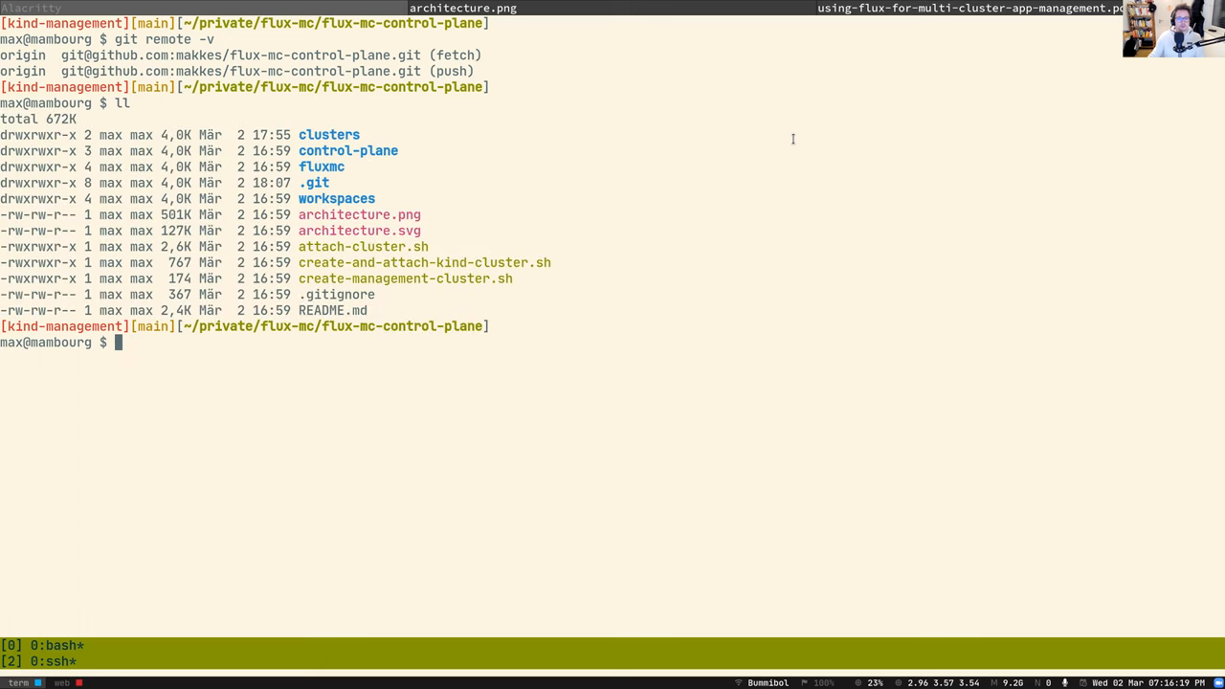
# Display create-management-cluster.sh and the control-plane/ks.yaml Kustomization manifest
pyautogui.doubleClick(405, 278)
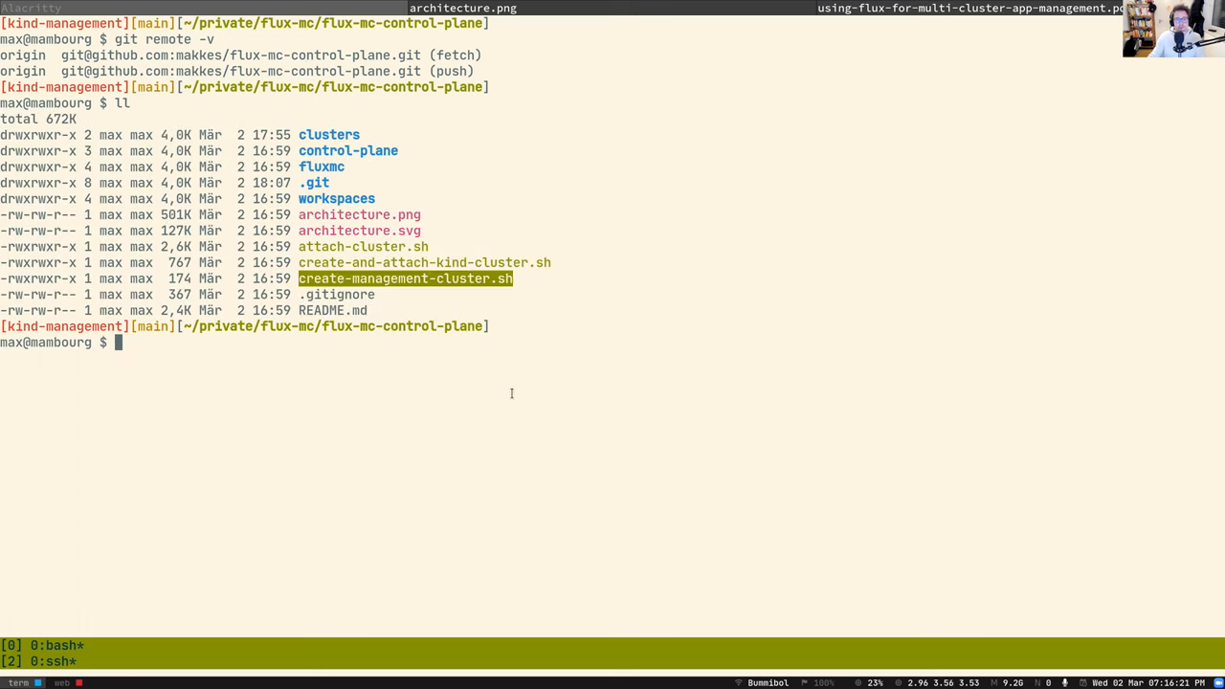
pyautogui.write('cat create-management-cluster.sh')
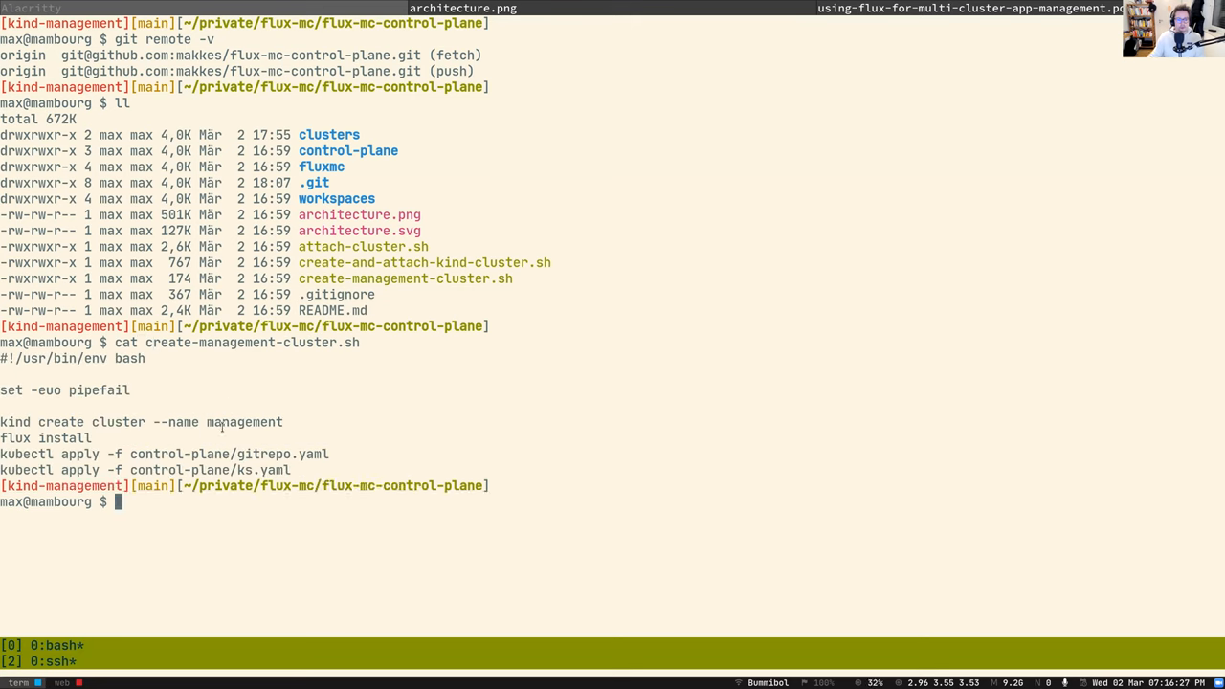
pyautogui.moveTo(14, 434)
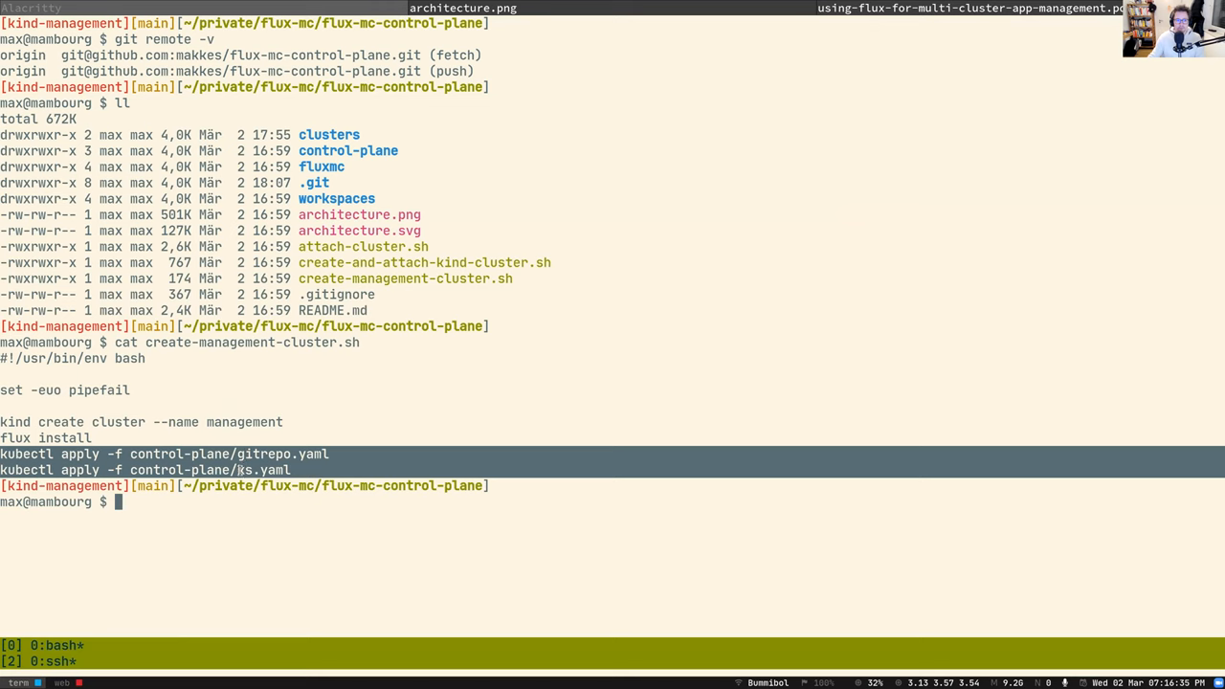
pyautogui.write('control-plane/ks.yaml')
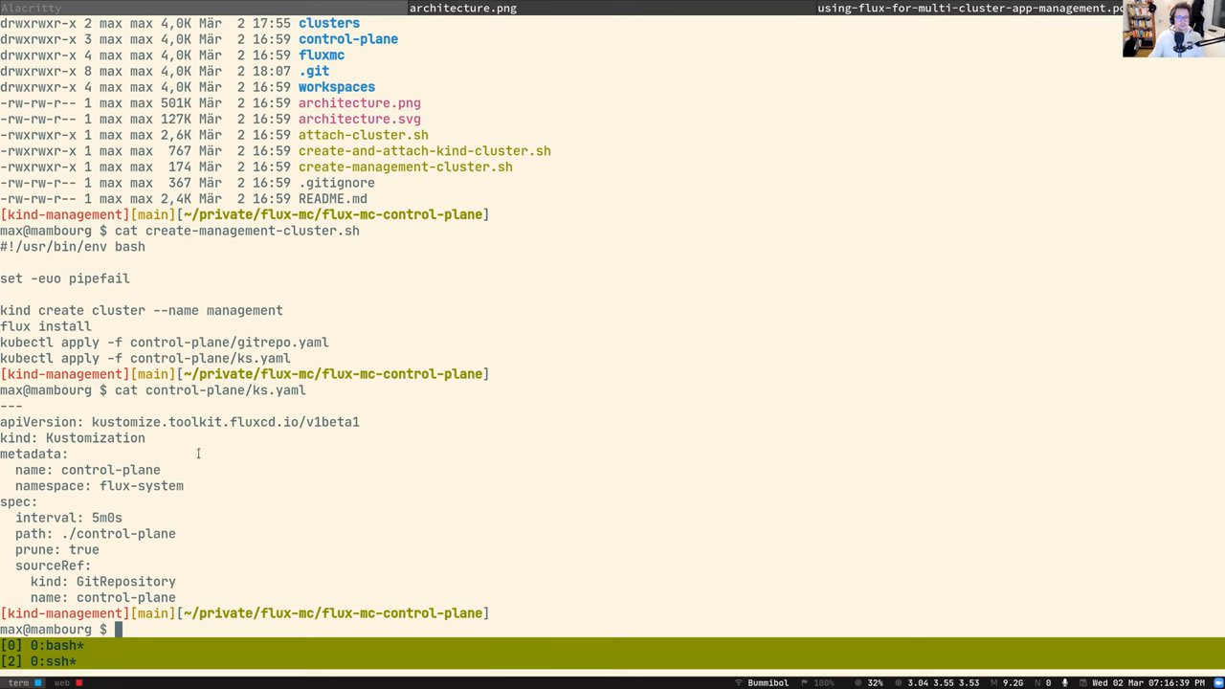
# List the ./control-plane folder contents and show ./control-plane/ks.yaml again
pyautogui.doubleClick(117, 533)
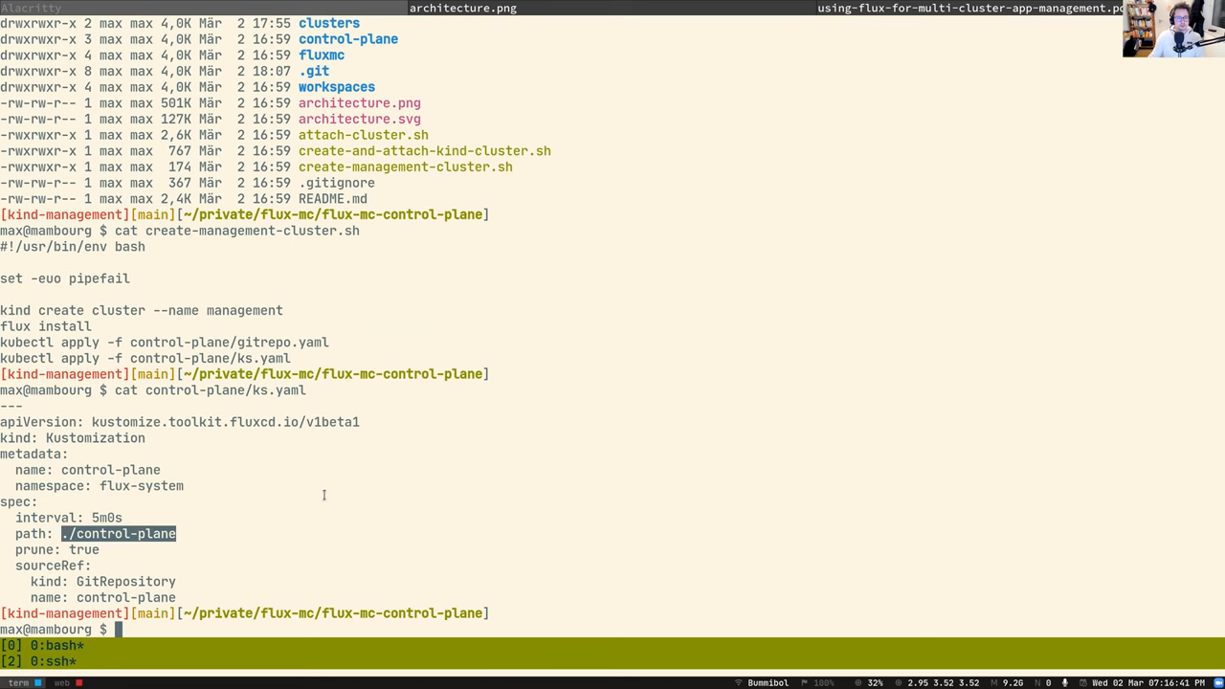
pyautogui.write('ll ./control-plane')
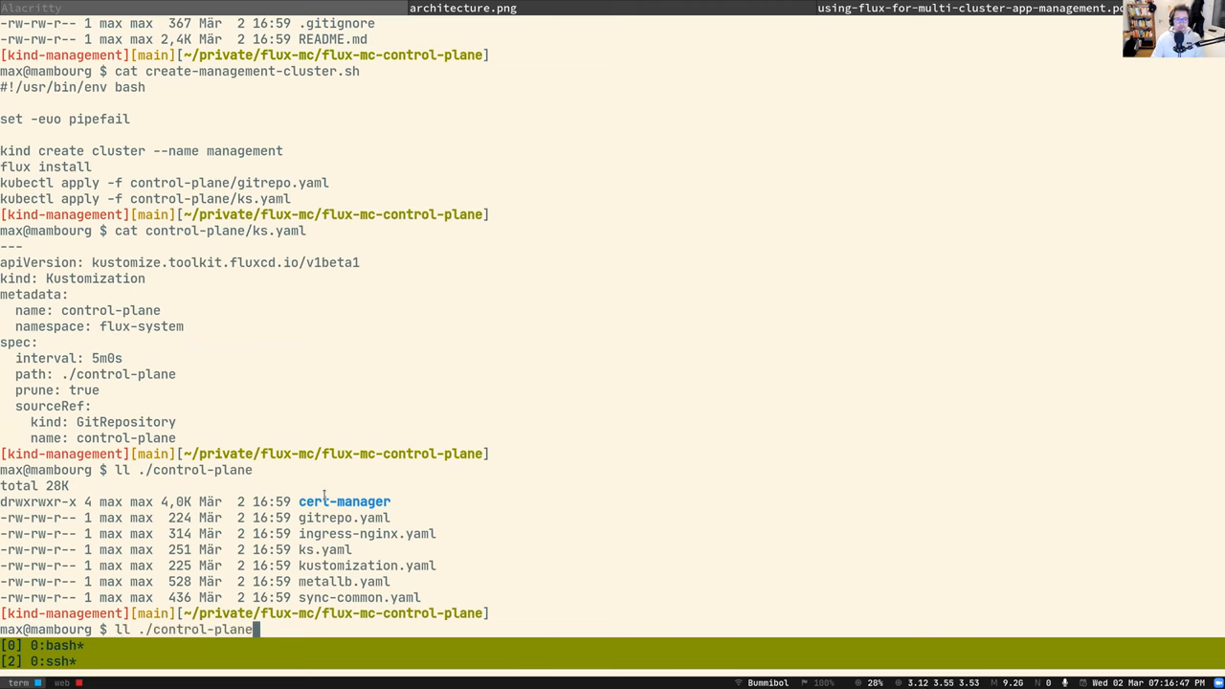
pyautogui.write('/ks.yaml')
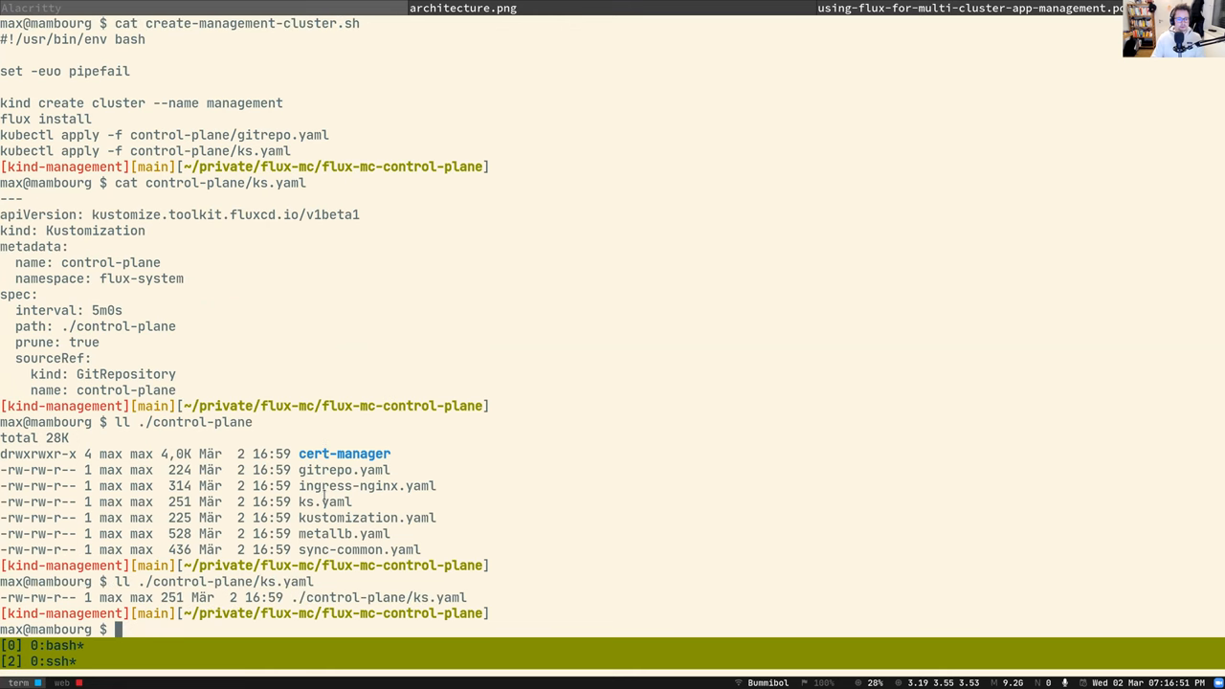
pyautogui.write('cat ./control-plane/ks.yaml')
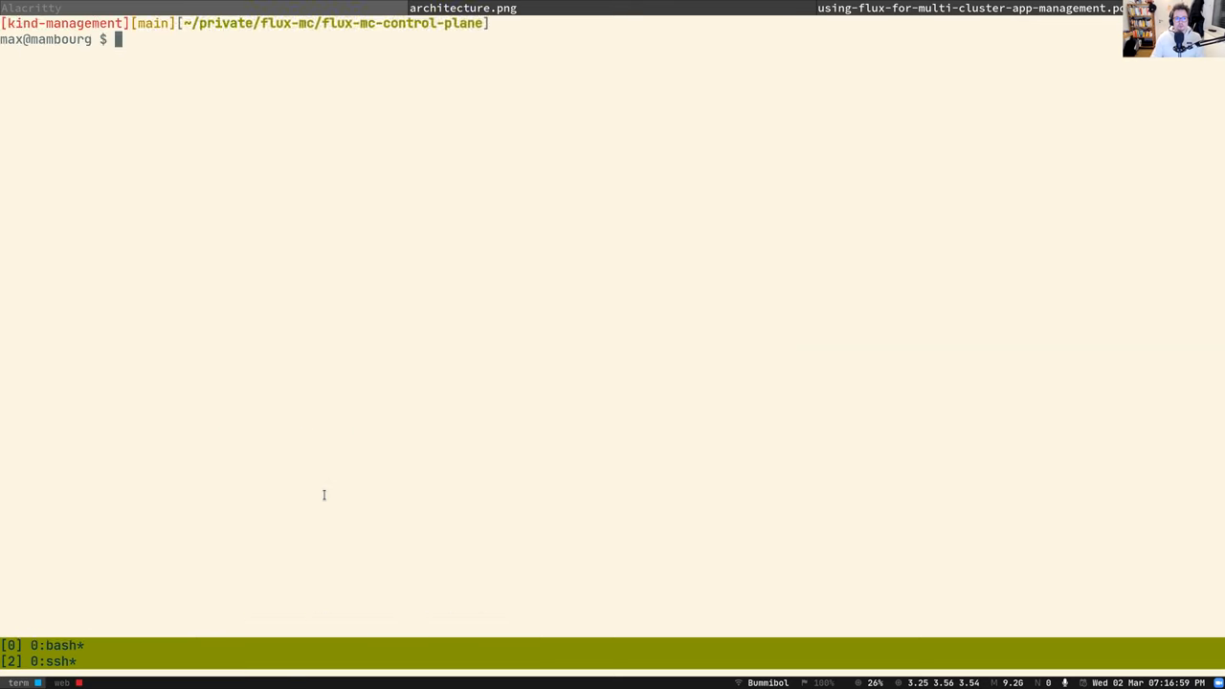
# List the repo, read through attach-cluster.sh, then list clusters/kustomization.yaml
pyautogui.write('ll')
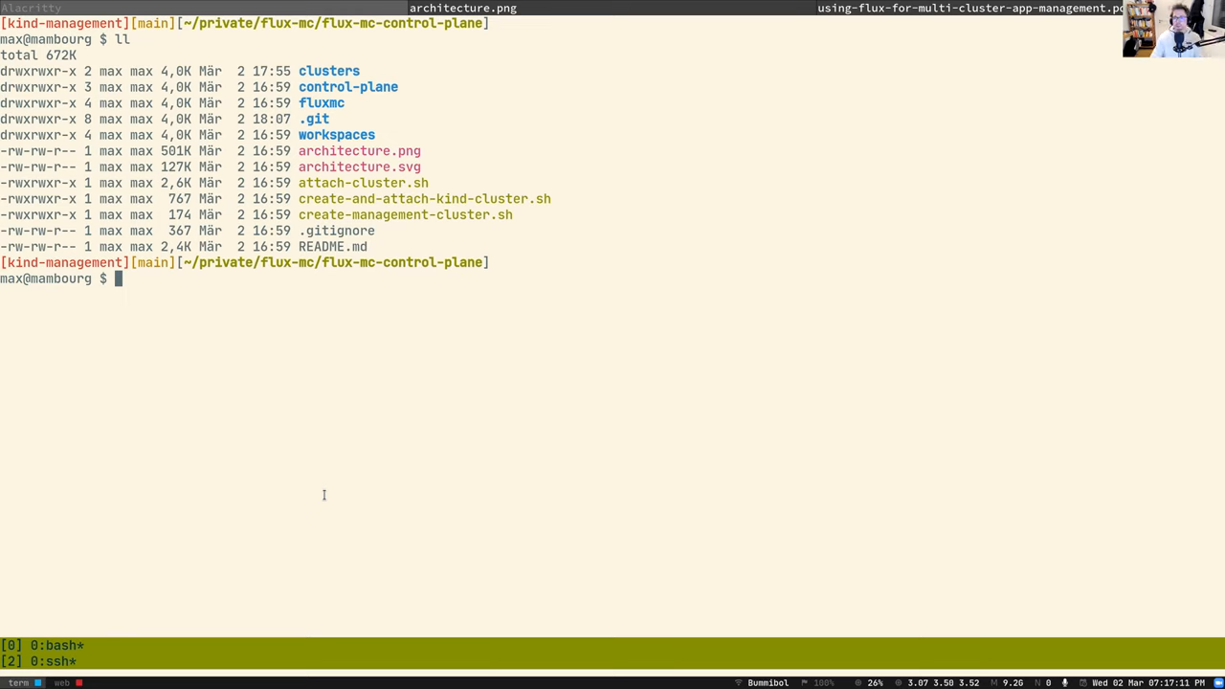
pyautogui.moveTo(320, 487)
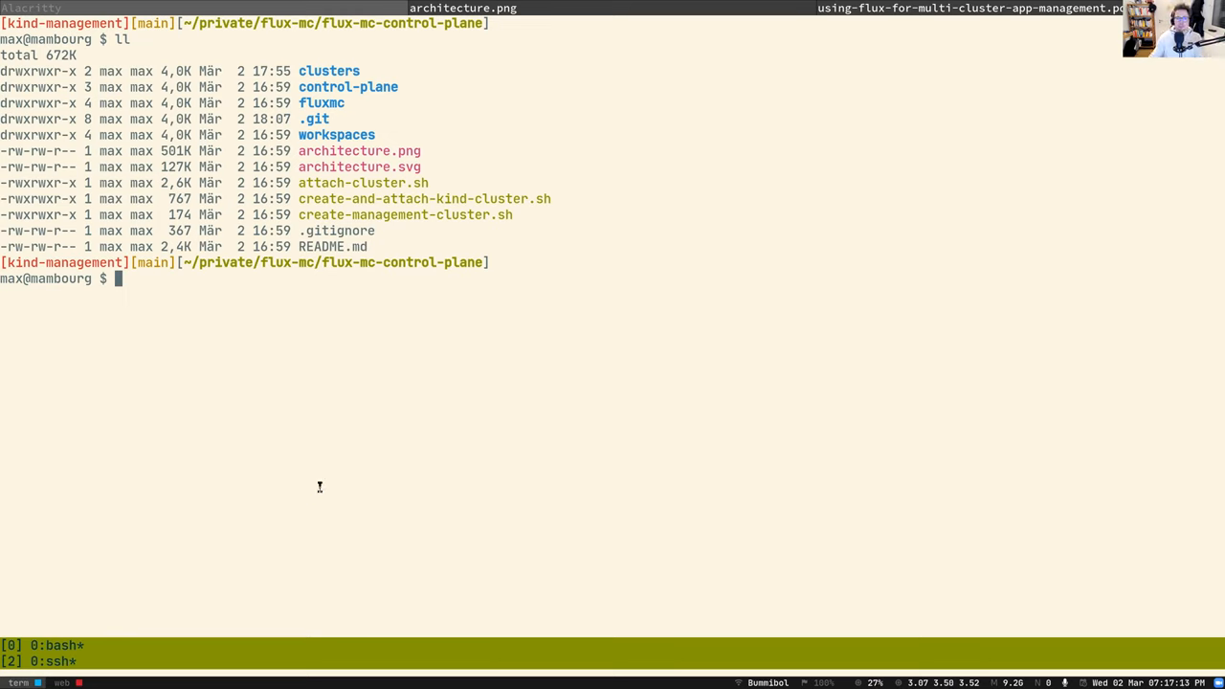
pyautogui.moveTo(897, 479)
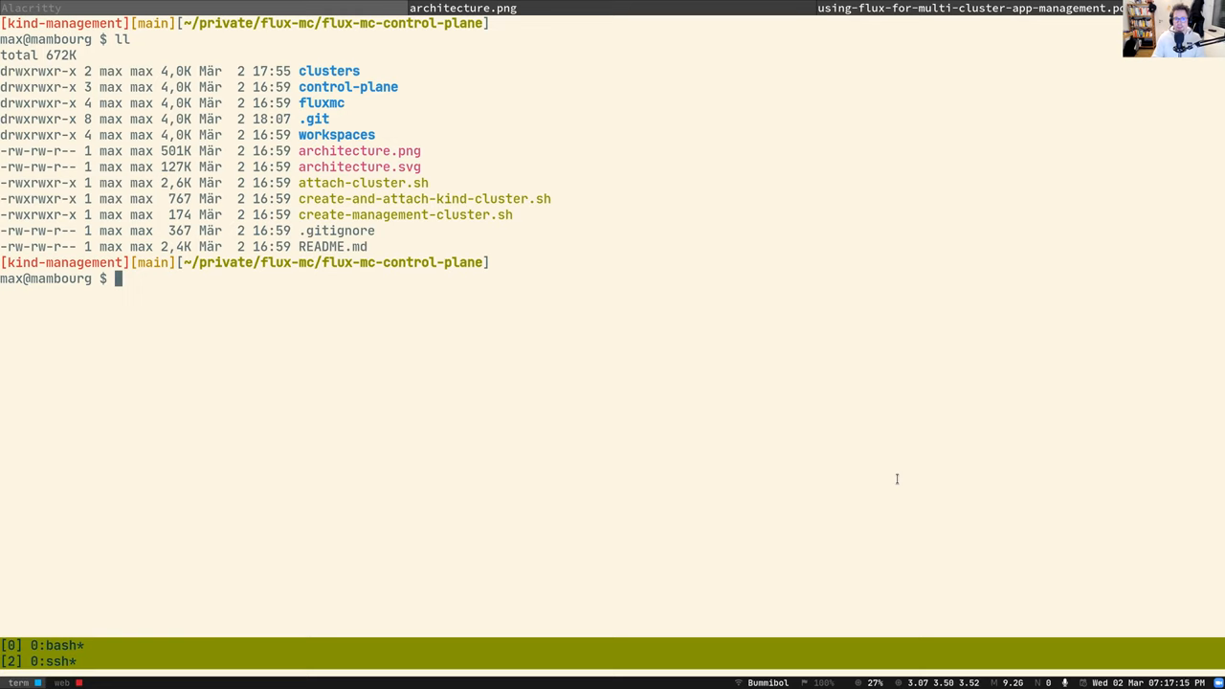
pyautogui.write('c')
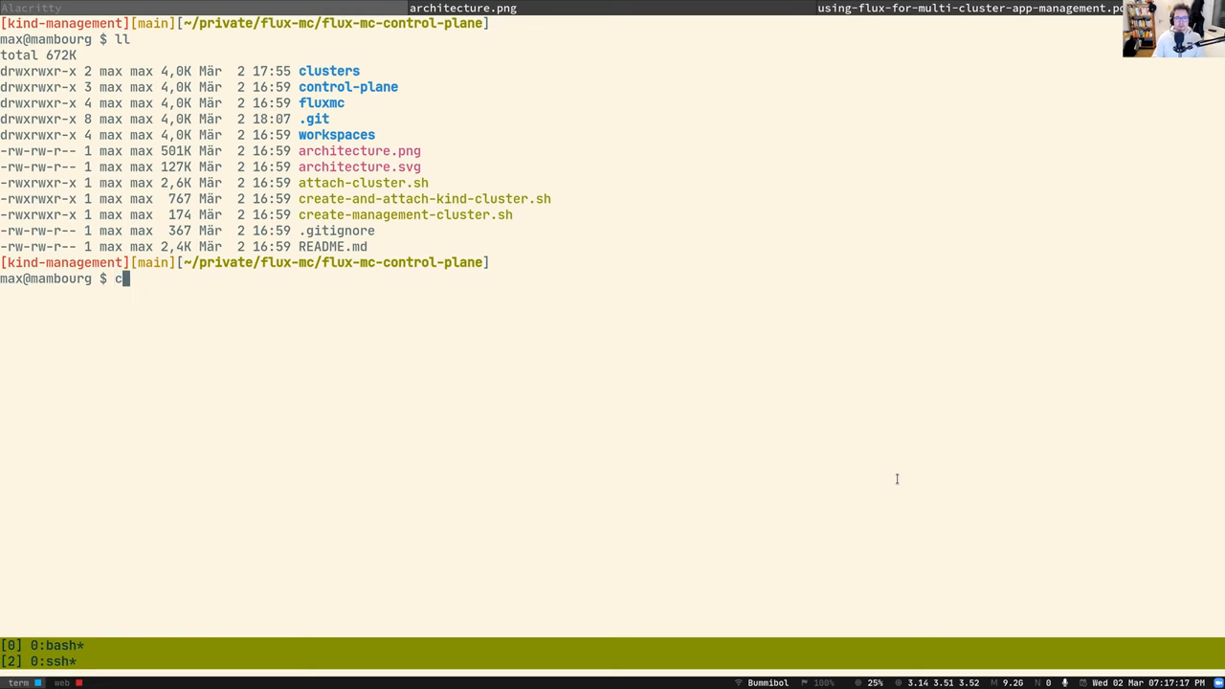
pyautogui.write('at create-')
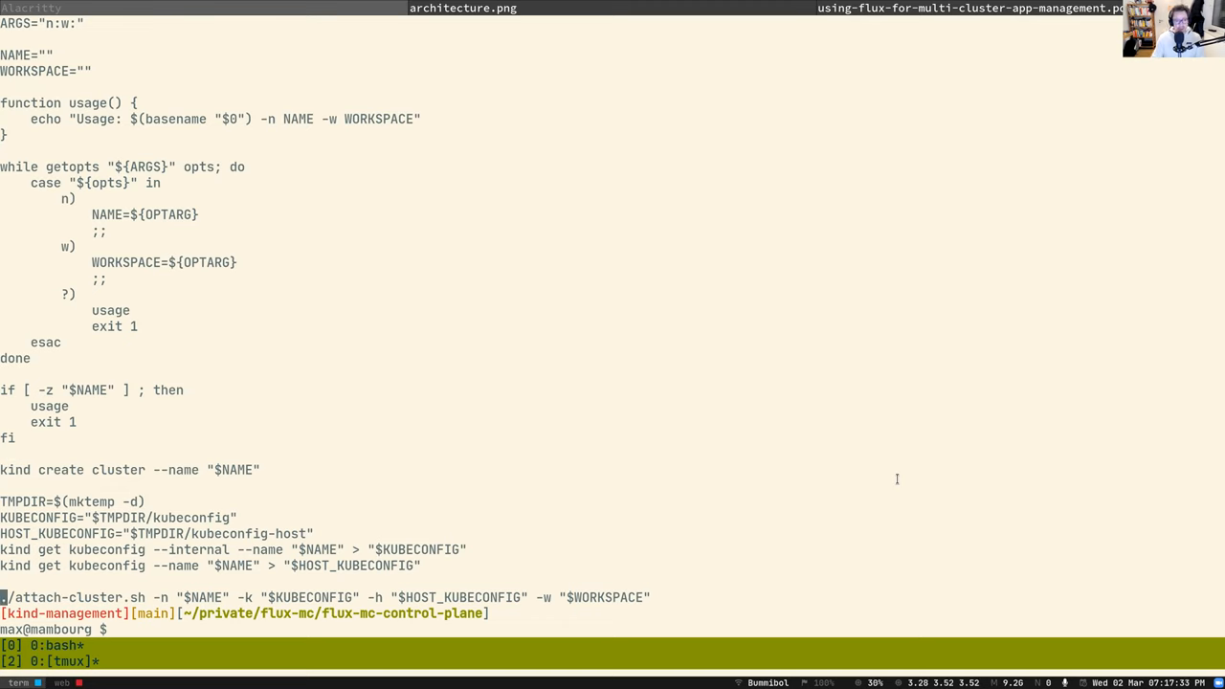
pyautogui.write('cat attach-cluster.sh')
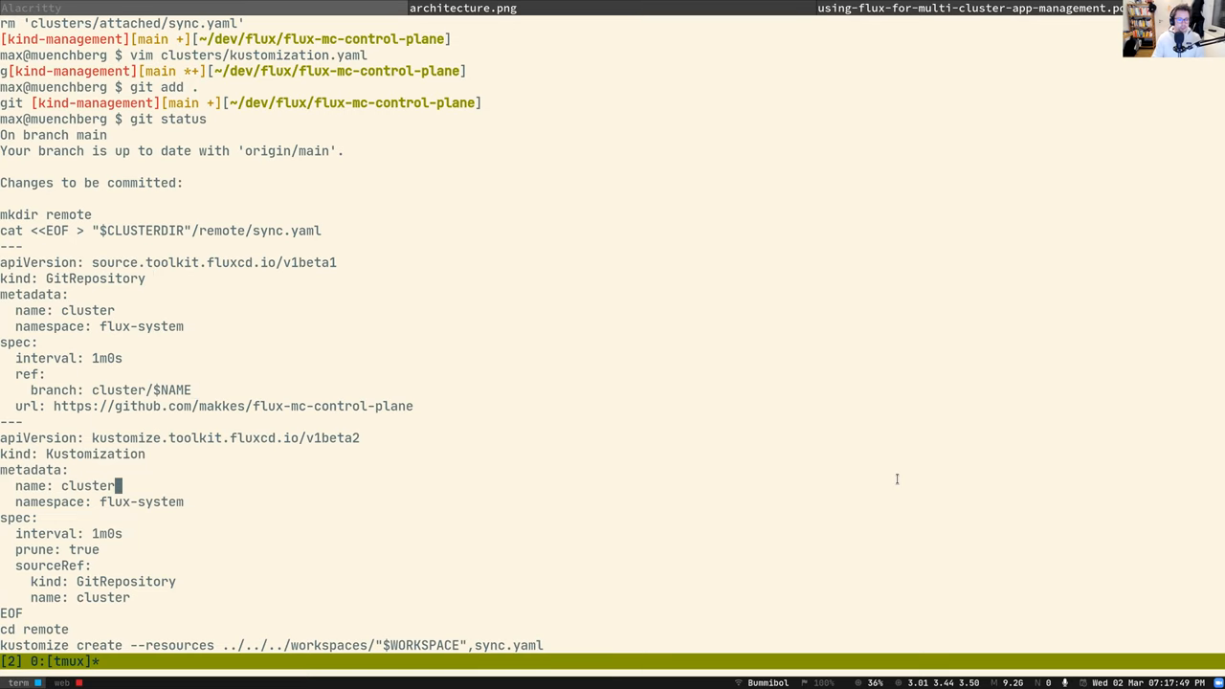
pyautogui.scroll(-3)
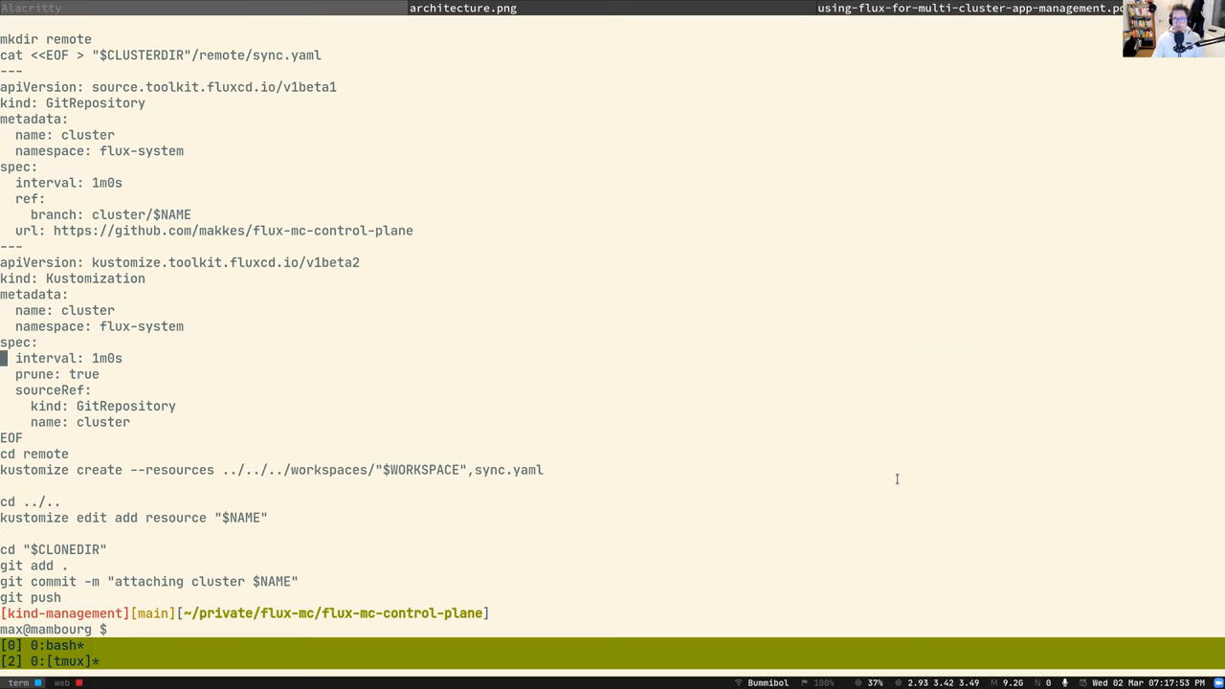
pyautogui.press('Down')
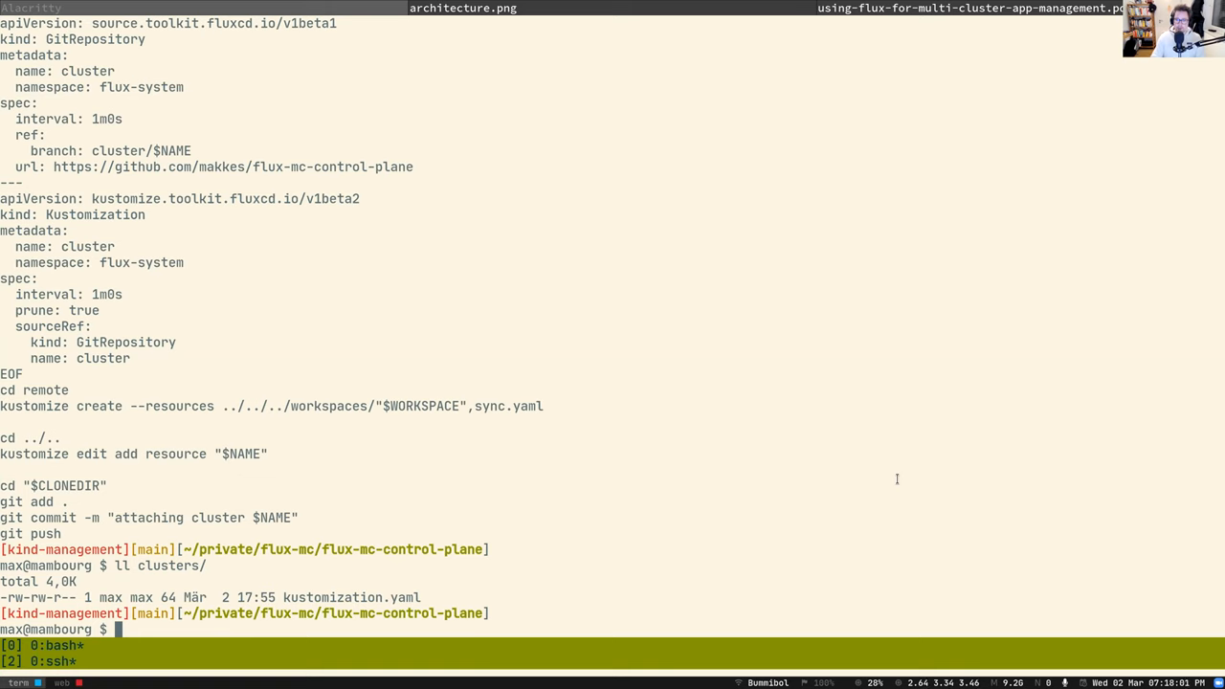
pyautogui.write('ll clusters/kustomization.yaml')
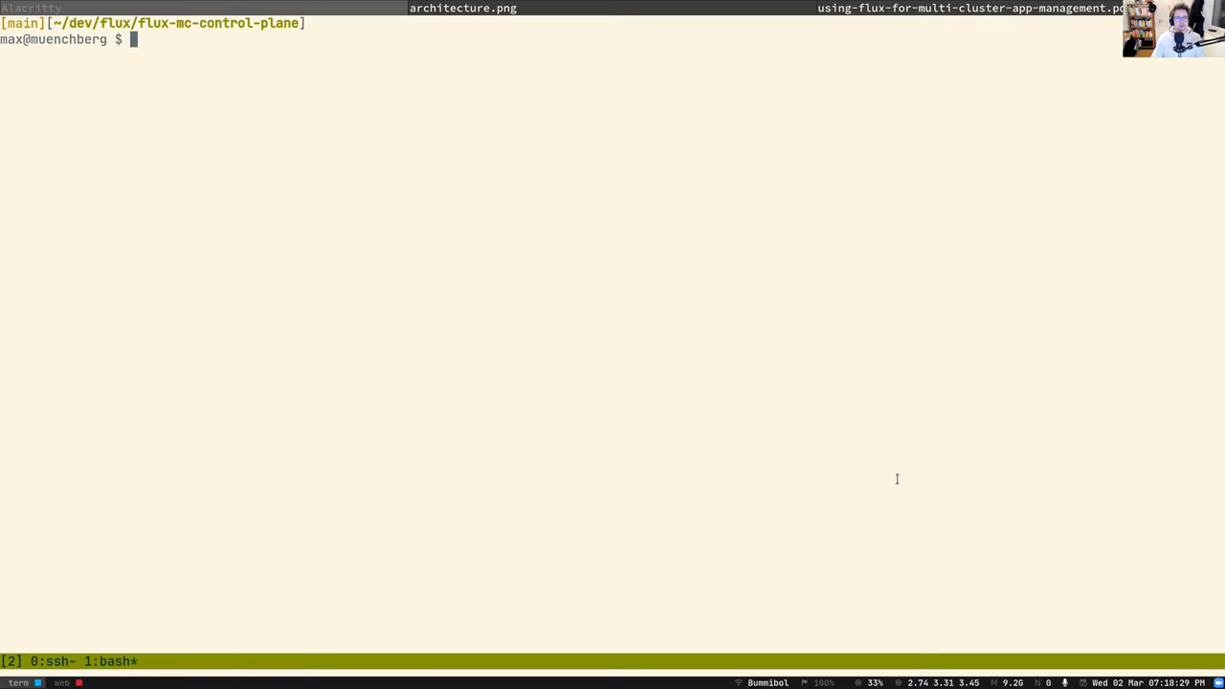
# List workspaces/ showing dev and staging, then the manifests in workspaces/dev/
pyautogui.write('ll workspaces/')
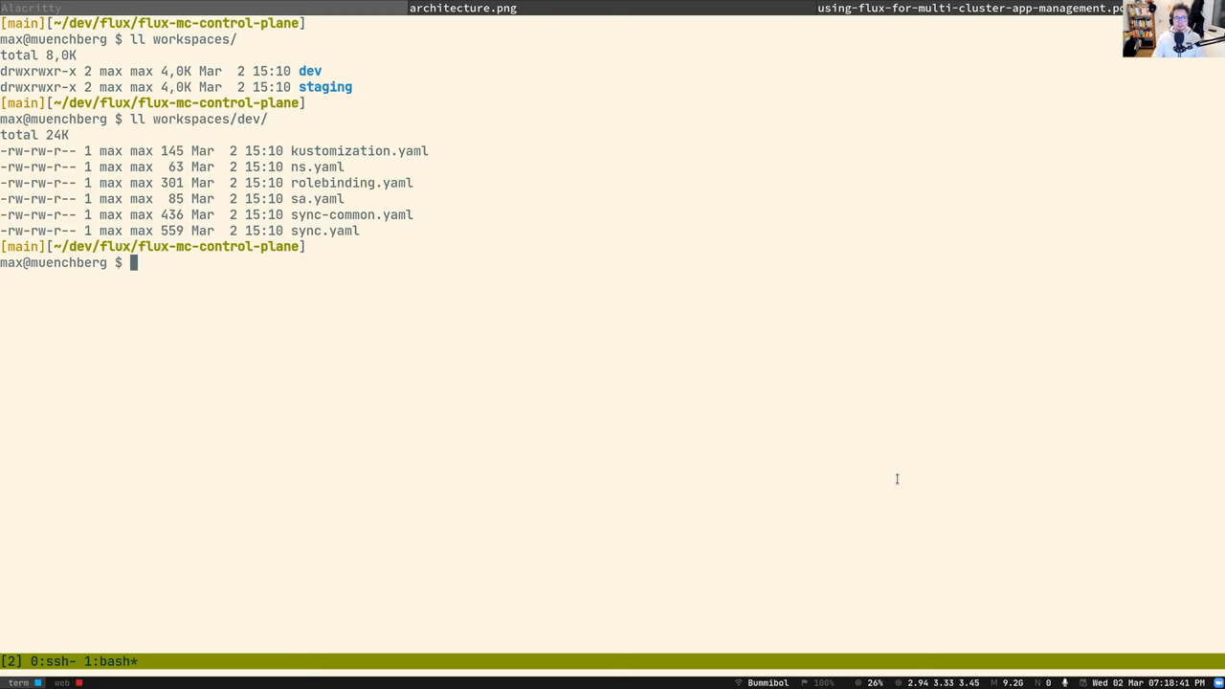
pyautogui.write('ll workspaces/dev/')
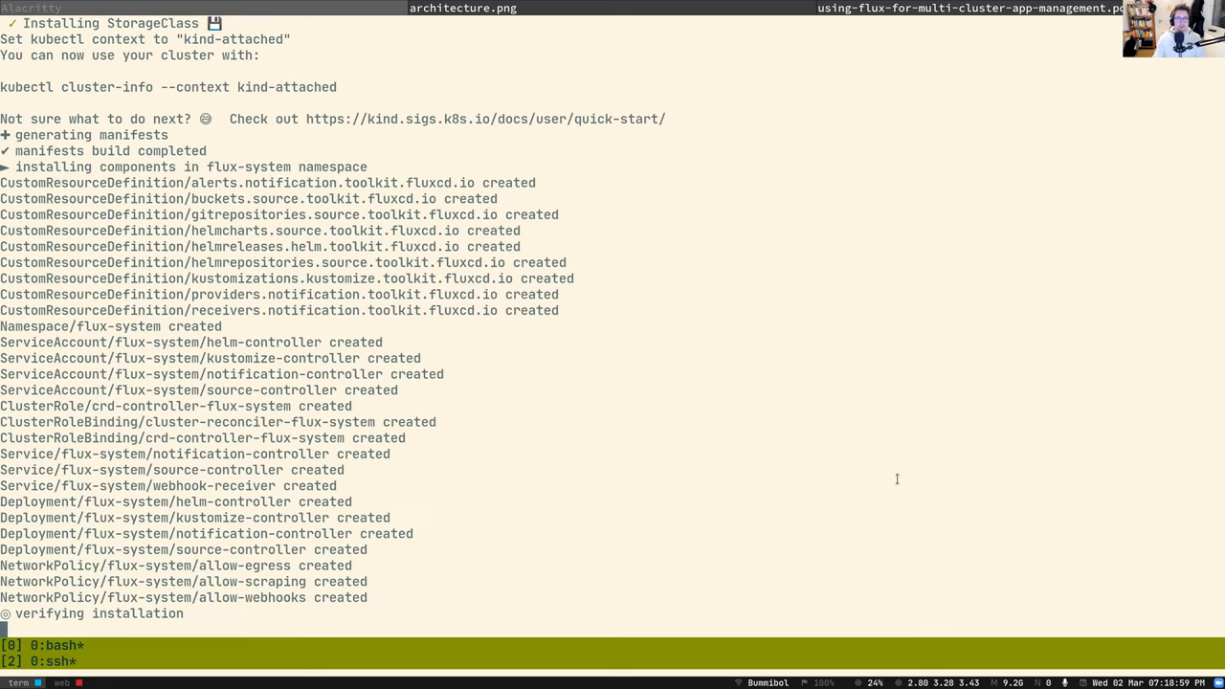
pyautogui.moveTo(178, 230)
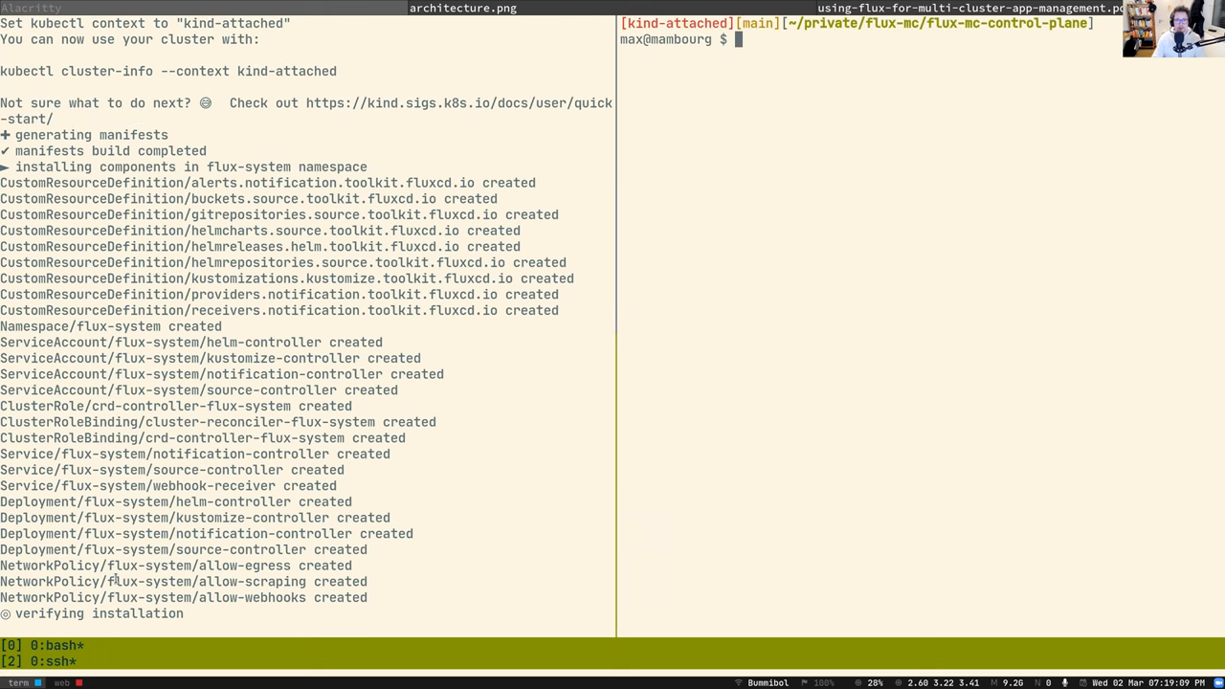
# Check pods across all namespaces, then git pull the attach commit into the control-plane repo
pyautogui.write('k get pods -A')
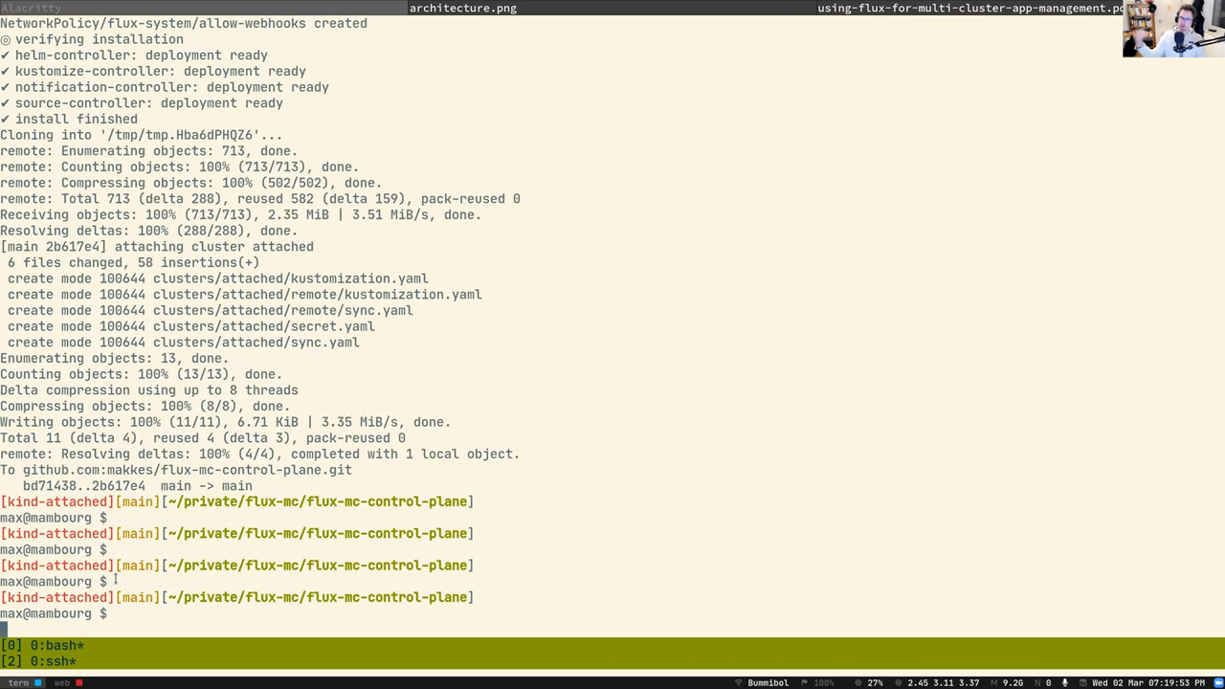
pyautogui.write('3')
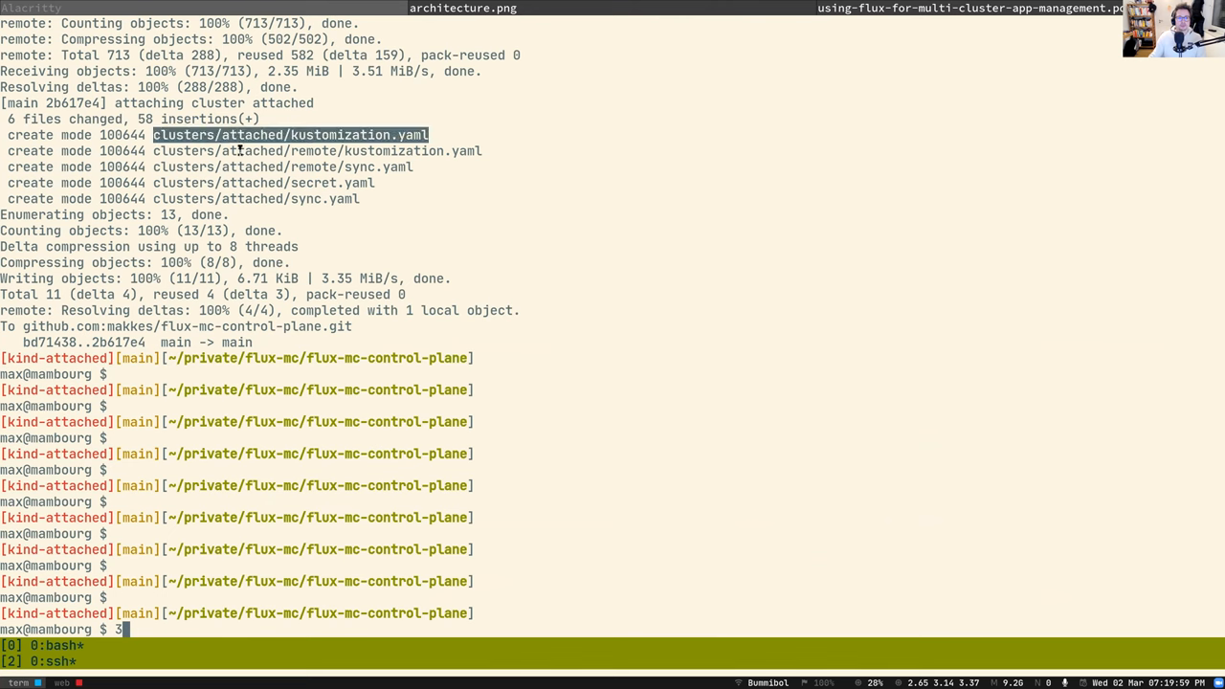
pyautogui.write('g')
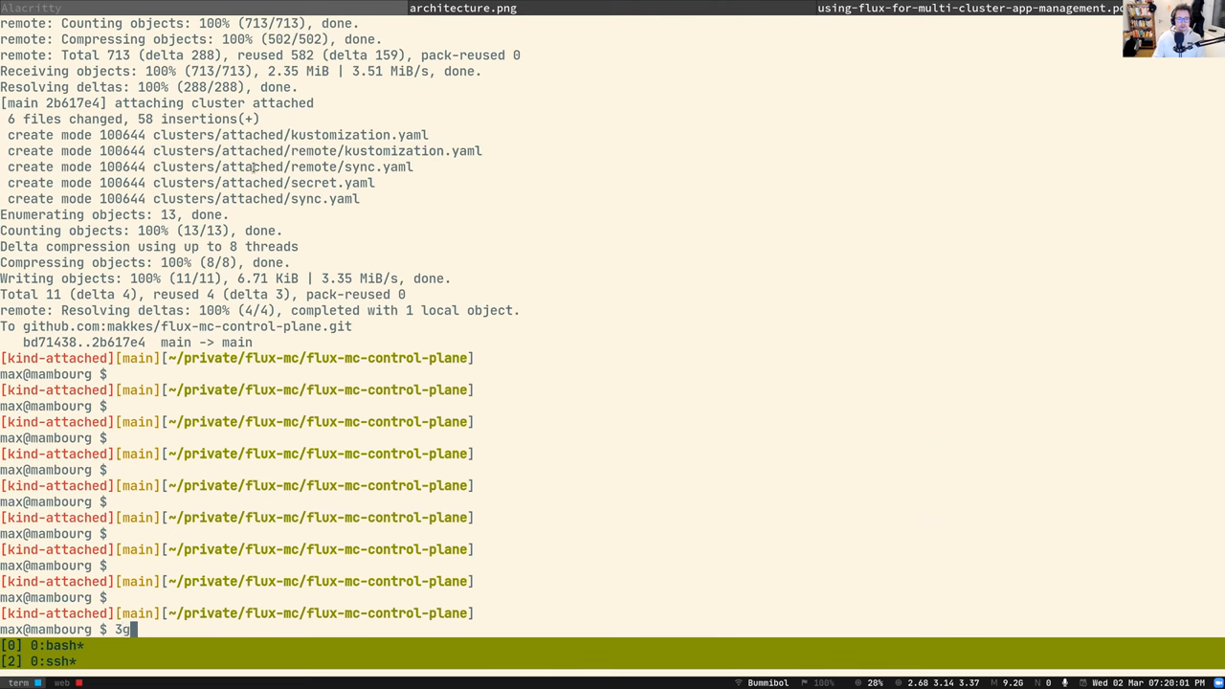
pyautogui.write('git pull')
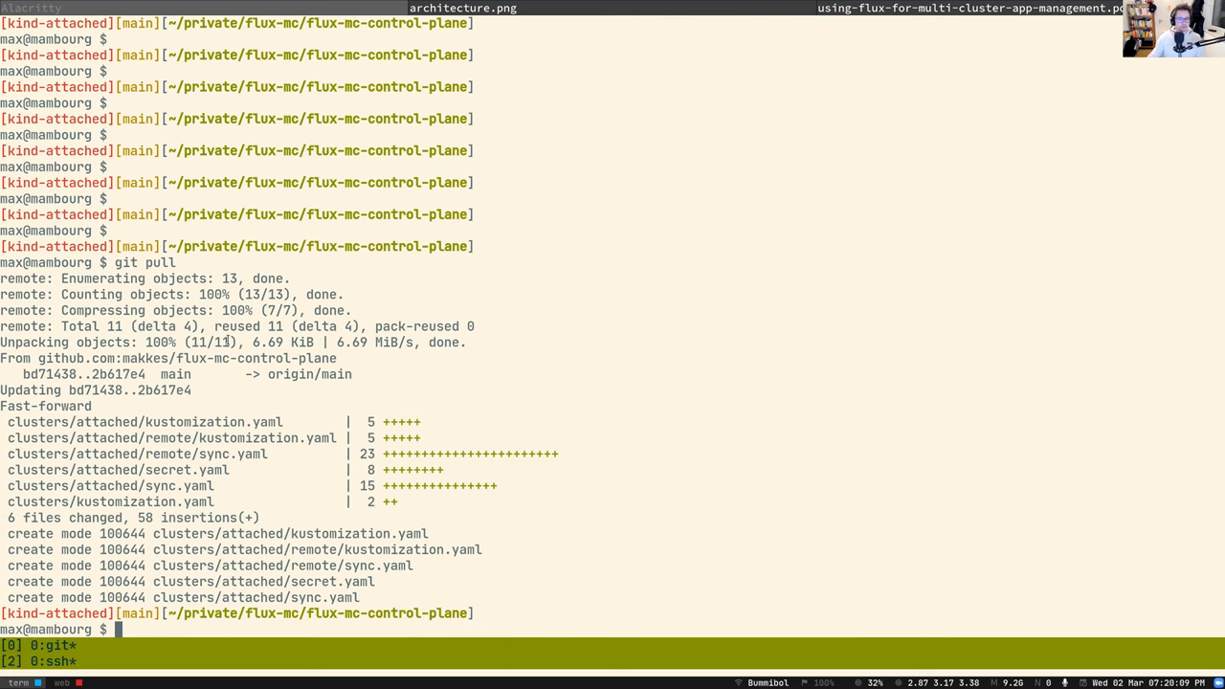
# List the clusters folder and show kustomization.yaml, which lists the attached resource
pyautogui.click(144, 422)
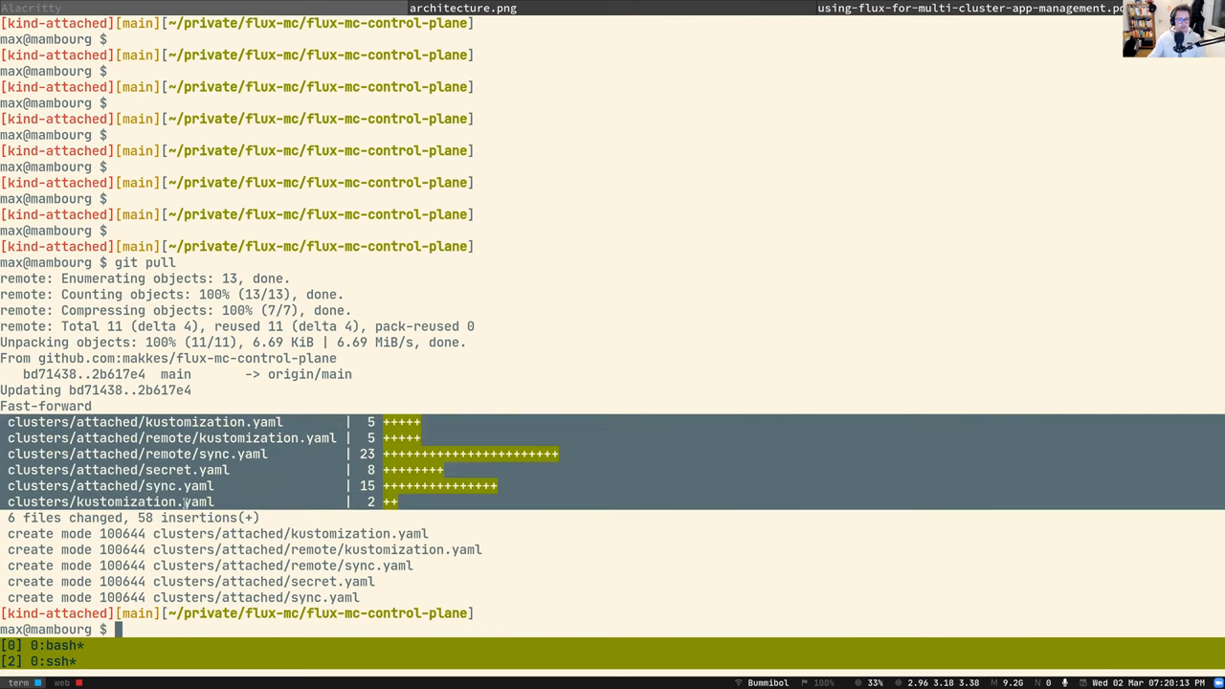
pyautogui.write('cd clusters/attached/')
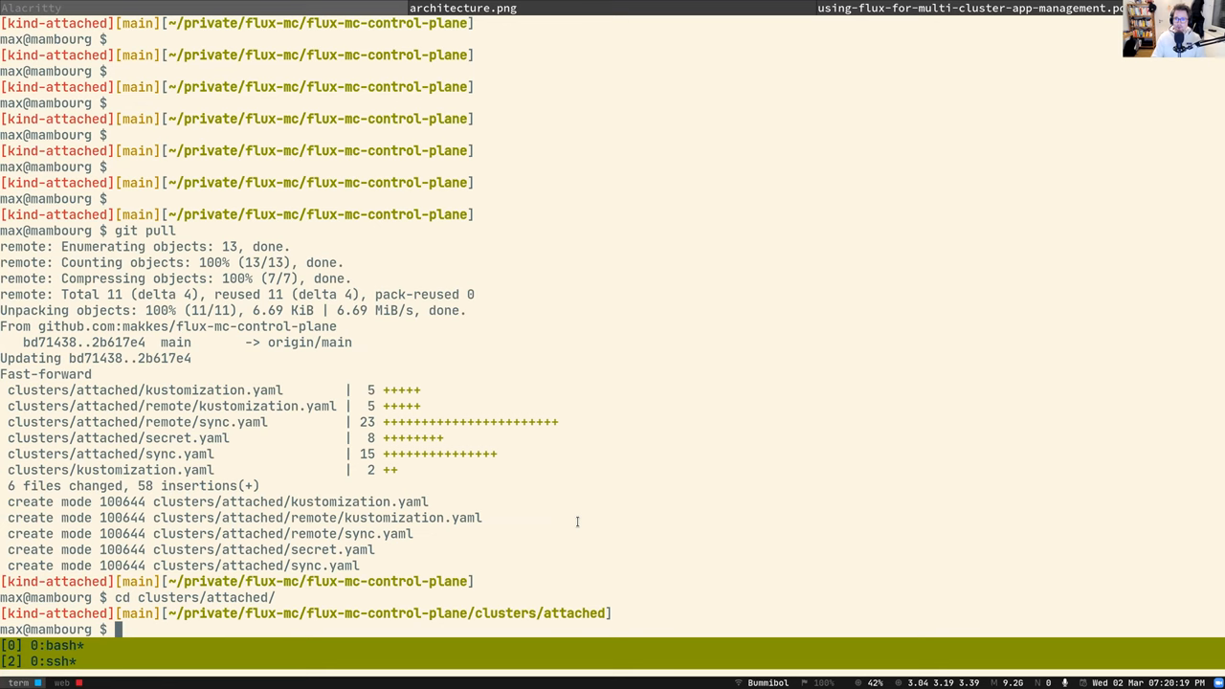
pyautogui.write('ll')
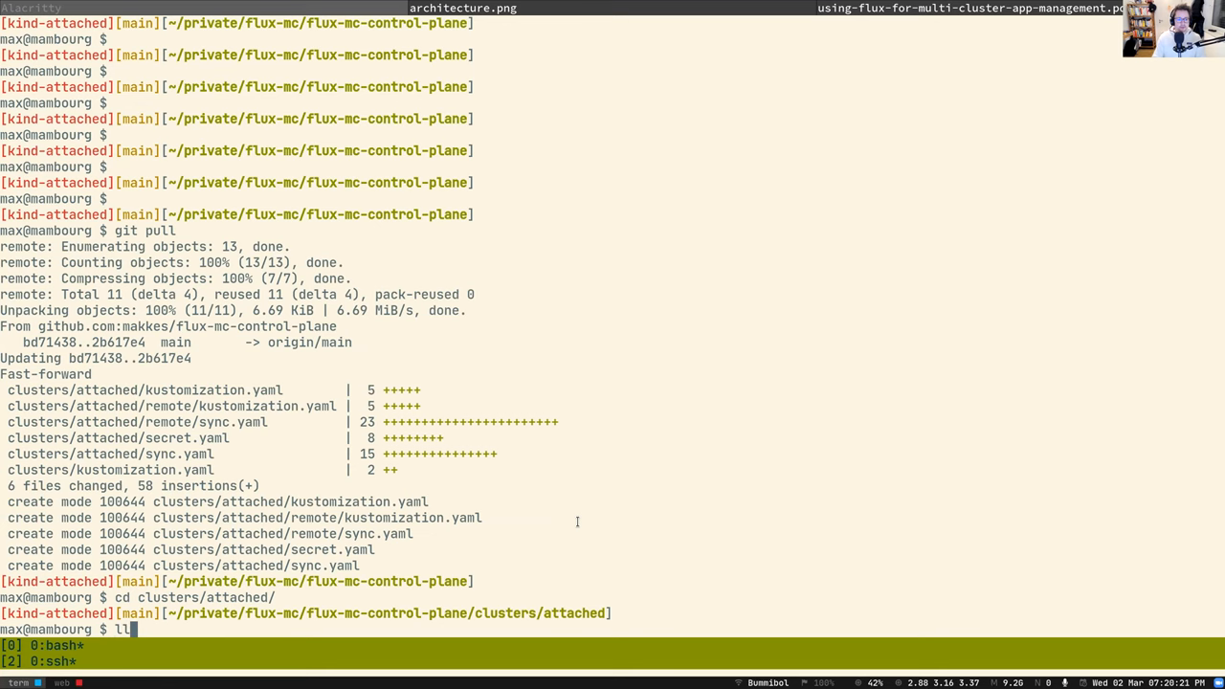
pyautogui.write('cd ..')
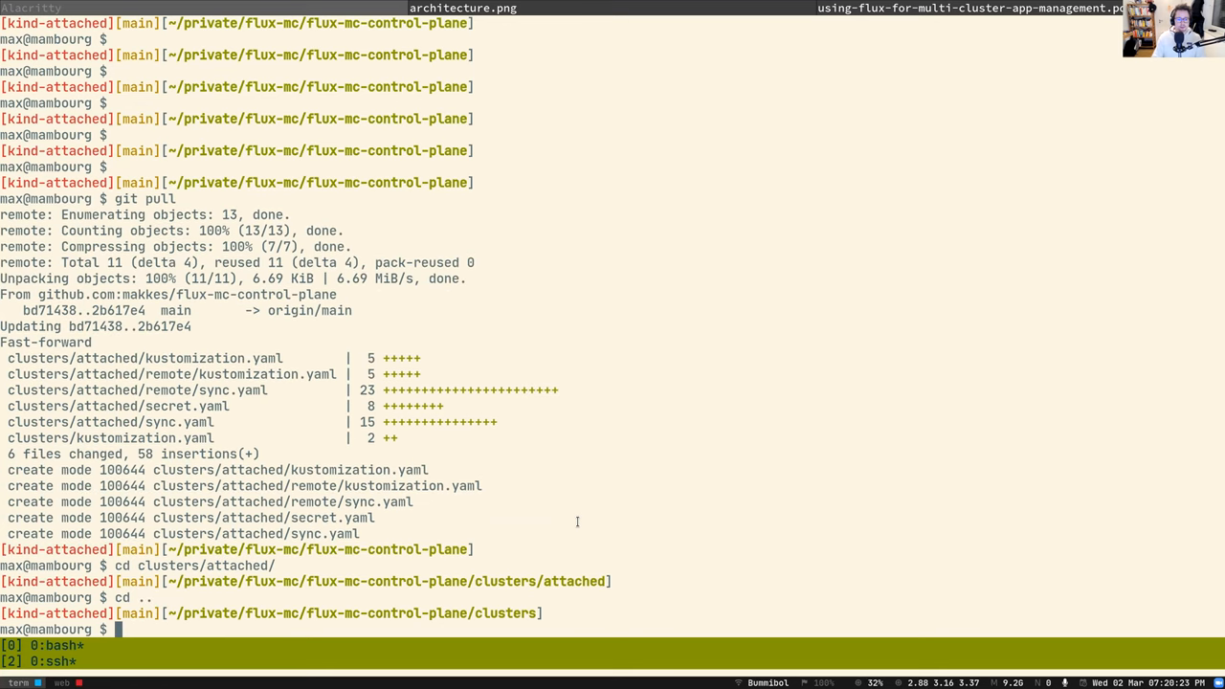
pyautogui.write('ll')
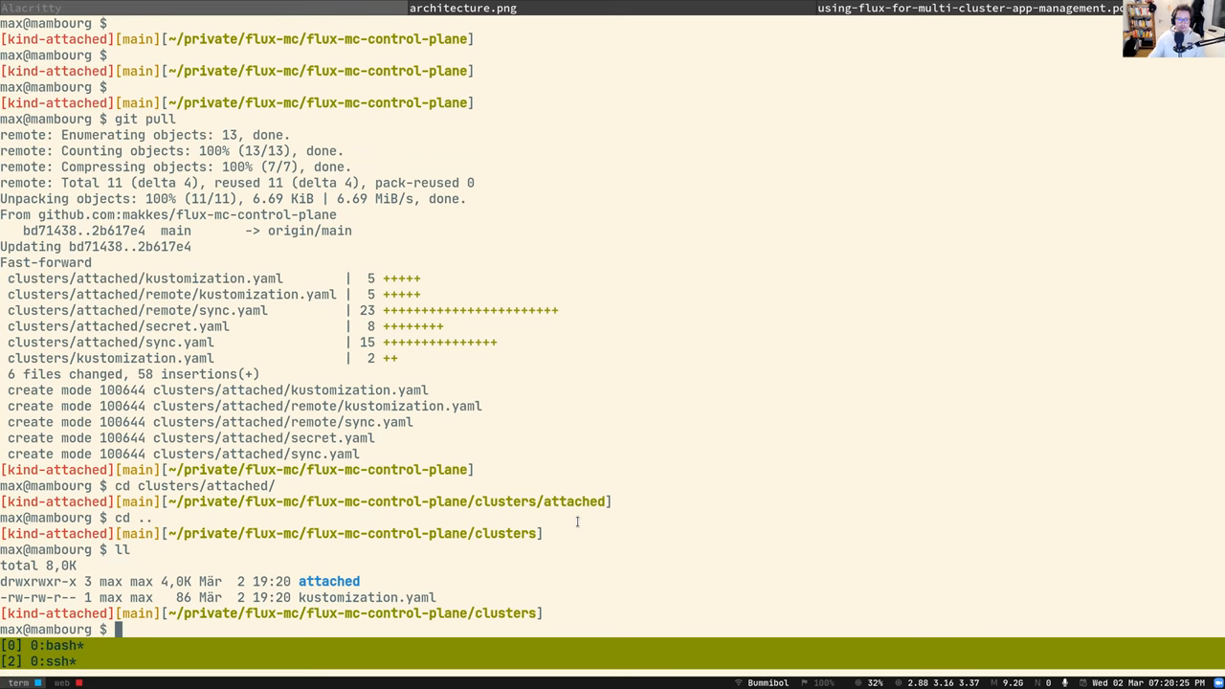
pyautogui.doubleClick(328, 581)
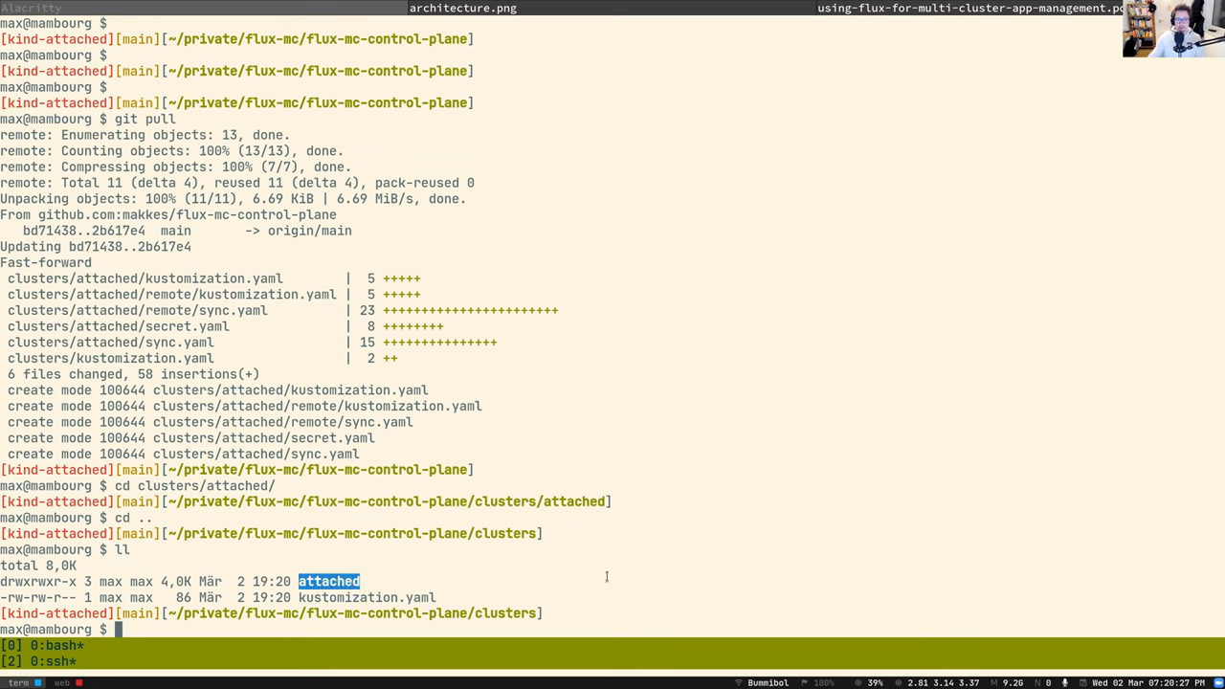
pyautogui.write('ca kustomization.yaml')
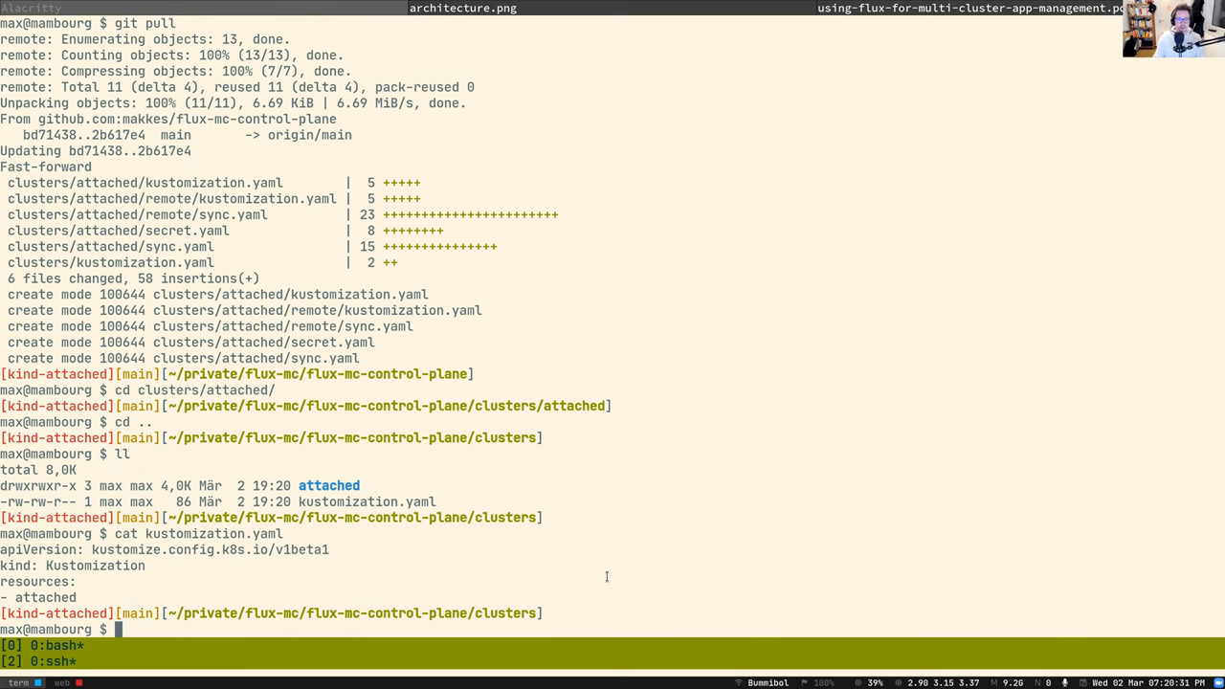
pyautogui.doubleClick(46, 597)
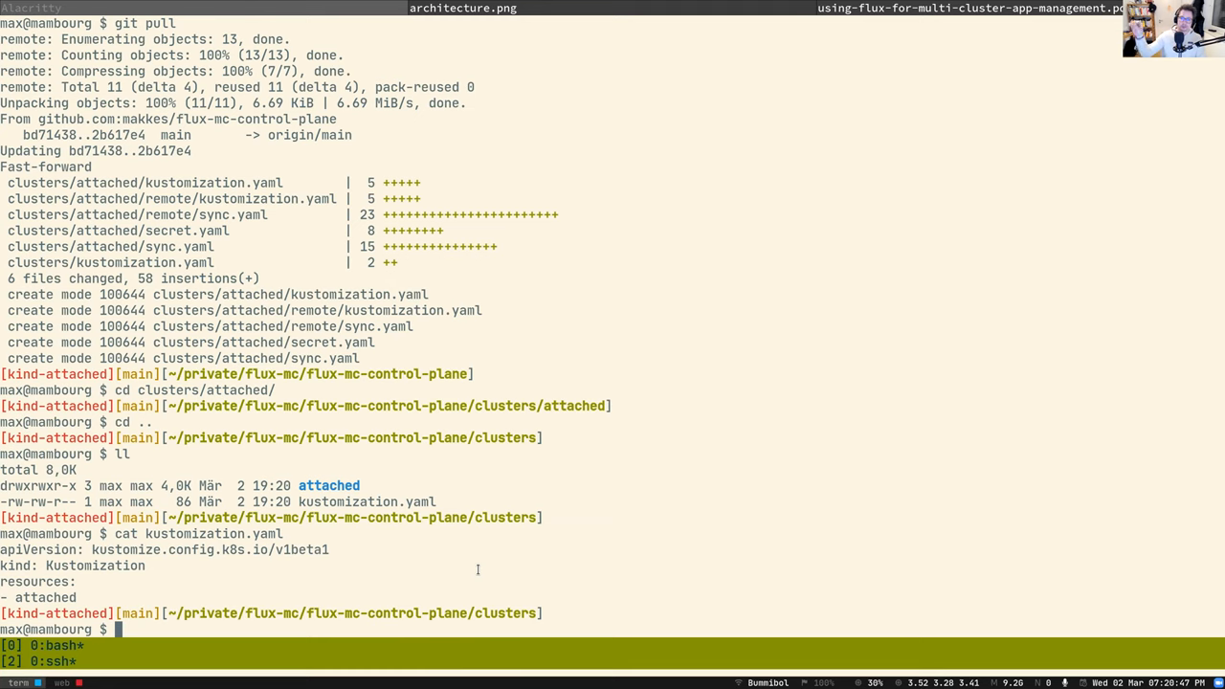
# Show attached's sync.yaml Kustomization, highlighting its cluster-attached kubeconfig secret, then cat secret.yaml
pyautogui.write('cd attached/')
pyautogui.write('cat sync.yaml')
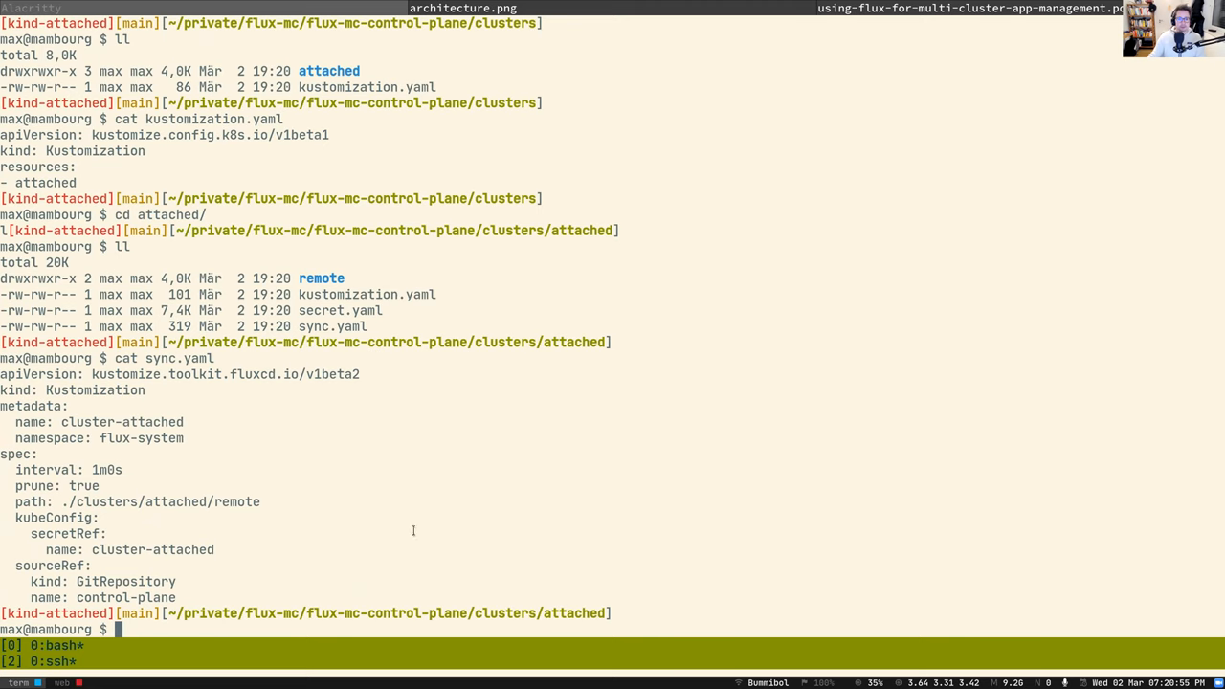
pyautogui.doubleClick(180, 356)
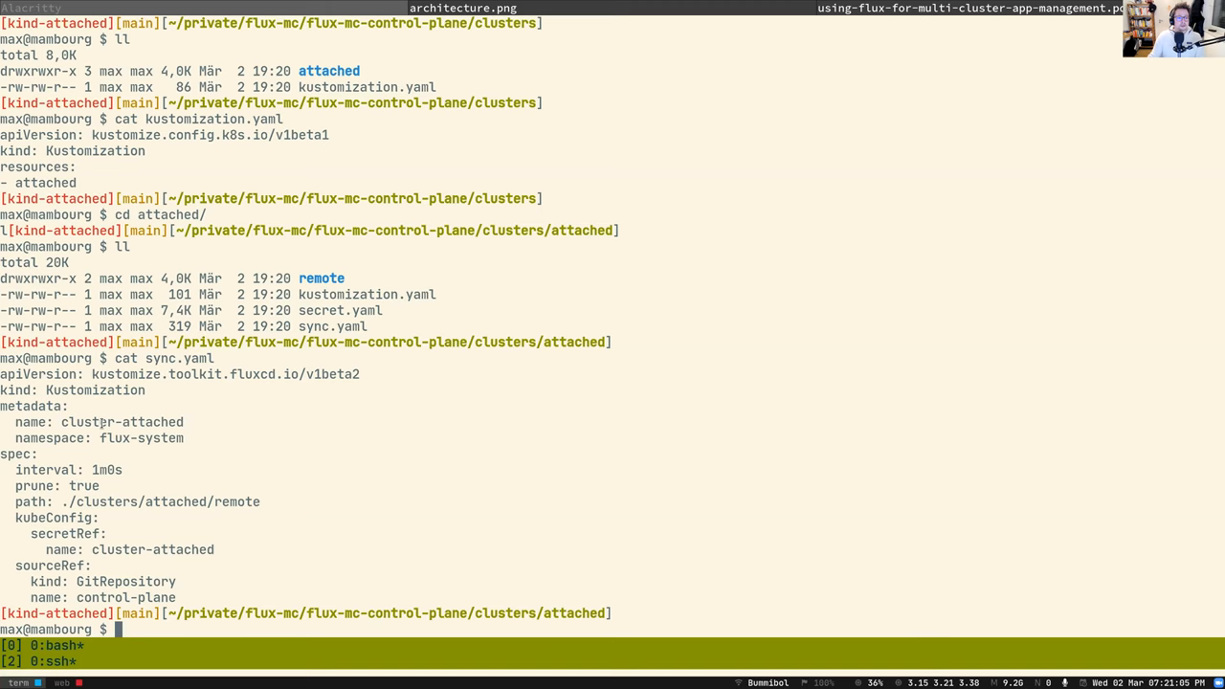
pyautogui.doubleClick(122, 422)
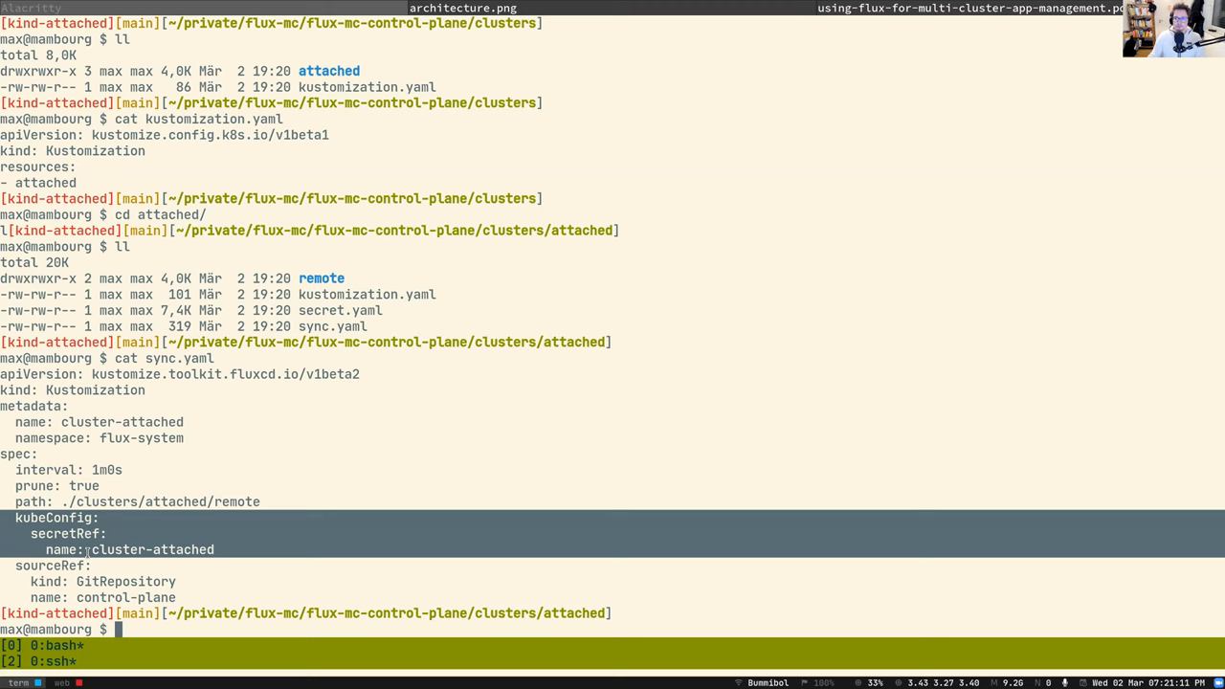
pyautogui.moveTo(394, 534)
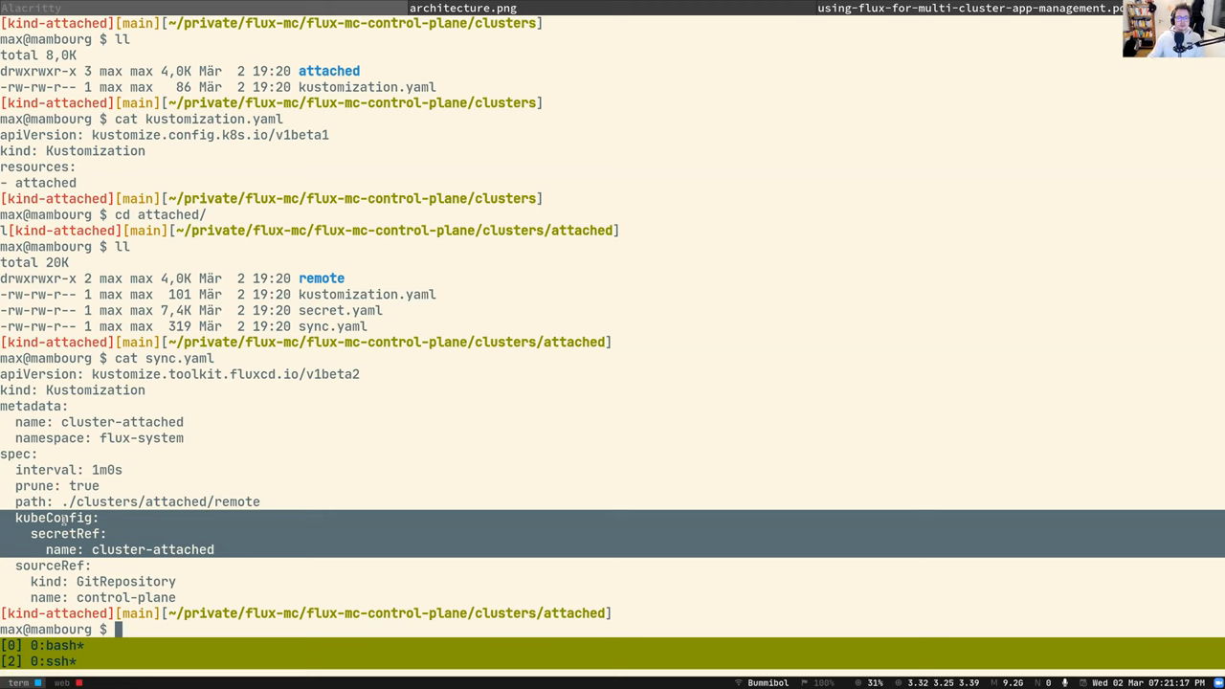
pyautogui.moveTo(215, 538)
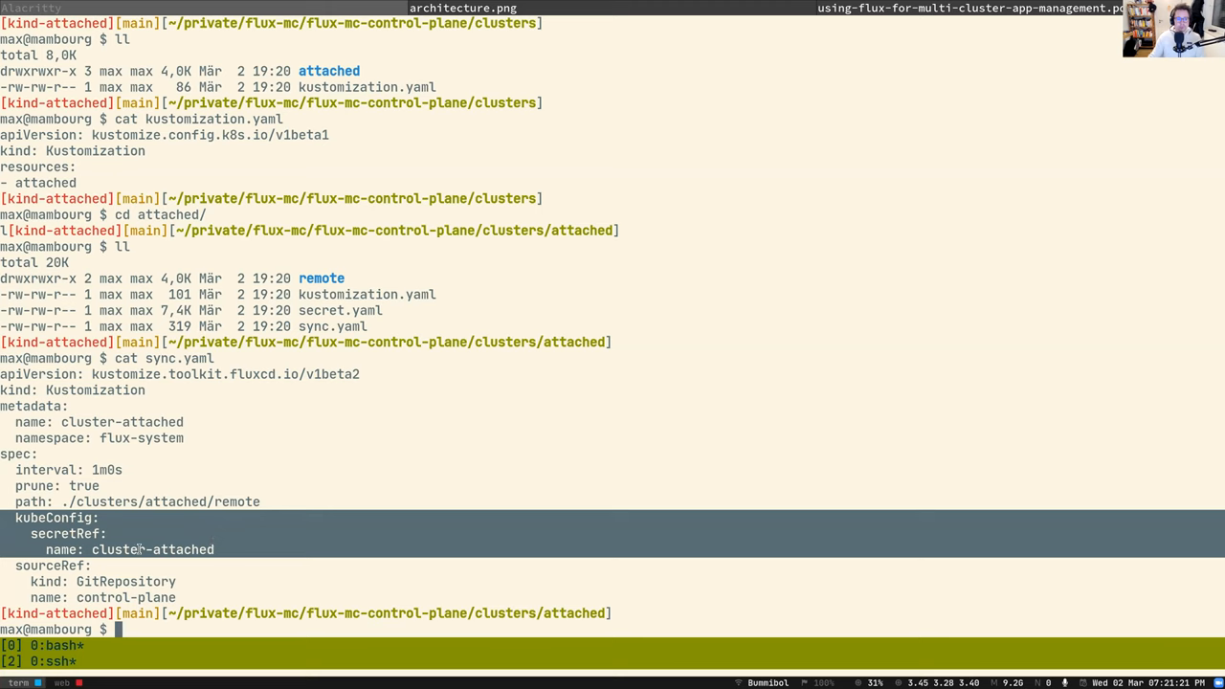
pyautogui.doubleClick(152, 549)
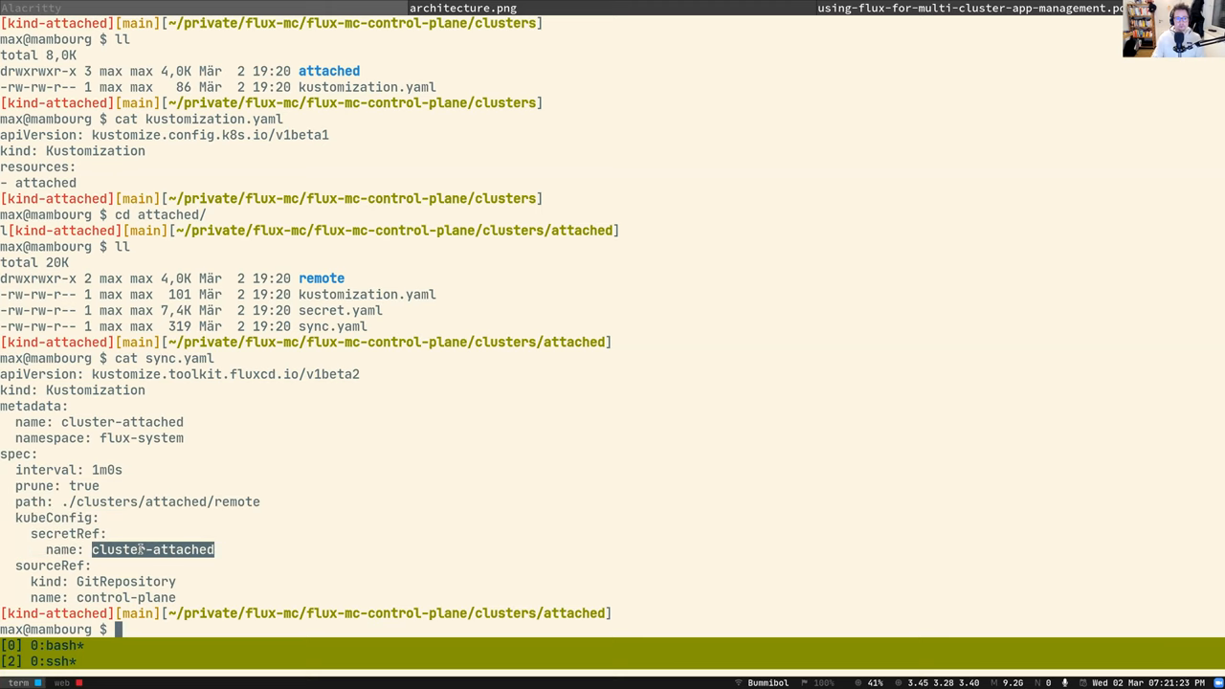
pyautogui.write('cat secret.yaml')
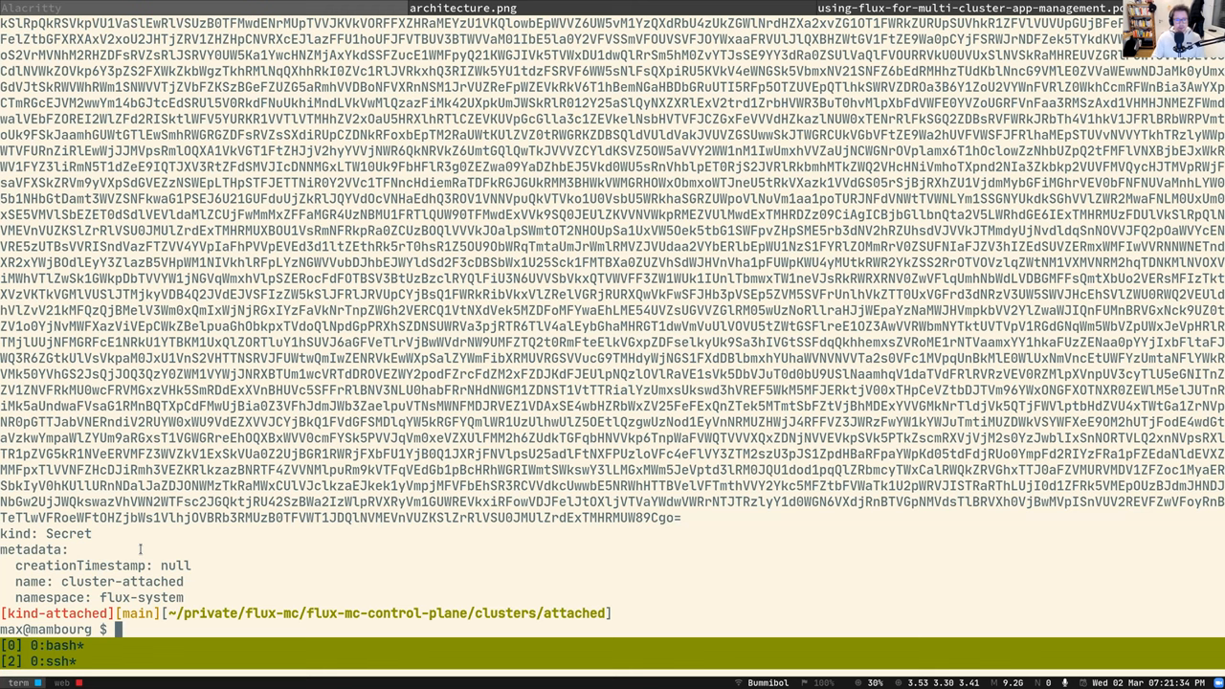
# Return to the sync.yaml output and highlight the ./clusters/attached/remote path
pyautogui.write('cat secret.yaml')
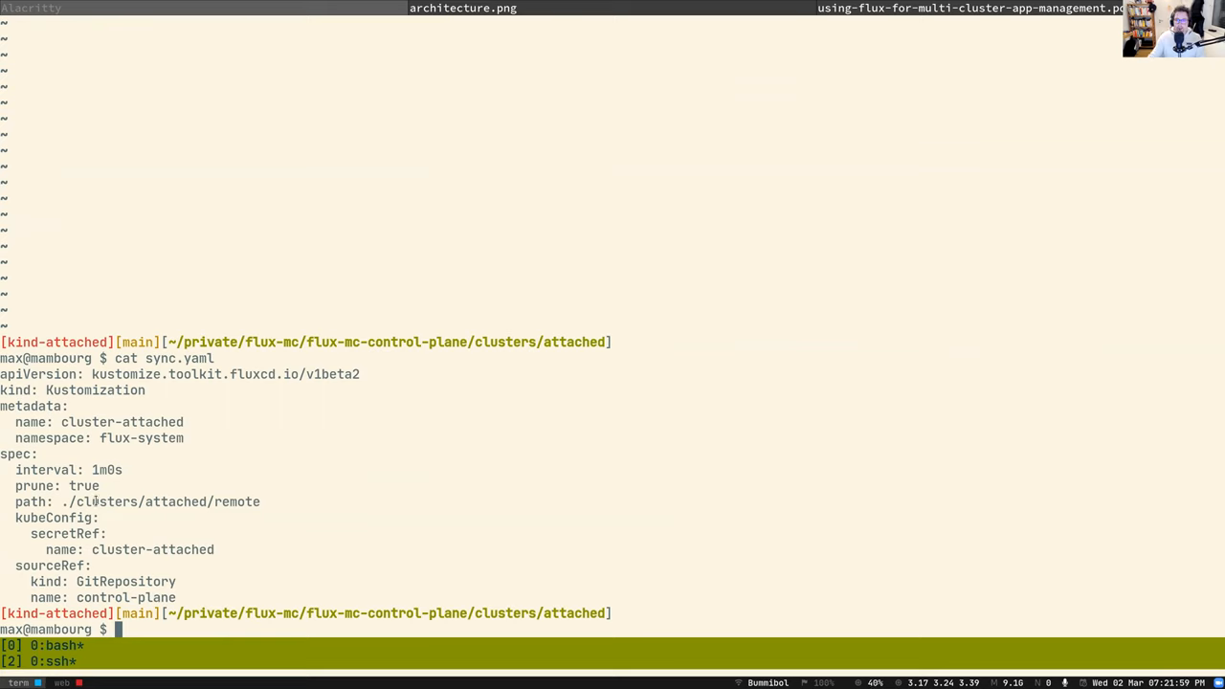
pyautogui.doubleClick(94, 389)
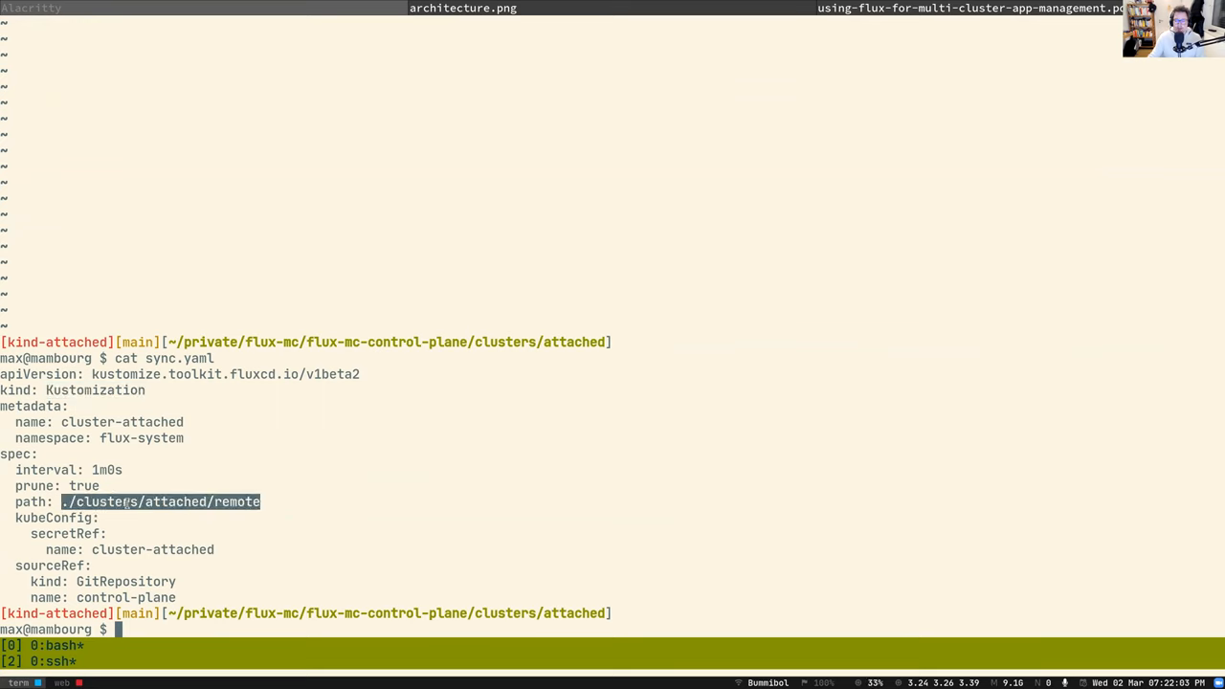
pyautogui.moveTo(129, 538)
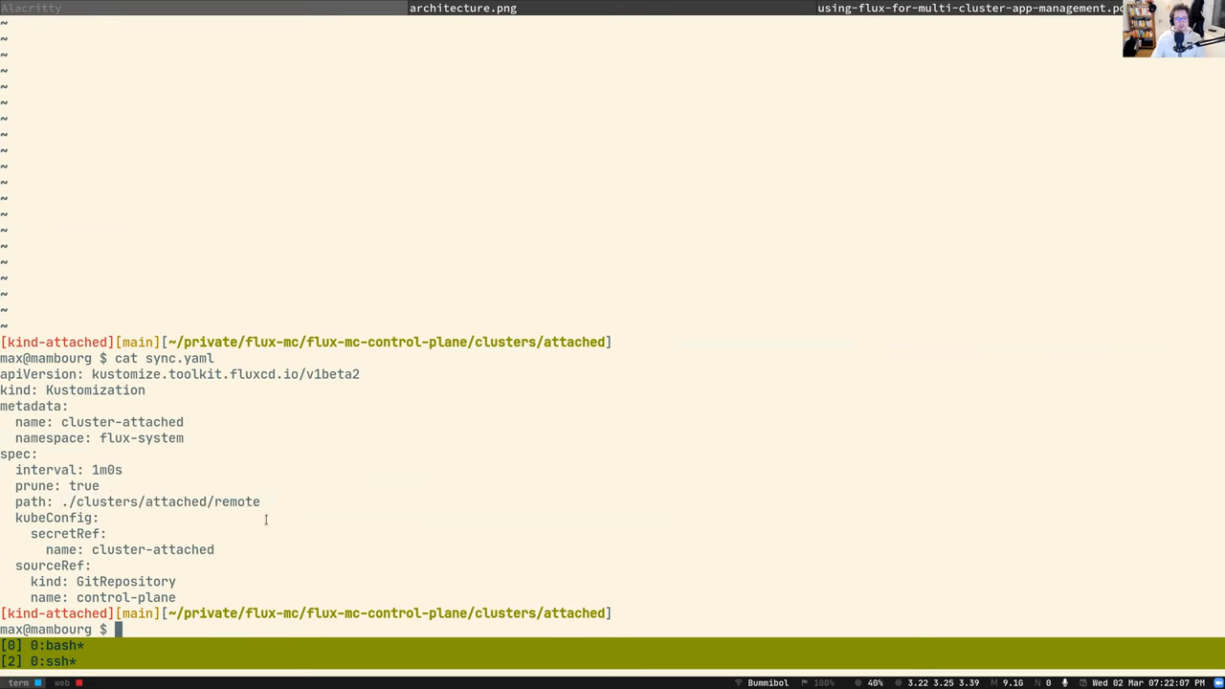
# Show remote/sync.yaml, a GitRepository on branch cluster/attached plus a Kustomization
pyautogui.write('lll')
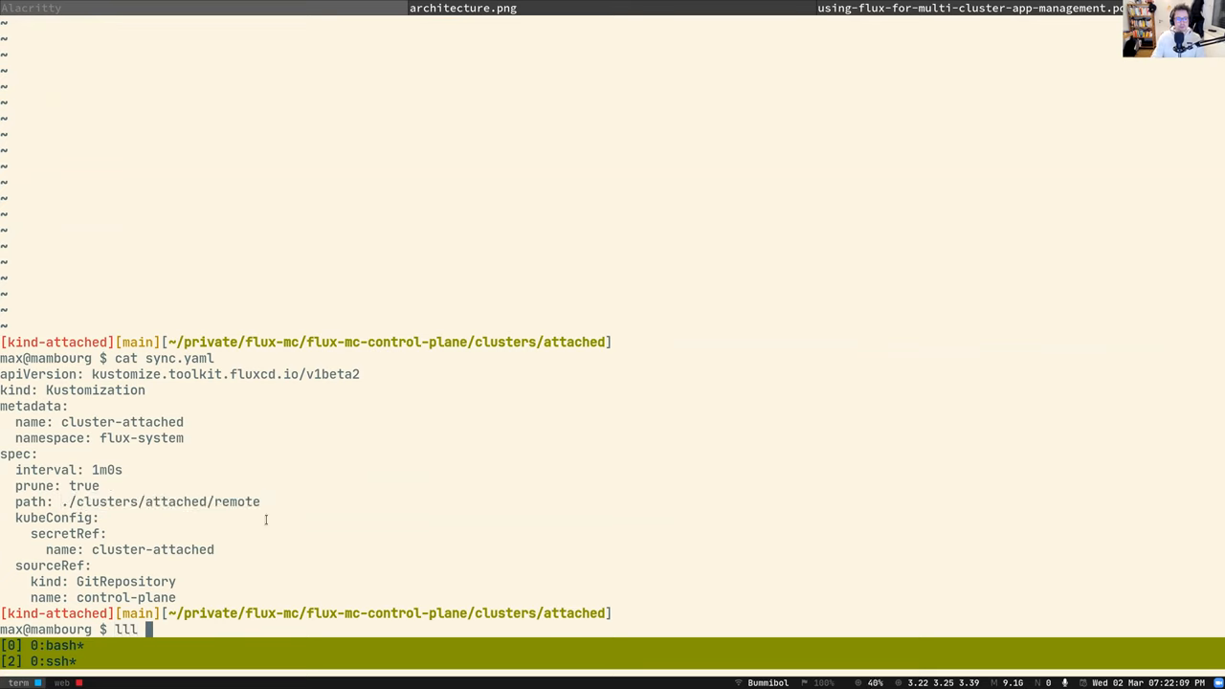
pyautogui.write('remote/')
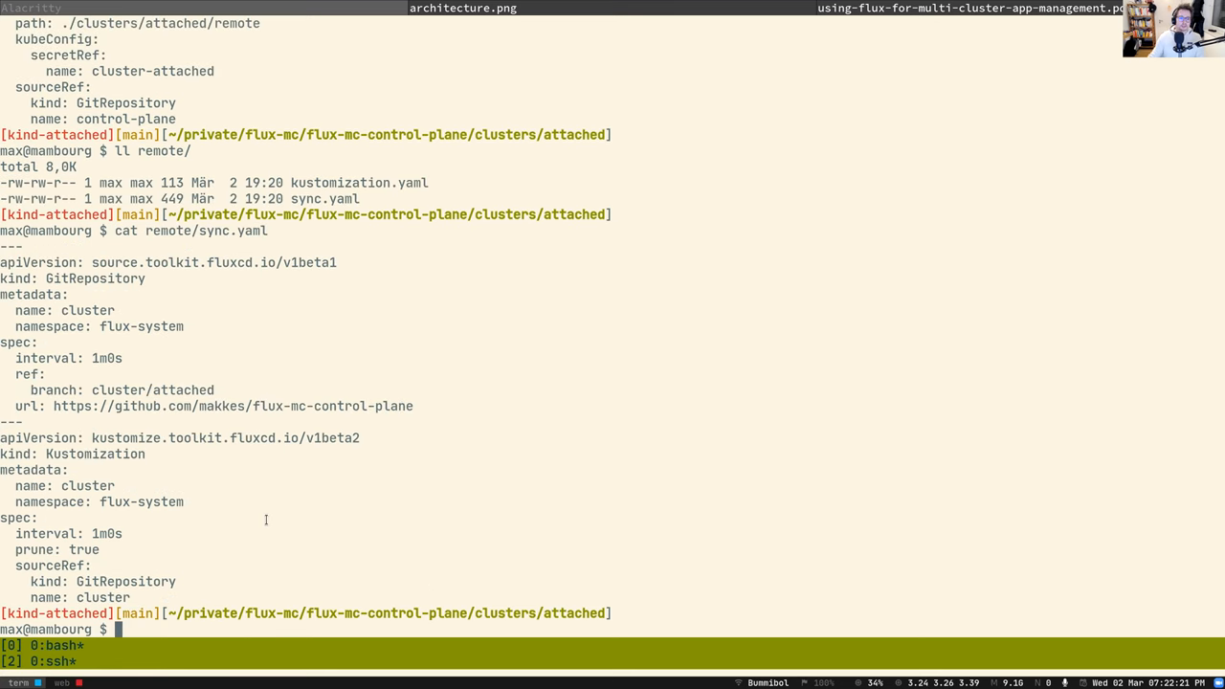
pyautogui.doubleClick(95, 278)
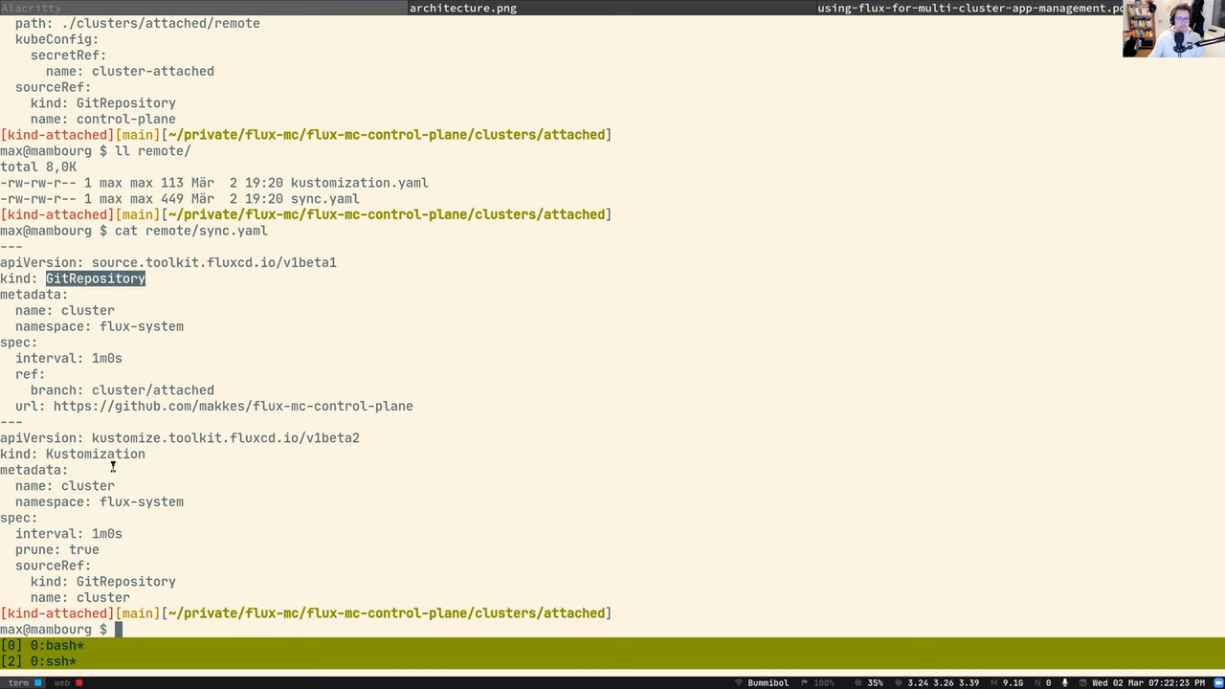
pyautogui.doubleClick(152, 389)
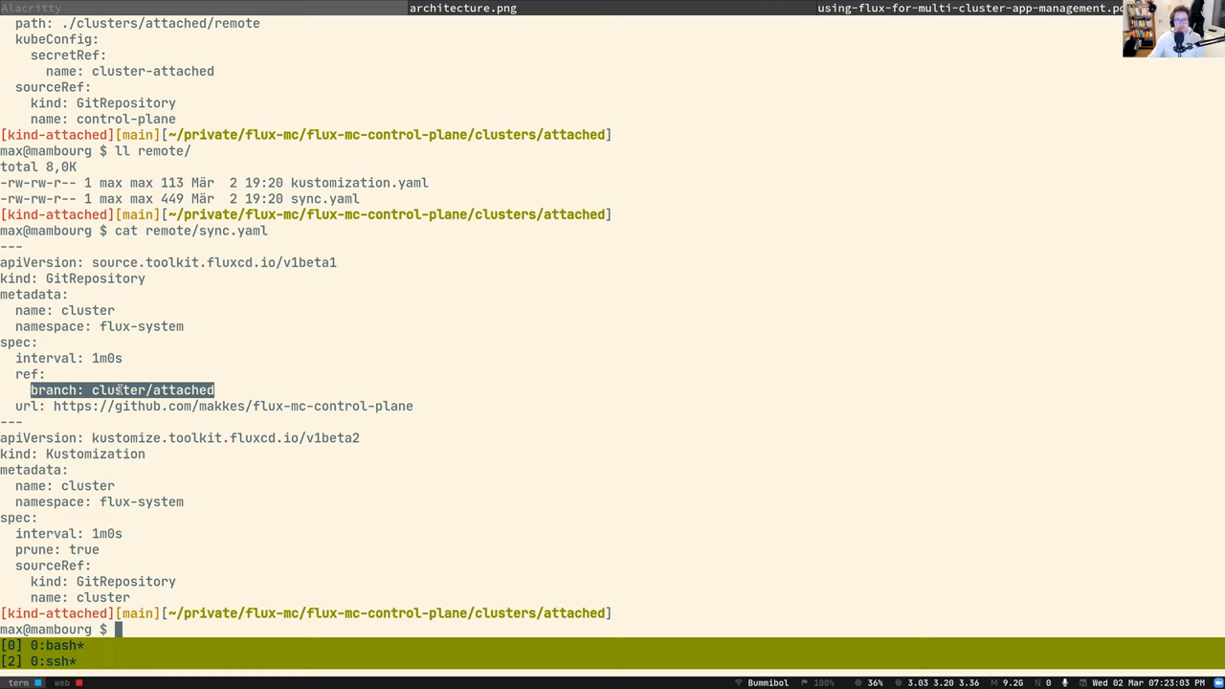
pyautogui.moveTo(305, 412)
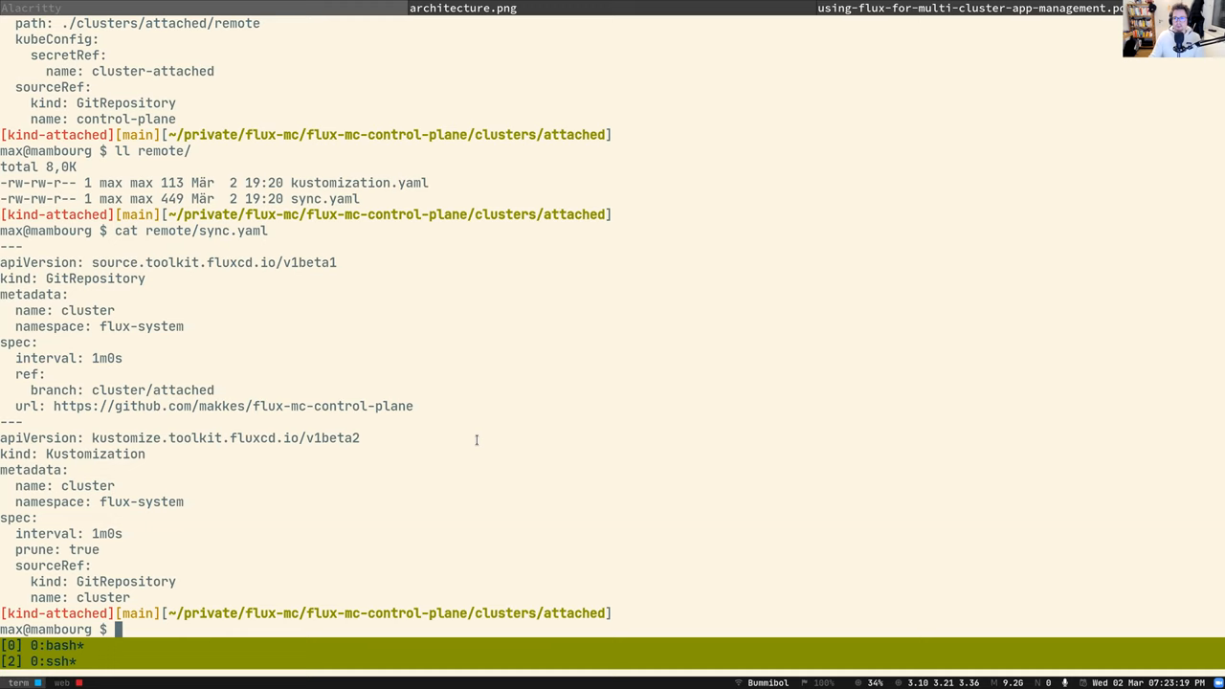
pyautogui.moveTo(470, 439)
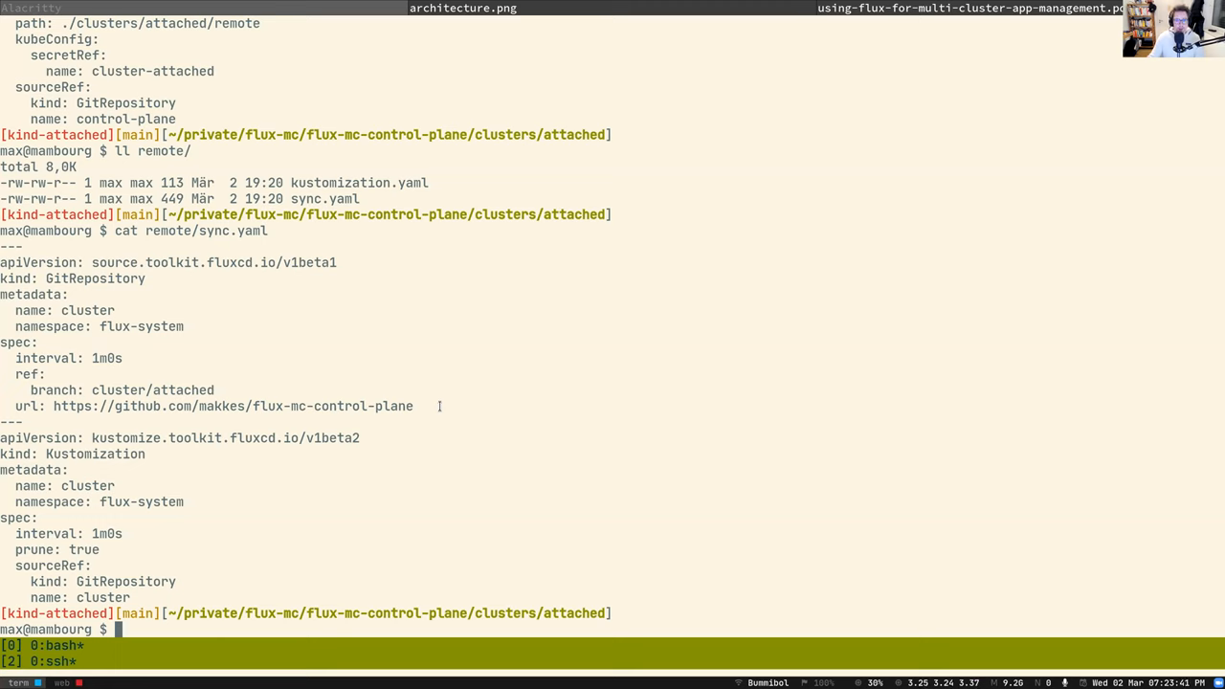
pyautogui.moveTo(49, 386)
pyautogui.write('cat remote/')
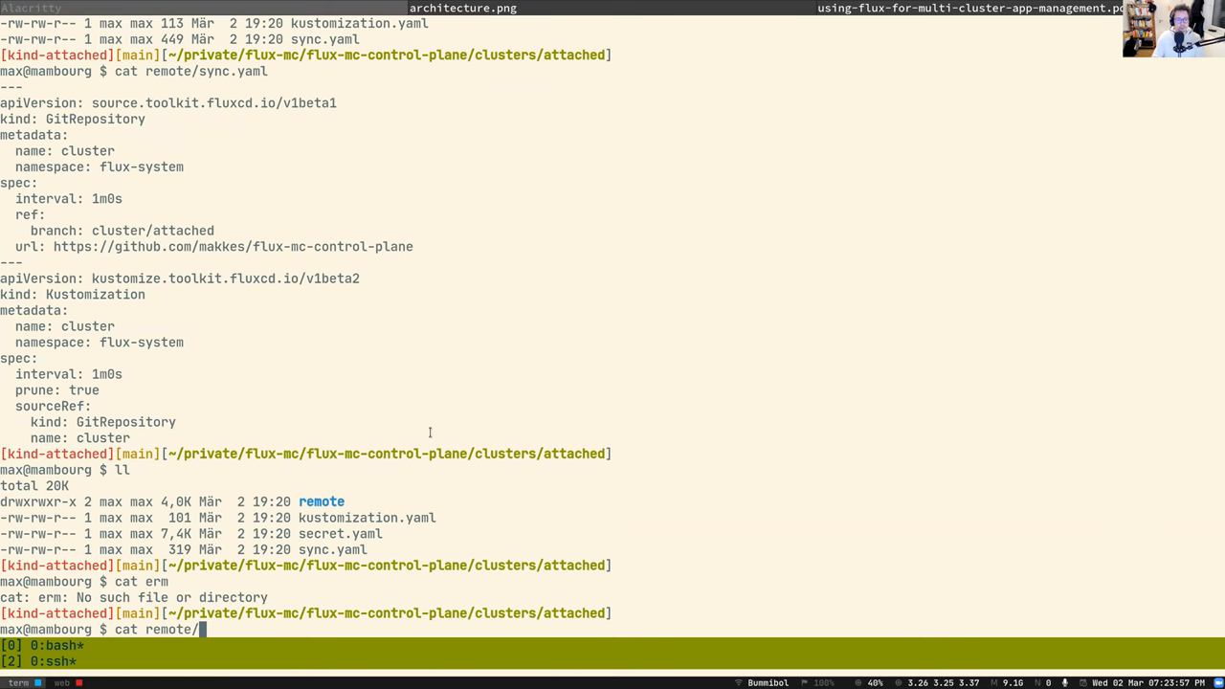
# Show remote/kustomization.yaml for workspaces/dev, then list all six ready Kustomizations from the root
pyautogui.write('kustomization.yaml')
pyautogui.press('Enter')
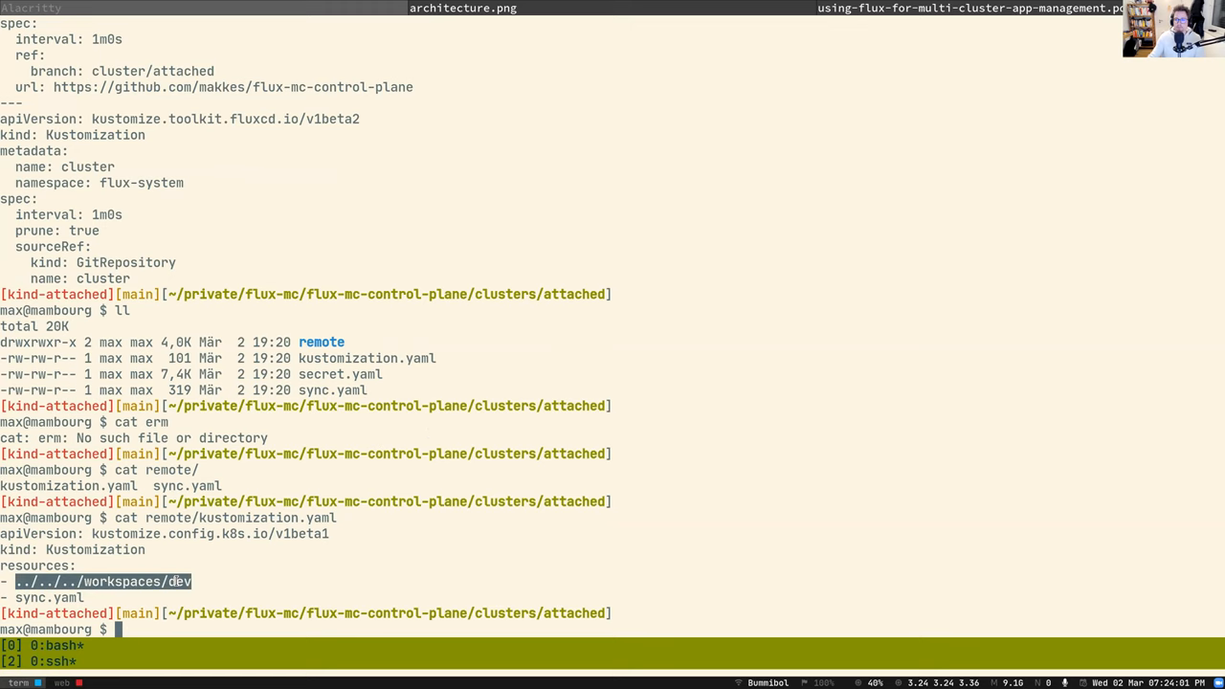
pyautogui.write('cd ../../')
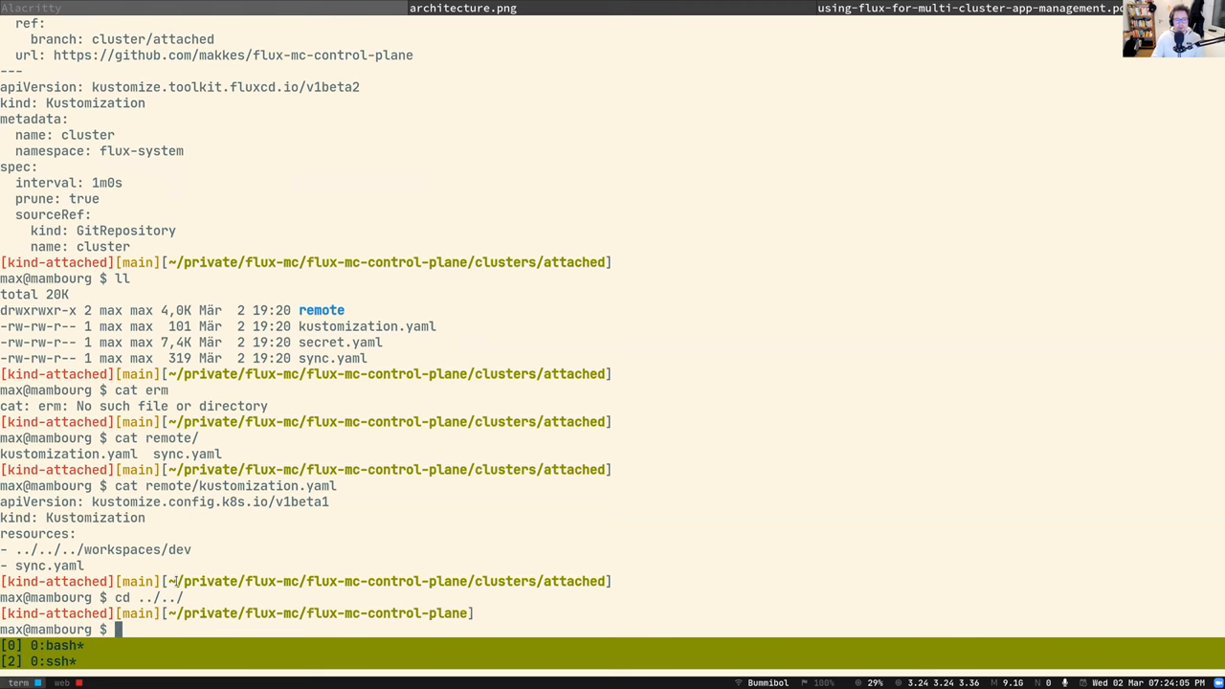
pyautogui.write('k get ks -A')
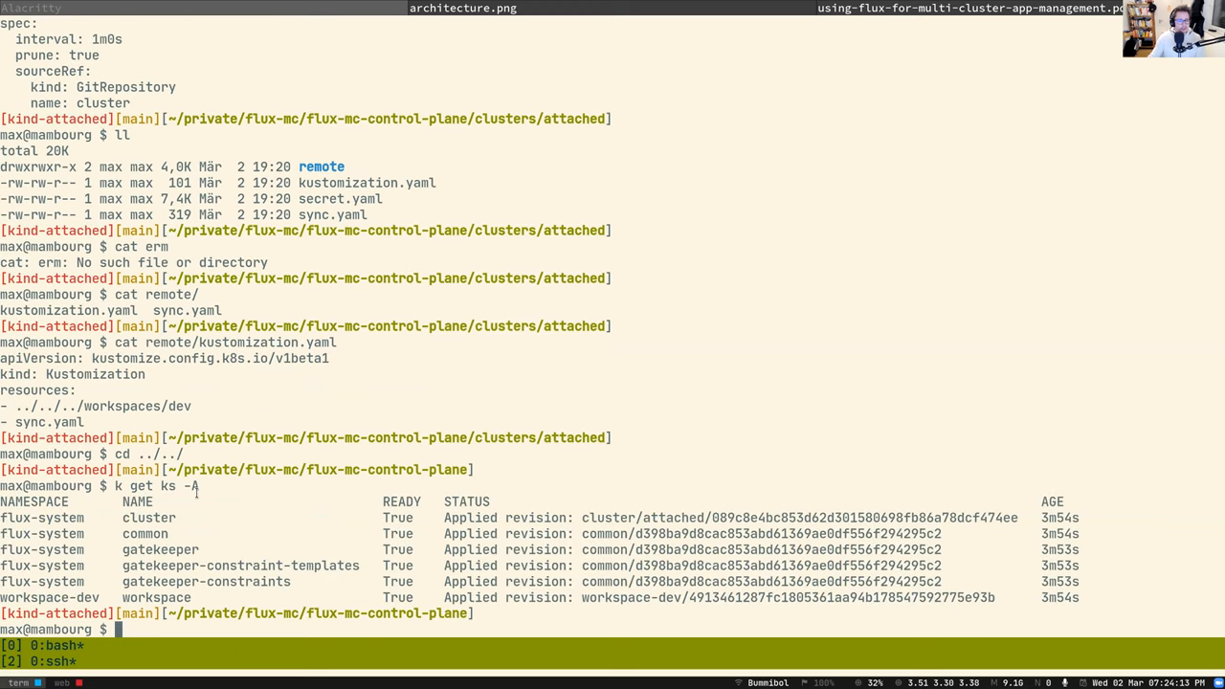
pyautogui.doubleClick(148, 517)
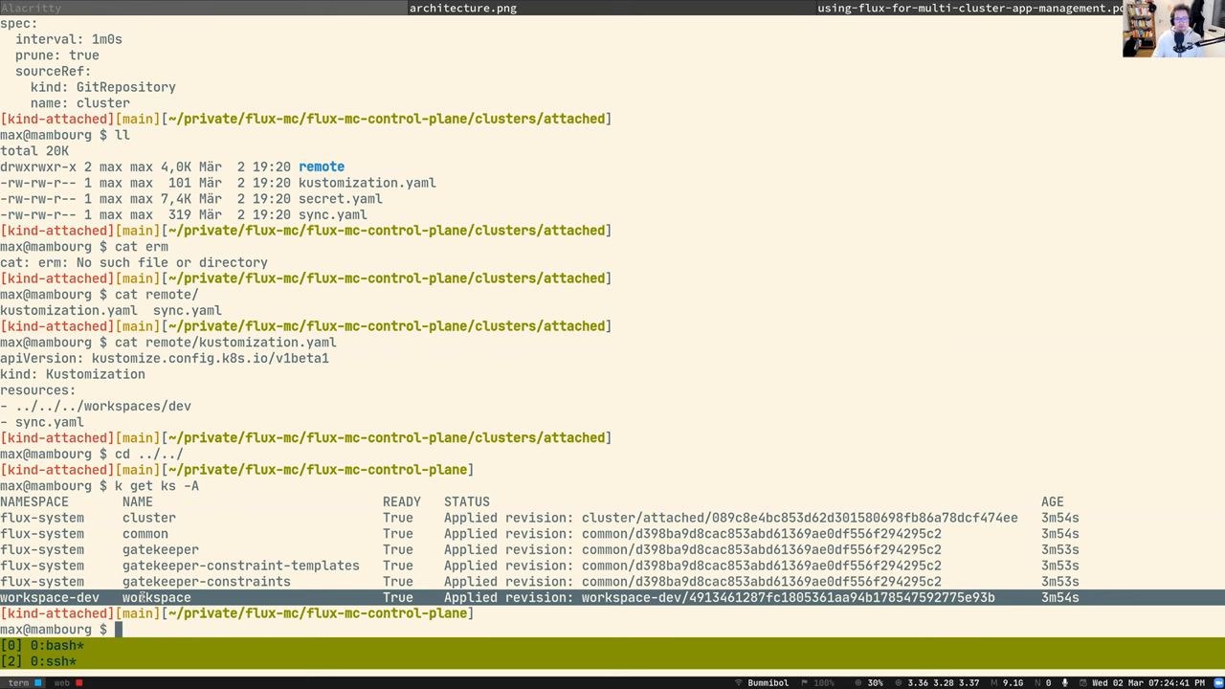
# List the dev and staging workspaces and dev's files, and show ns.yaml defining workspace-dev
pyautogui.write('ll workspaces/')
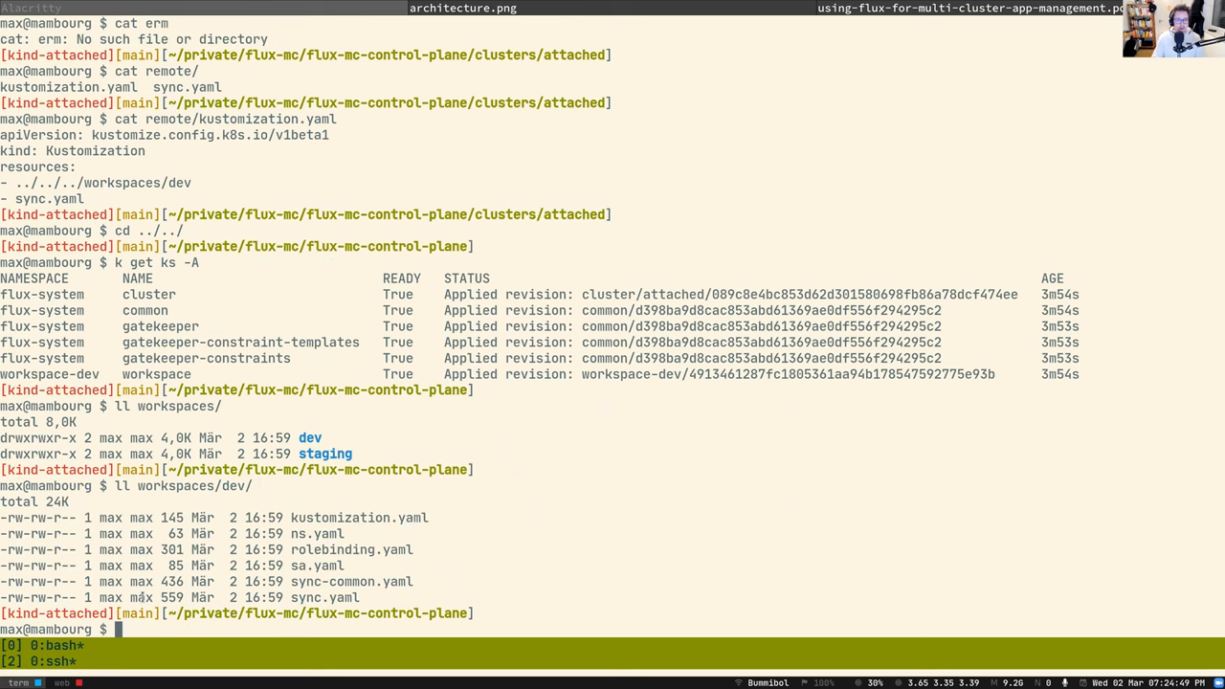
pyautogui.write('ll workspaces/dev/')
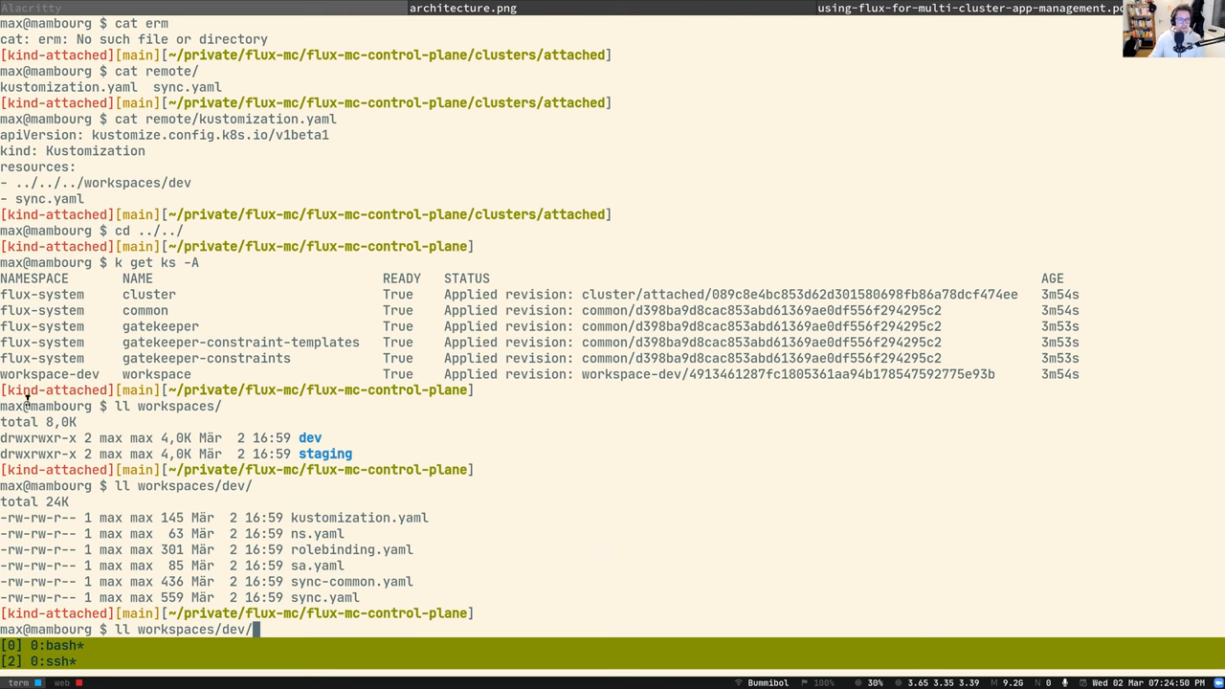
pyautogui.moveTo(523, 536)
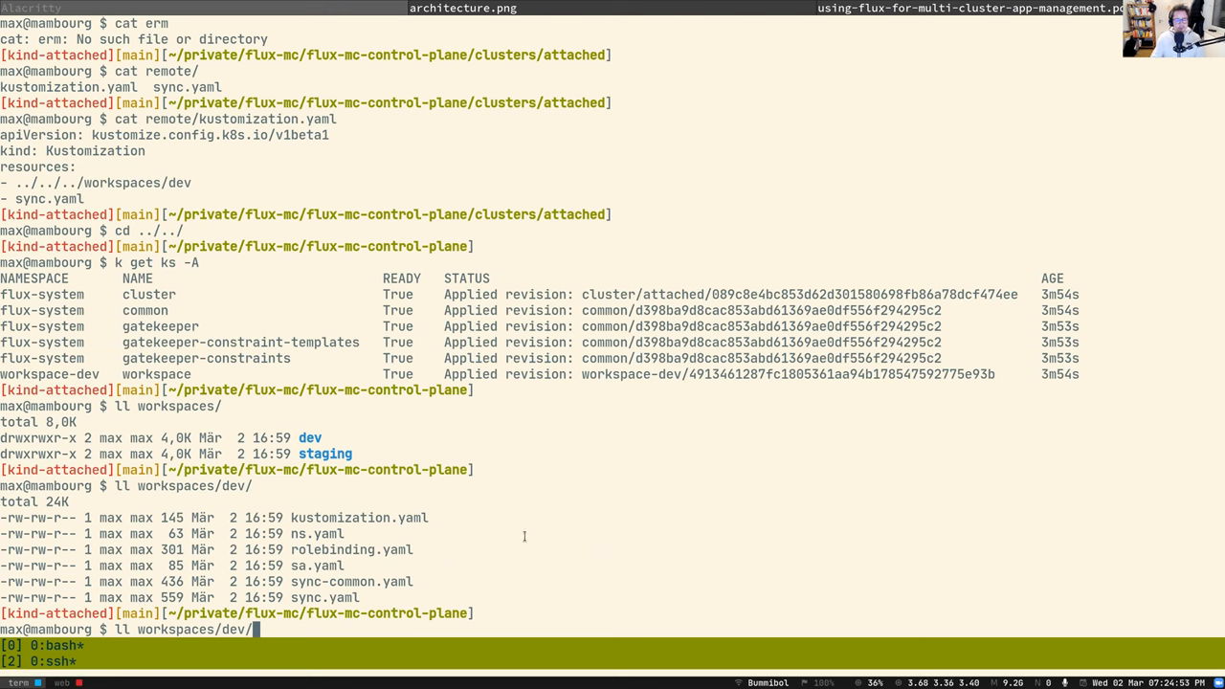
pyautogui.write('snns')
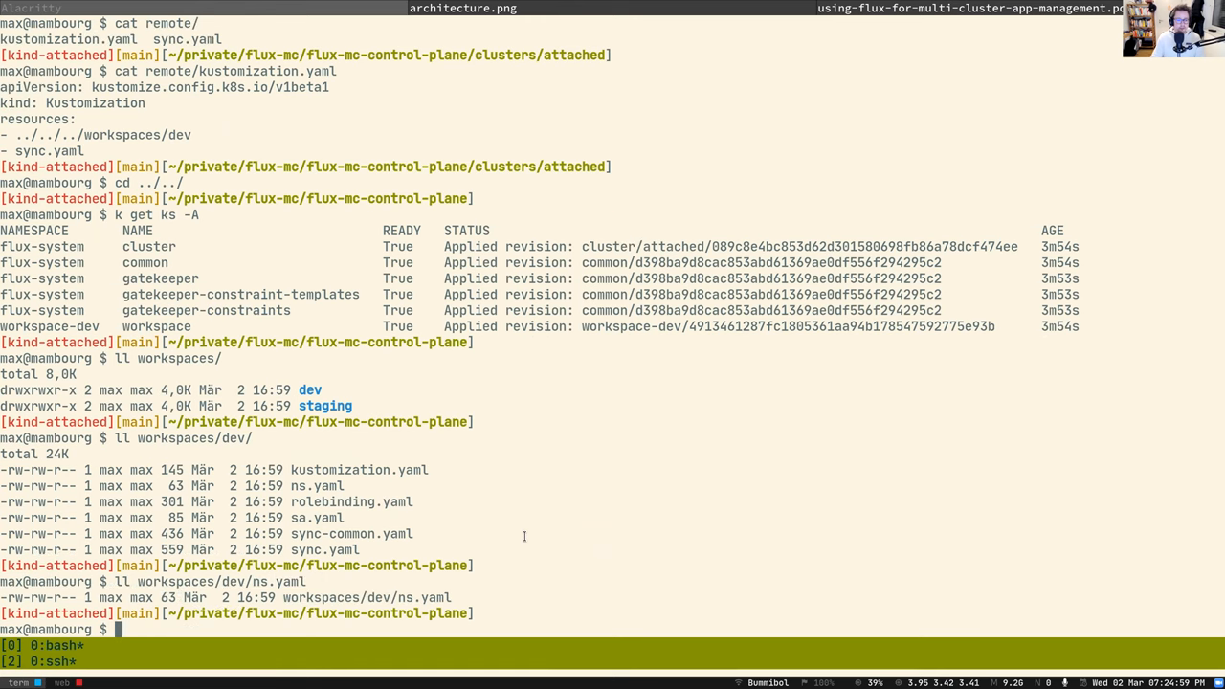
pyautogui.write('cat workspaces/dev/ns.yaml')
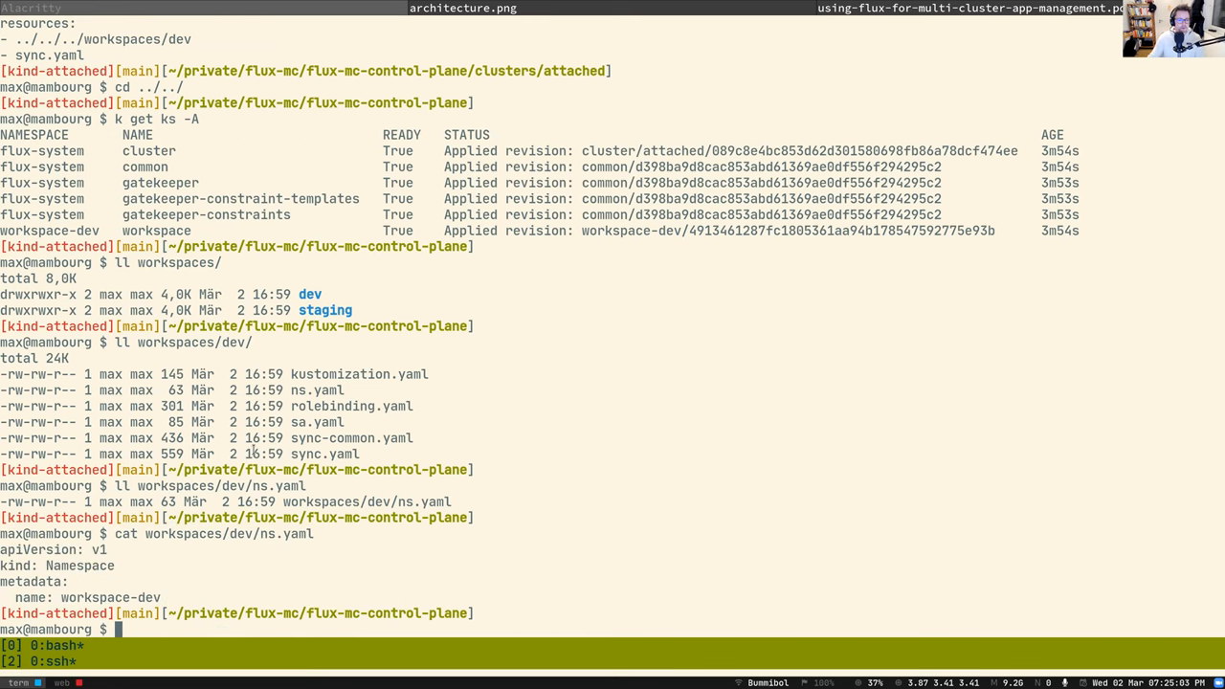
pyautogui.doubleClick(111, 597)
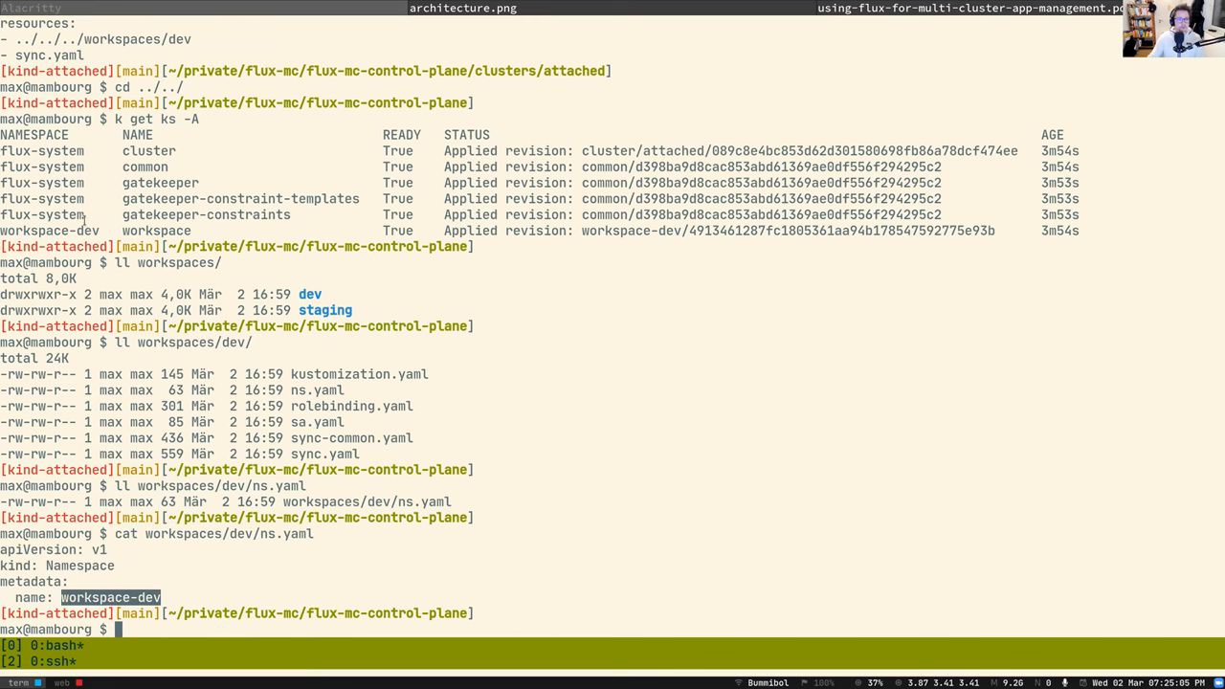
pyautogui.write('cat workspaces/dev/ns.yaml')
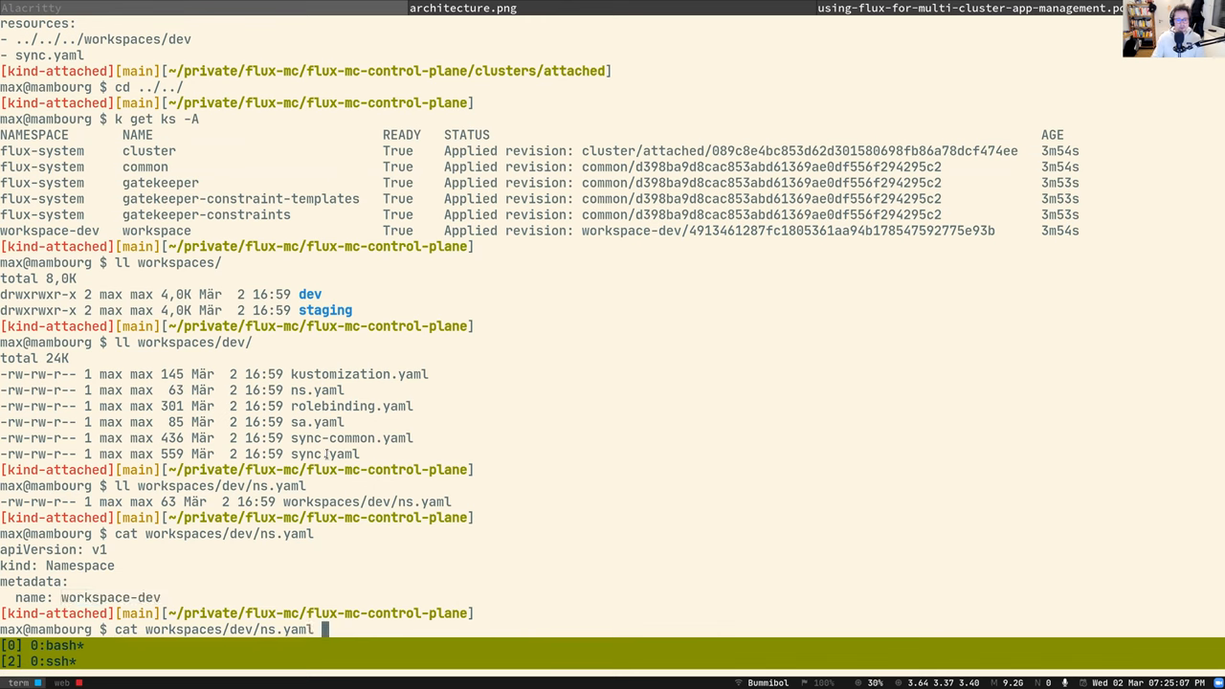
pyautogui.press('BackSpace')
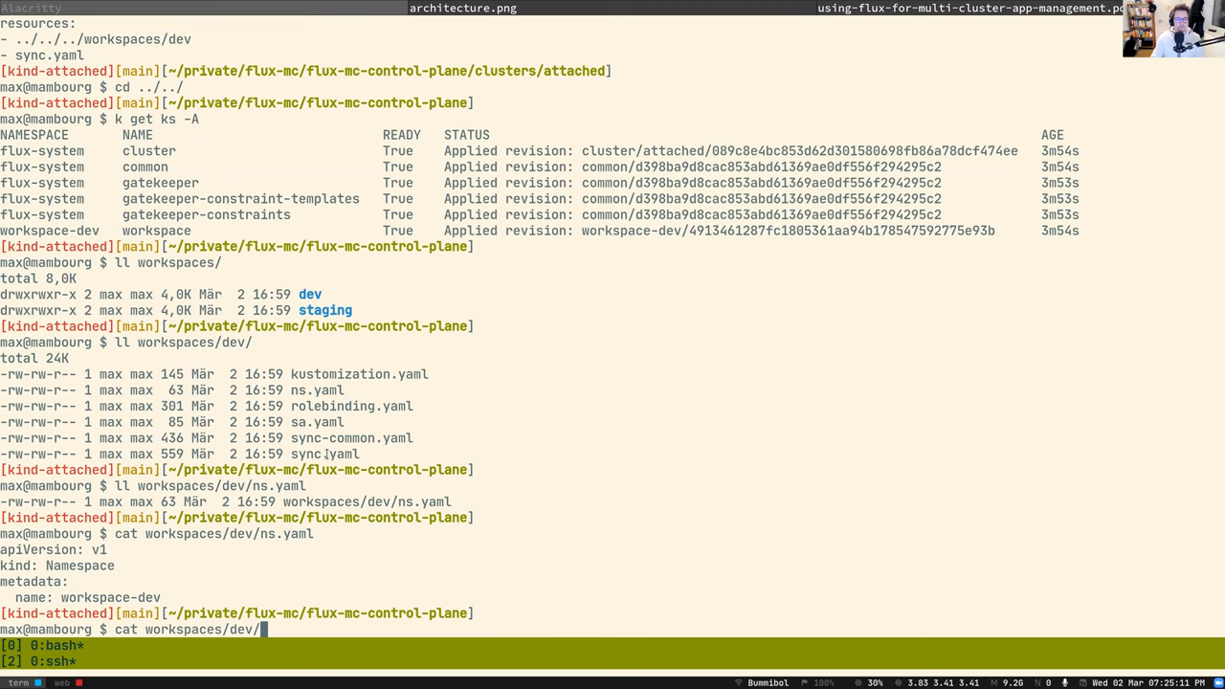
pyautogui.write('sny')
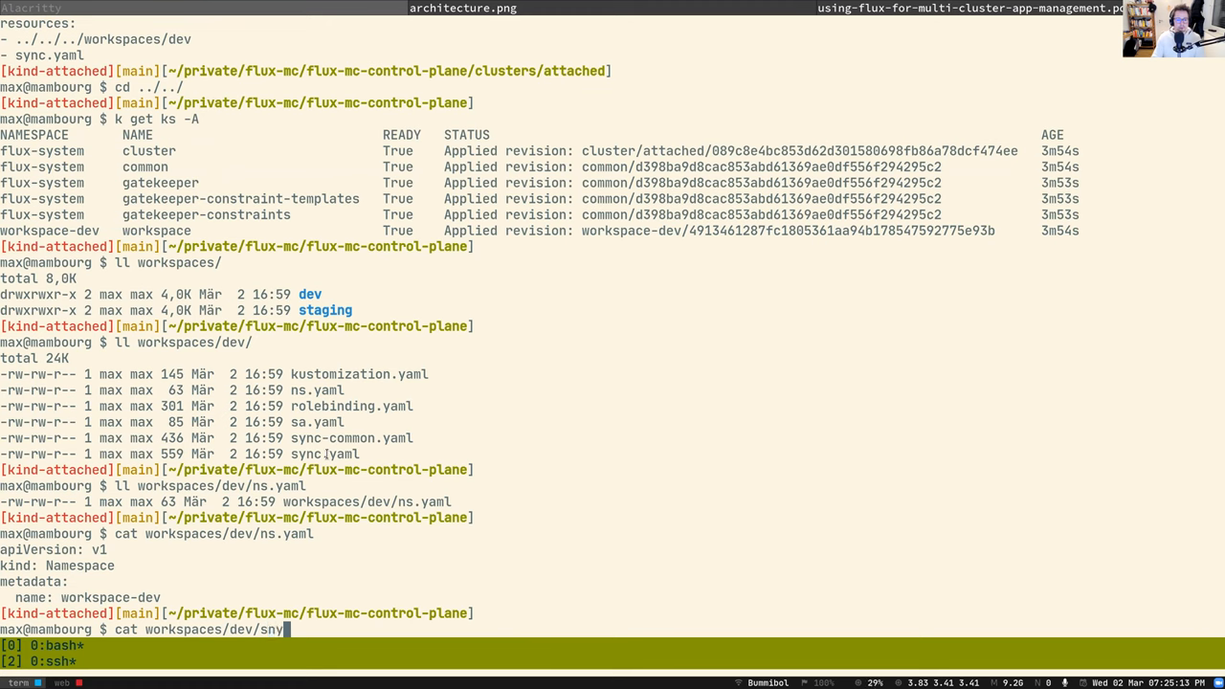
# Show dev's sync-common.yaml tracking branch common, then re-list the repository root
pyautogui.press('BackSpace')
pyautogui.write('ync-common.yaml')
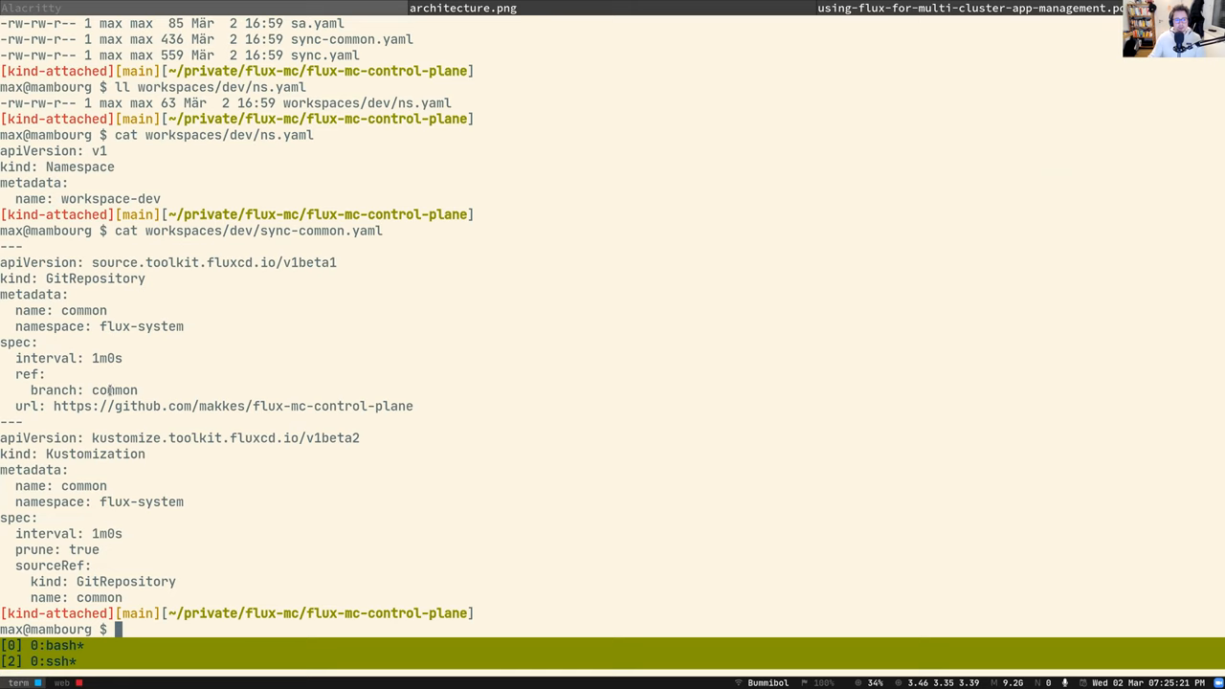
pyautogui.doubleClick(113, 389)
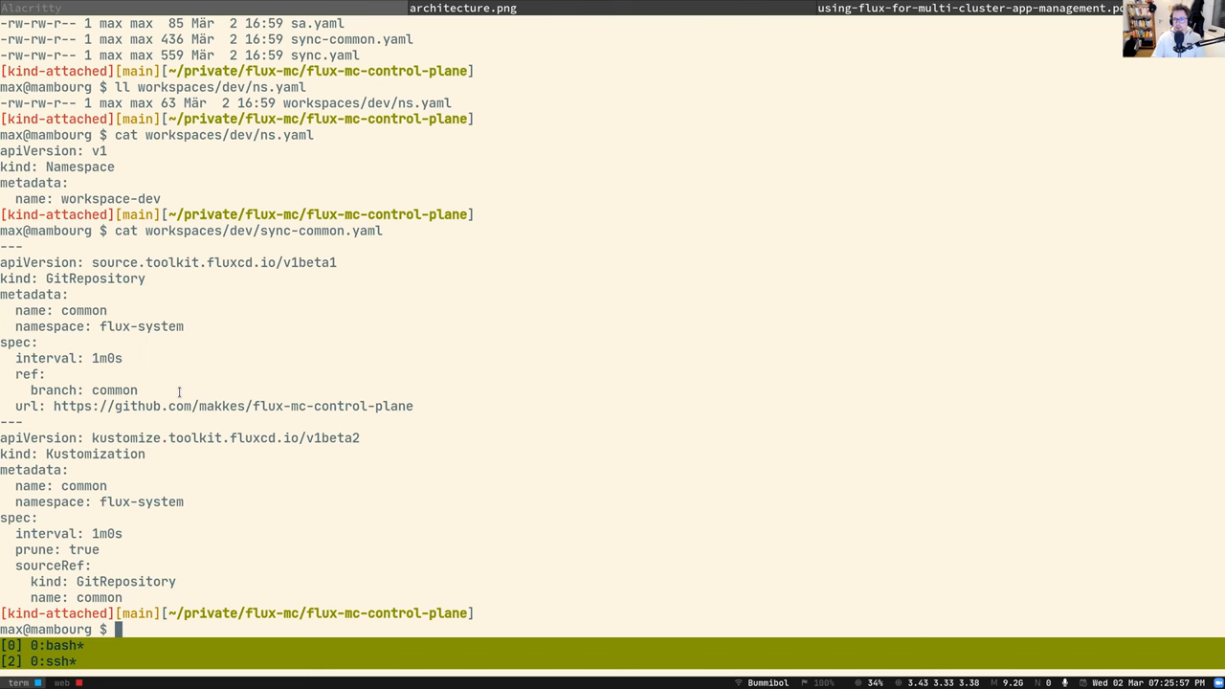
pyautogui.write('ll')
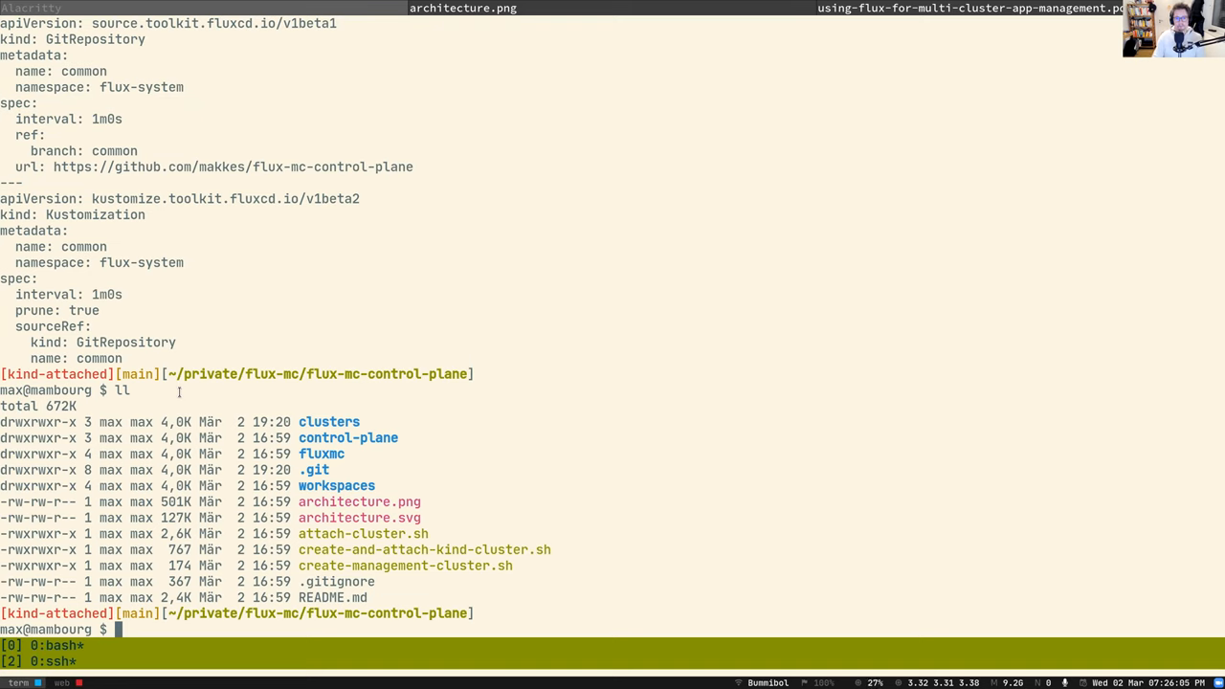
# Cancel a half-typed git command and begin typing cat README.md in flux-mc-control-plane
pyautogui.write('git c')
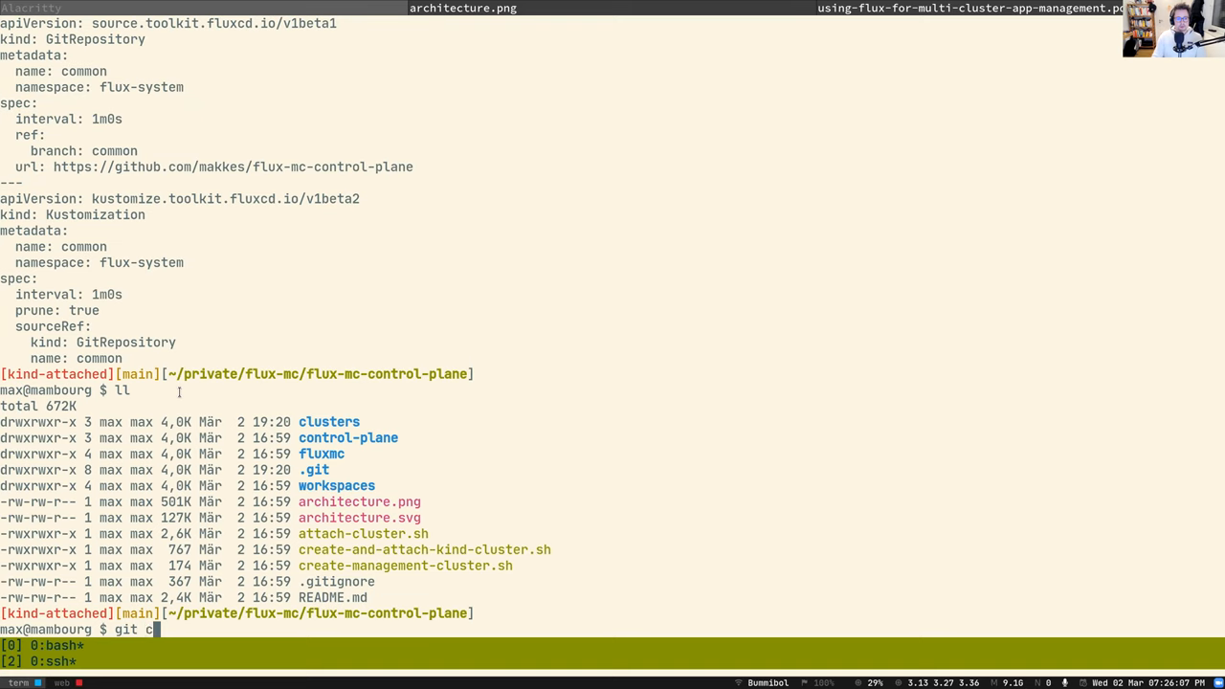
pyautogui.press('ctrl+c')
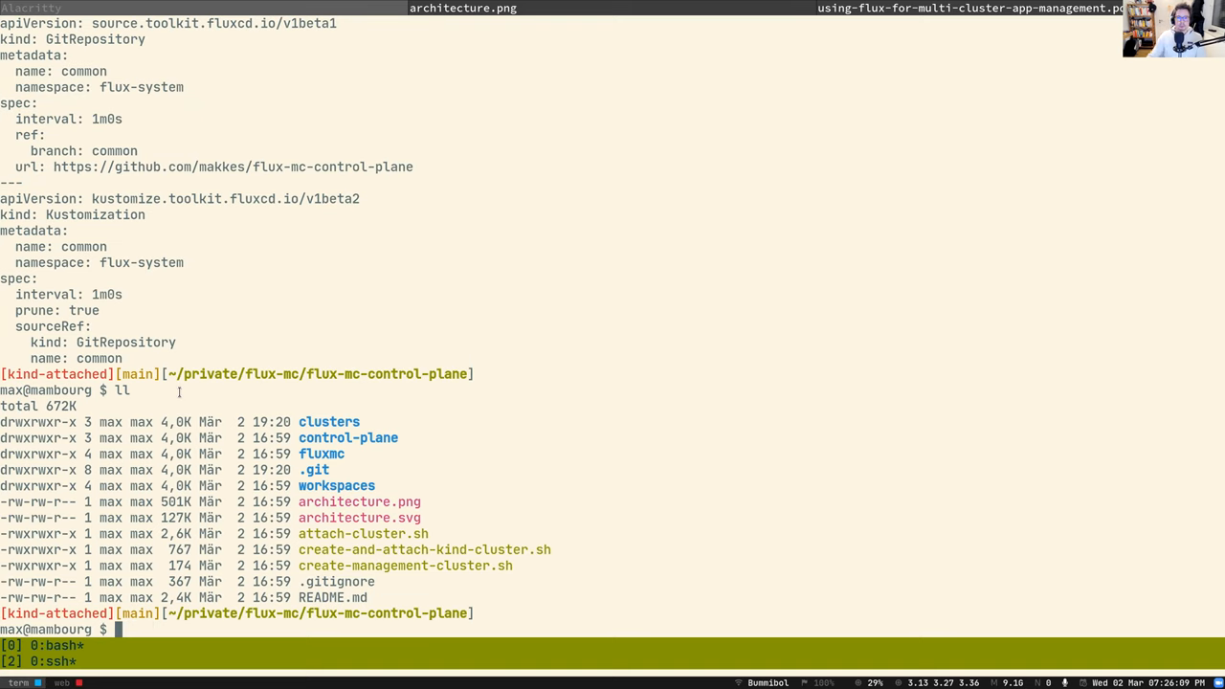
pyautogui.moveTo(455, 373)
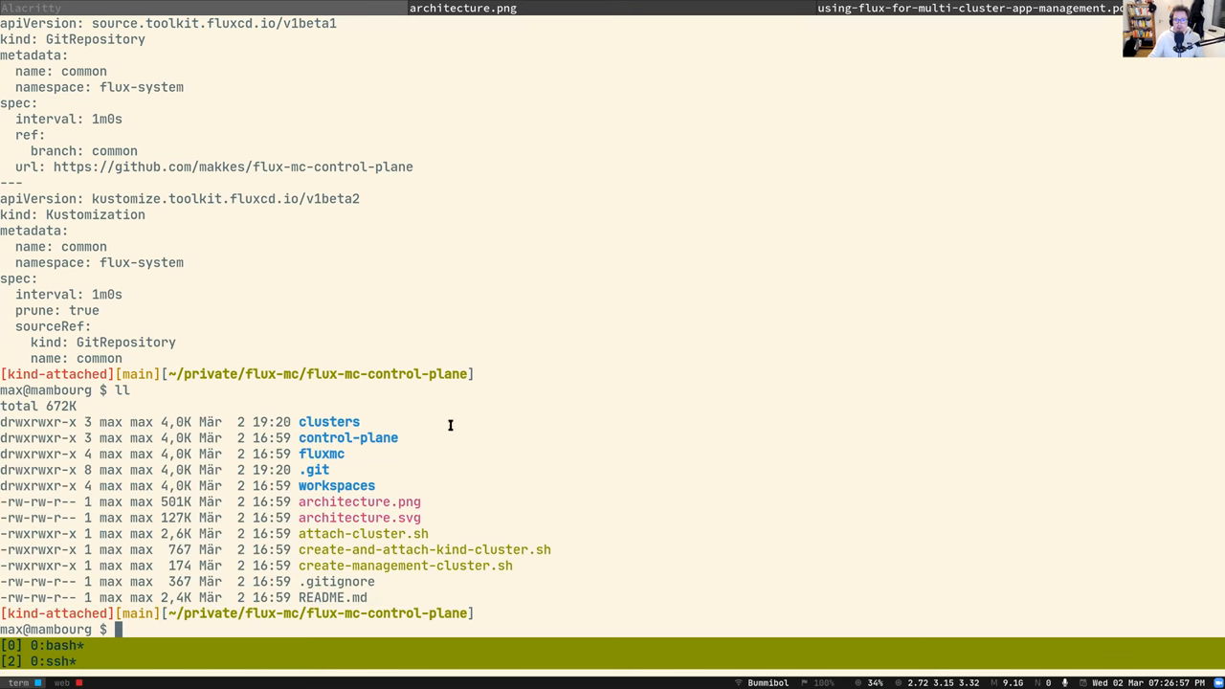
pyautogui.moveTo(605, 496)
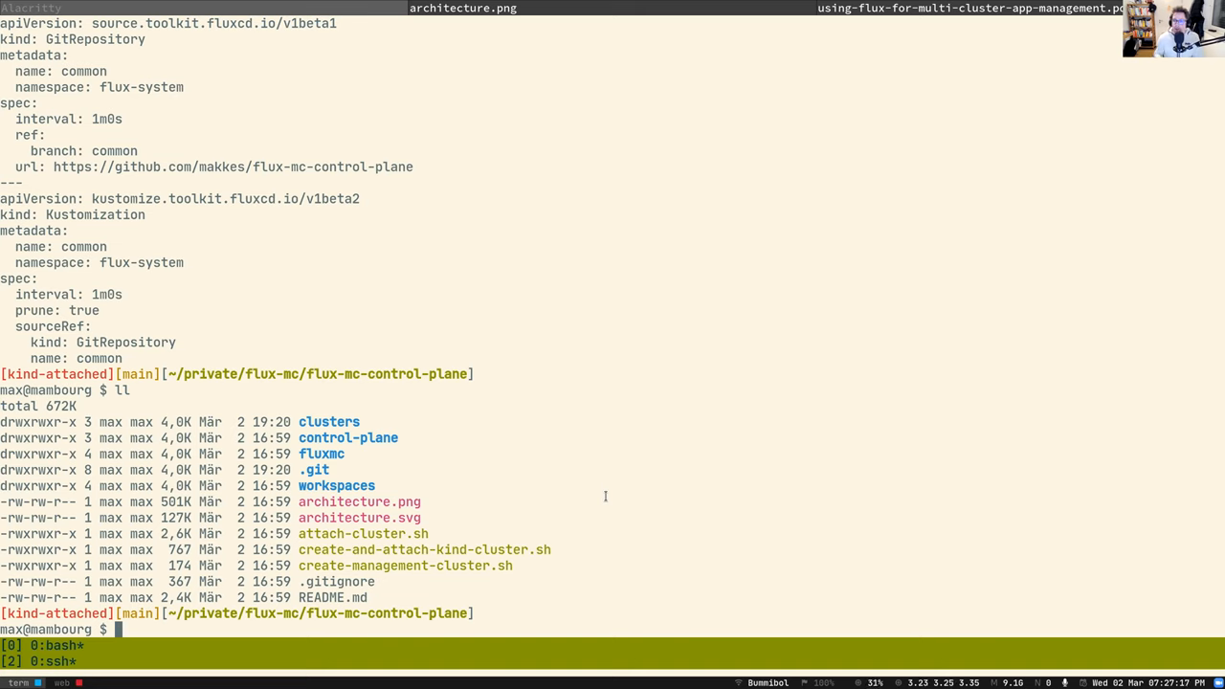
pyautogui.write('cat REA')
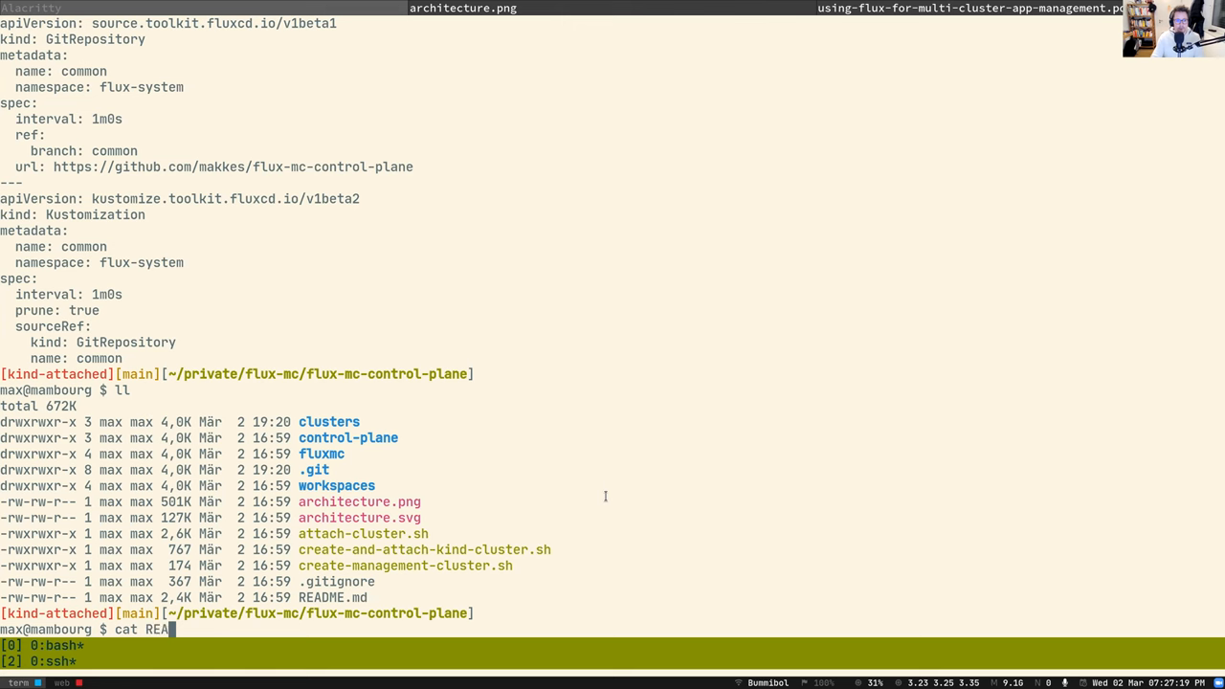
# Read README.md, run git pull, and list the repository and its dev and staging workspaces
pyautogui.press('Return')
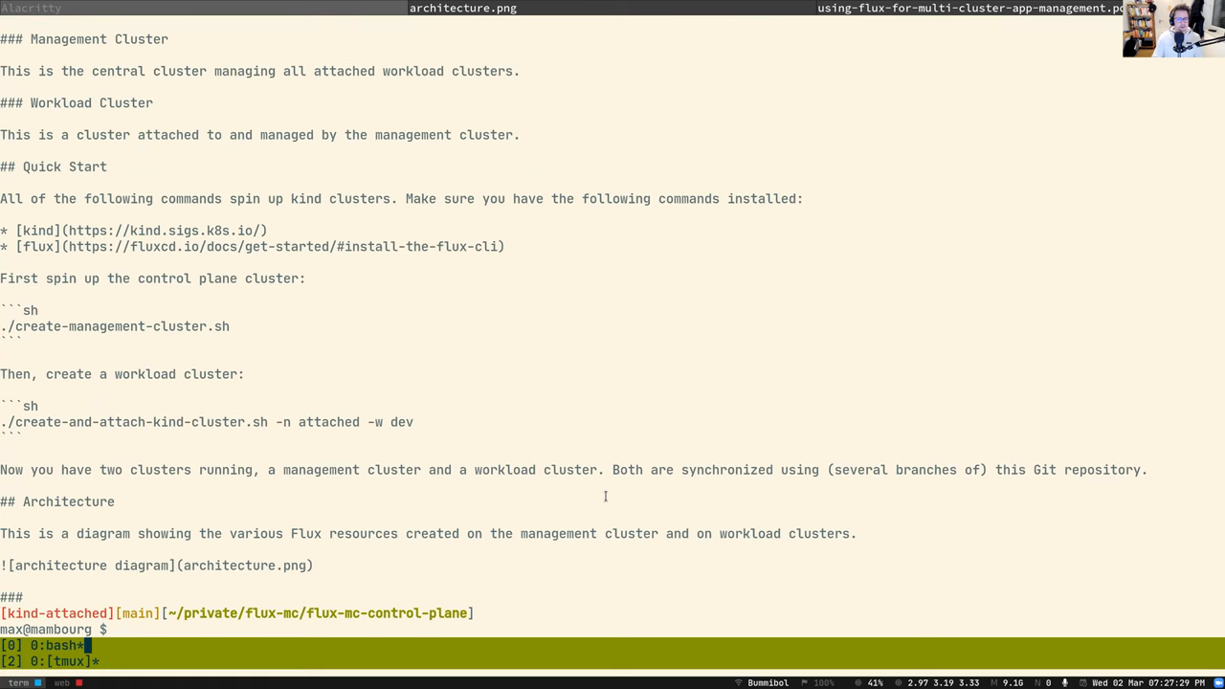
pyautogui.write('git pull')
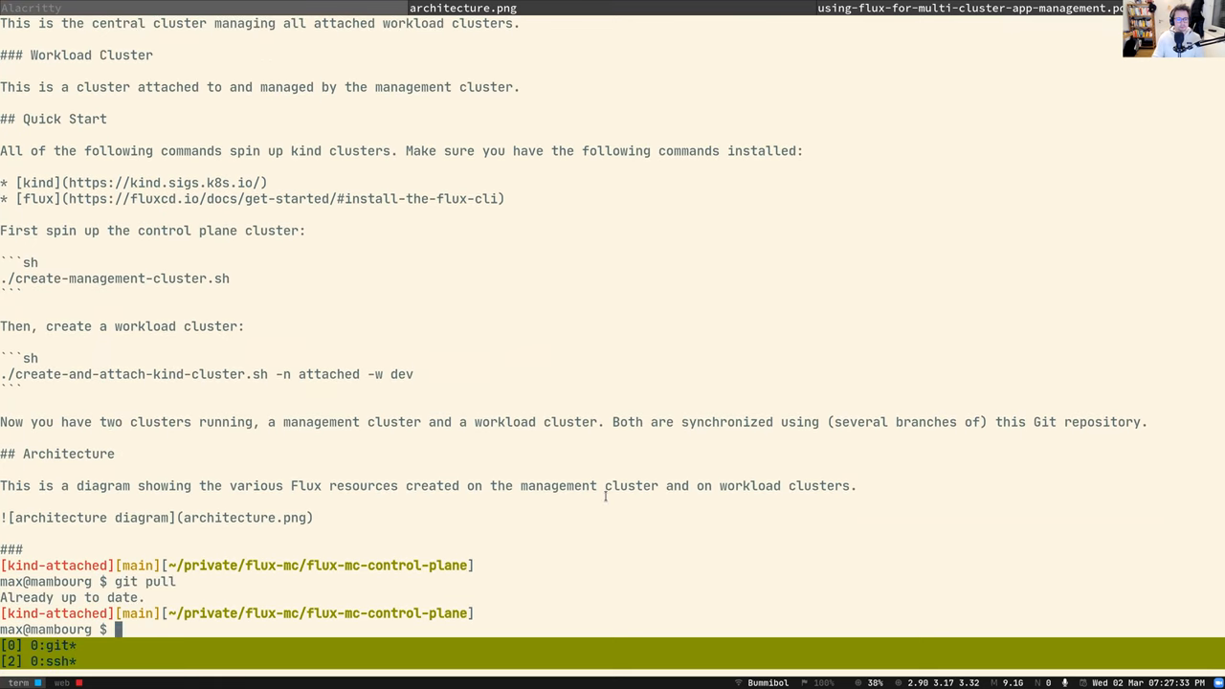
pyautogui.write('cat README.md')
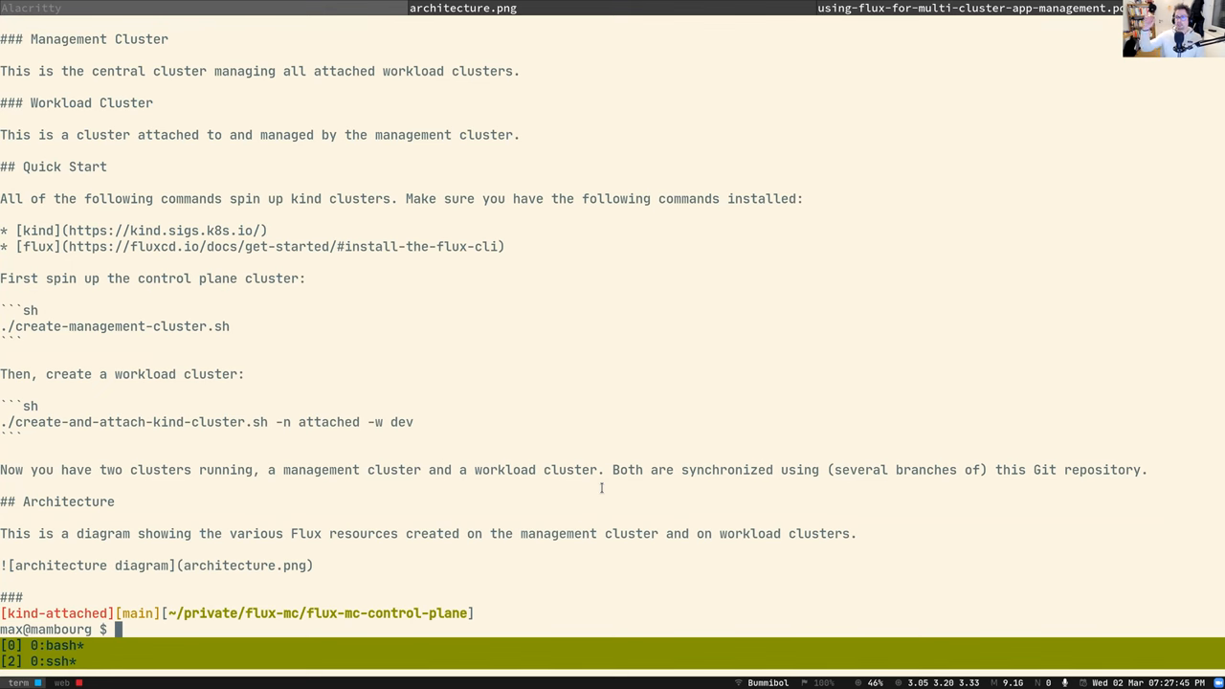
pyautogui.write('ll')
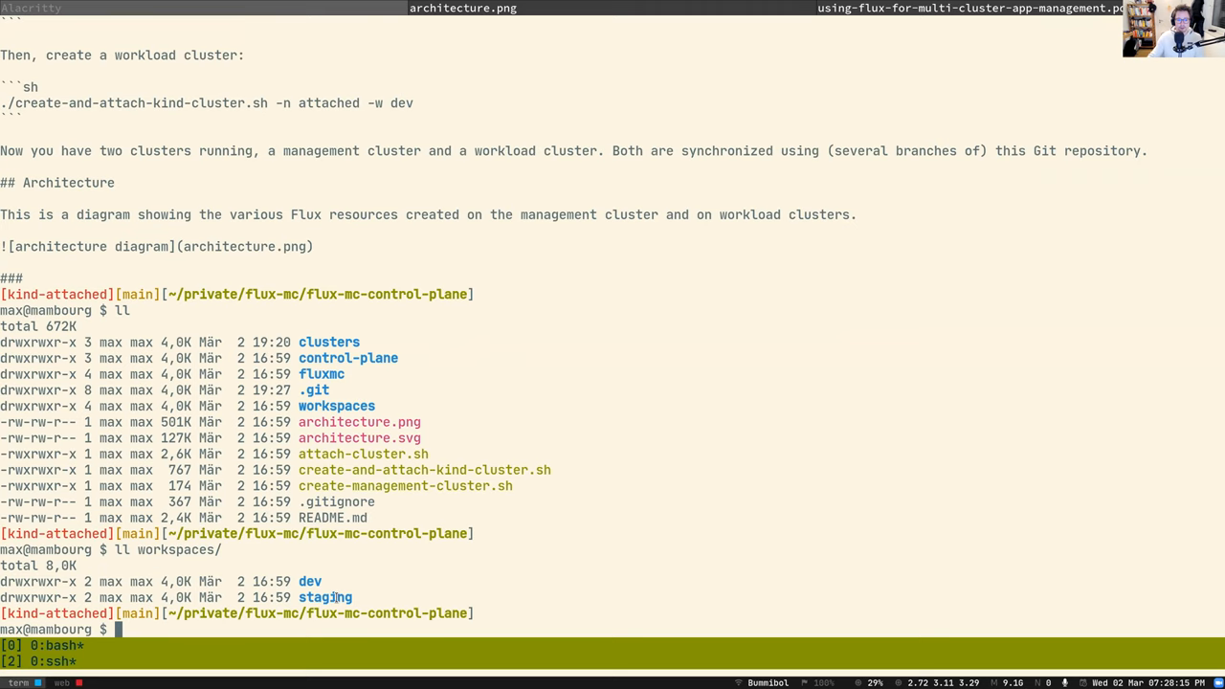
pyautogui.doubleClick(324, 596)
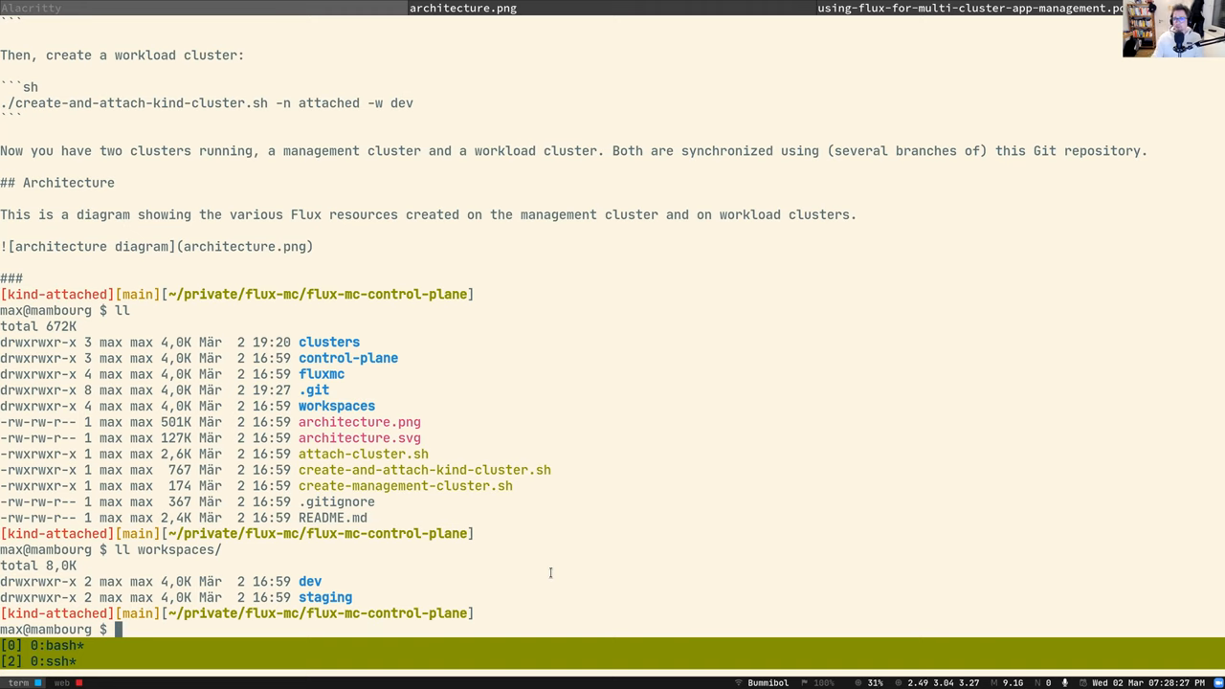
pyautogui.moveTo(569, 507)
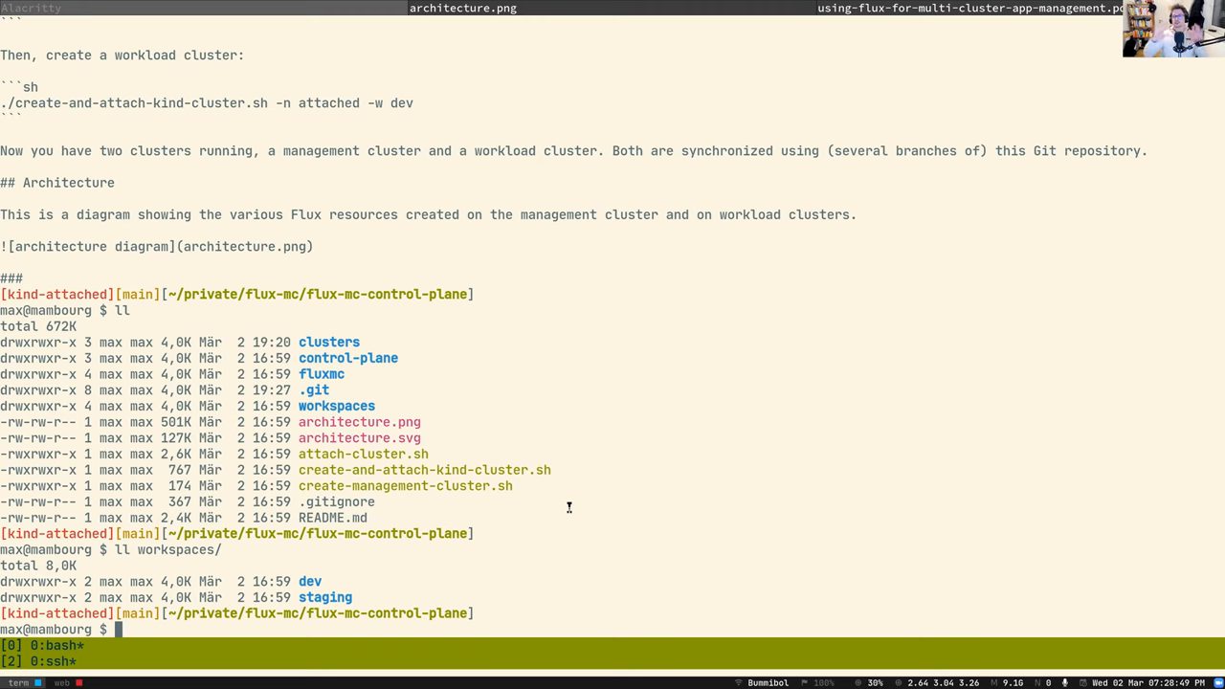
pyautogui.moveTo(416, 366)
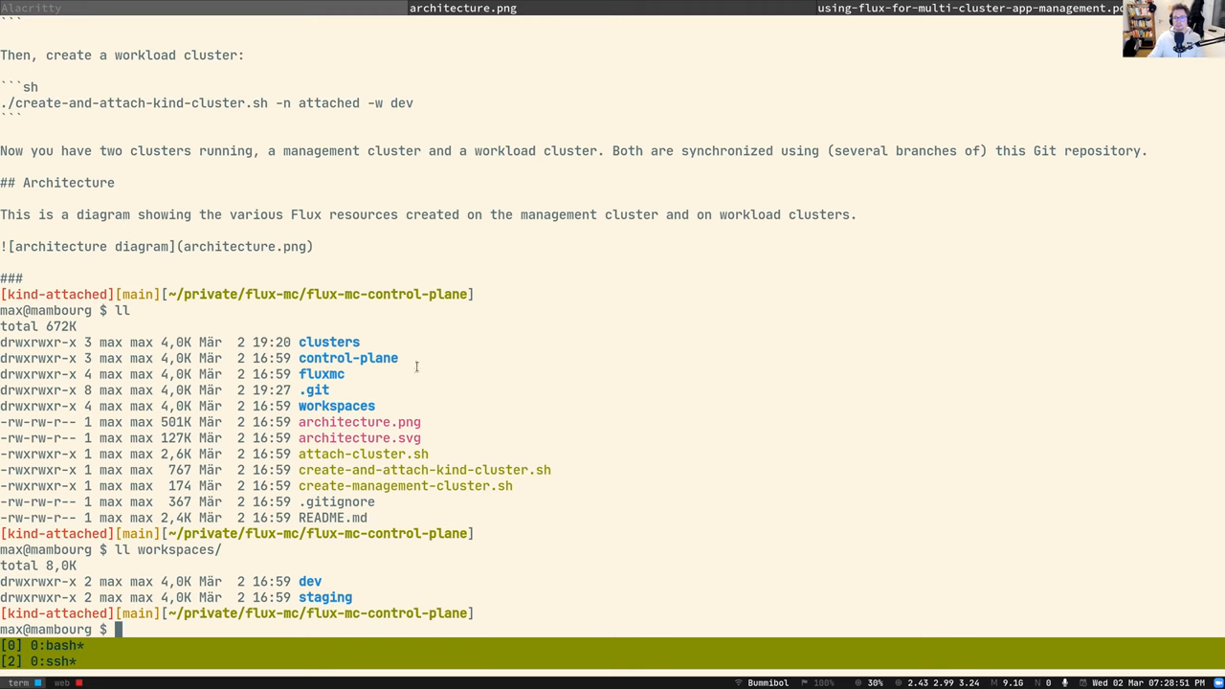
pyautogui.moveTo(694, 426)
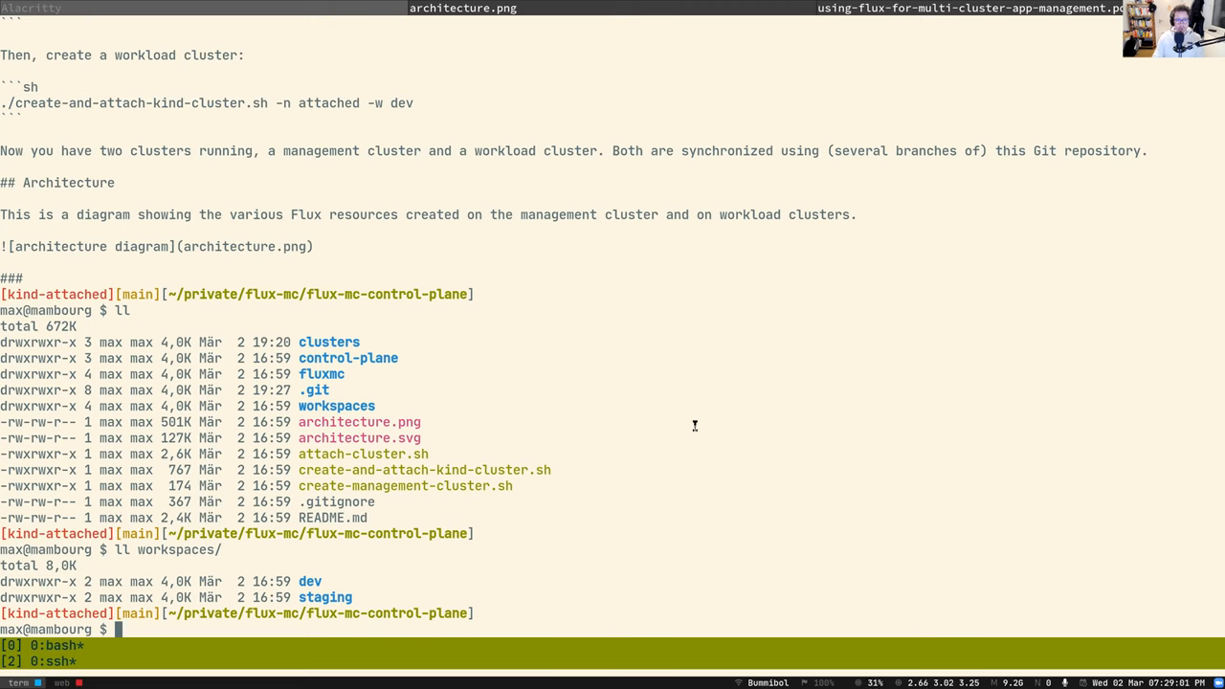
pyautogui.write('git')
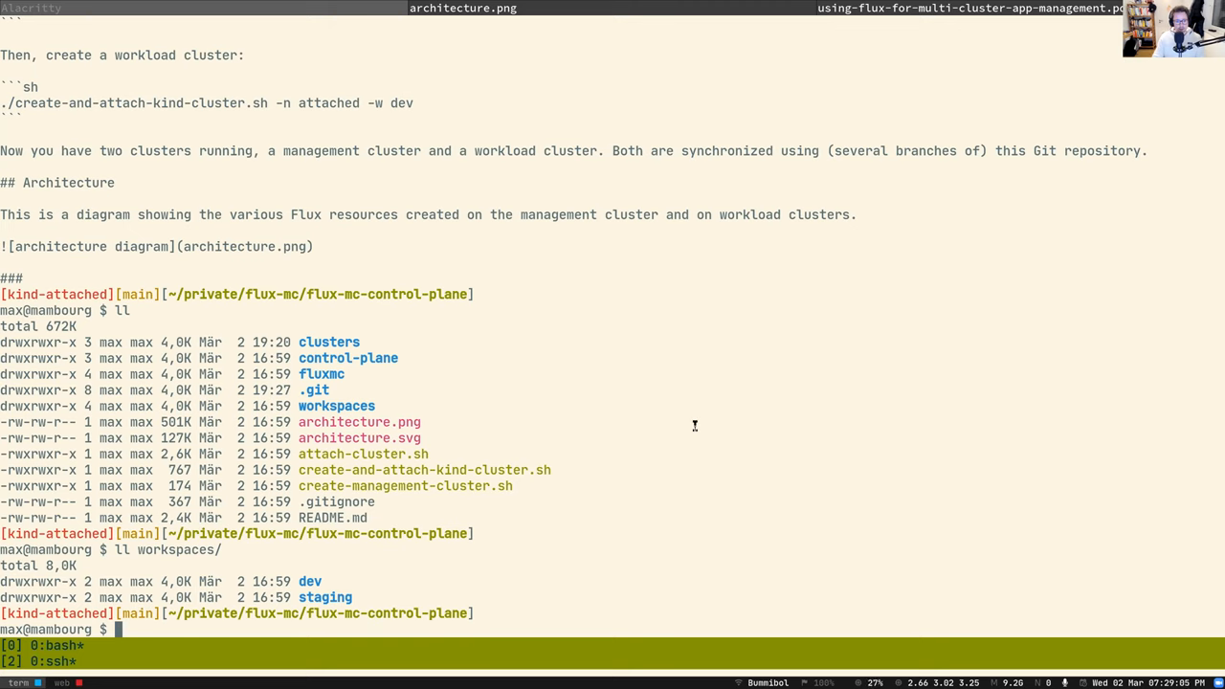
# Confirm HelmReleases podinfo and gatekeeper are ready and check out branch cluster/attached
pyautogui.write('k get hr -A')
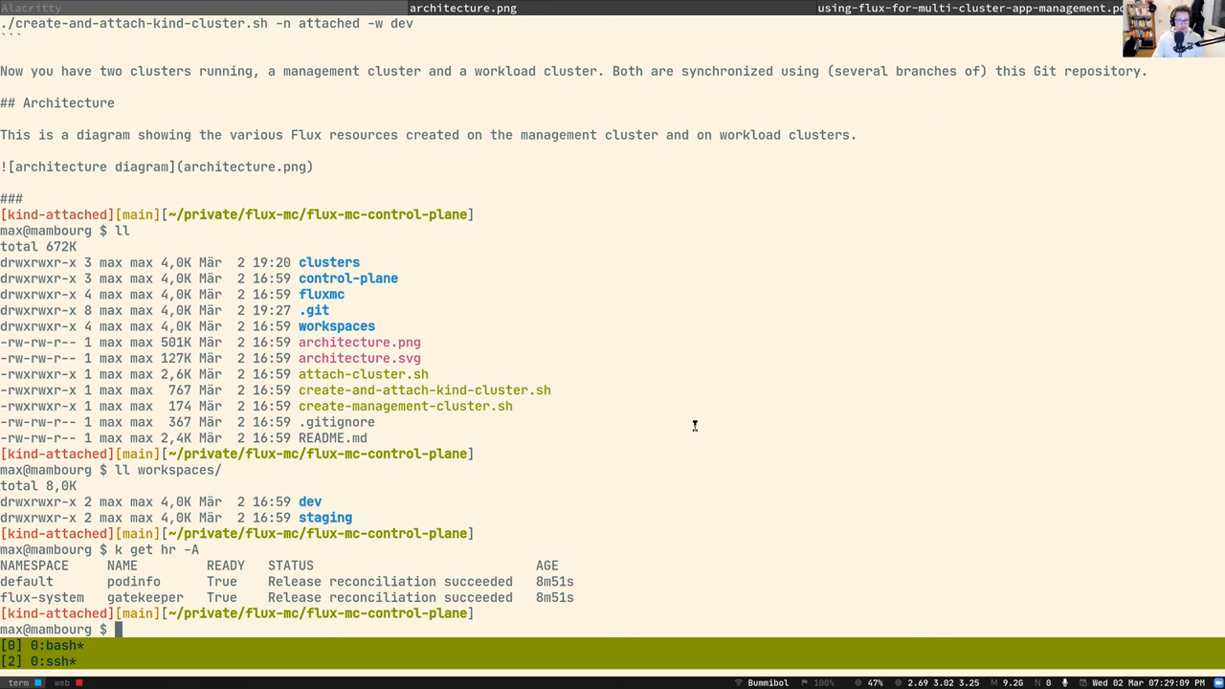
pyautogui.write('git checkout cluster/attached')
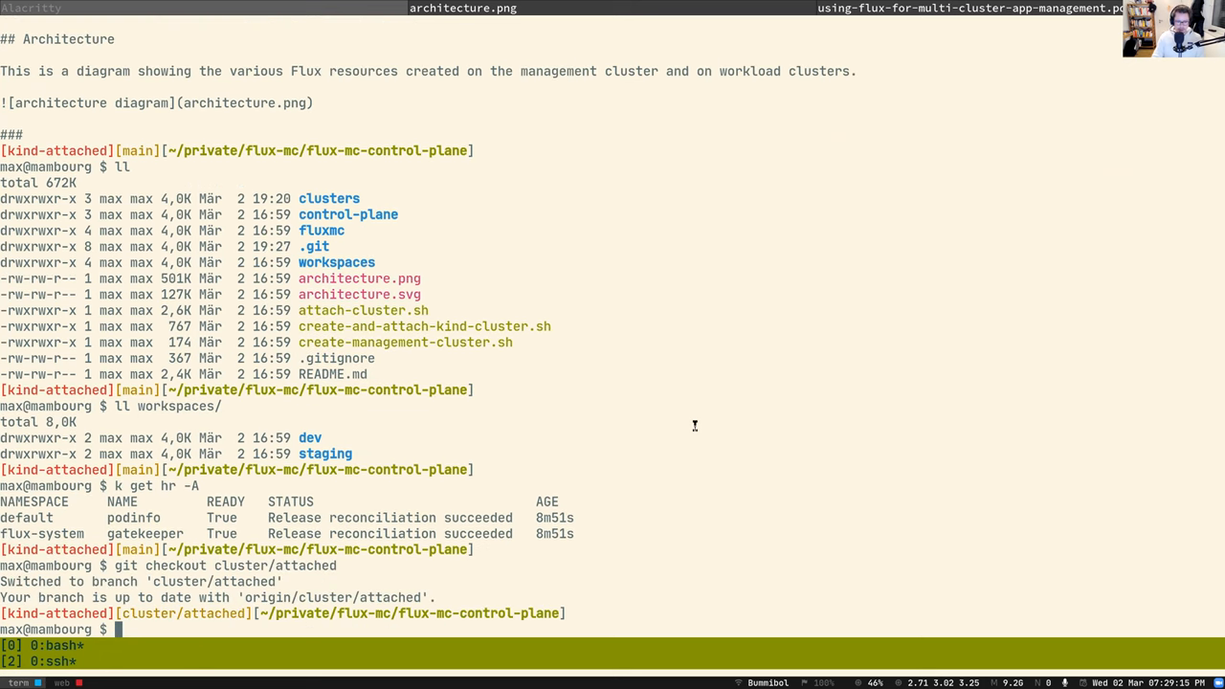
pyautogui.write('l')
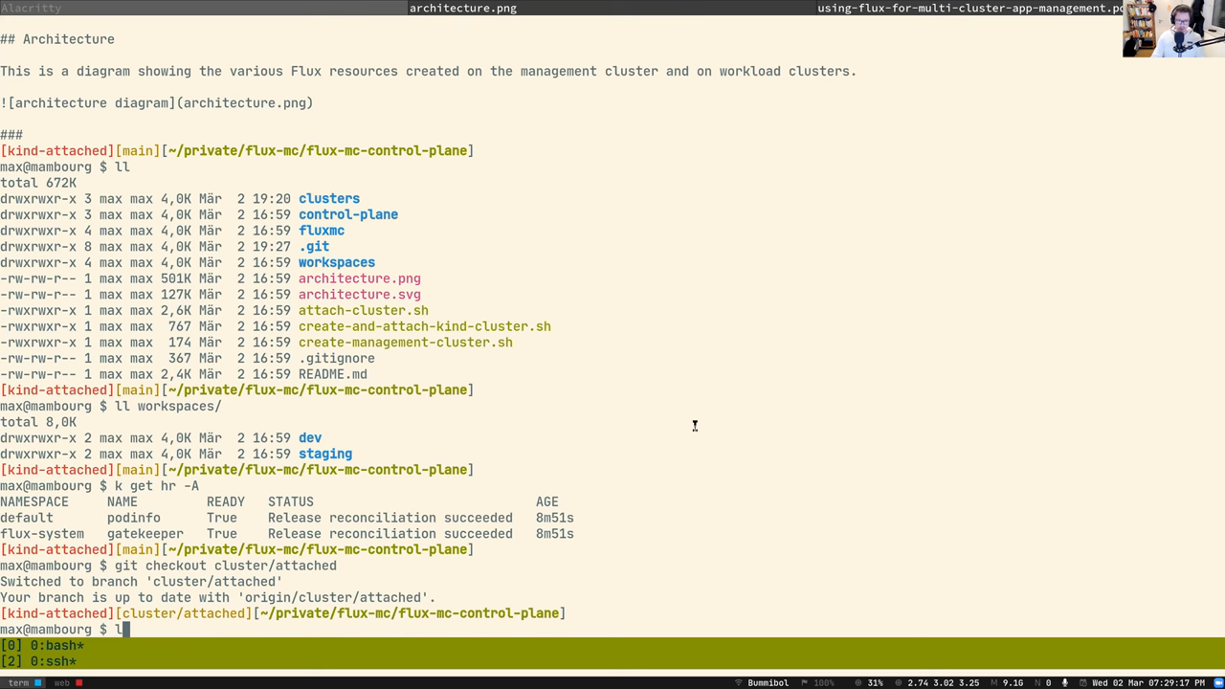
# List the branch's files and show the podinfo-release.yaml HelmRelease manifest
pyautogui.write('ll')
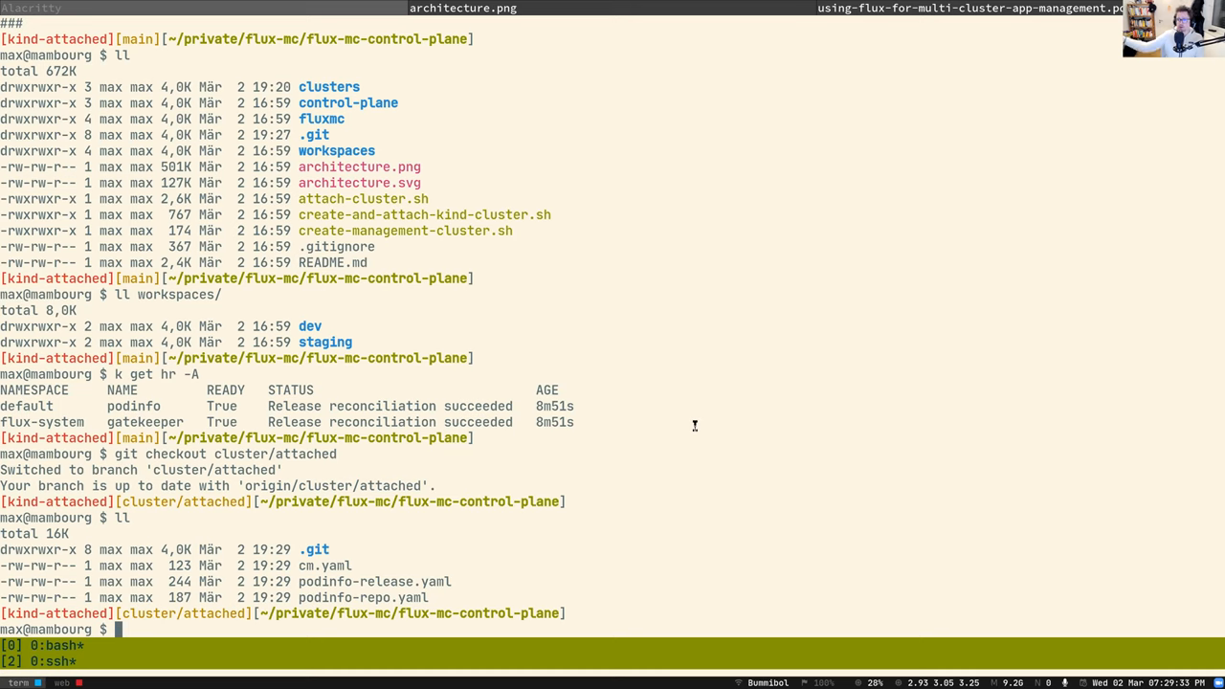
pyautogui.moveTo(567, 483)
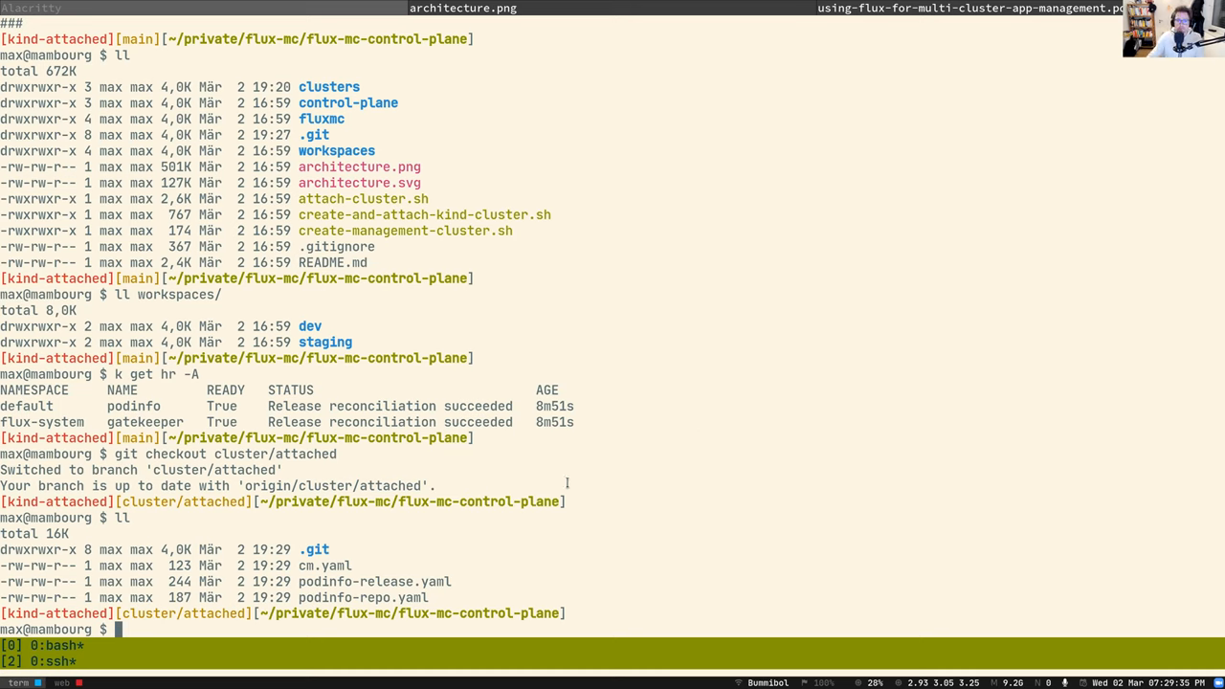
pyautogui.doubleClick(374, 581)
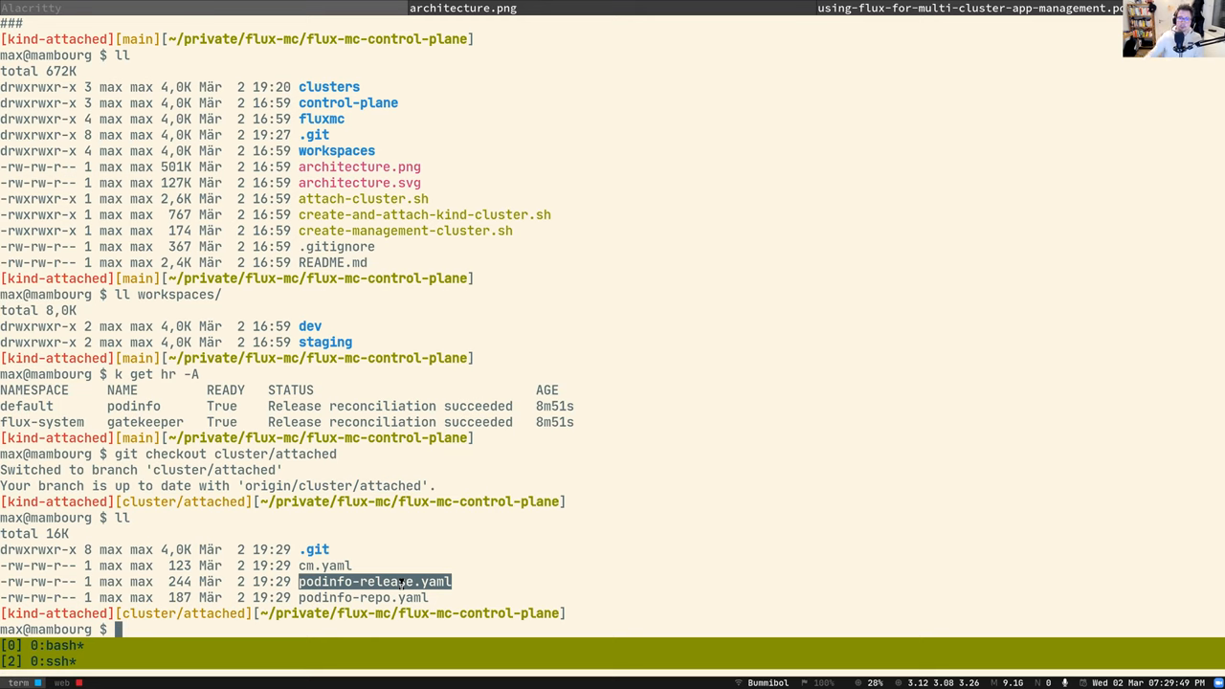
pyautogui.moveTo(477, 565)
pyautogui.write('cat podinfo-release.yaml')
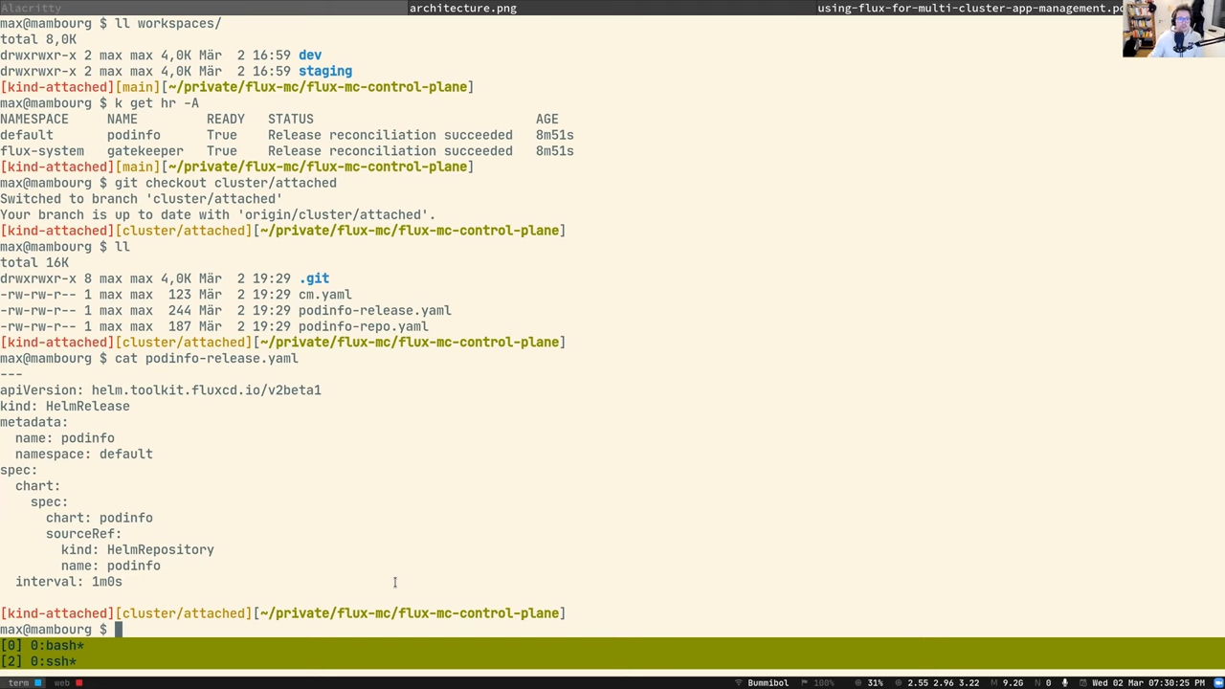
pyautogui.doubleClick(87, 405)
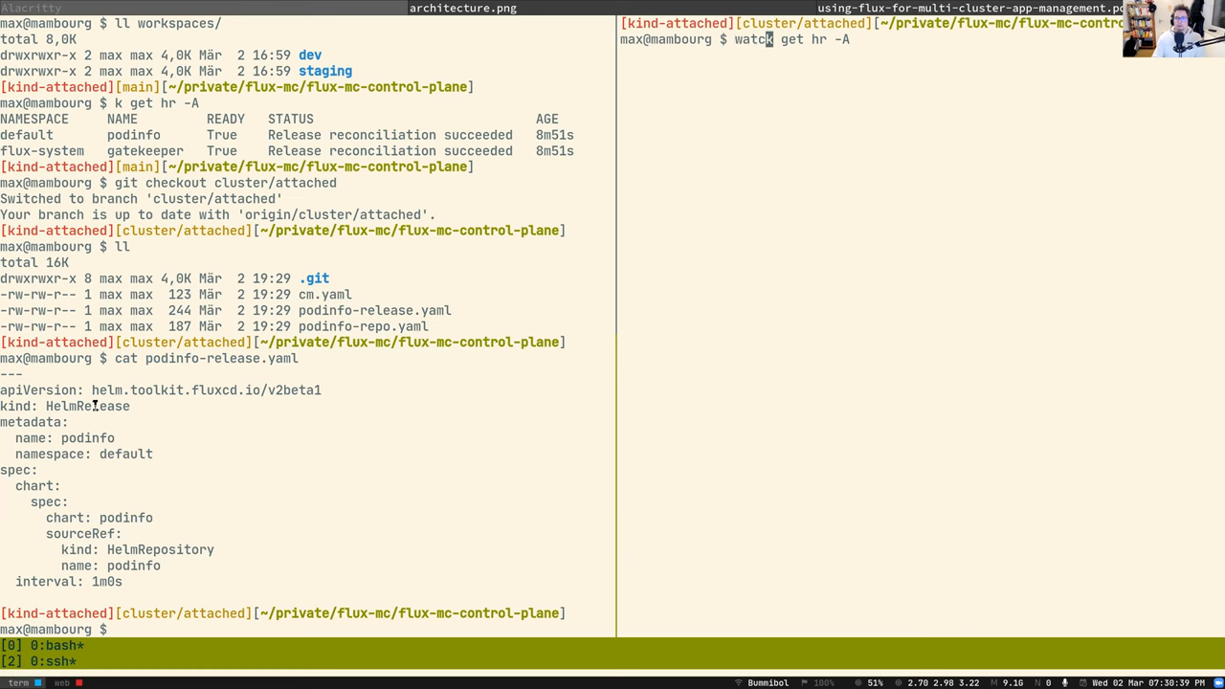
# Start watching Helm releases, then commit and push the podinfo release deletion
pyautogui.press('Return')
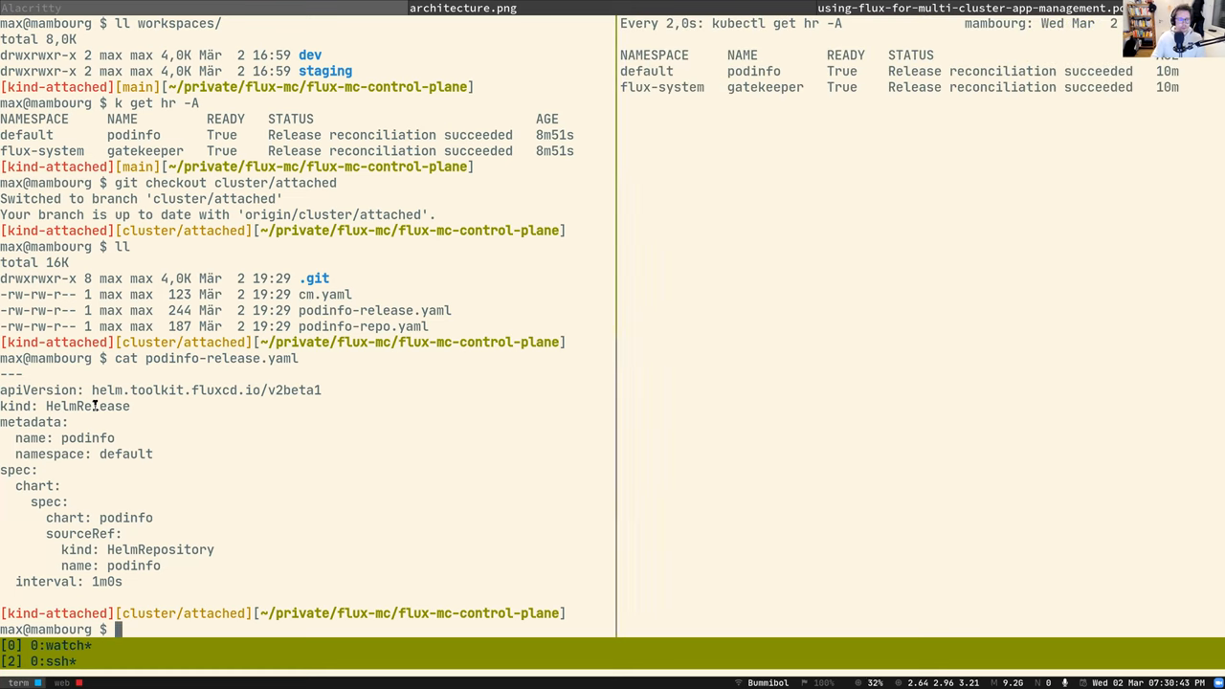
pyautogui.write('git rm')
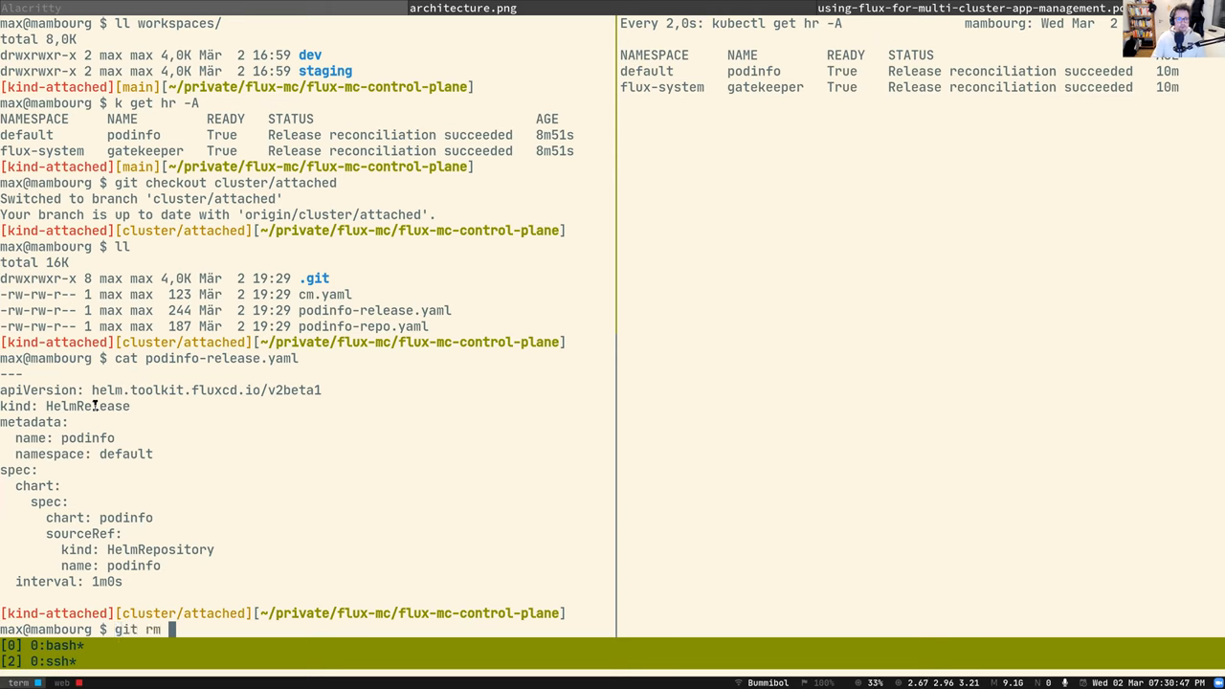
pyautogui.write('podinfo-release.yaml podinfo-repo.yaml')
pyautogui.write('g')
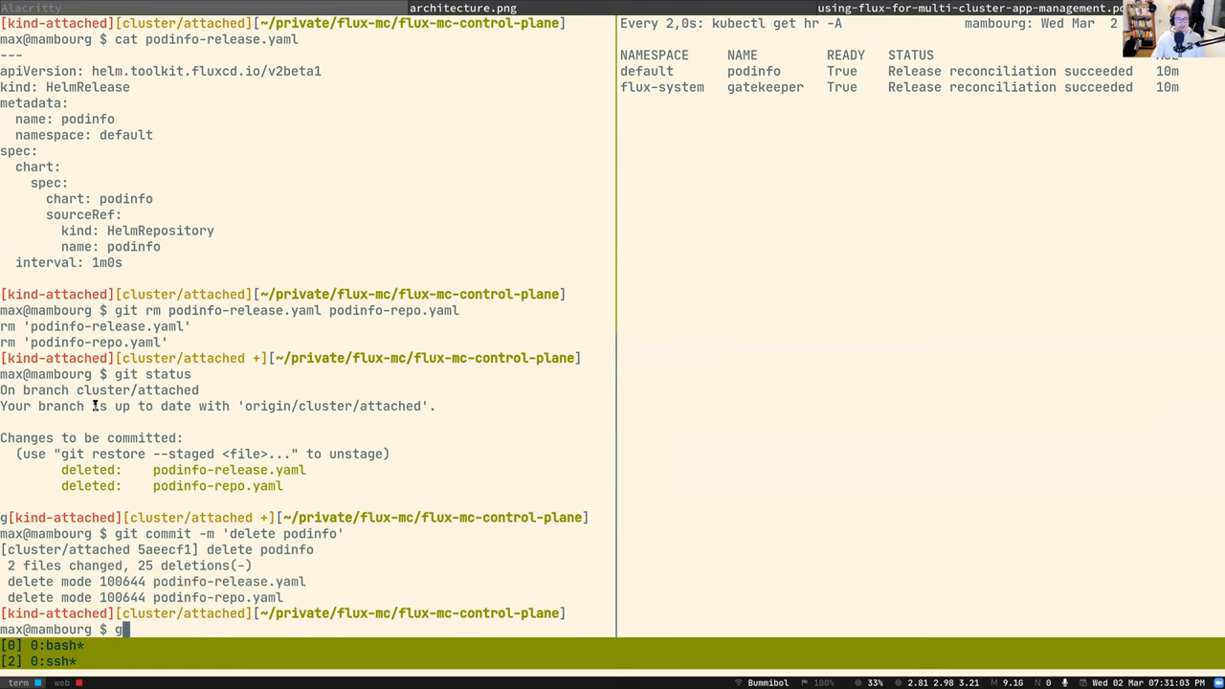
pyautogui.write('it push')
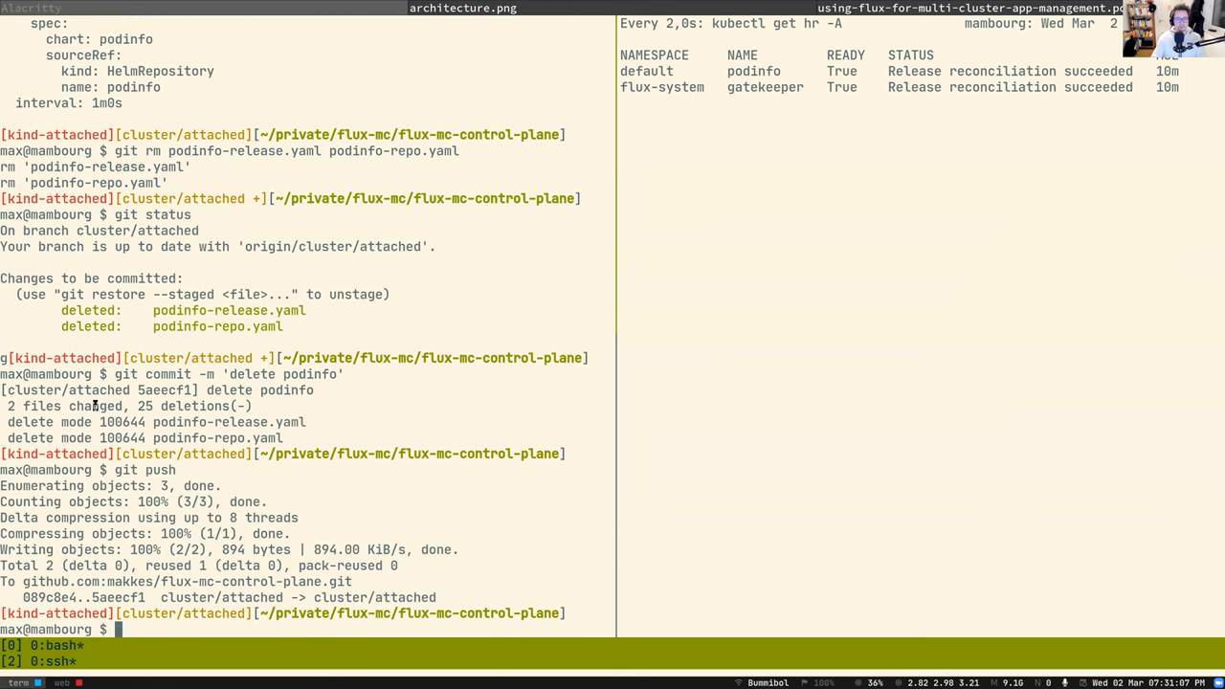
# Run 'flux reconcile source git cluster' to fetch the latest cluster commit
pyautogui.write('flux rec')
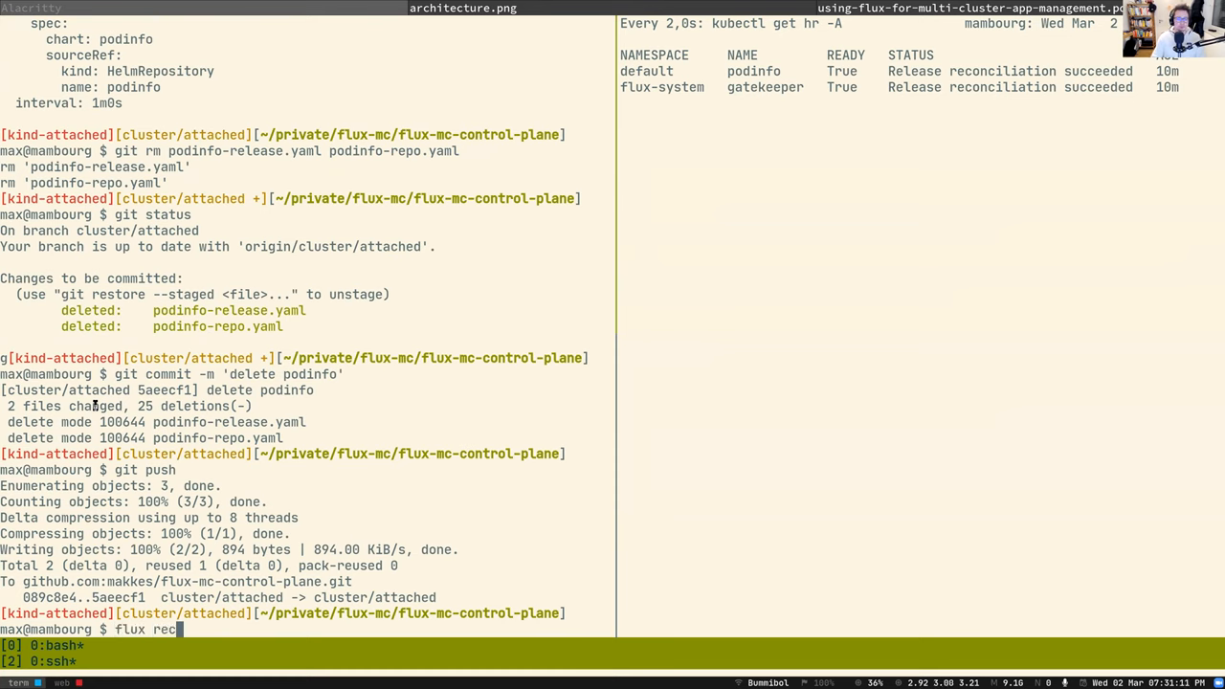
pyautogui.write('oncile')
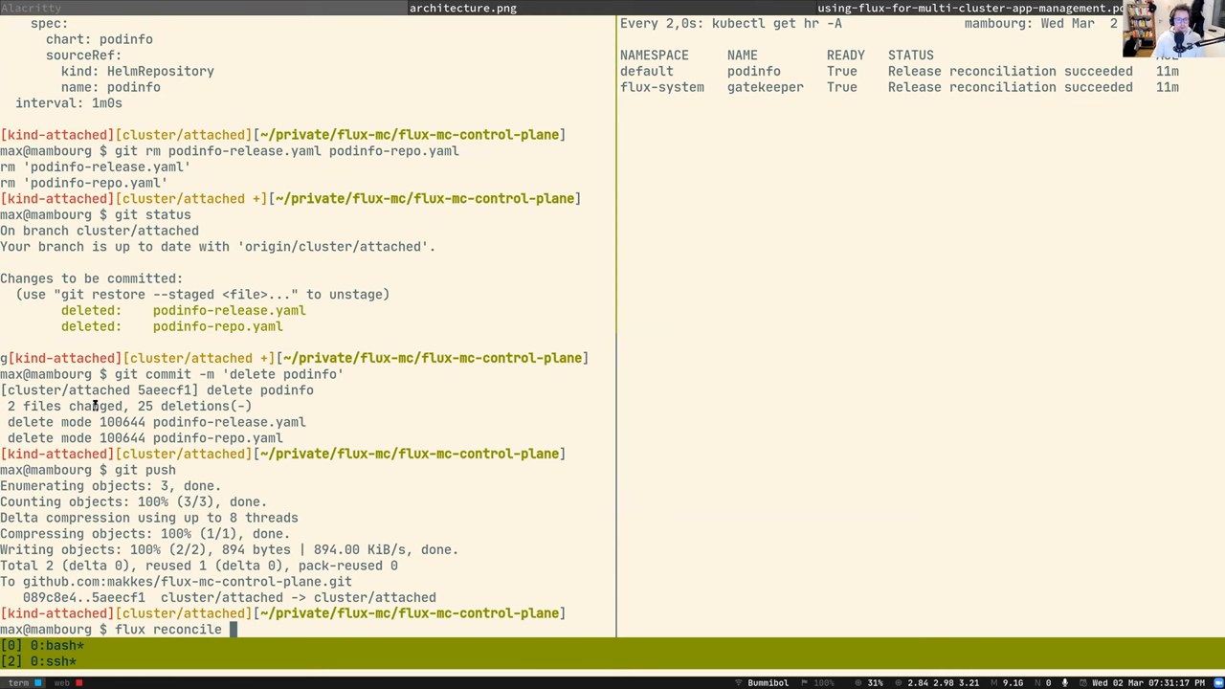
pyautogui.write('source git cluster')
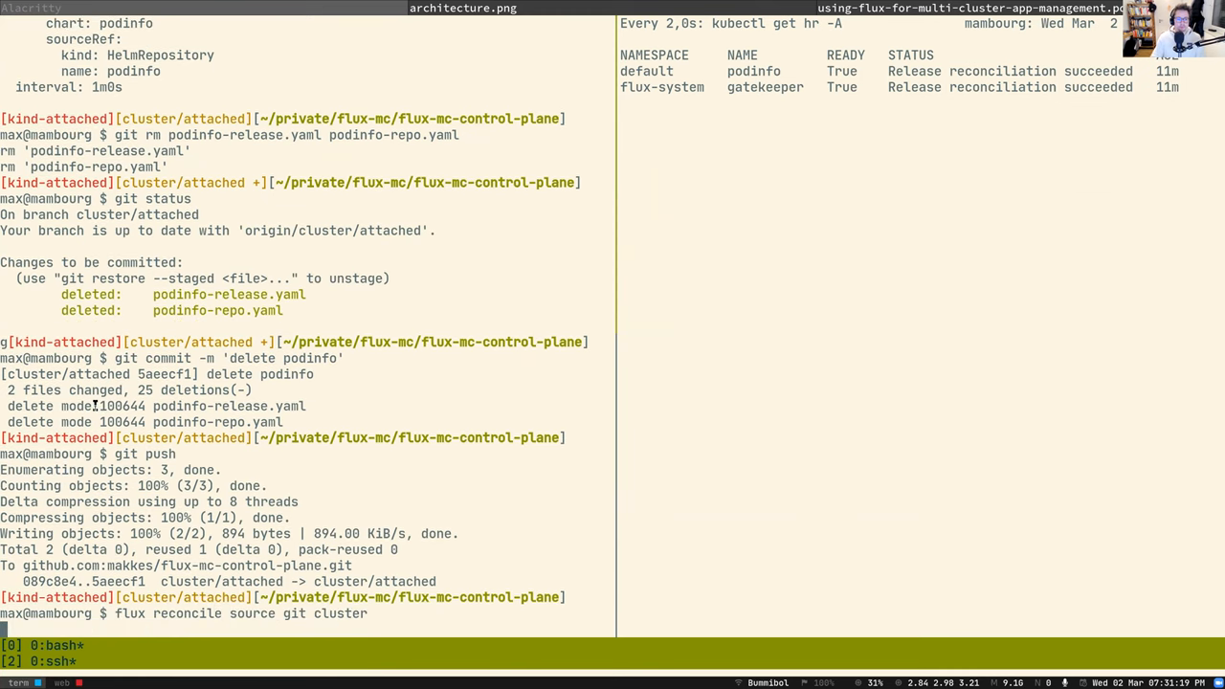
pyautogui.press('Return')
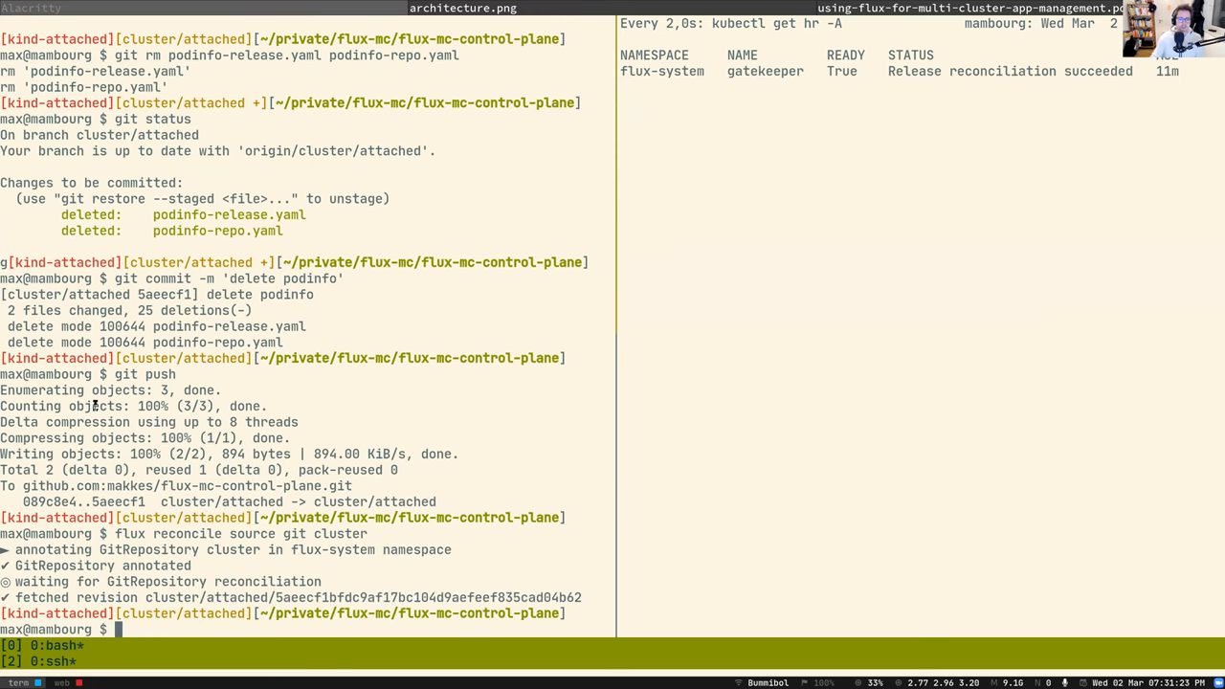
pyautogui.moveTo(136, 533)
pyautogui.write('ll')
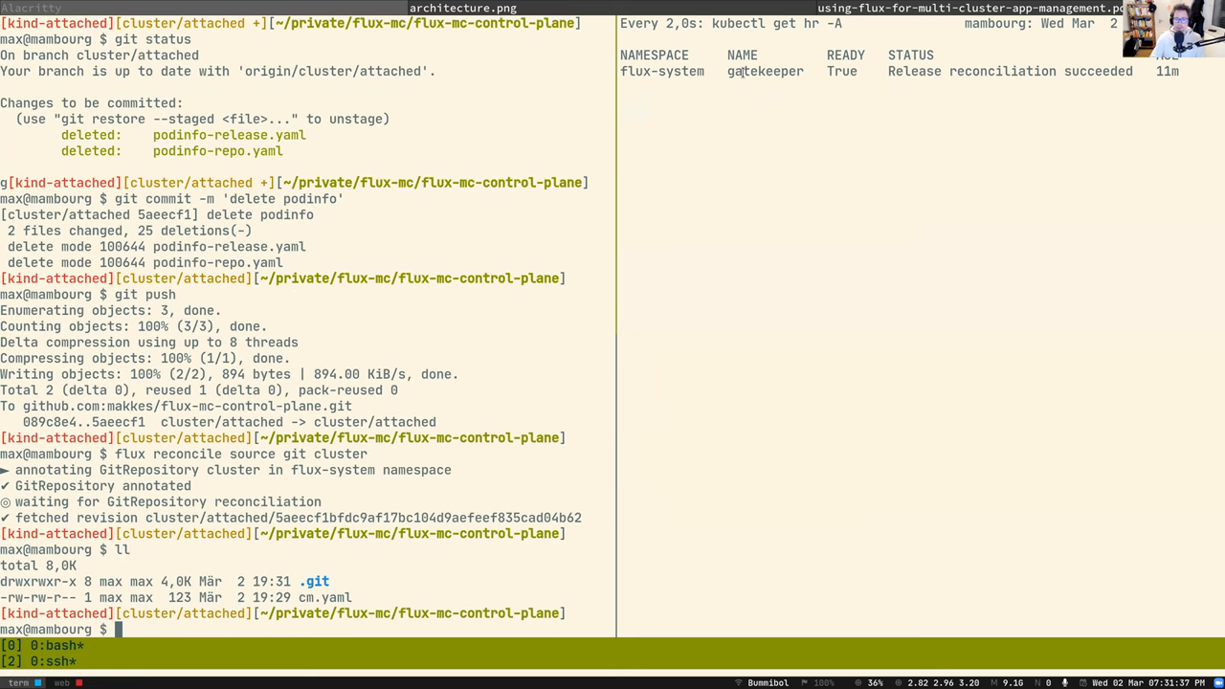
# Check out the workspace-dev branch and list its files with ll
pyautogui.write('git checkout')
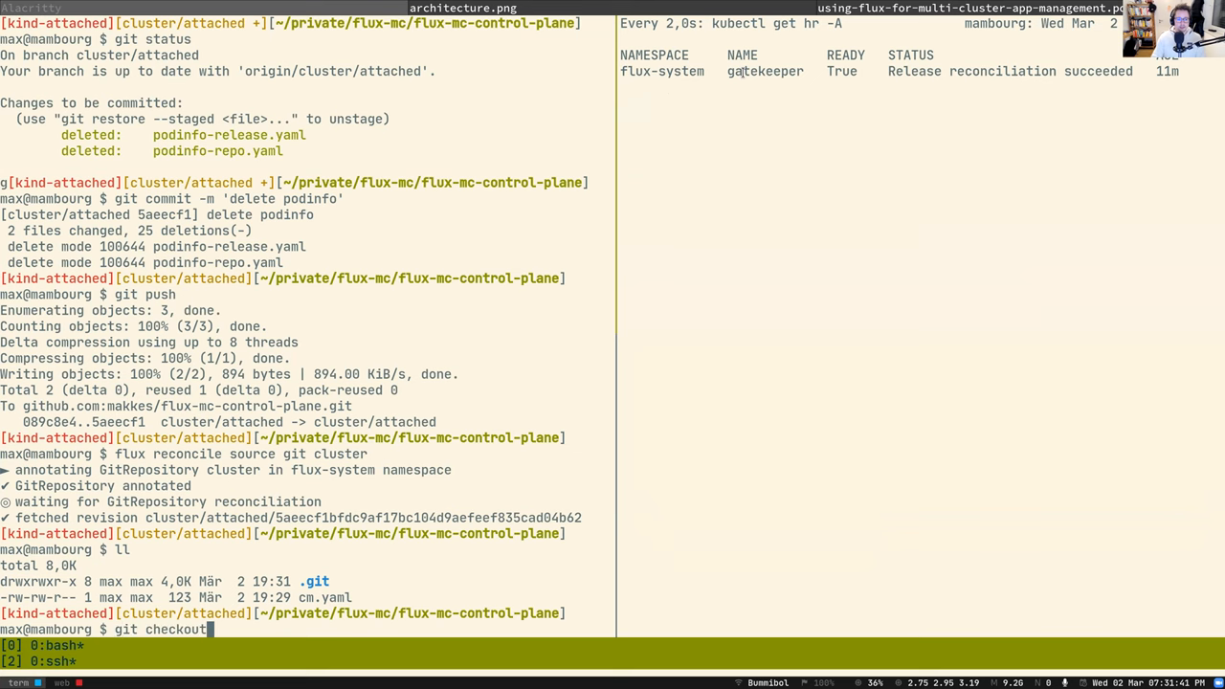
pyautogui.write('workspace-dev')
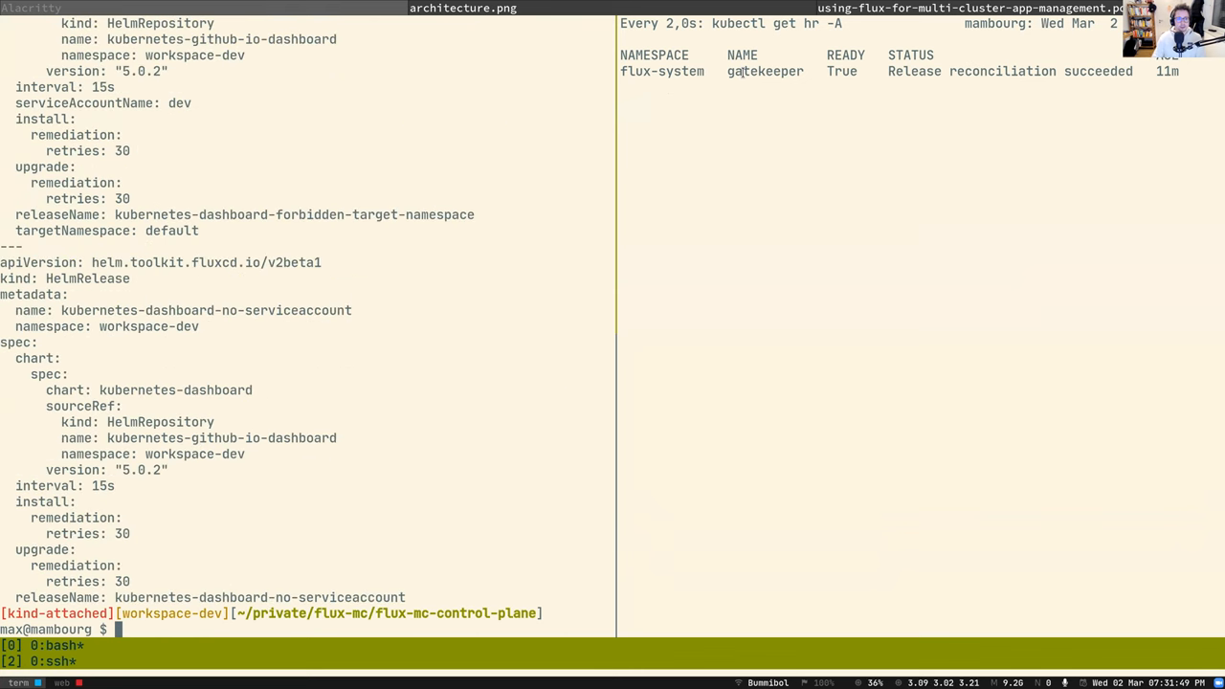
pyautogui.write('ll')
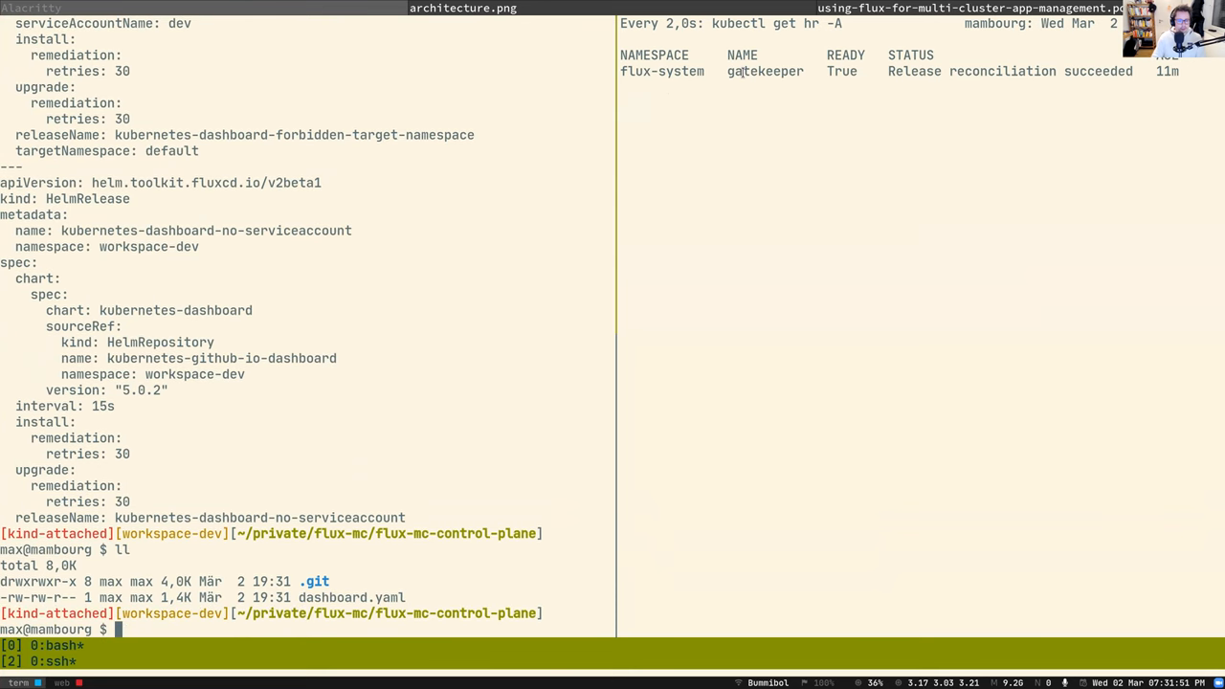
# List all GitRepositories, then show the workspace source's full YAML in workspace-dev
pyautogui.write('gitrepo -A')
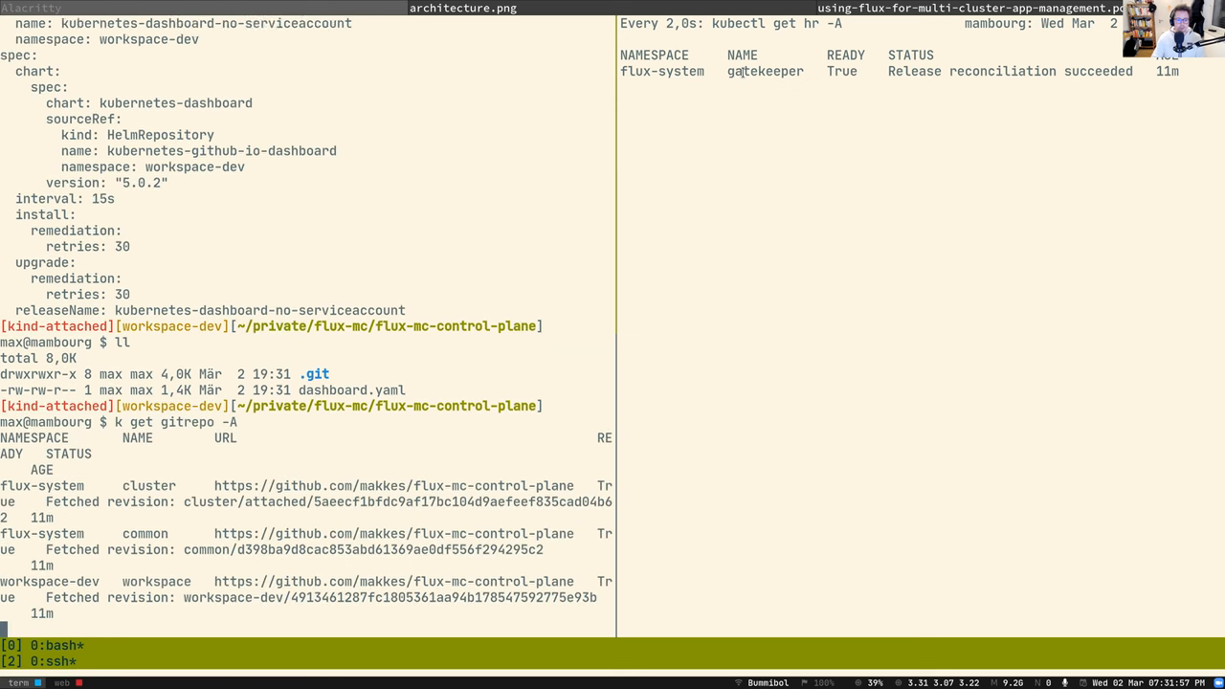
pyautogui.press('Return')
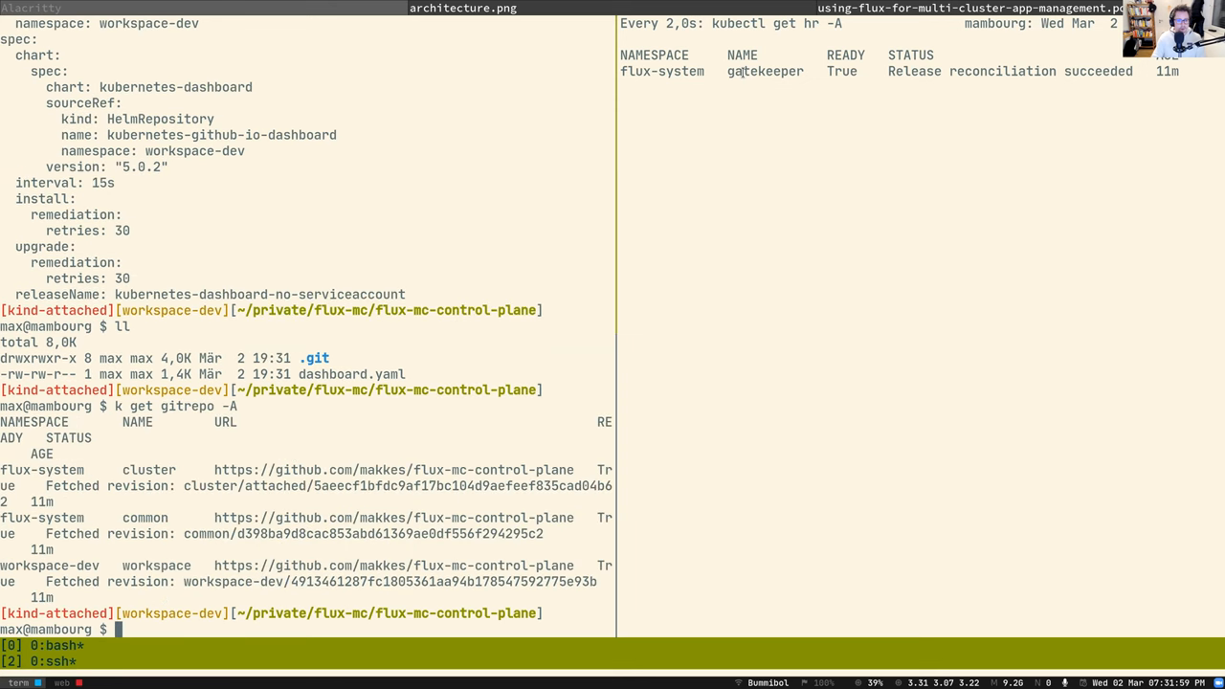
pyautogui.write('k get gitrepo -A')
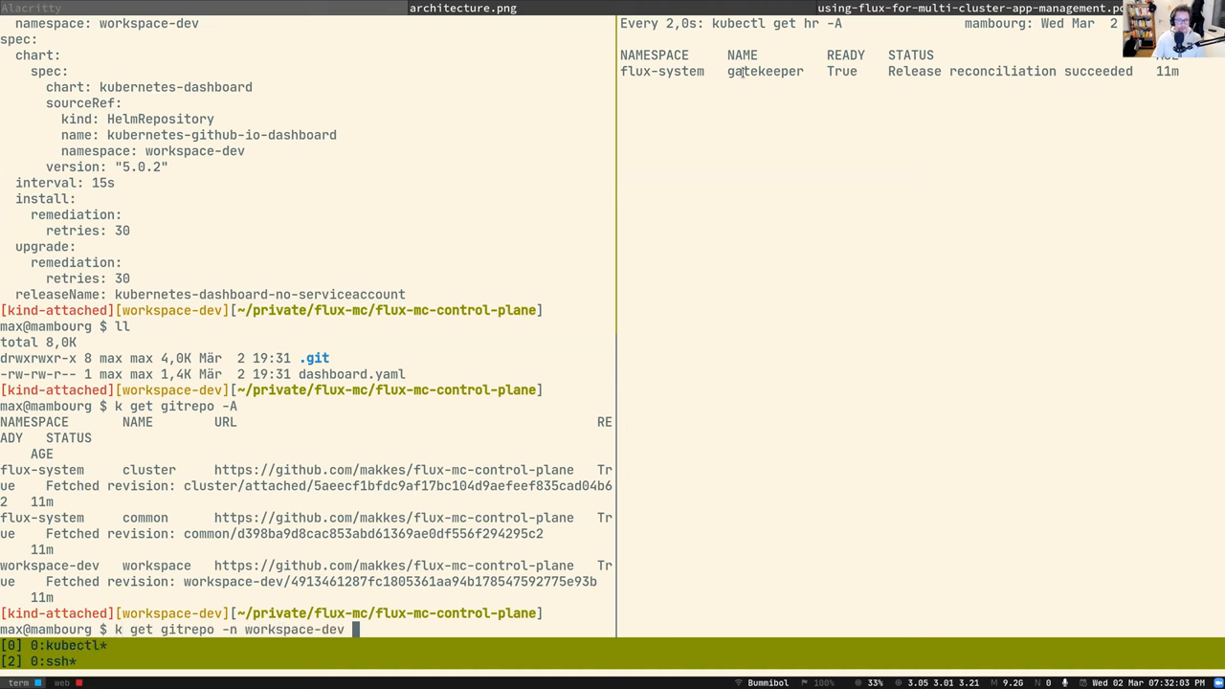
pyautogui.write('workspace -o ya')
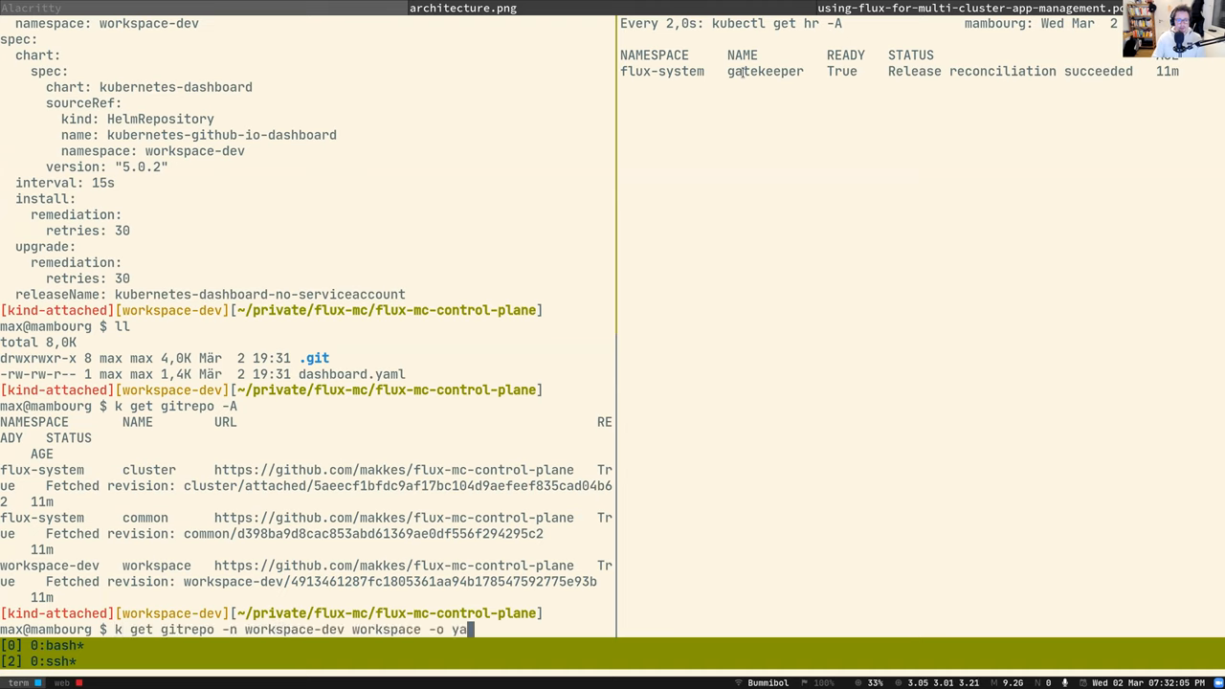
pyautogui.press('Return')
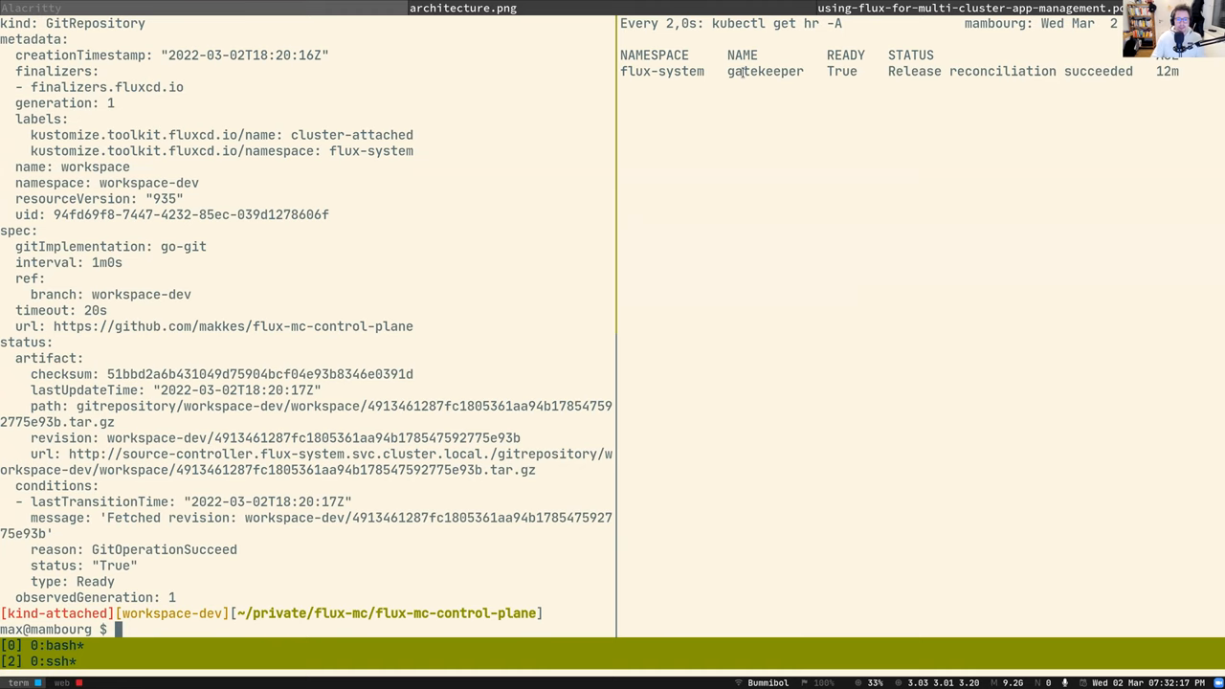
# Switch back to the main branch with git checkout main
pyautogui.write('git checkout main')
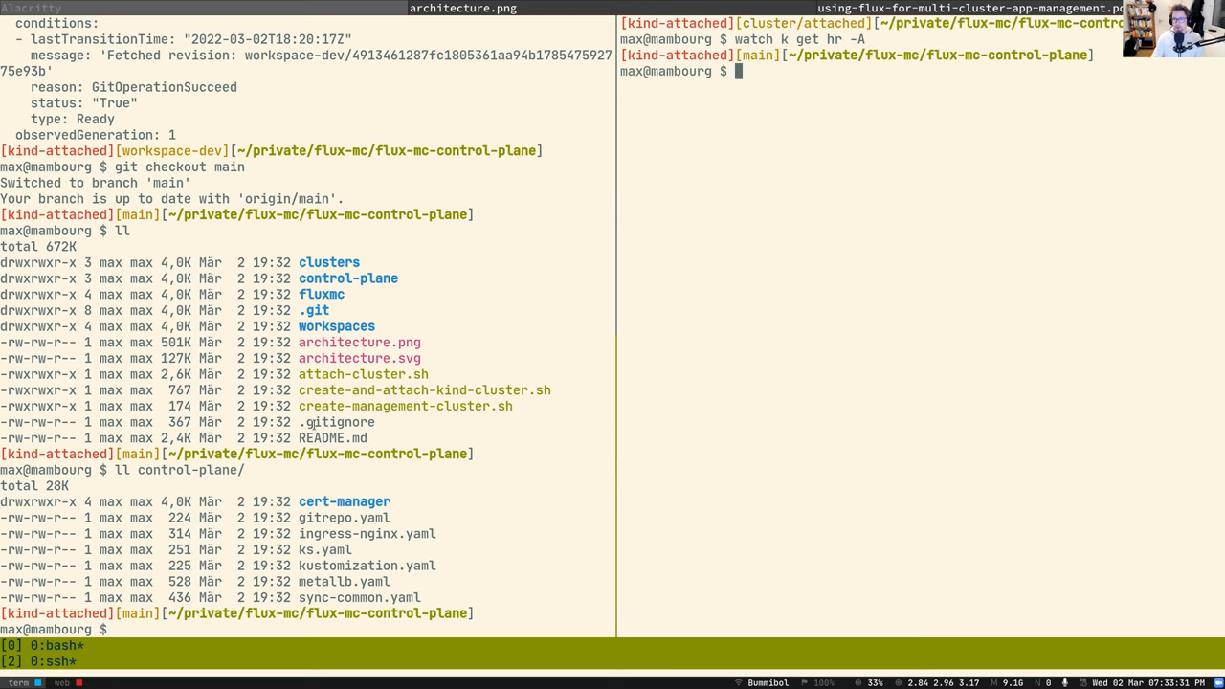
# Run './create-and-attach-kind-cluster.sh -n attached-2 -w dev' to create attached-2, then check pods
pyautogui.write('ll')
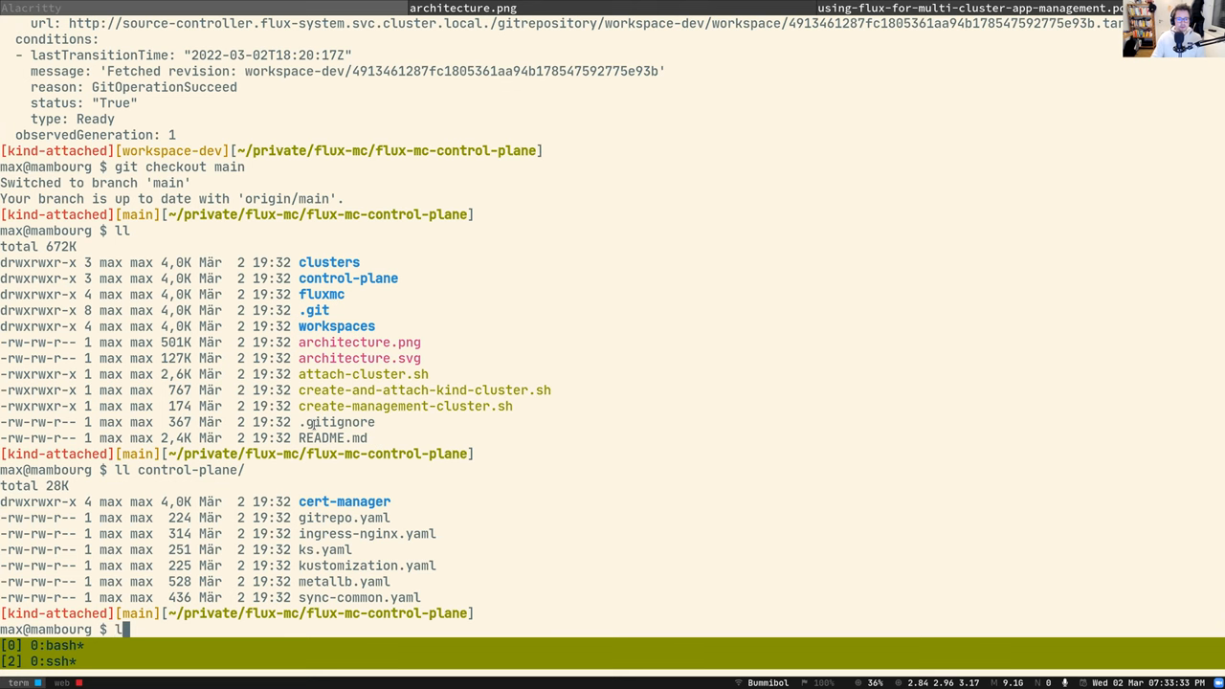
pyautogui.press('ctrl+r')
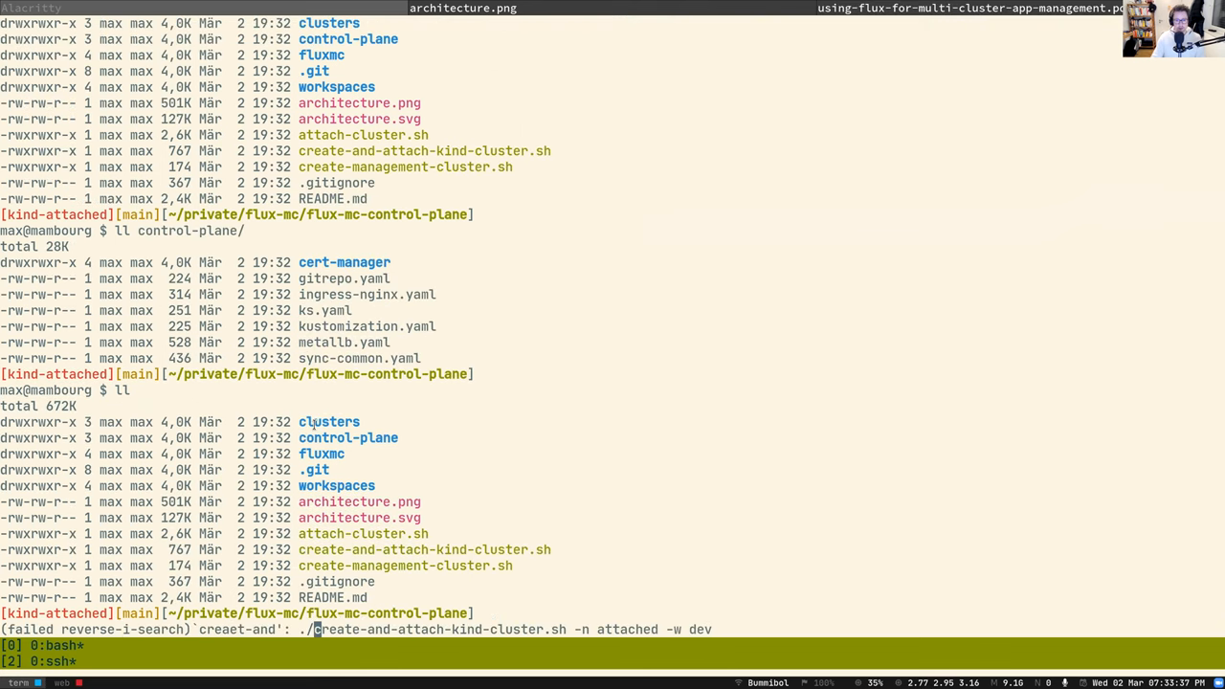
pyautogui.write('-2')
pyautogui.press('Enter')
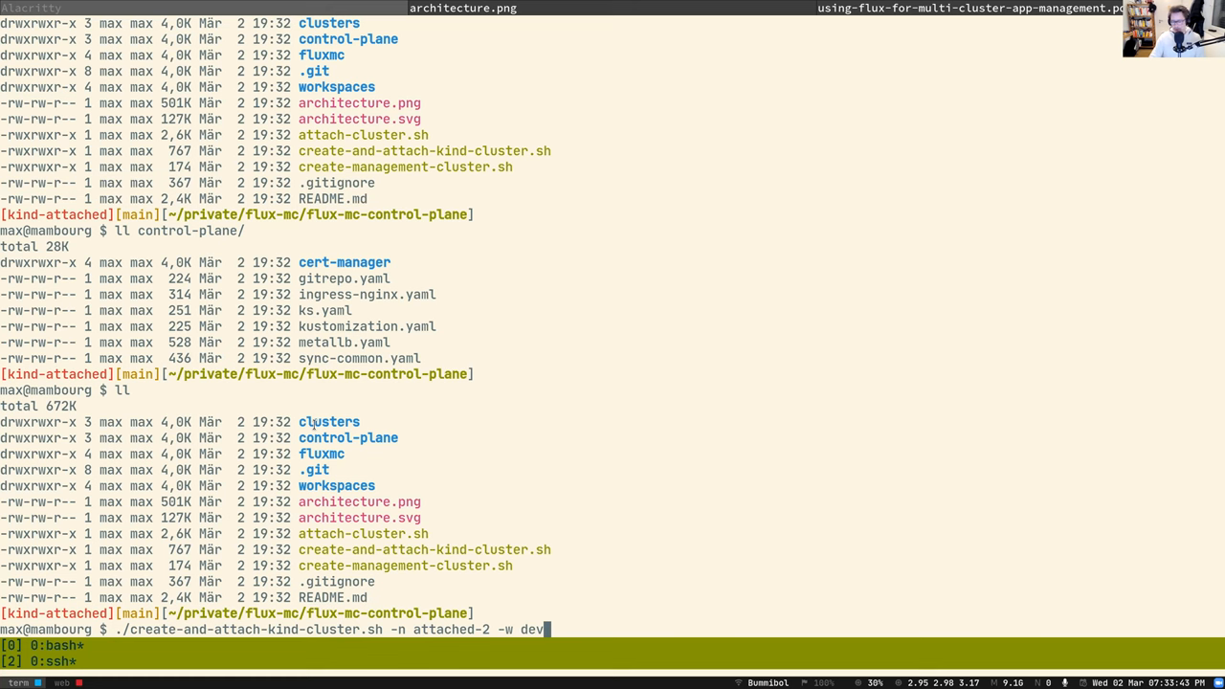
pyautogui.press('Return')
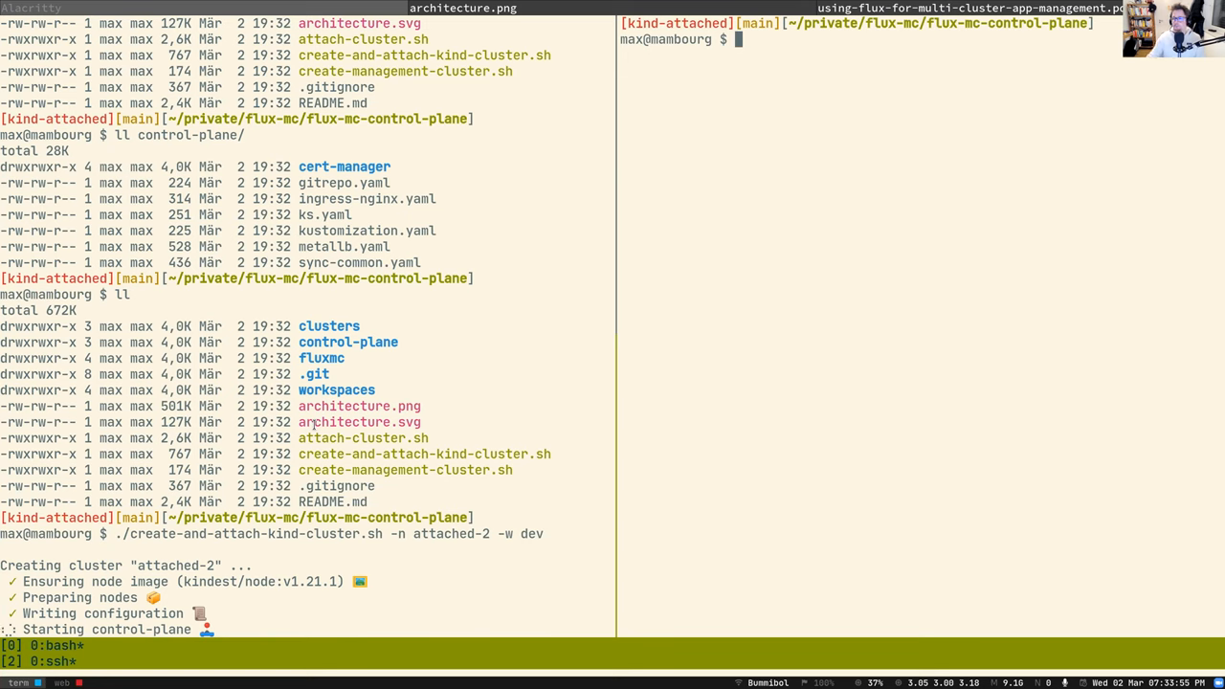
pyautogui.moveTo(843, 224)
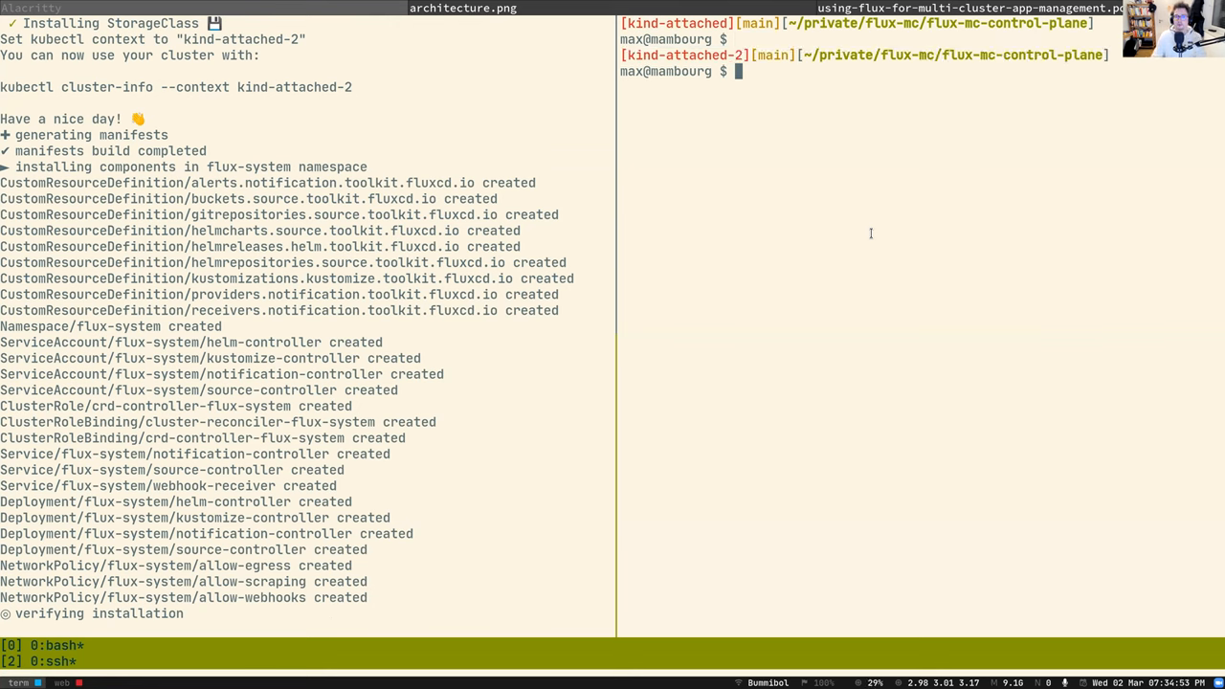
pyautogui.write('k get pods -Aw')
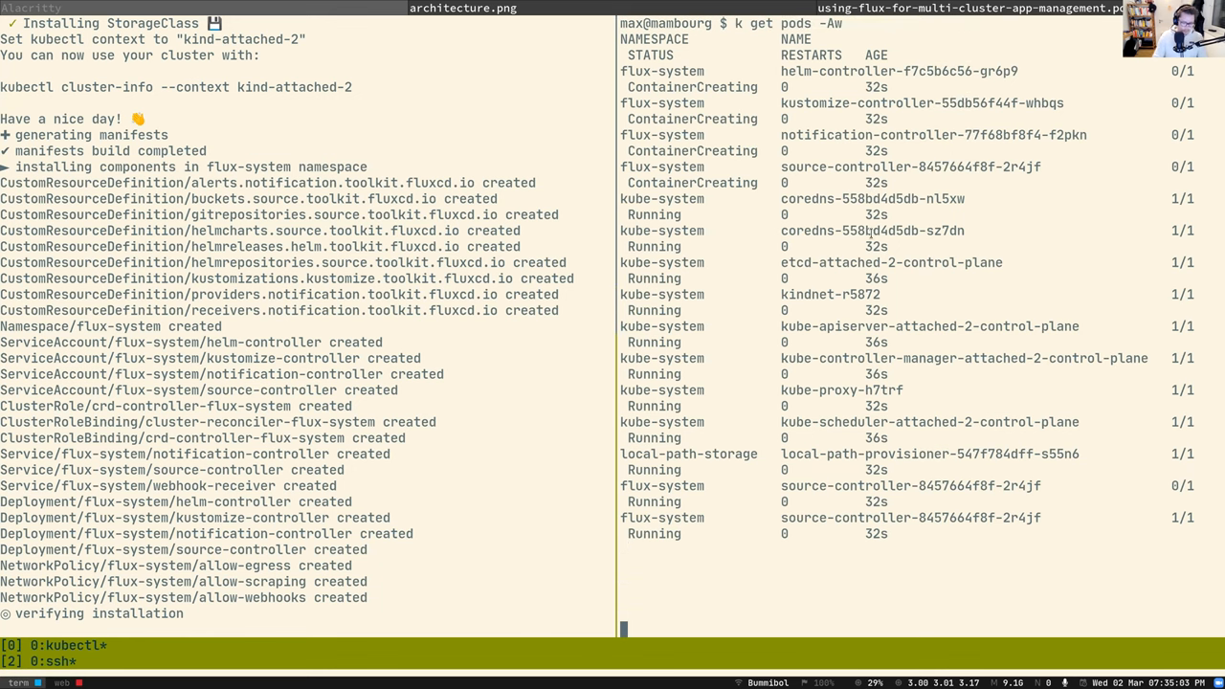
# Scroll to follow attached-2's pods and Flux kustomizations reconciling after the push
pyautogui.scroll(-3)
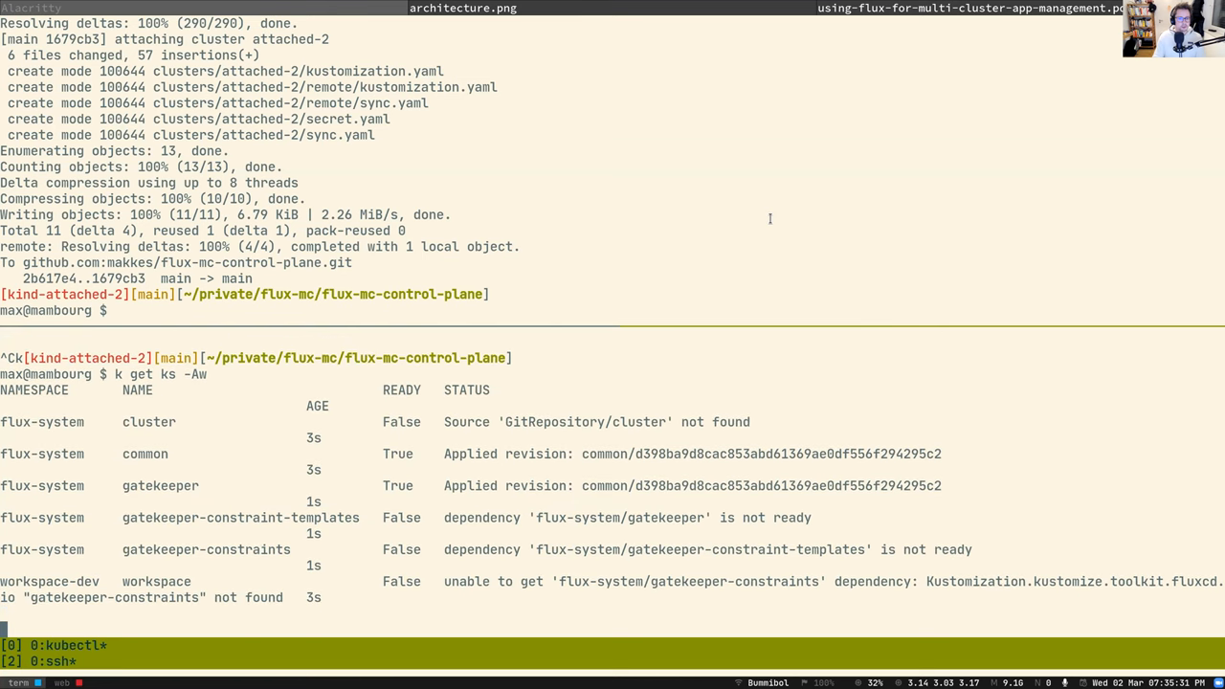
pyautogui.moveTo(327, 524)
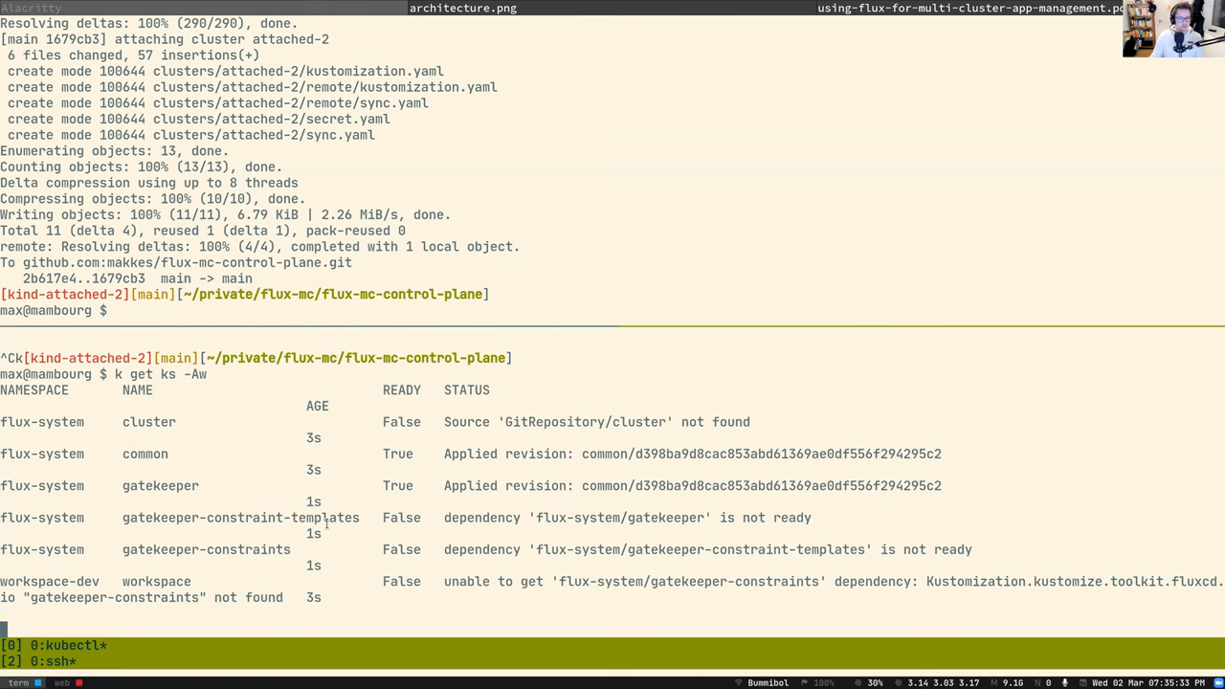
pyautogui.moveTo(145, 575)
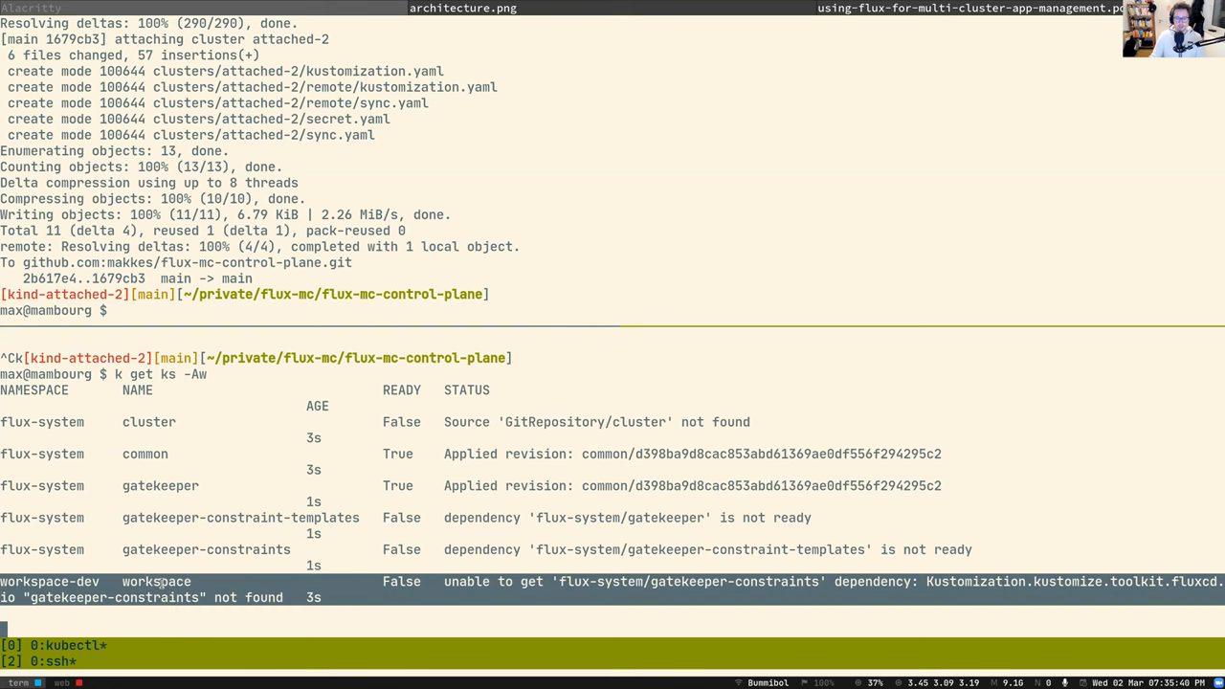
pyautogui.moveTo(490, 581)
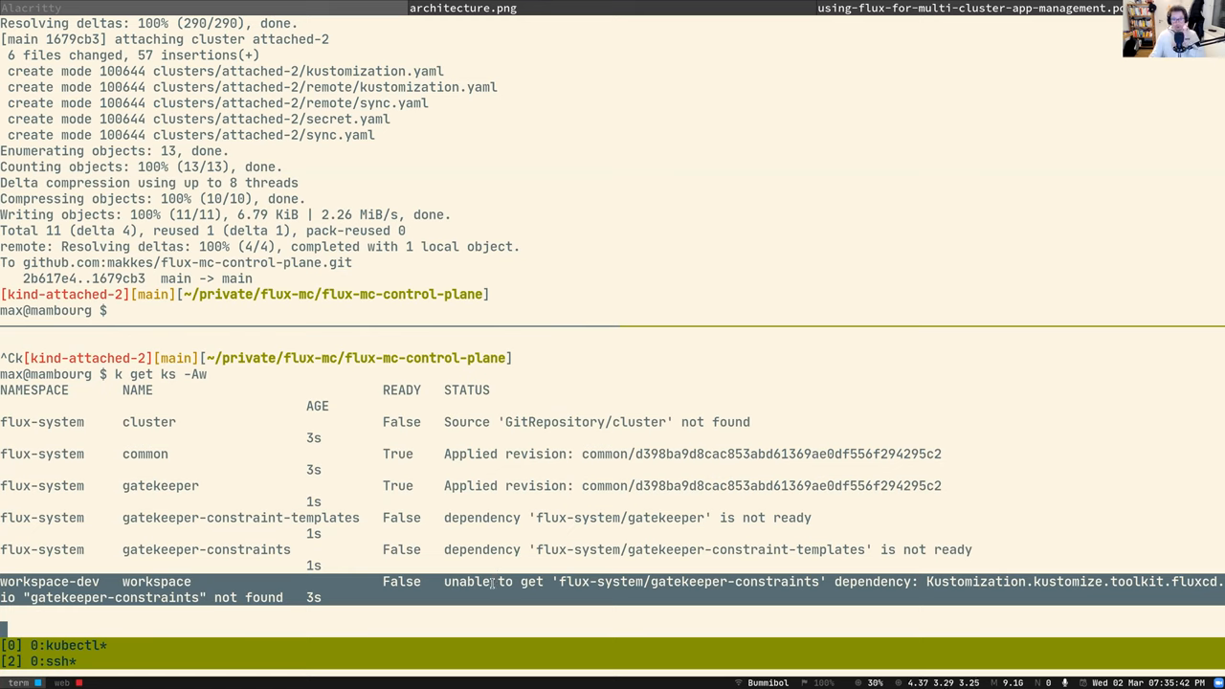
pyautogui.moveTo(706, 582)
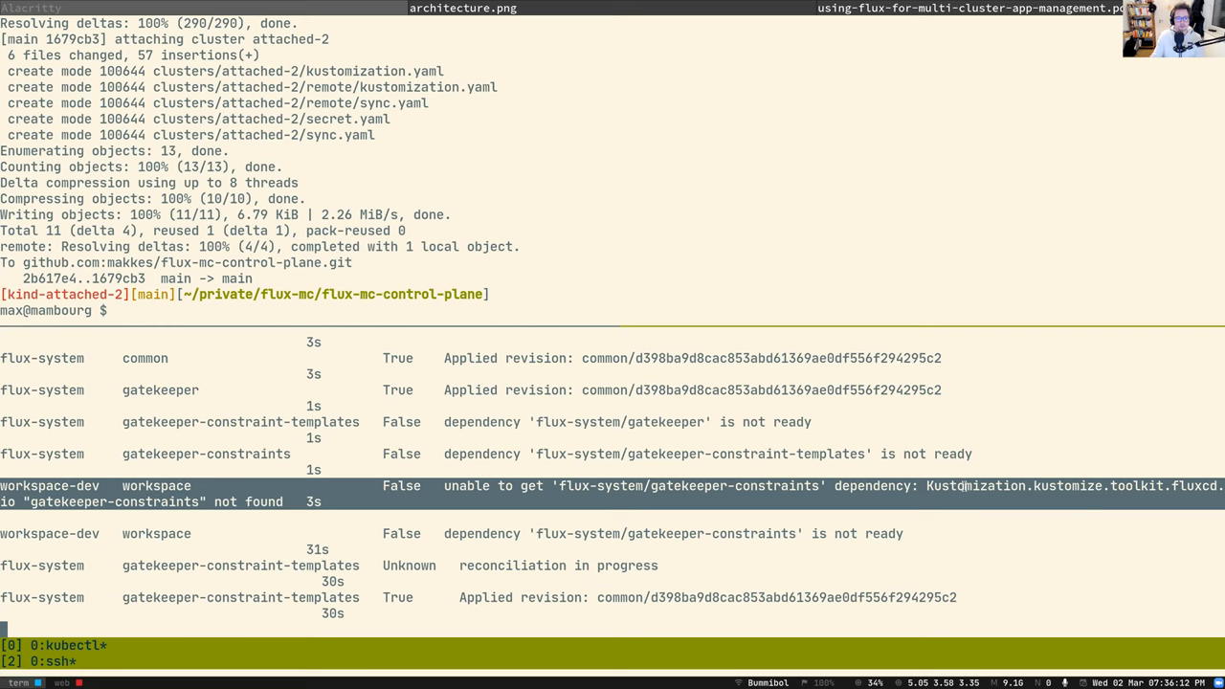
# Highlight the clusters listing with attached, attached-2 and kustomization.yaml
pyautogui.doubleClick(687, 485)
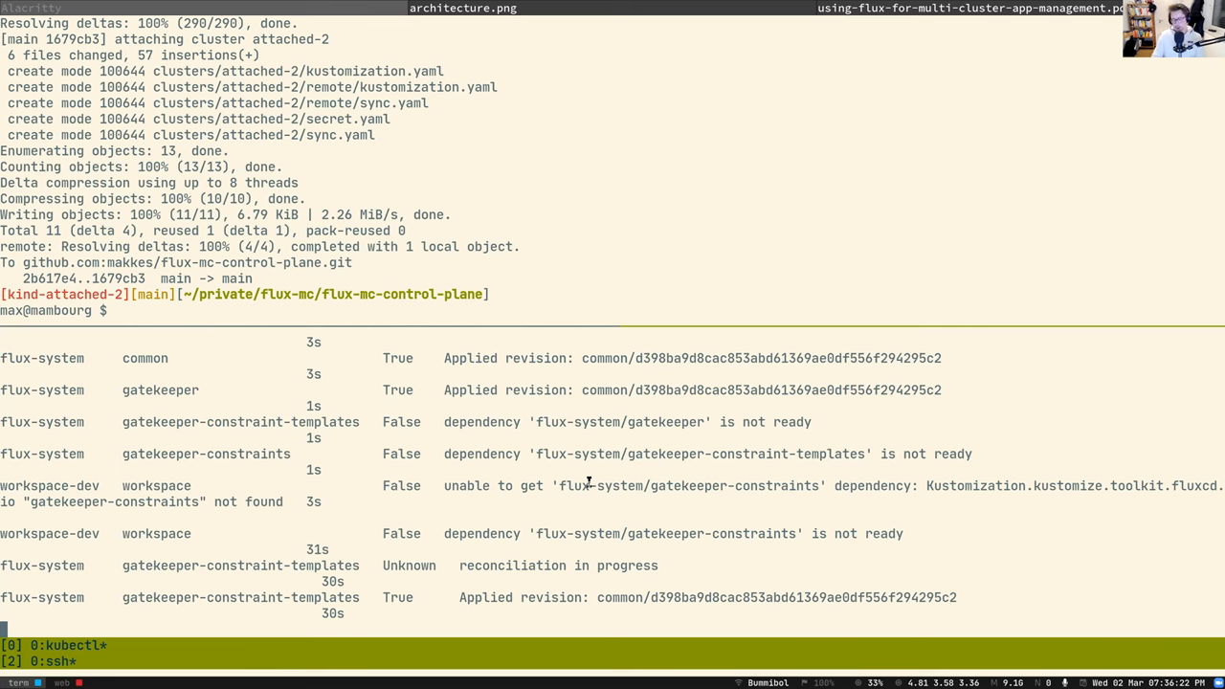
pyautogui.write('g')
pyautogui.click(306, 310)
pyautogui.write('ll clusters/')
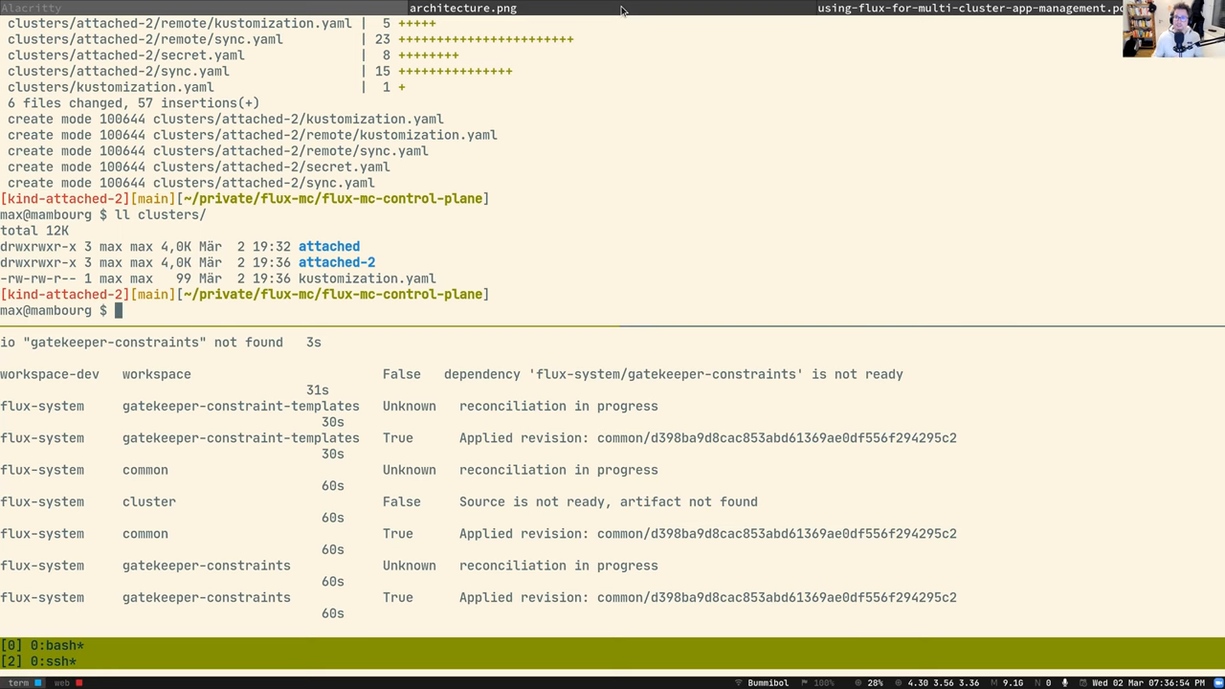
pyautogui.moveTo(631, 16)
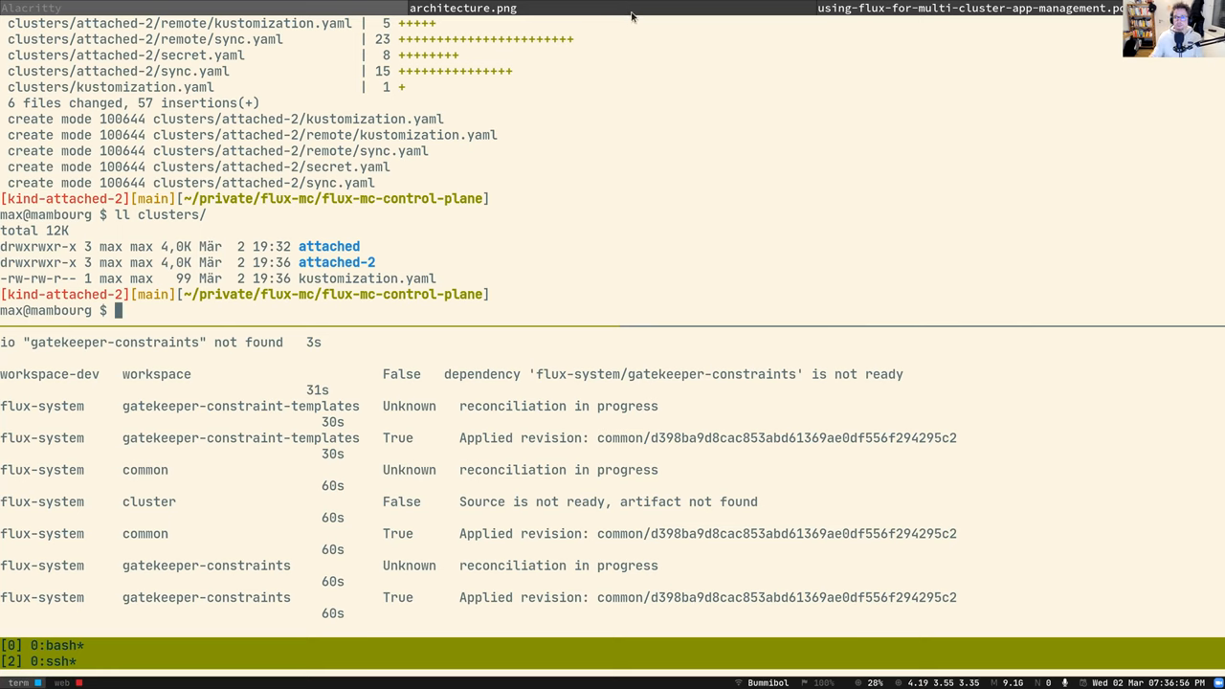
pyautogui.click(462, 8)
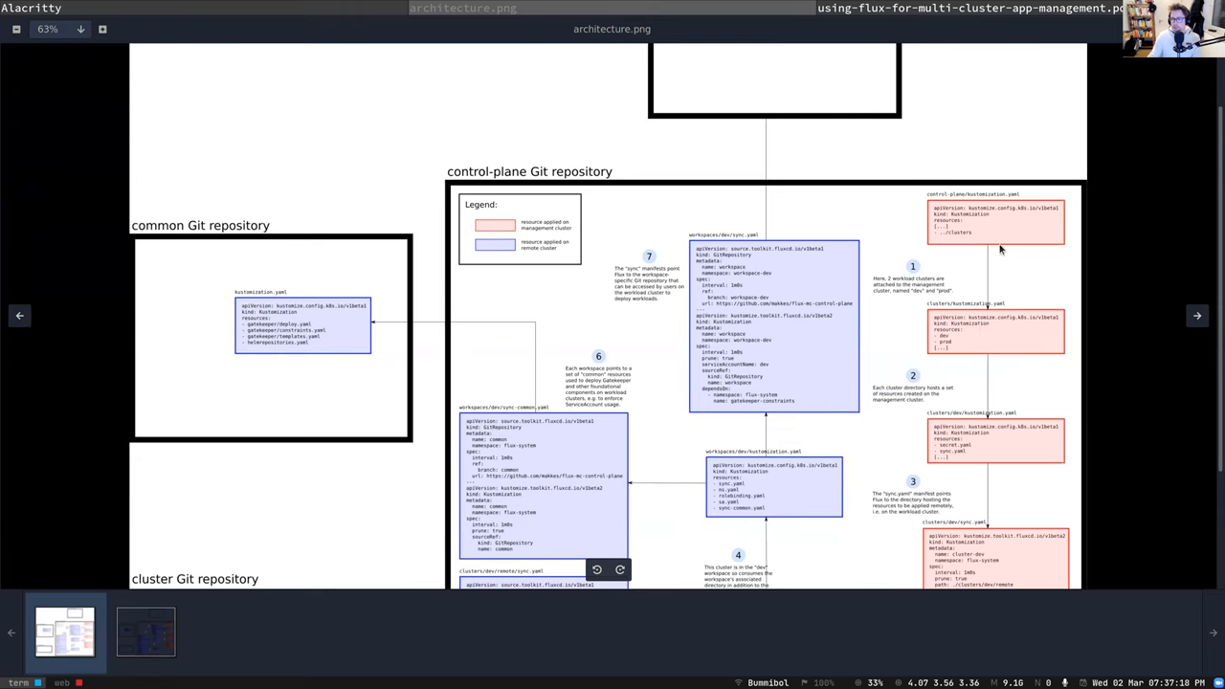
pyautogui.moveTo(979, 432)
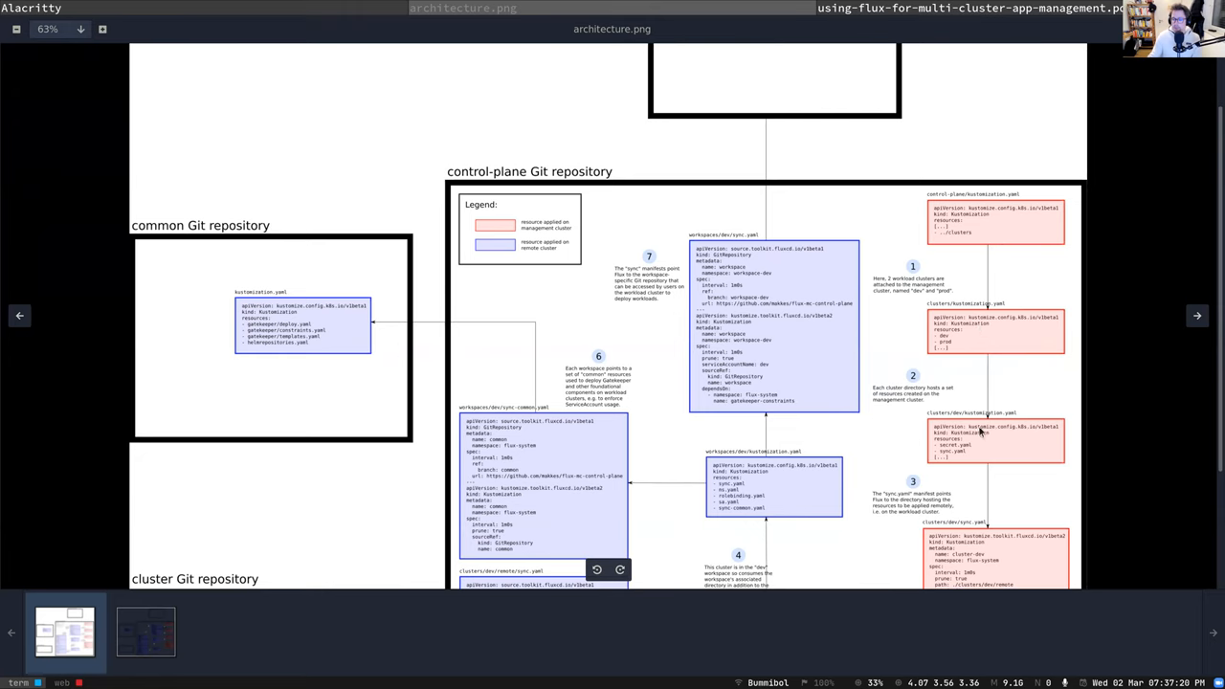
pyautogui.scroll(-3)
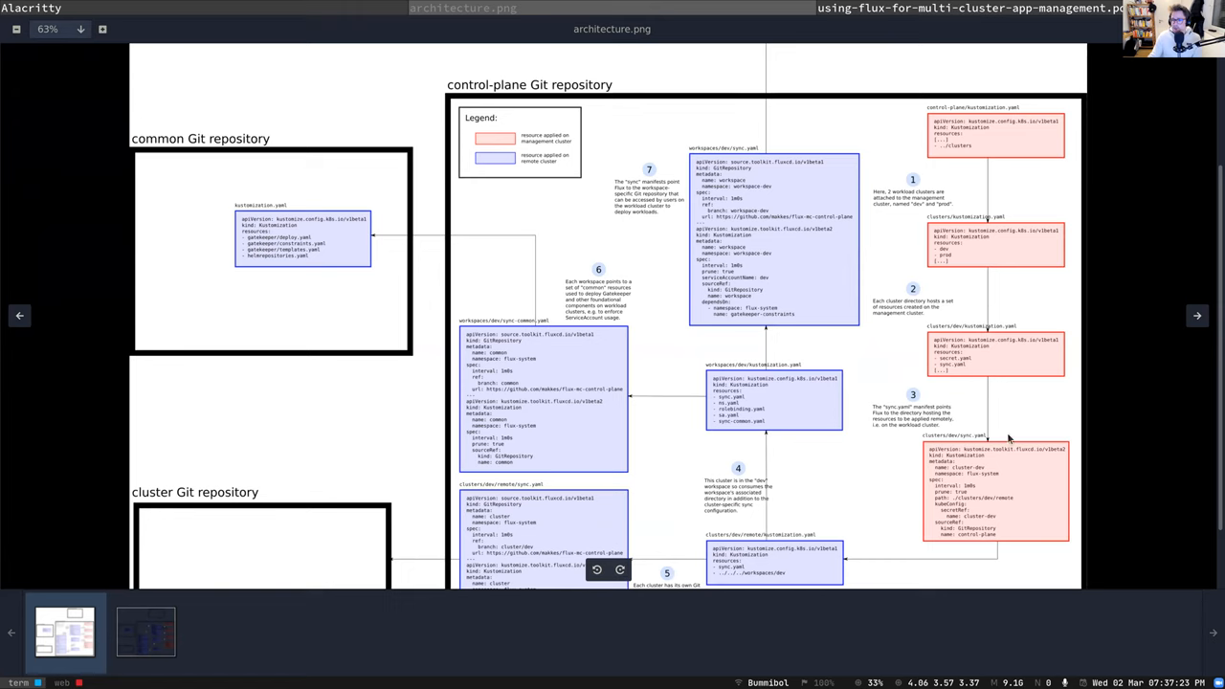
pyautogui.moveTo(971, 181)
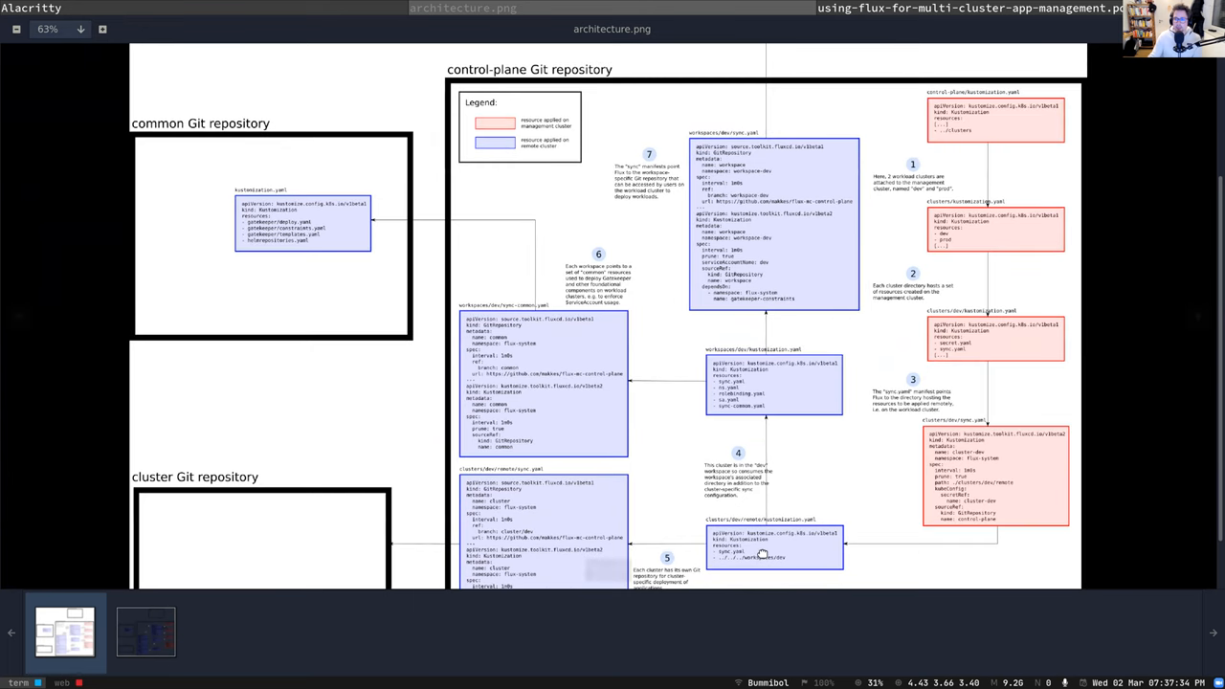
pyautogui.scroll(-3)
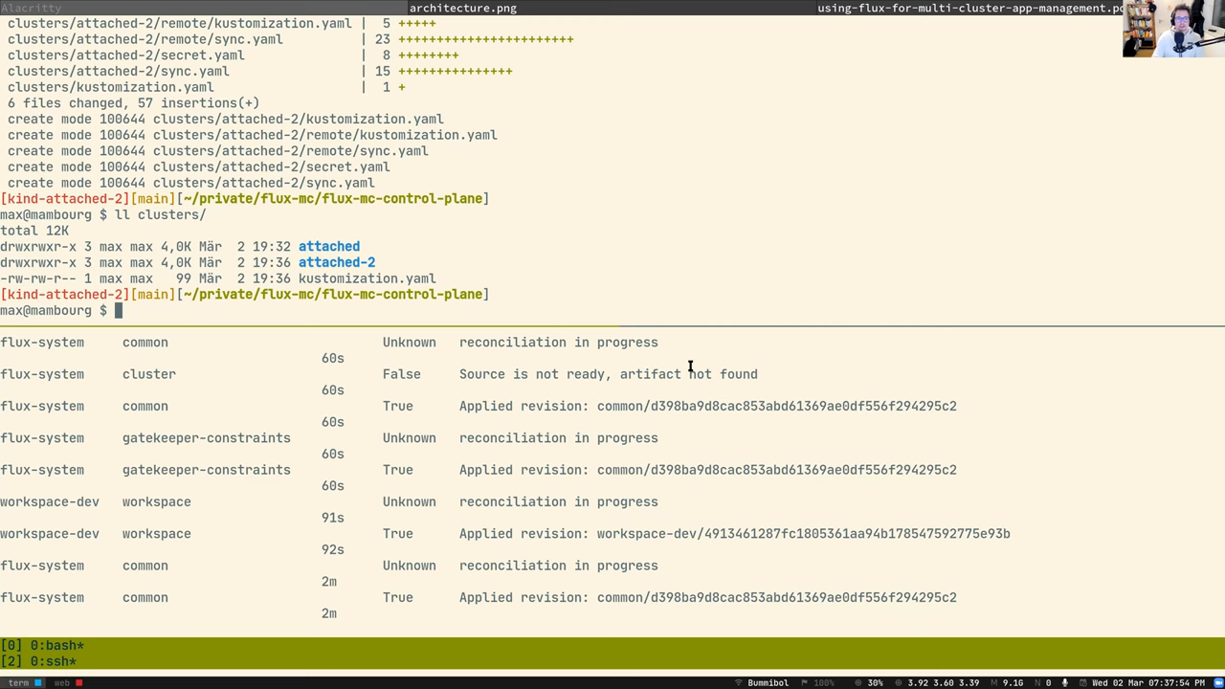
# Show the Flux tree for kustomization cluster, then for workspace in workspace-dev
pyautogui.write('flux tree ks cluster')
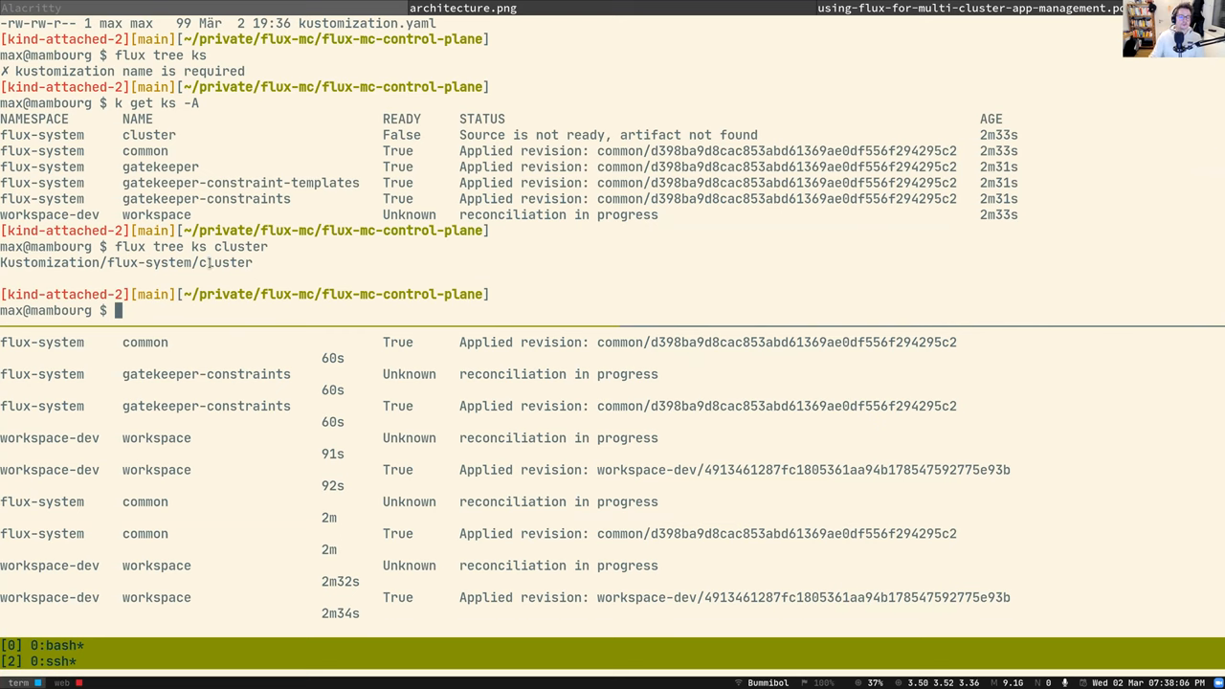
pyautogui.write('flux tree ks cluster')
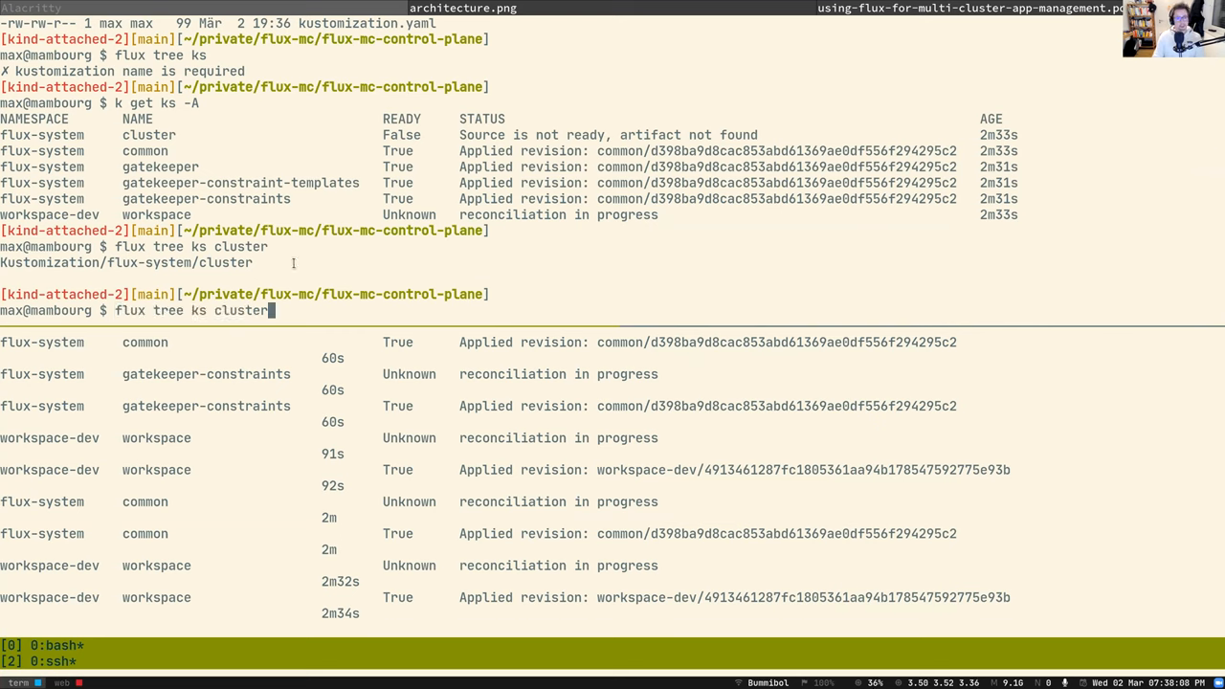
pyautogui.press('BackSpace')
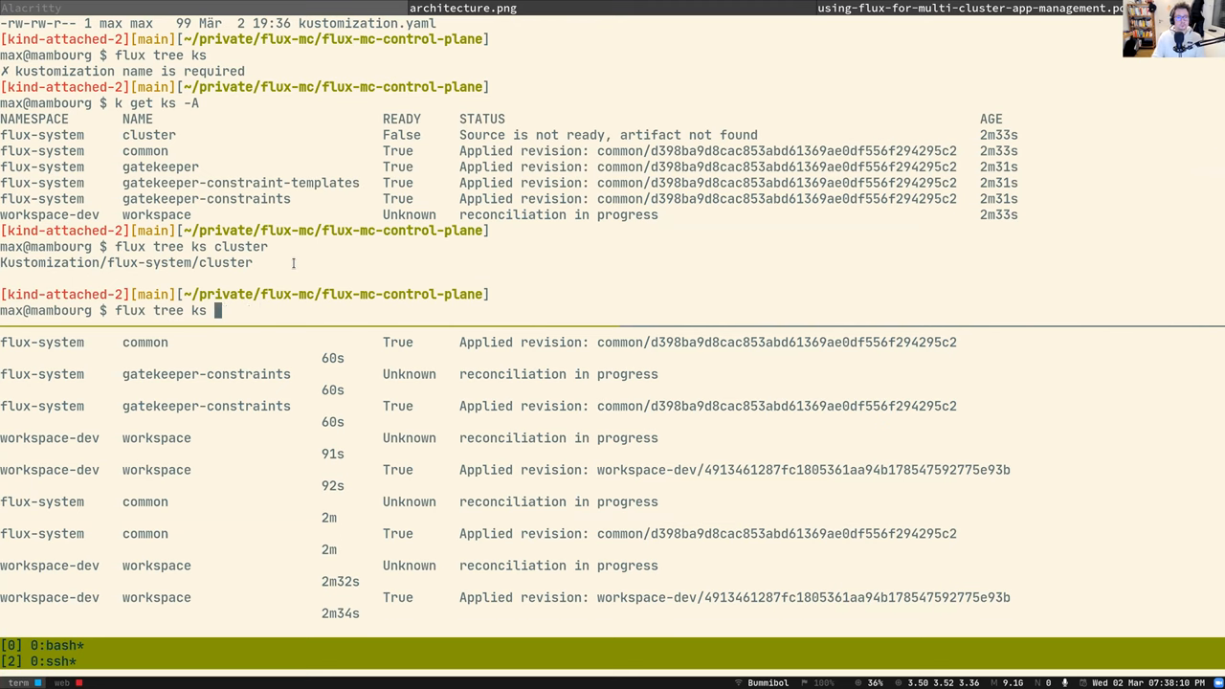
pyautogui.write('workspace')
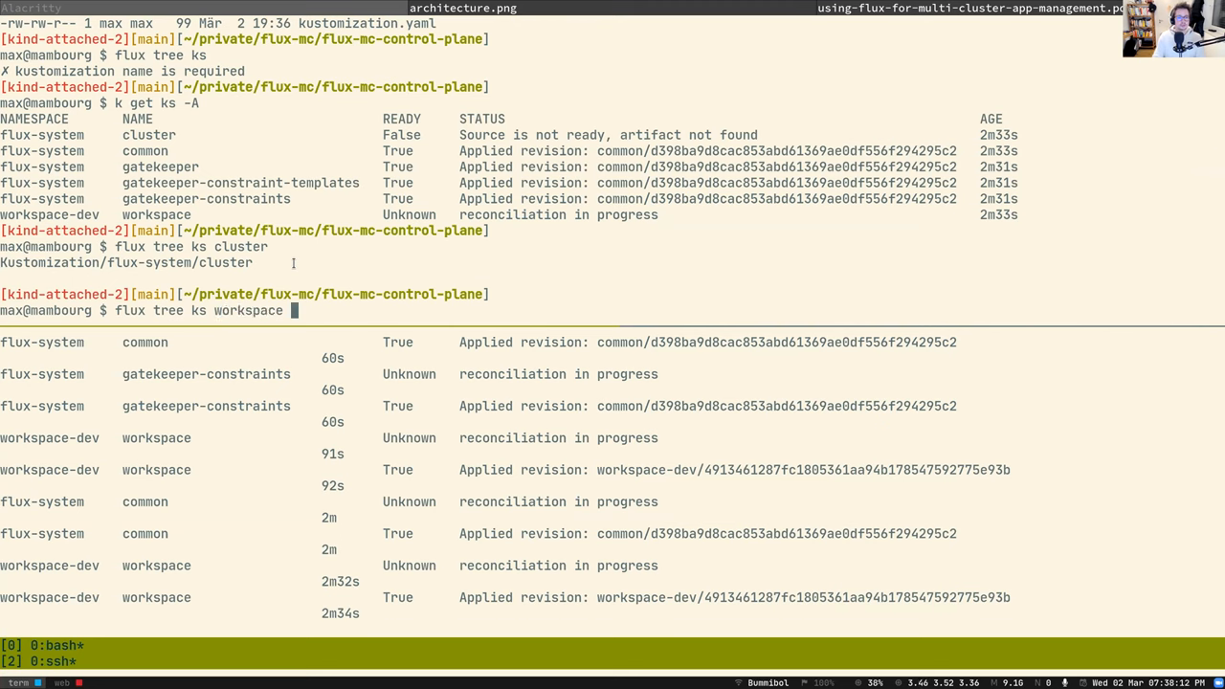
pyautogui.write('-n workspace')
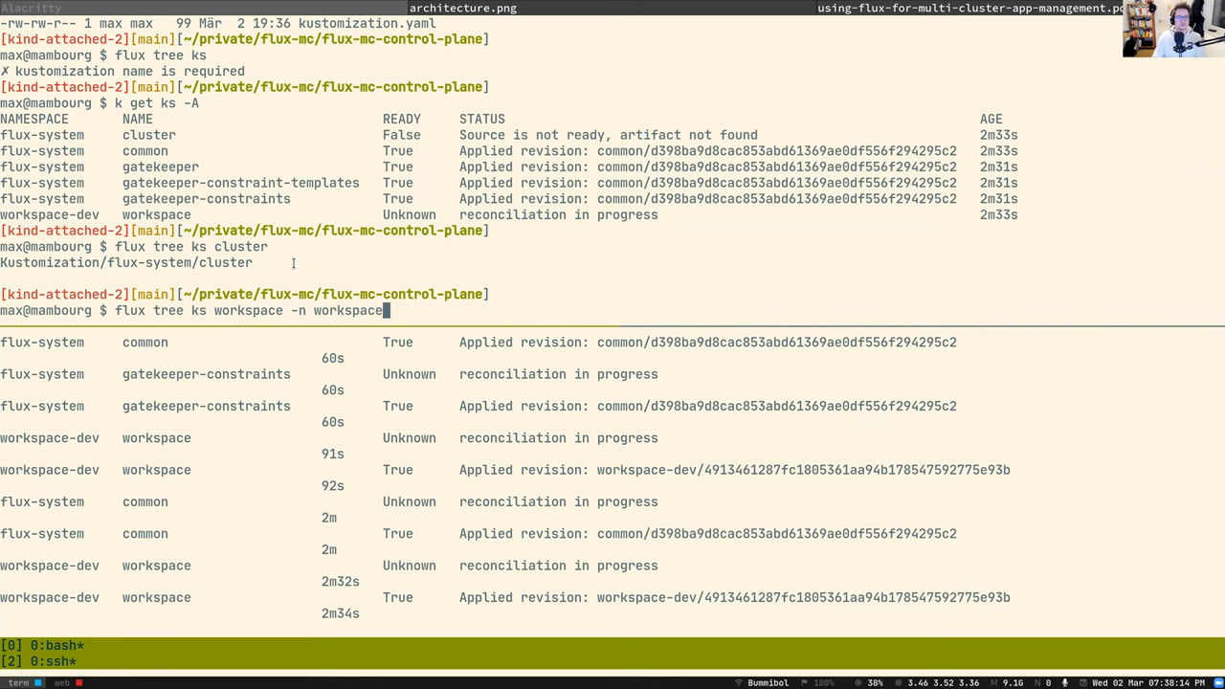
pyautogui.press('Return')
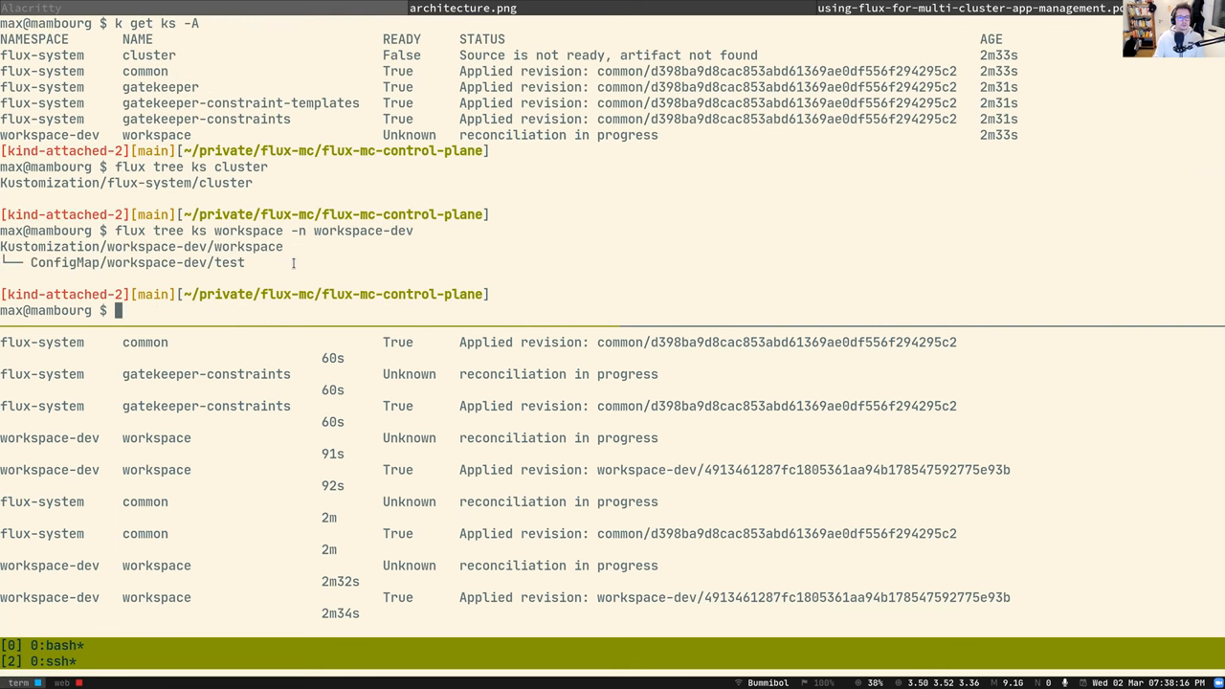
pyautogui.doubleClick(141, 246)
pyautogui.write('k get -n')
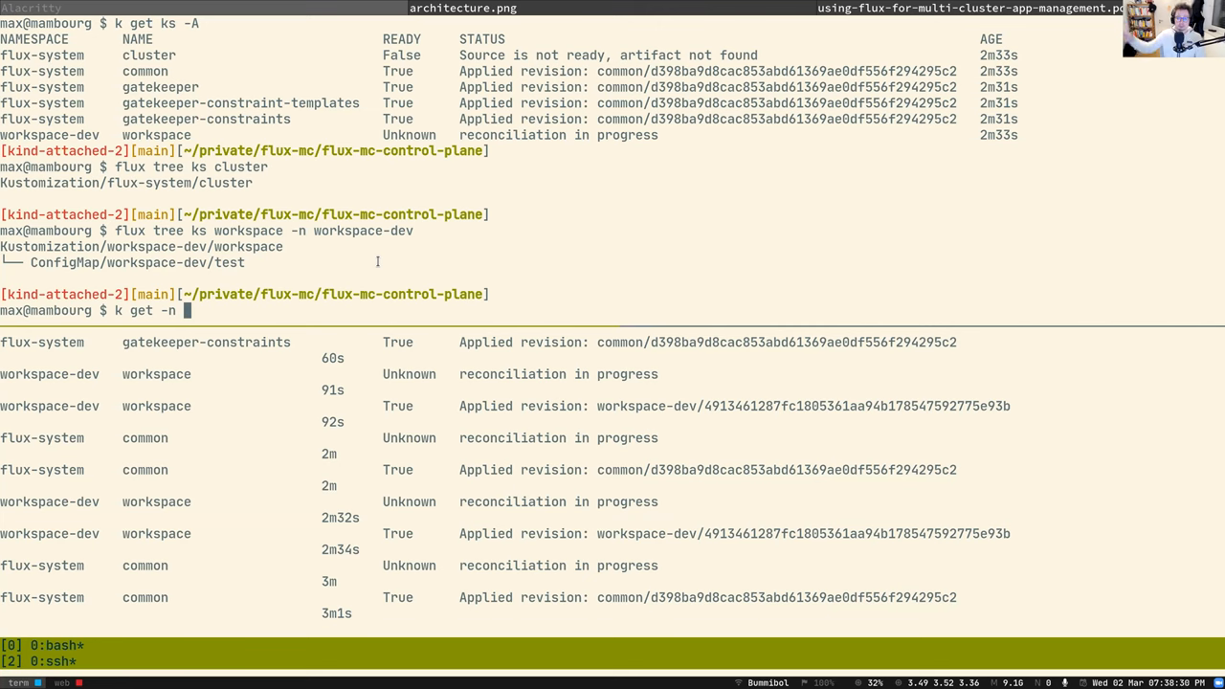
# Show ConfigMap test in workspace-dev as YAML and highlight its kustomize labels
pyautogui.write('workspace-dev')
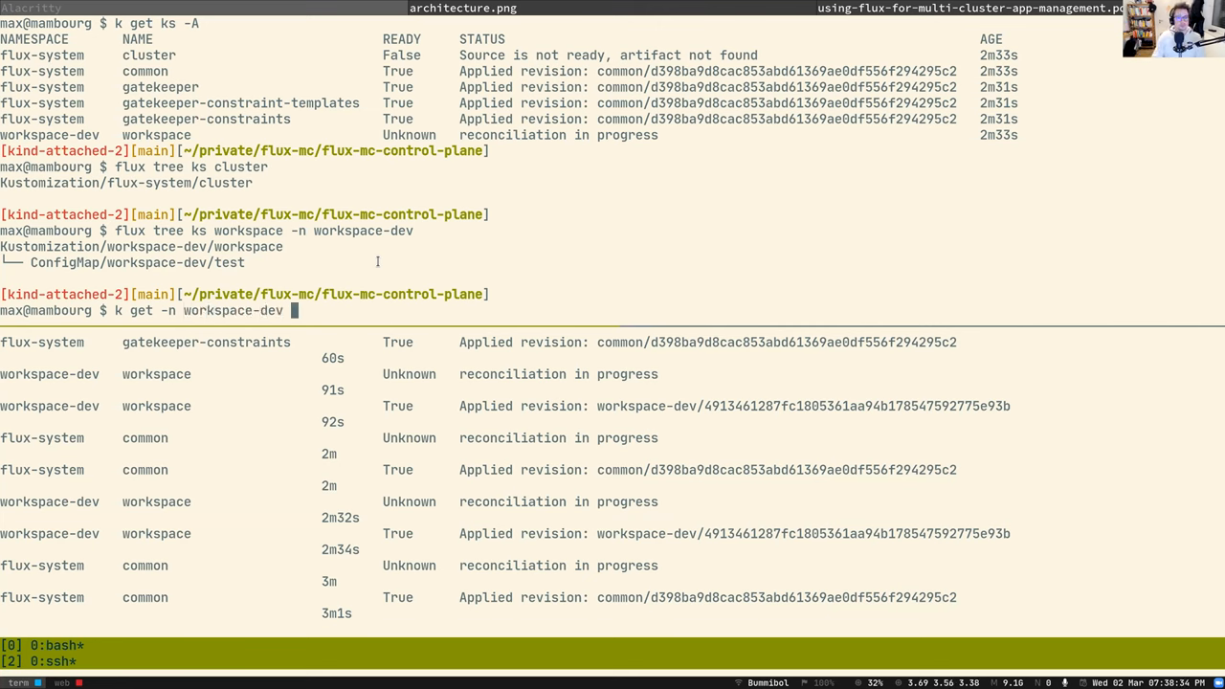
pyautogui.write('cm test -o yaml|less')
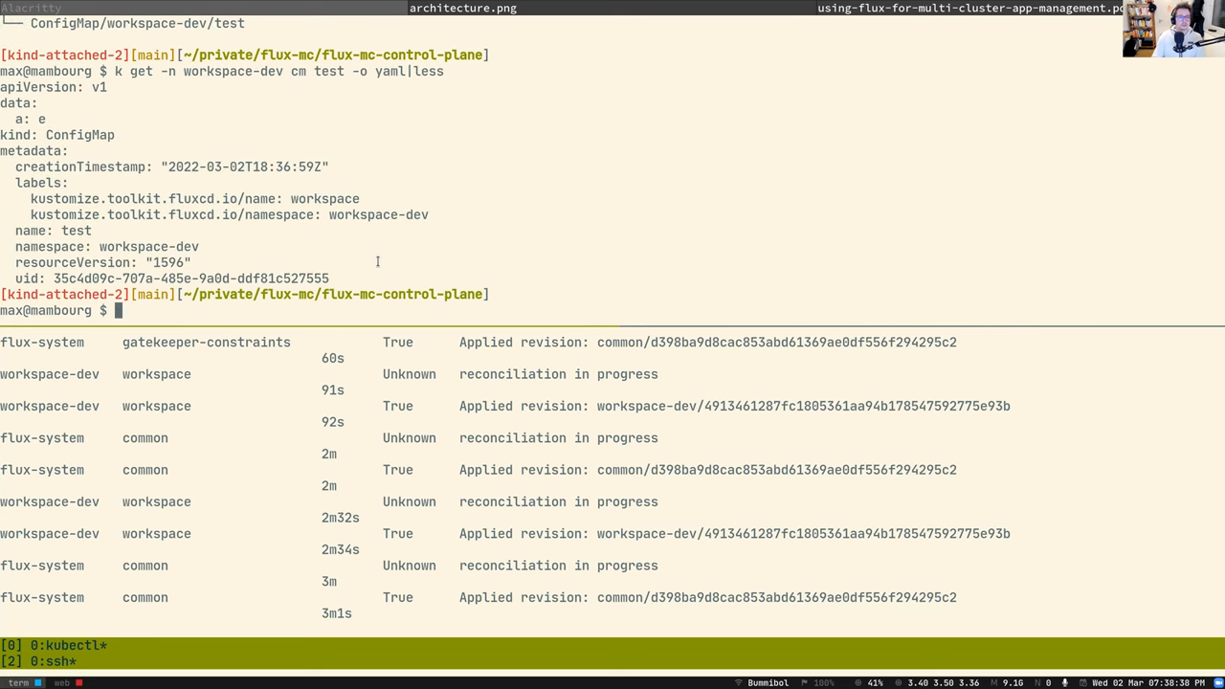
pyautogui.moveTo(189, 195)
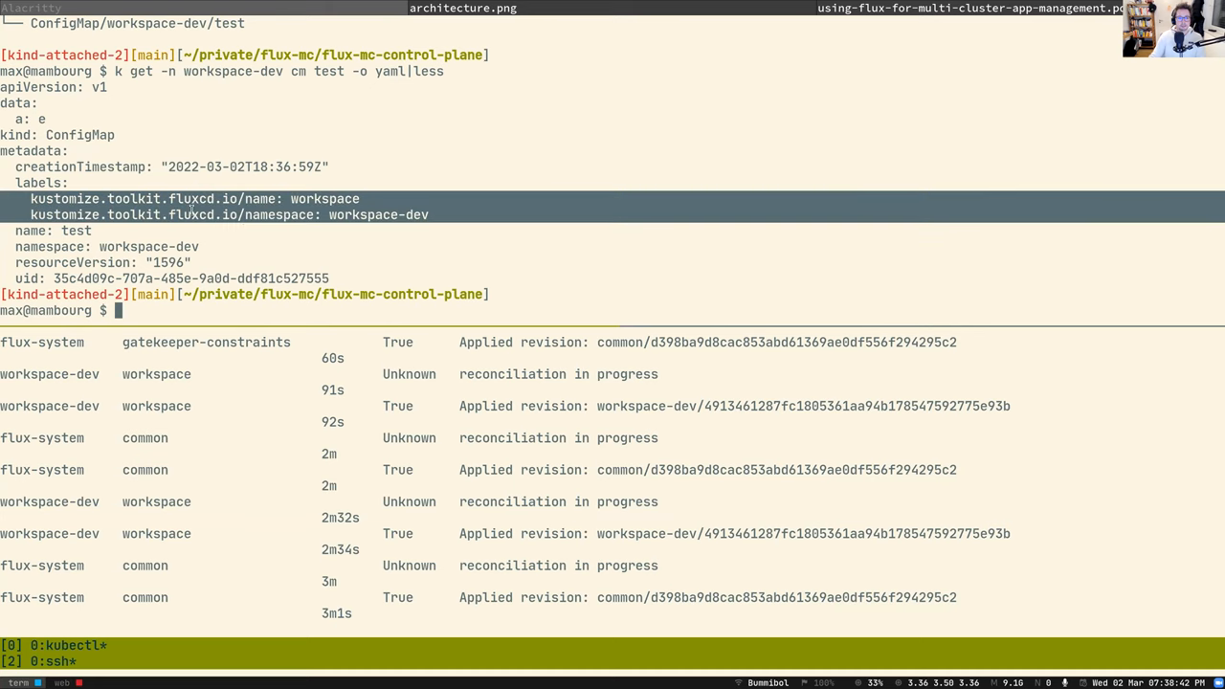
pyautogui.doubleClick(378, 214)
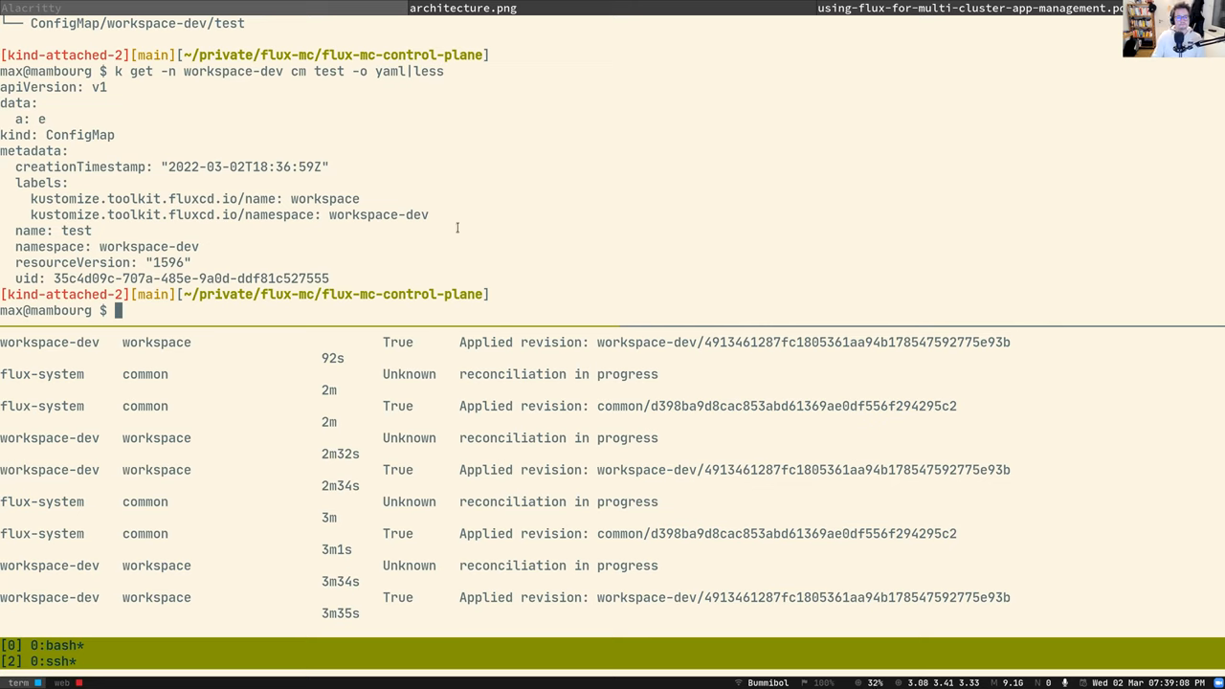
pyautogui.write('rm')
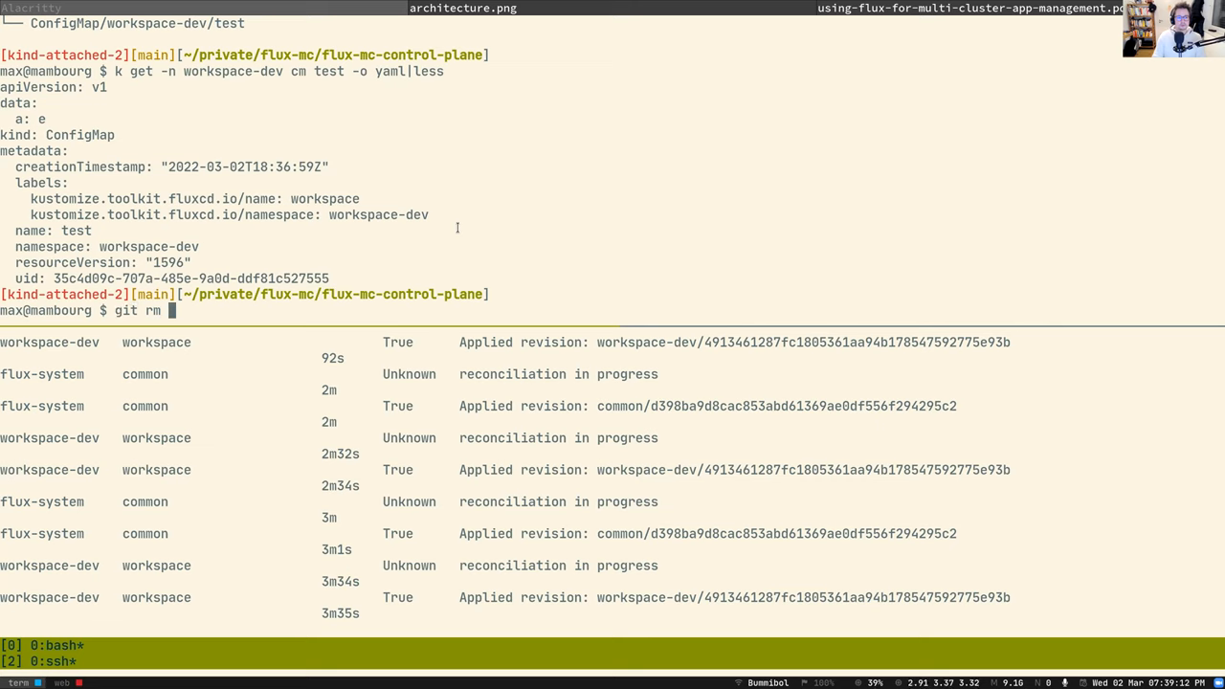
# Delete the clusters/attached-2/ folder with git rm -rf
pyautogui.write('-rf')
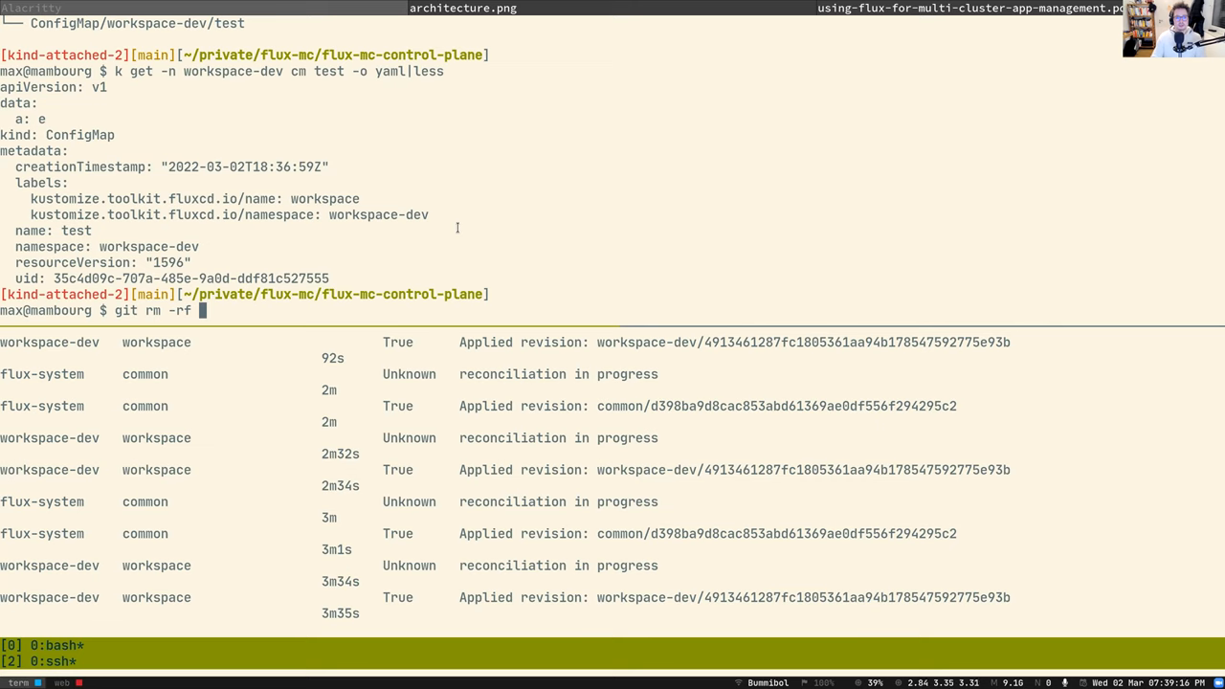
pyautogui.write('clusters/attached')
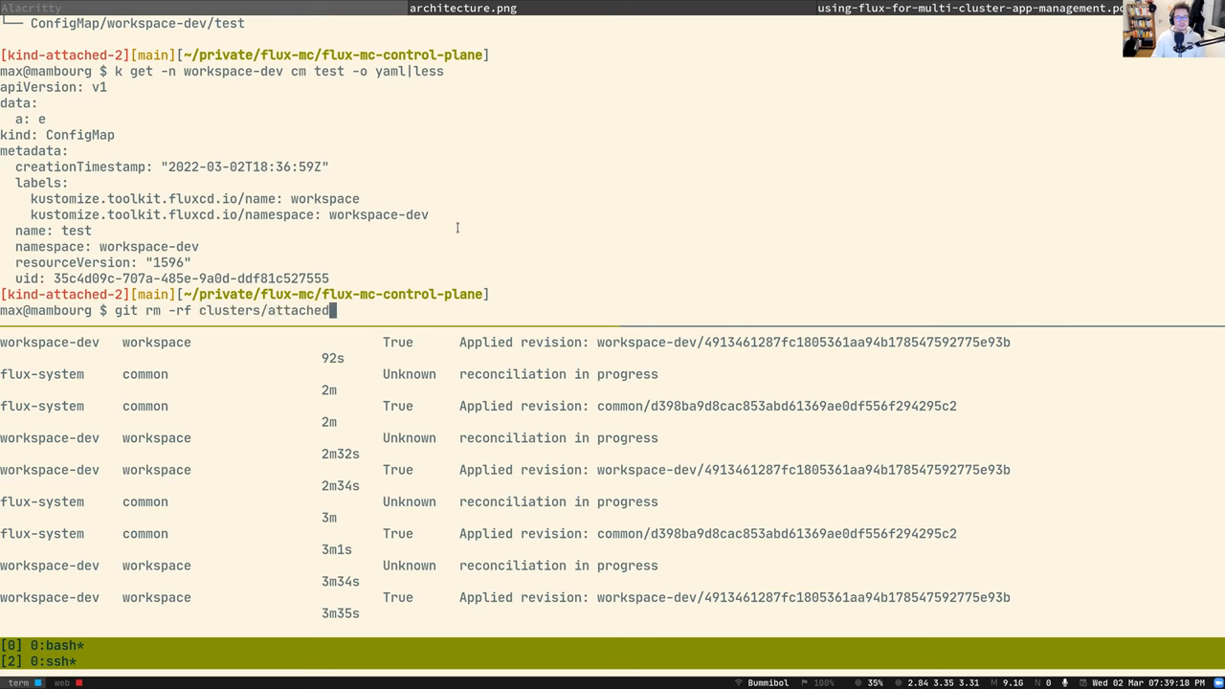
pyautogui.write('-2/')
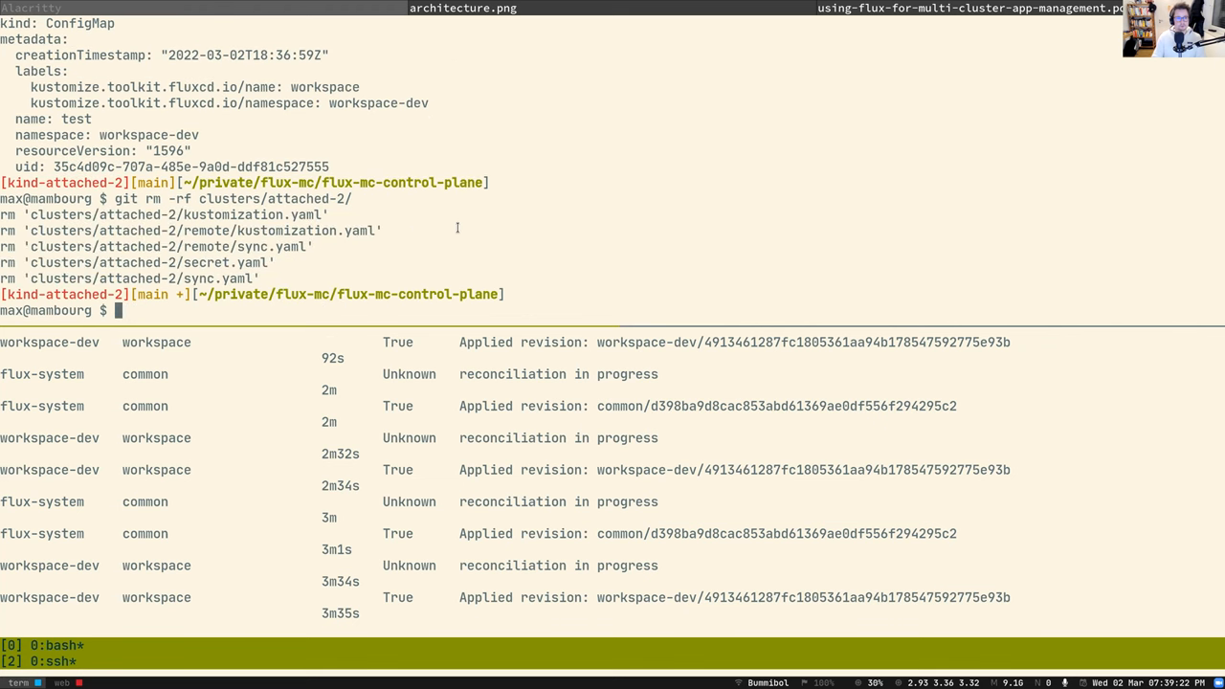
# Remove attached-2 from clusters/kustomization.yaml in vim and save with :wq
pyautogui.write('vim')
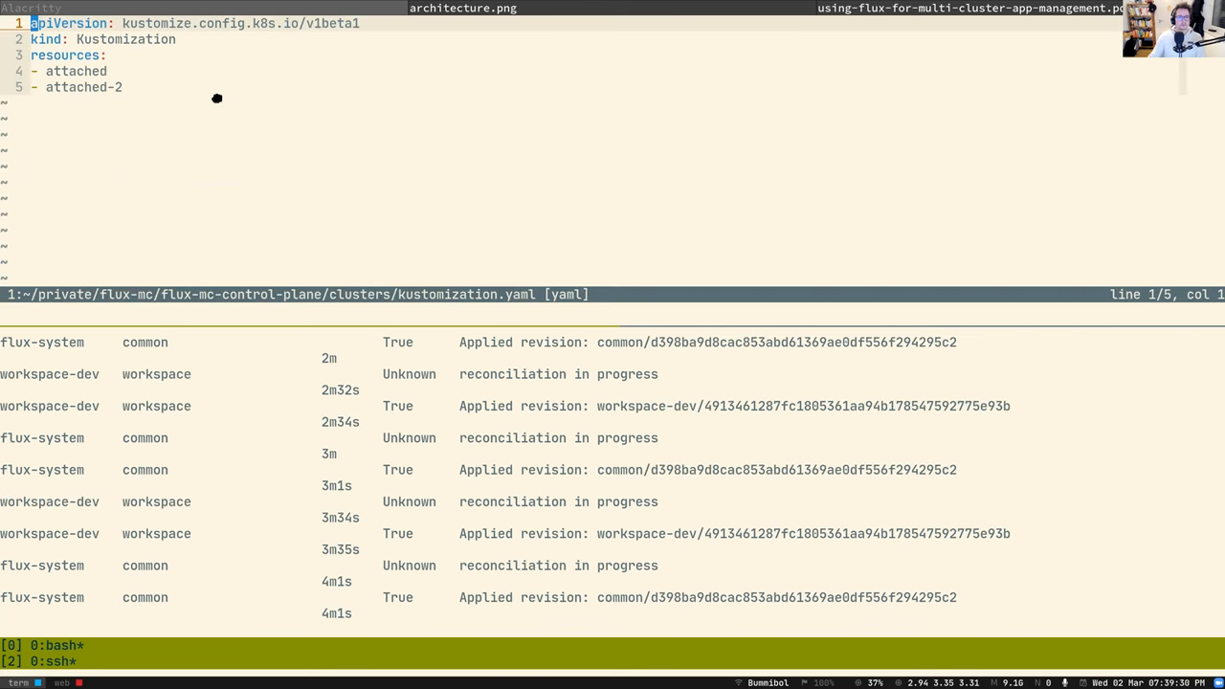
pyautogui.moveTo(378, 136)
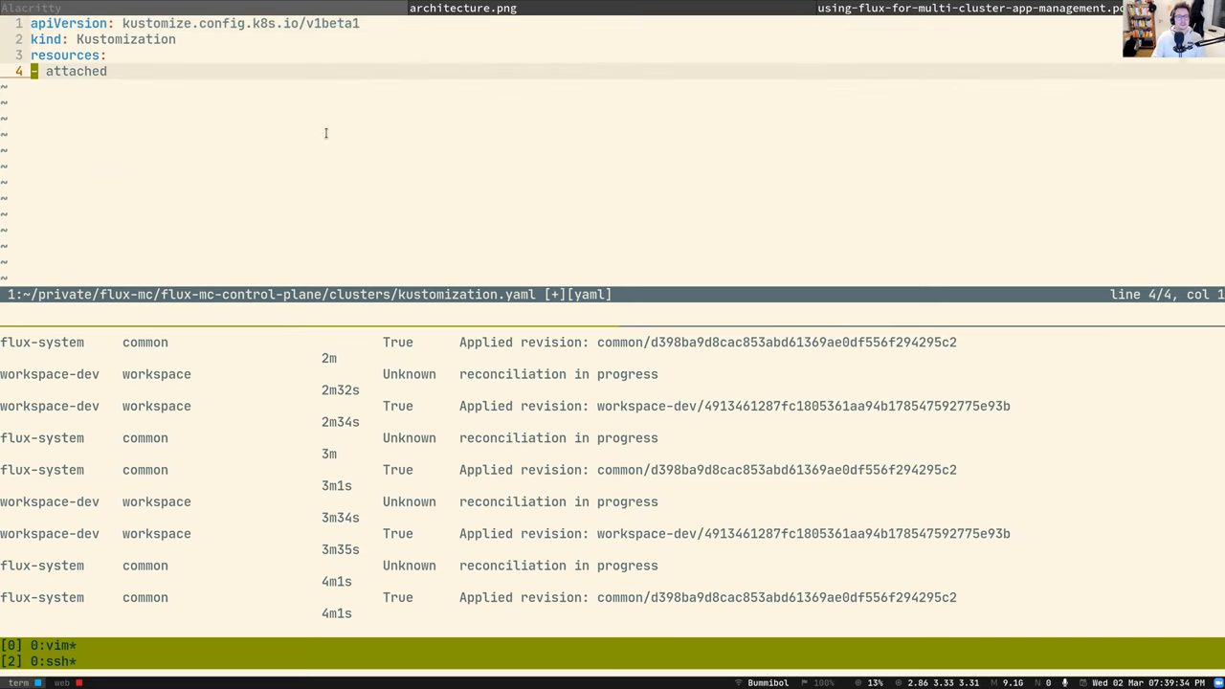
pyautogui.write(':wq')
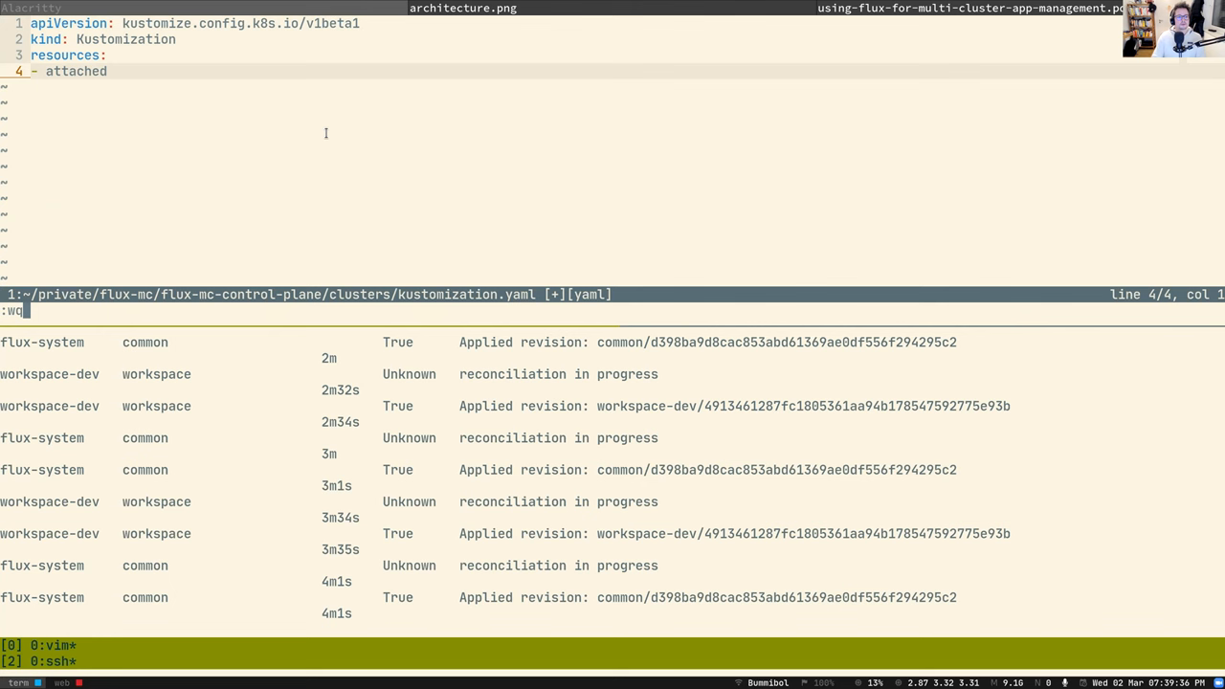
pyautogui.press('Return')
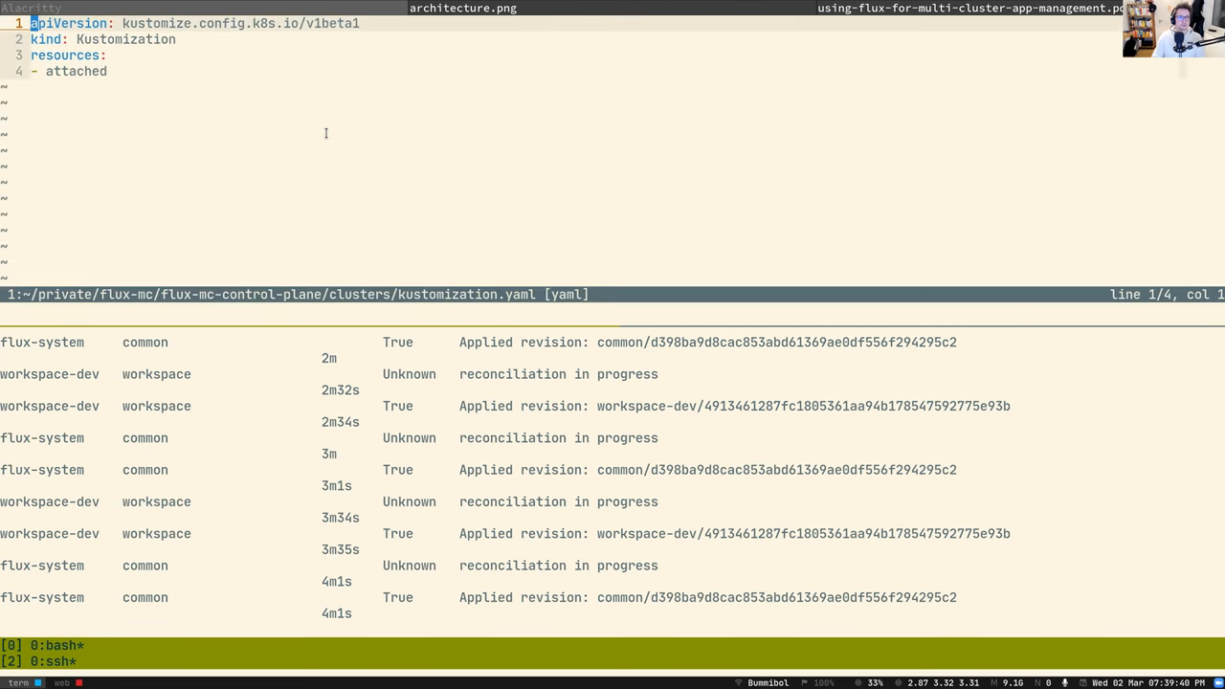
pyautogui.write(':wq')
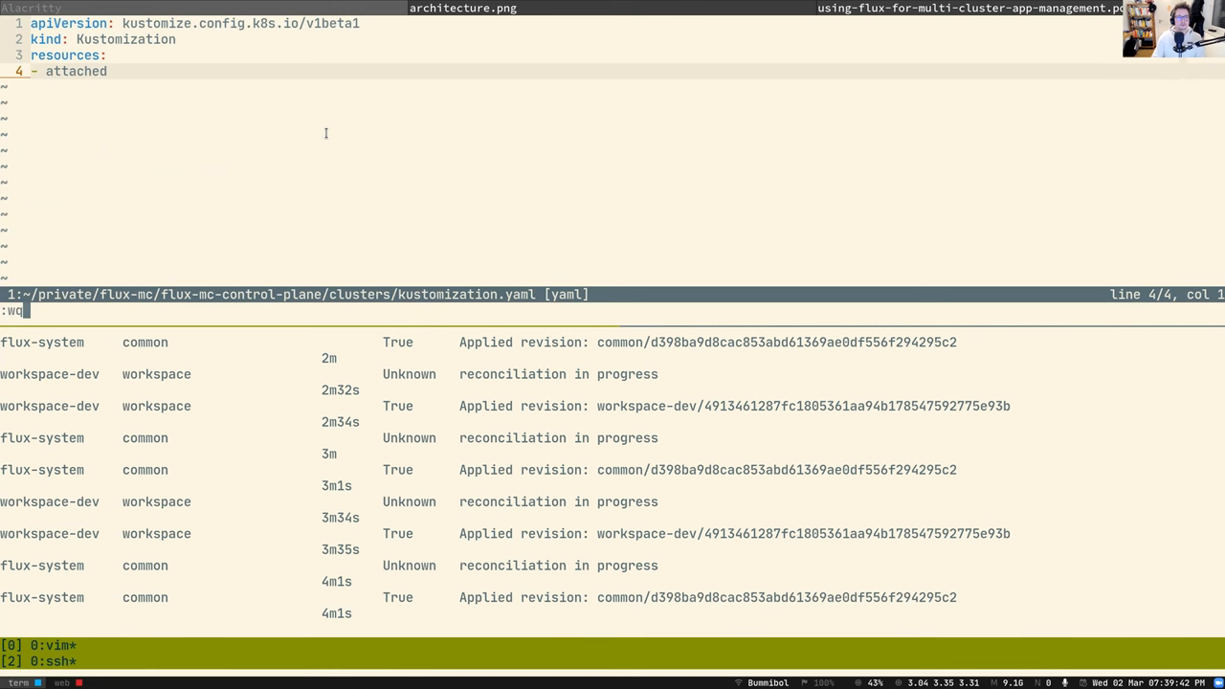
pyautogui.press('Return')
pyautogui.write('git status')
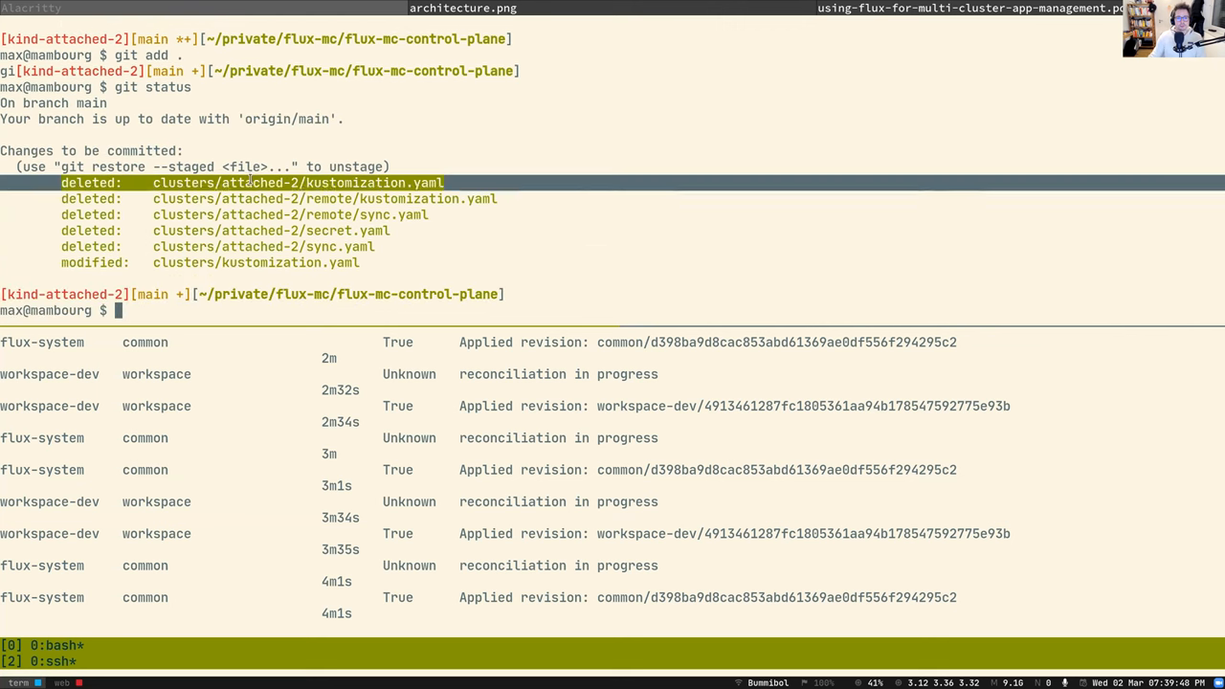
# Draft a commit 'detach attached-2', then cancel it with Ctrl+C
pyautogui.moveTo(249, 183); pyautogui.dragTo(359, 262)
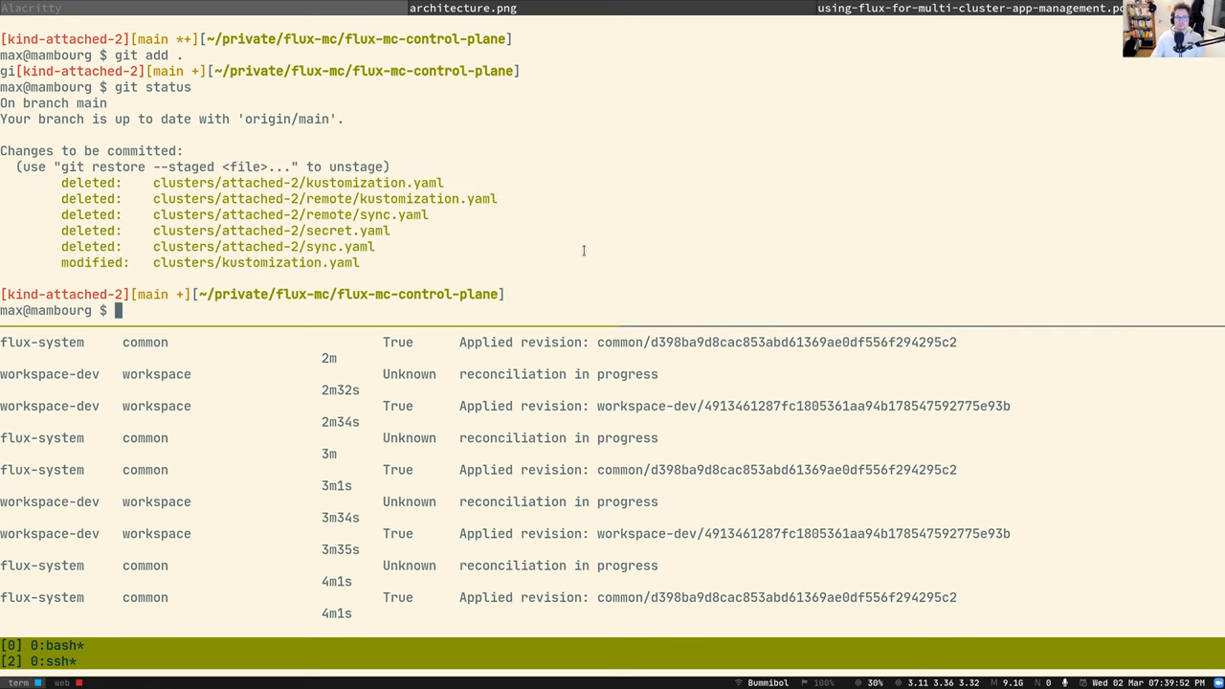
pyautogui.write('git c')
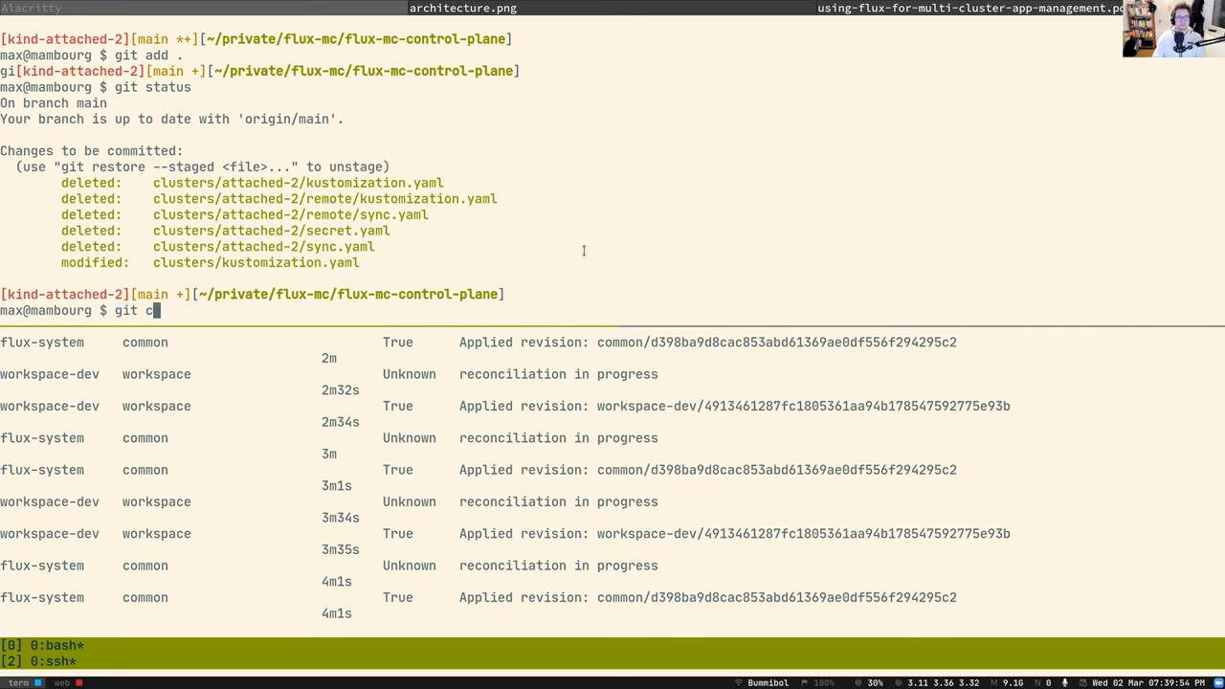
pyautogui.write("ommit -m 'detach a")
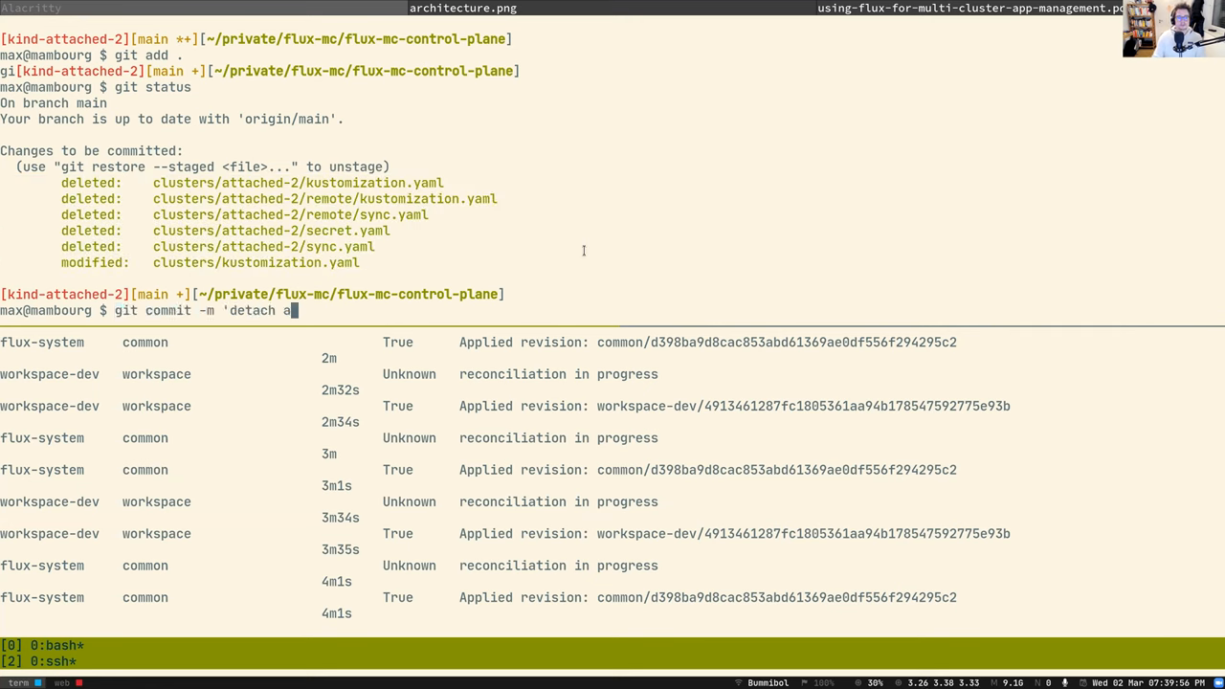
pyautogui.write("ttached-2'")
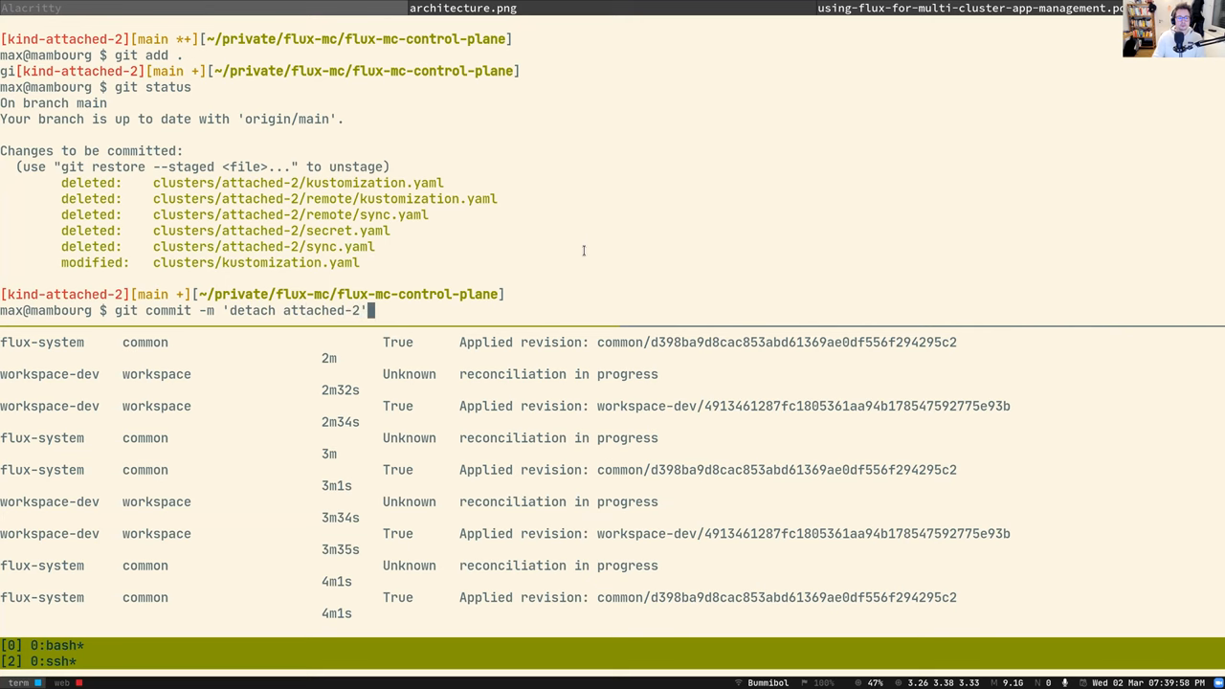
pyautogui.press('ctrl+c')
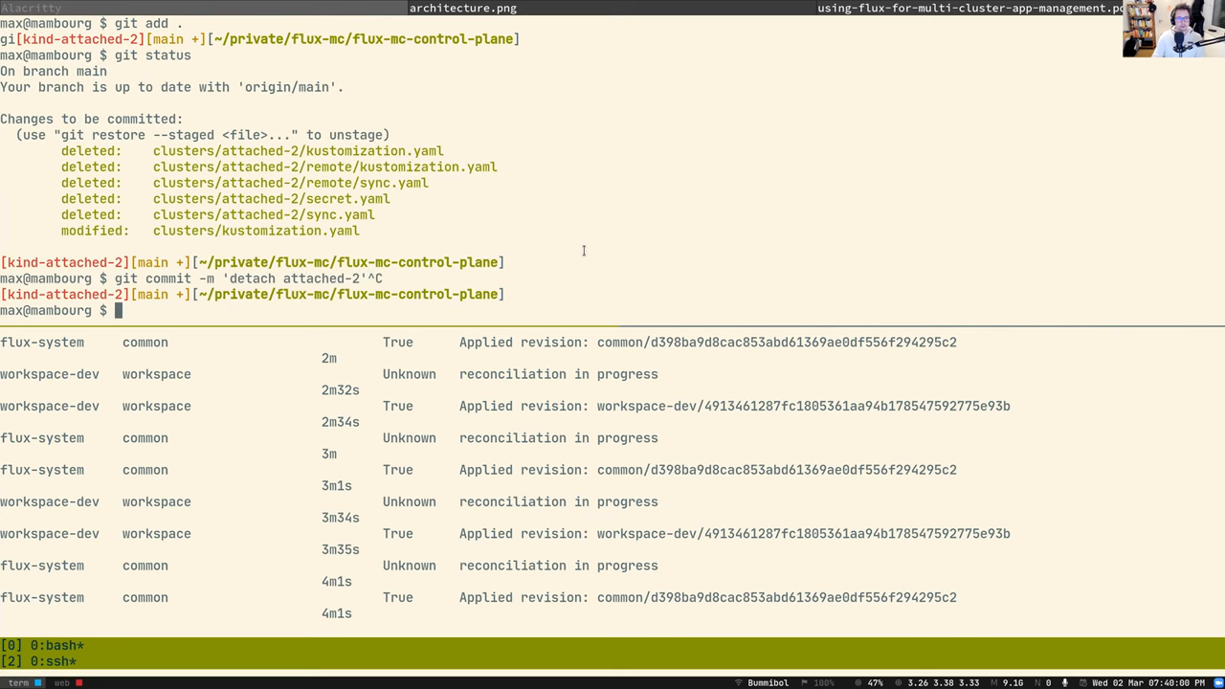
# Watch kustomizations in the lower pane, review git status, and recall the commit
pyautogui.write('watch get ks -Aw')
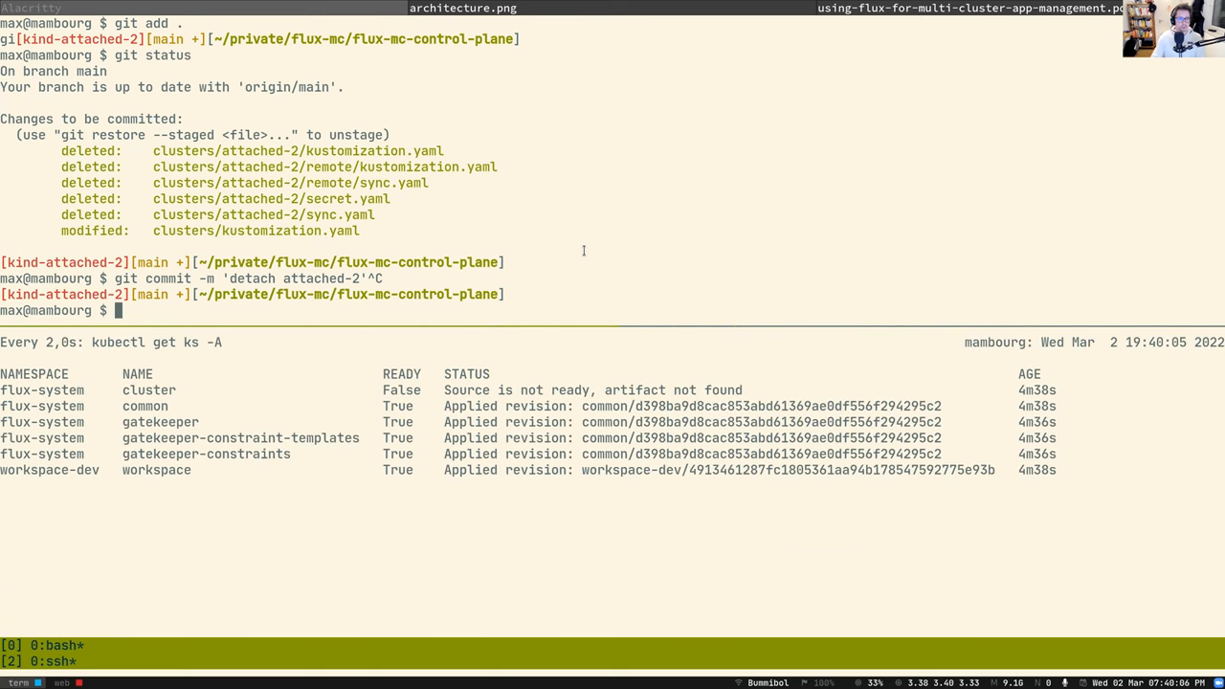
pyautogui.write('git status')
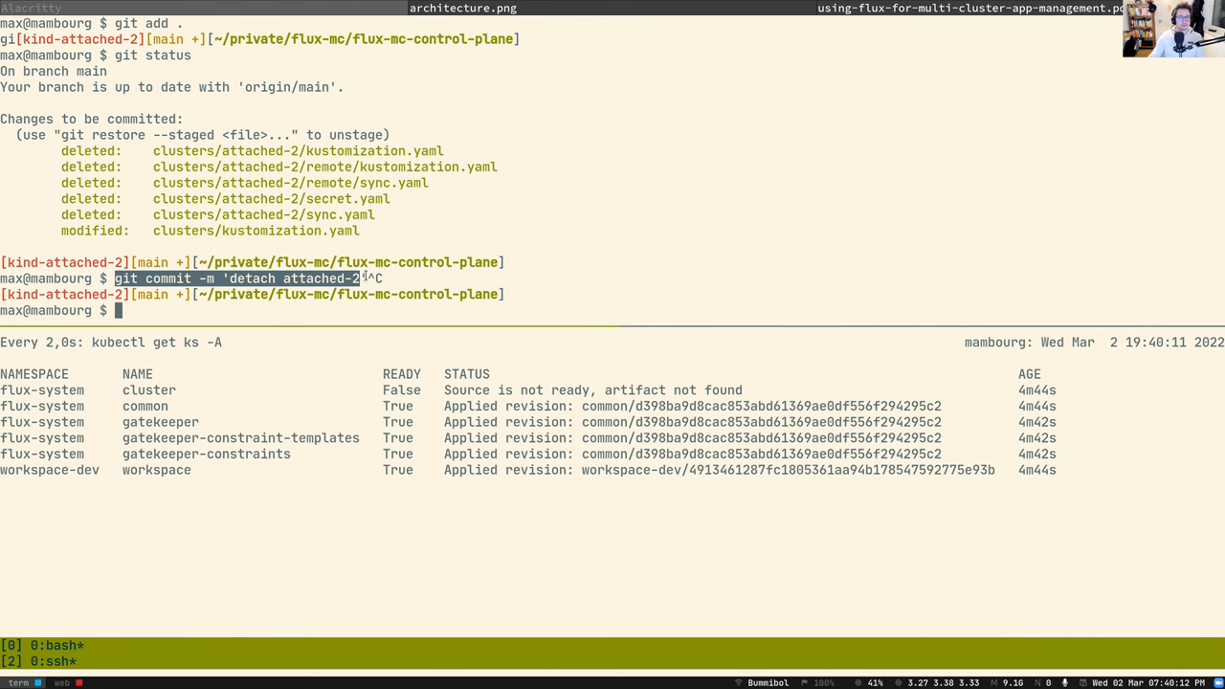
pyautogui.press('Up')
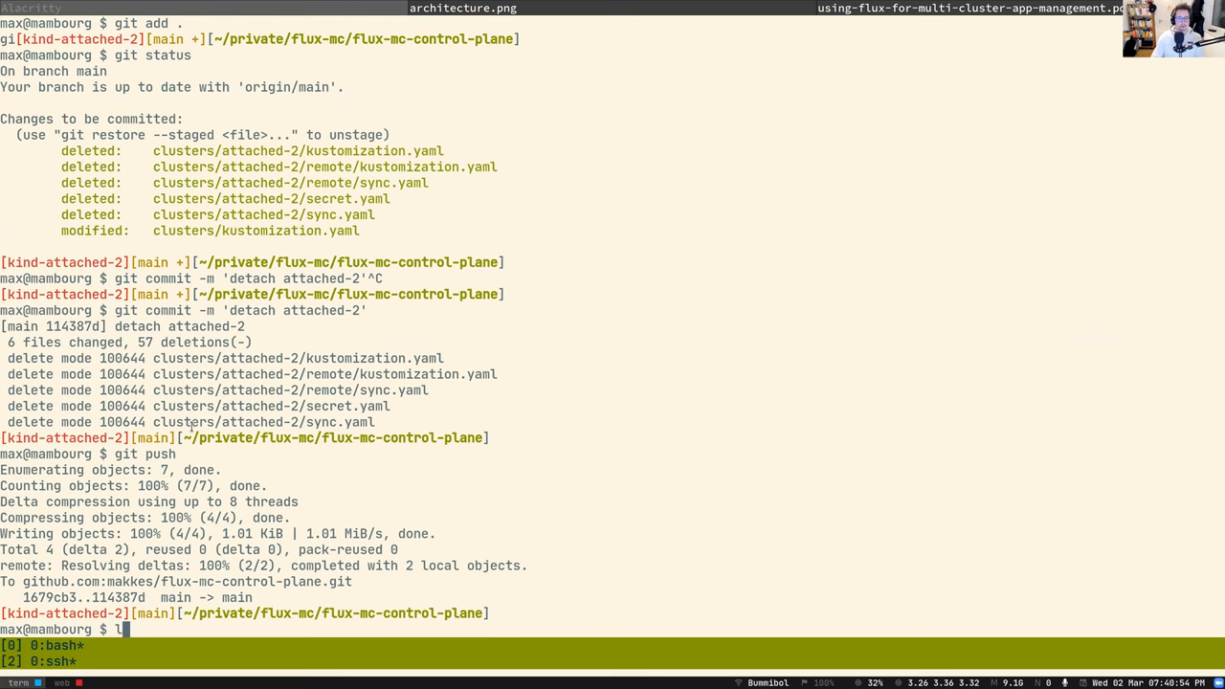
# Run ll to list the control-plane repository's top-level contents after pushing
pyautogui.write('l')
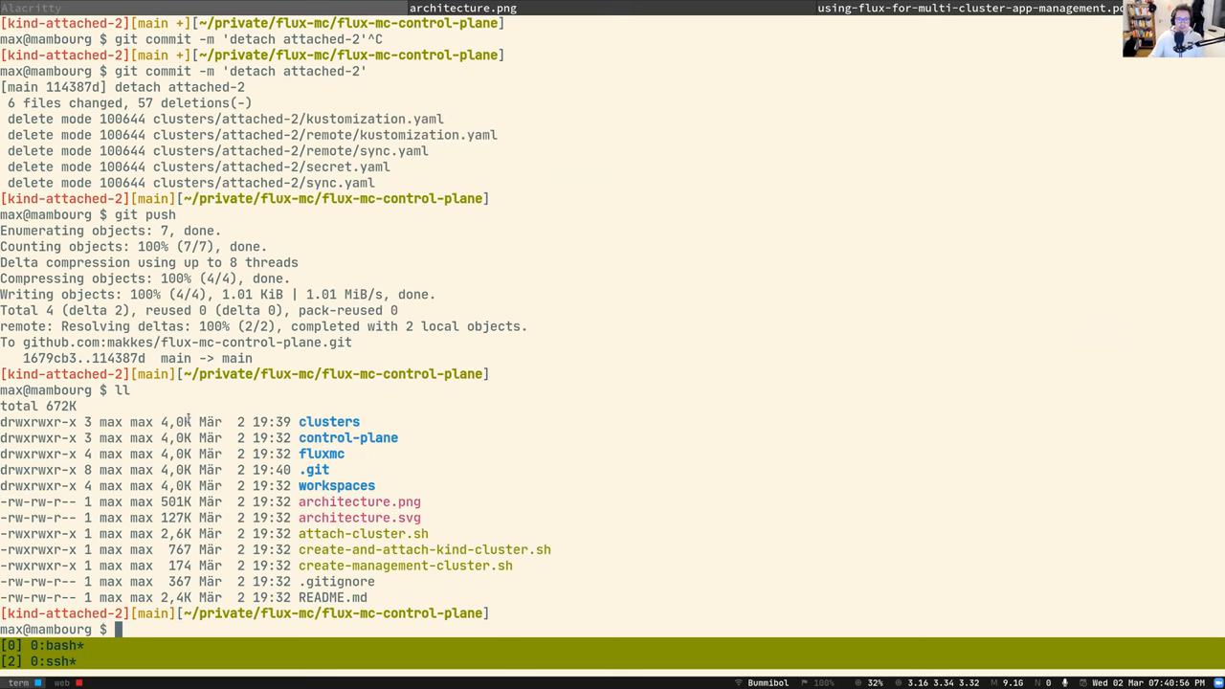
pyautogui.moveTo(413, 424)
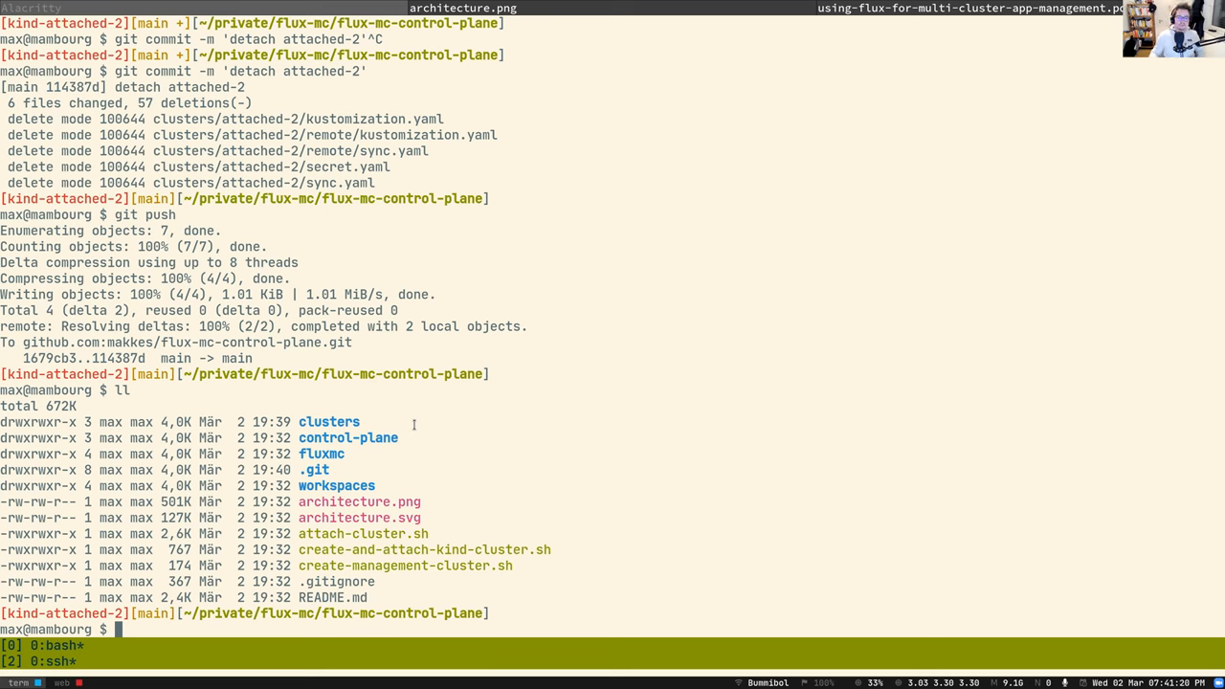
pyautogui.moveTo(613, 535)
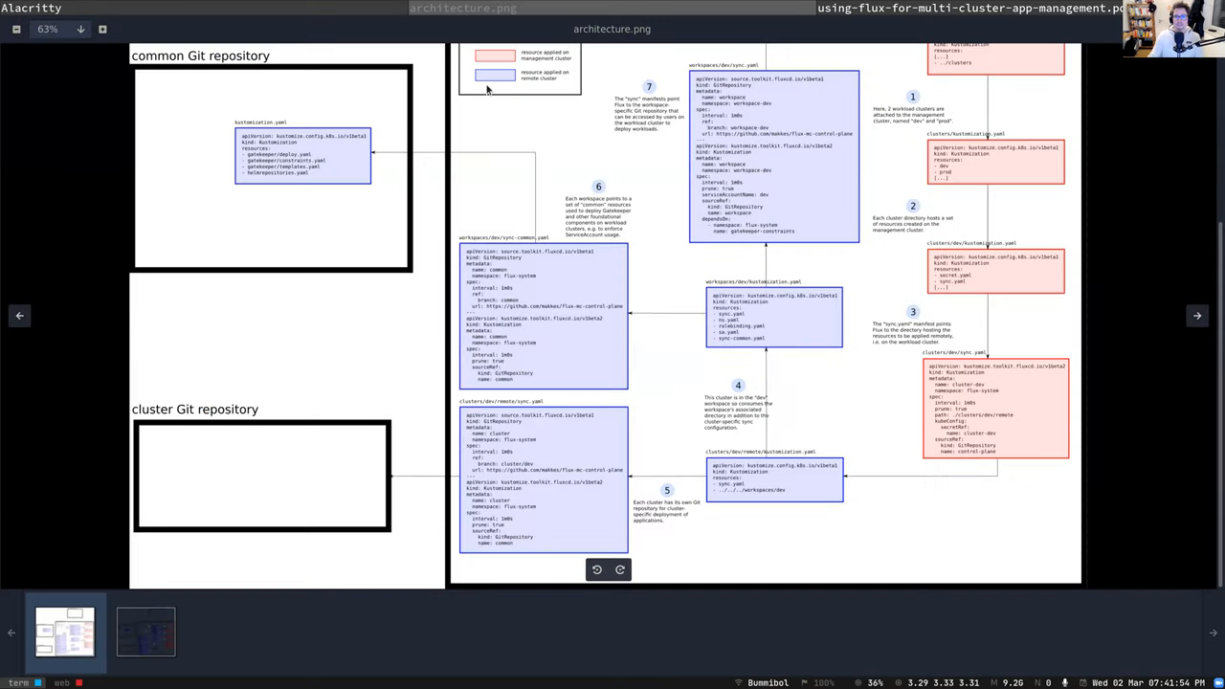
pyautogui.moveTo(785, 328)
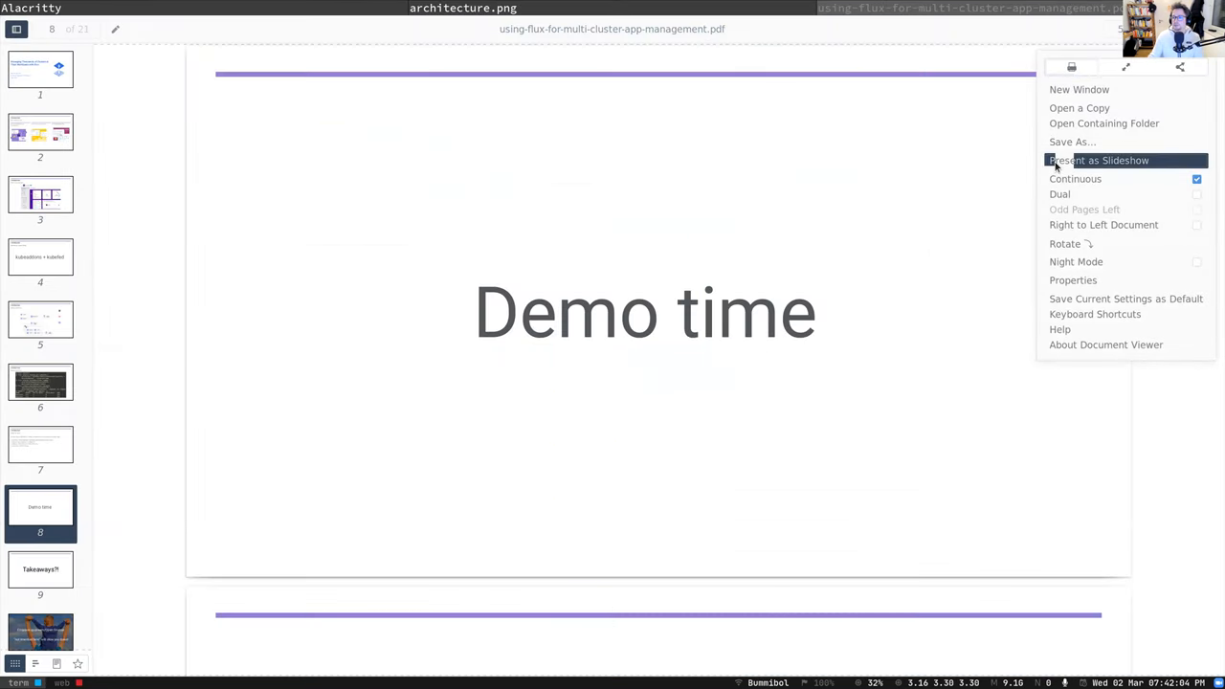
# Start the full-screen slideshow and reach the 'Custom CLIs for tailored user experience' slide
pyautogui.click(1098, 160)
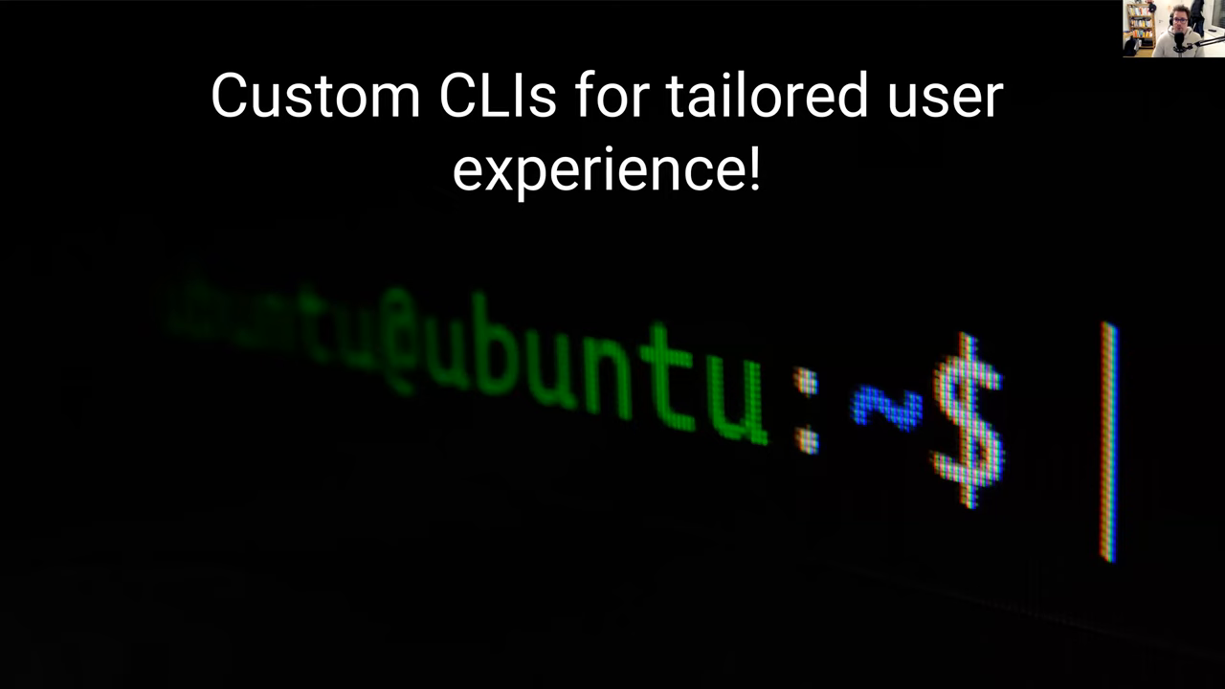